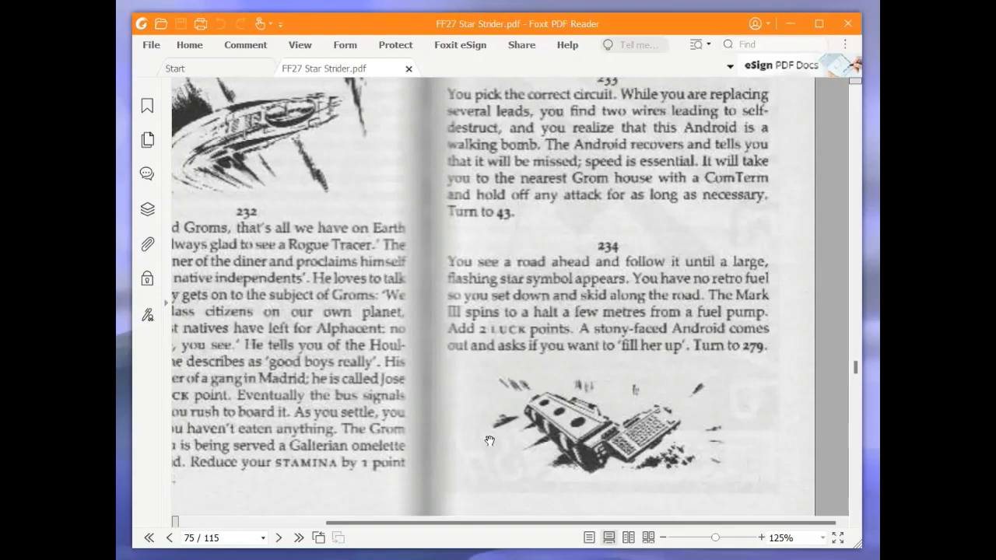
mouse_move(488, 441)
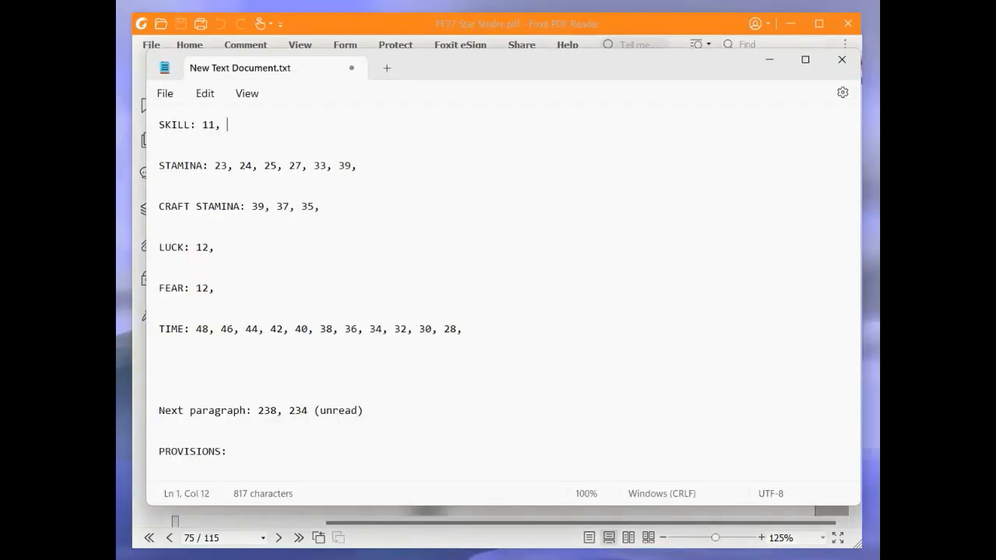
- Bring the Foxit gamebook window back in front of the Notepad adventure sheet
left_click(220, 247)
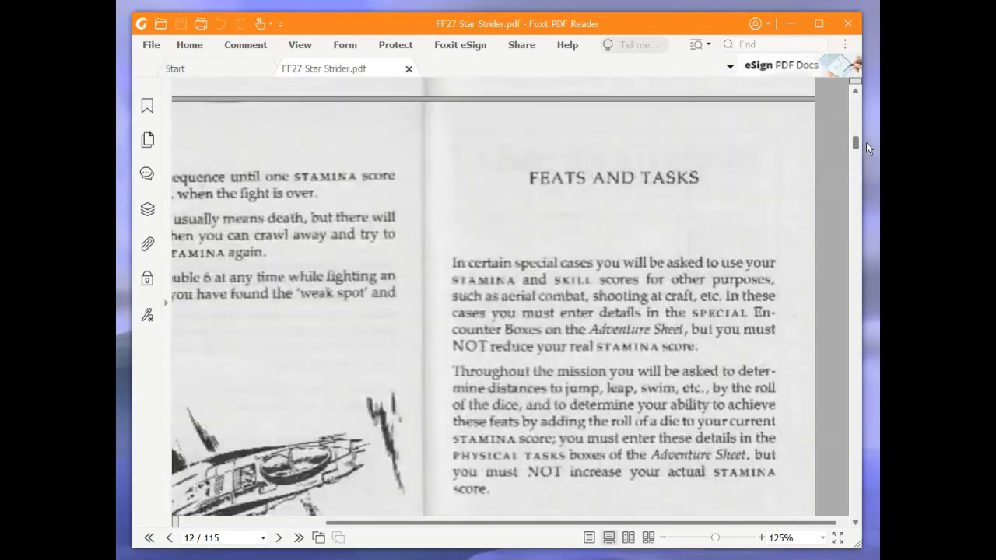
- Scroll through the Abilities, Luck, Fear and Combat rules, then back to paragraph 234
scroll("up", 3)
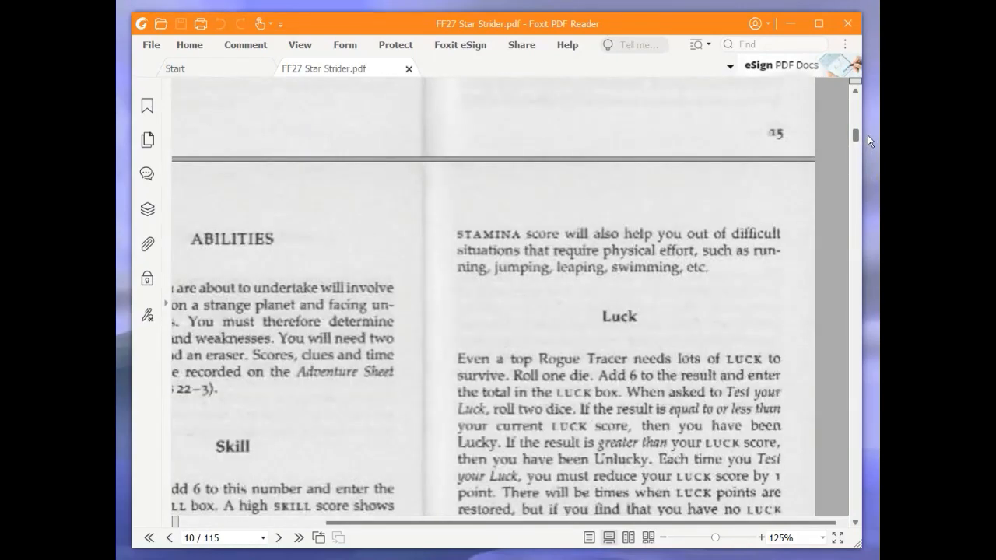
scroll("down", 3)
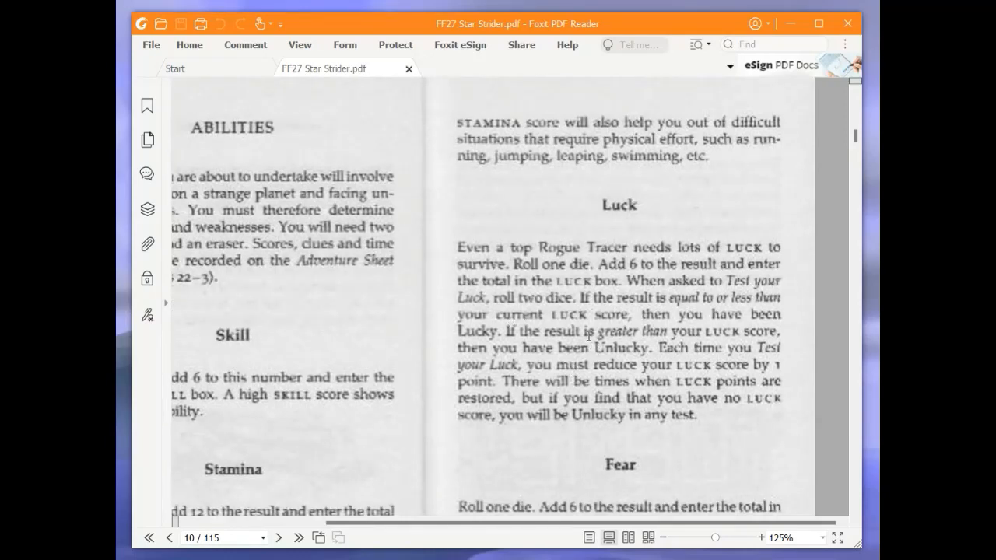
scroll("down", 3)
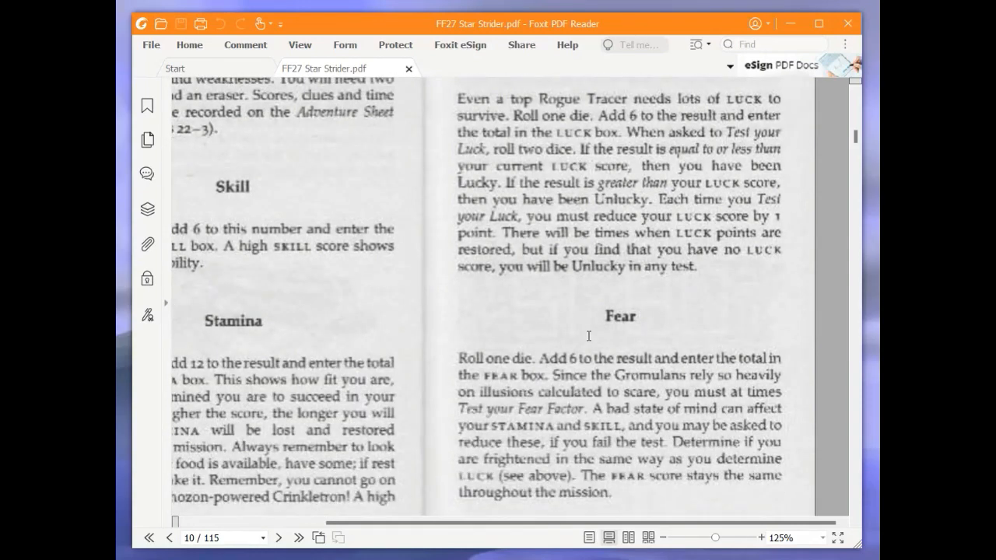
mouse_move(621, 354)
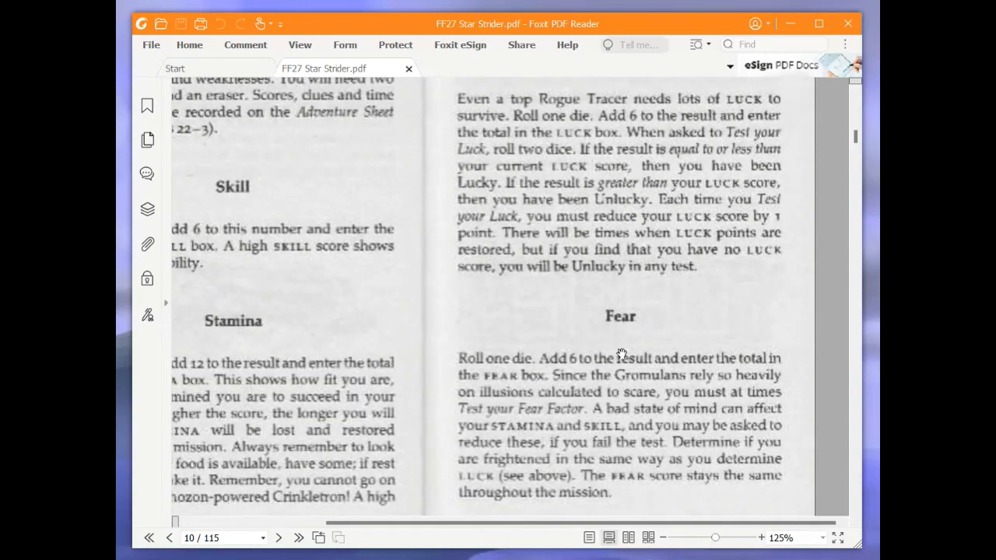
mouse_move(619, 328)
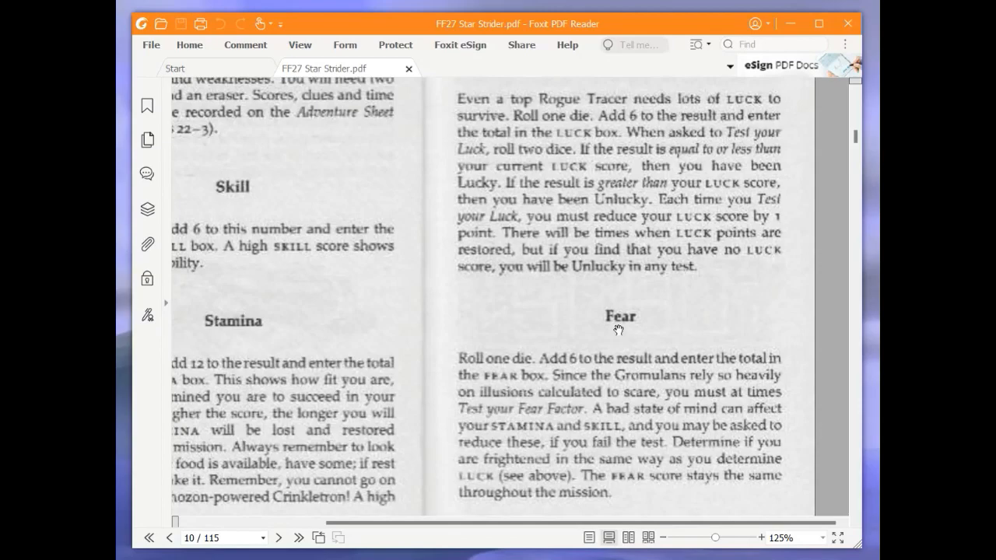
scroll("up", 3)
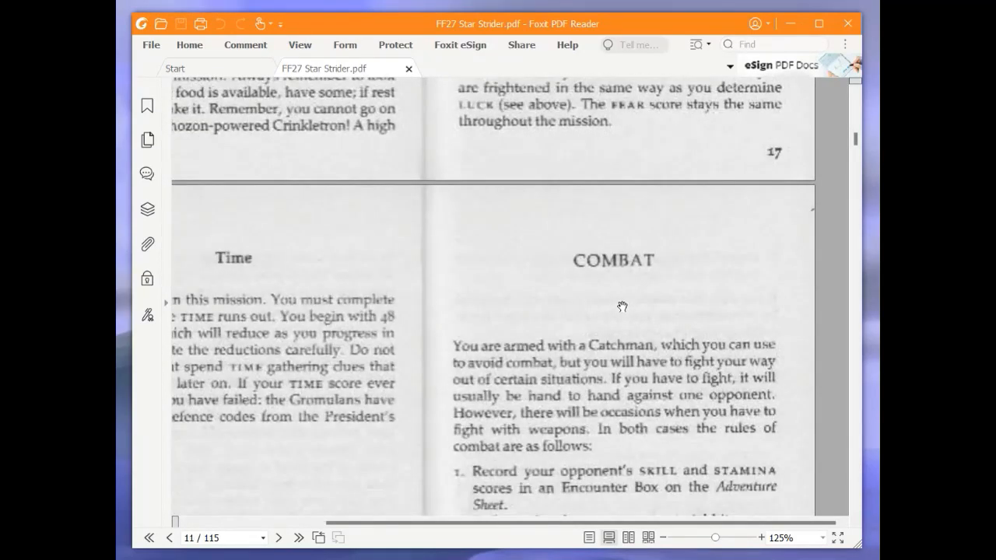
scroll("up", 3)
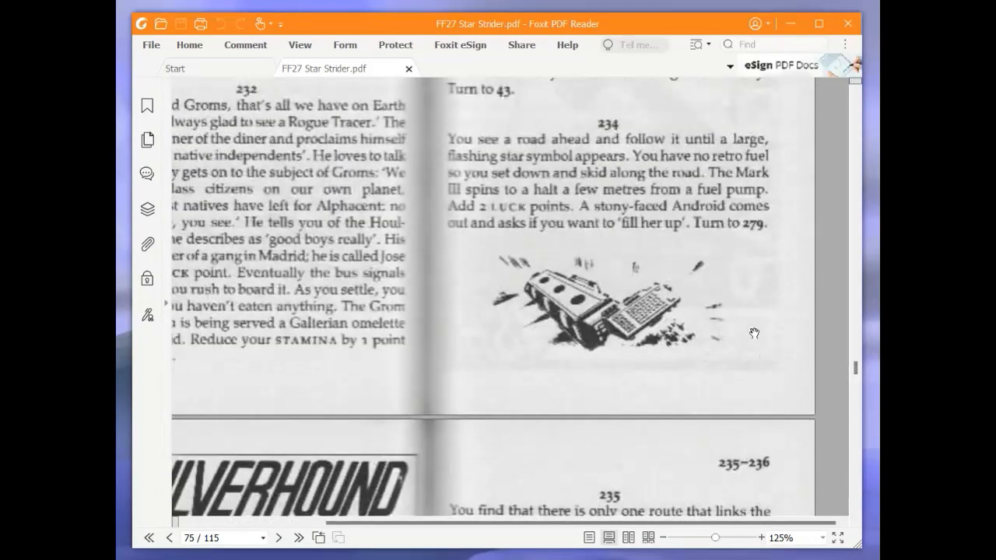
- Reach paragraph 279 on page 86 and log STAMINA 43 in Notepad
scroll("up", 3)
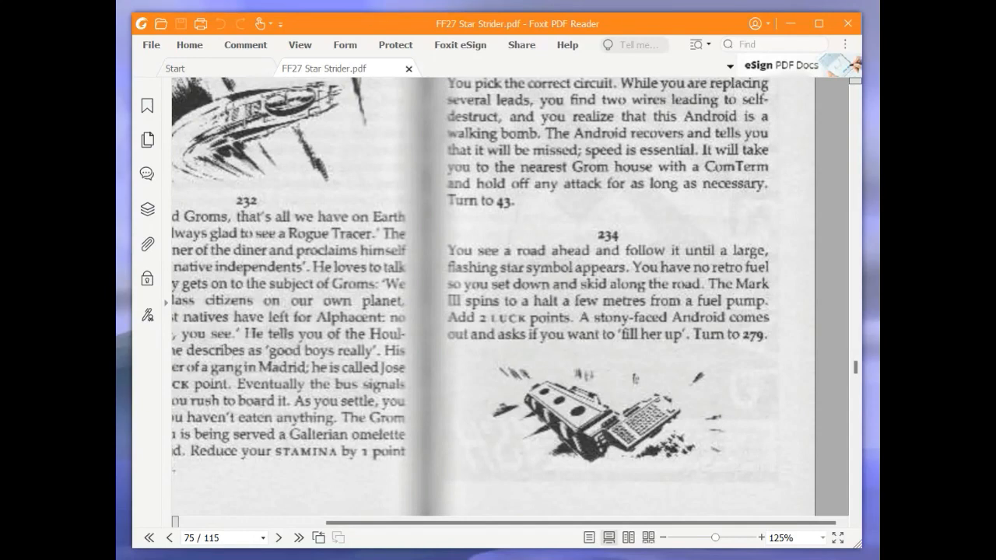
mouse_move(517, 310)
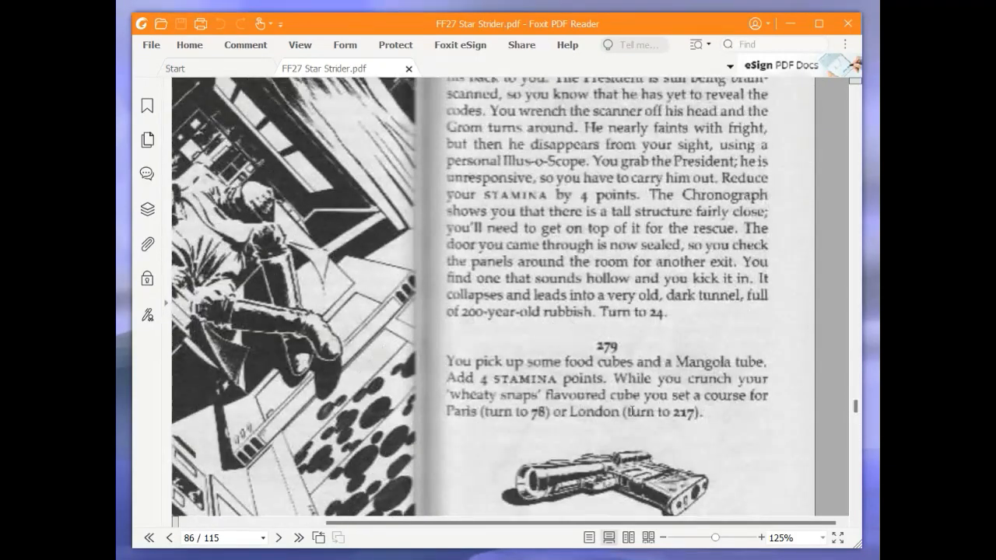
scroll("down", 3)
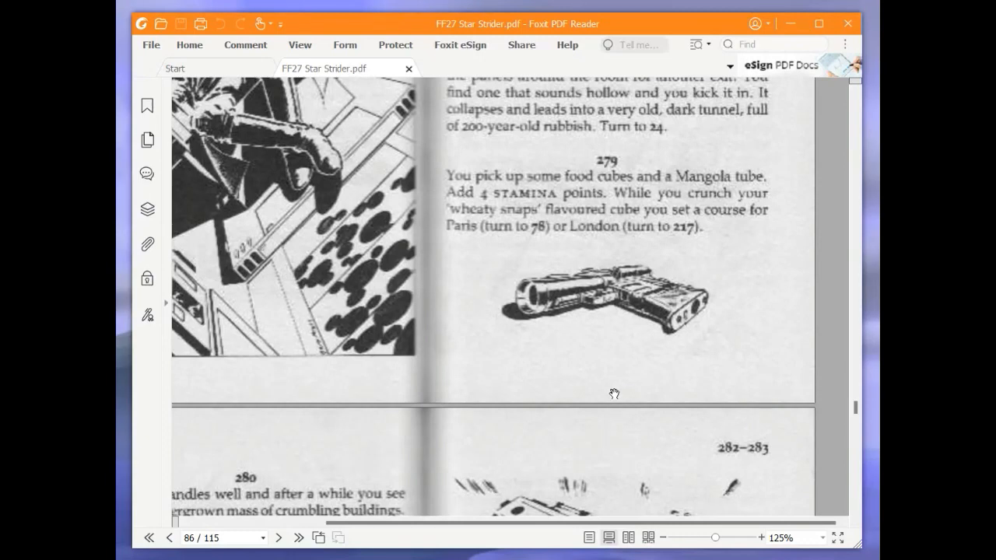
mouse_move(607, 387)
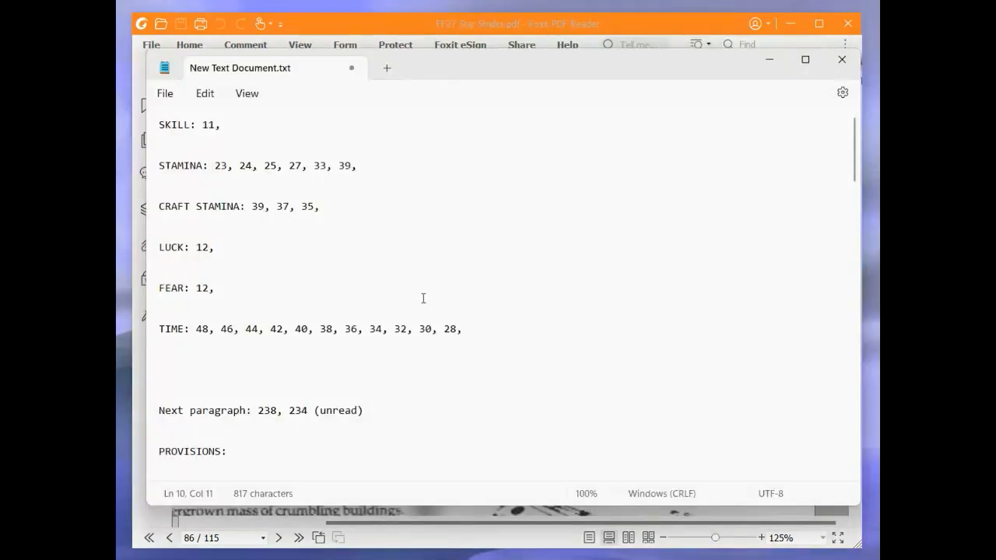
left_click(386, 165)
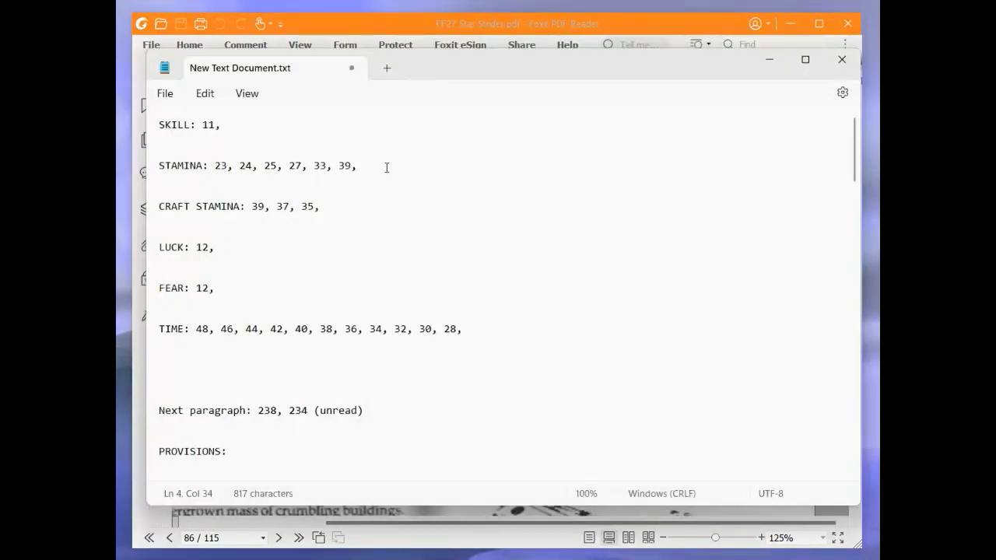
type("43,")
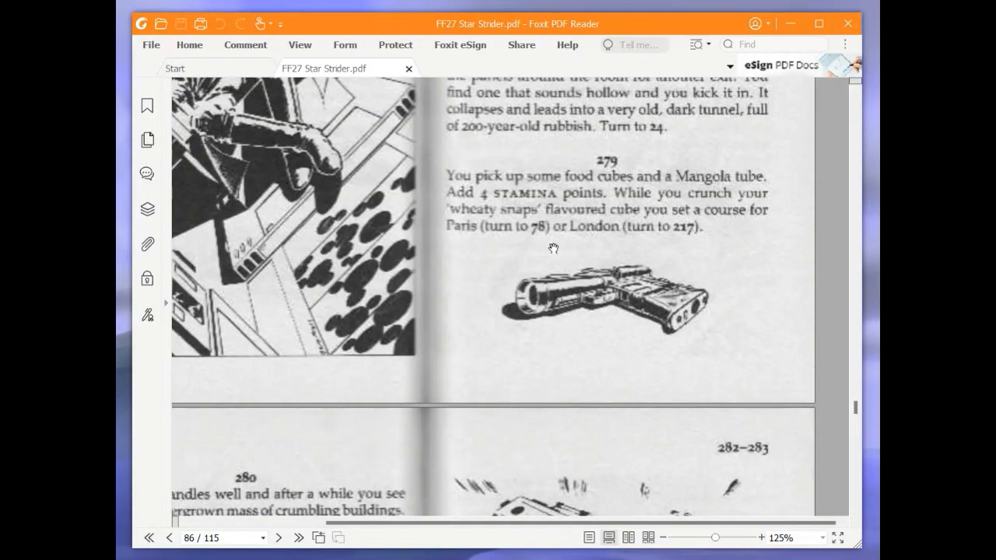
mouse_move(553, 240)
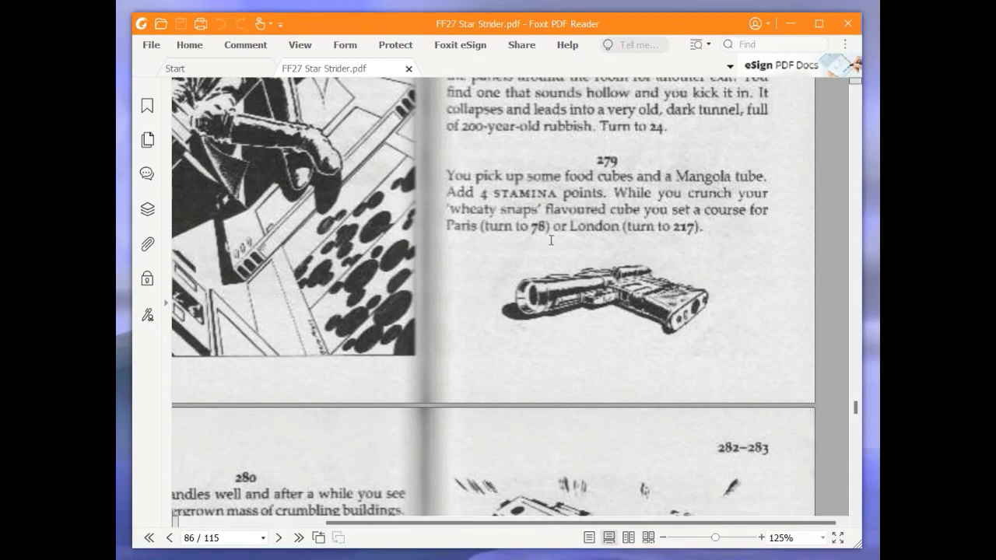
mouse_move(579, 302)
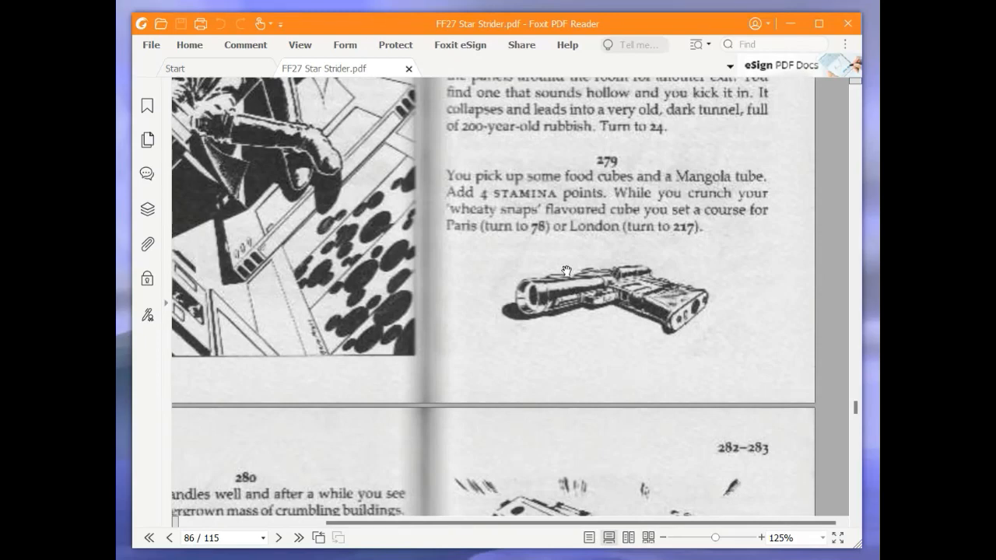
mouse_move(571, 233)
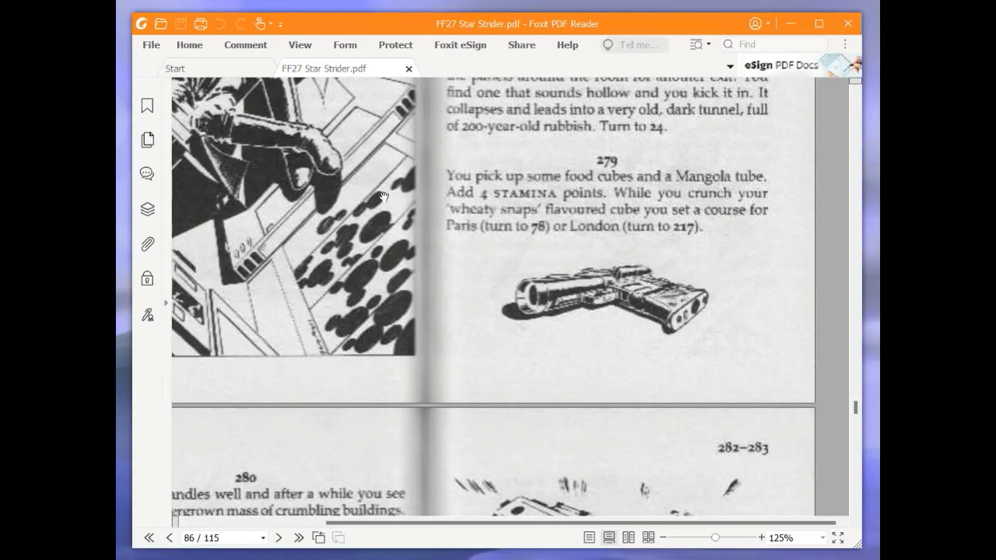
mouse_move(208, 221)
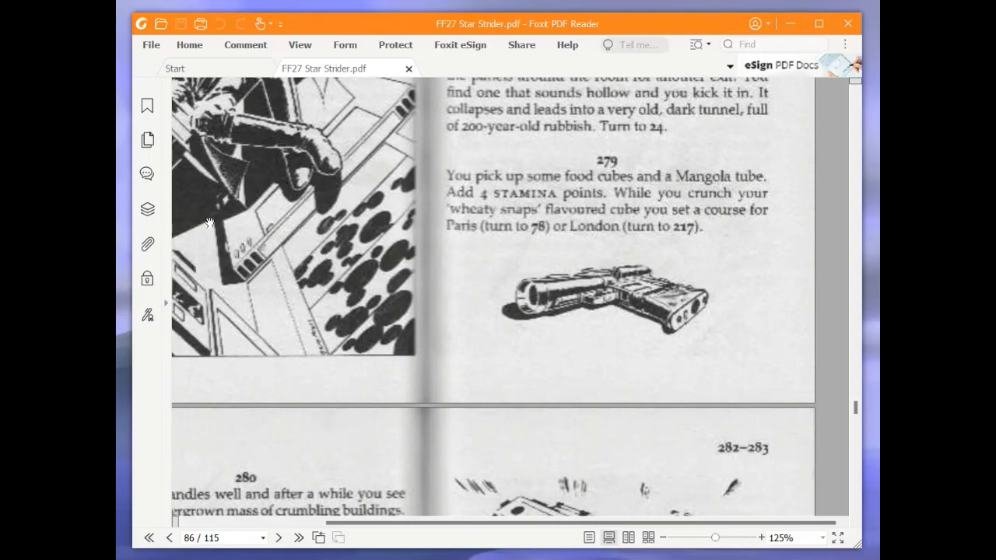
mouse_move(842, 278)
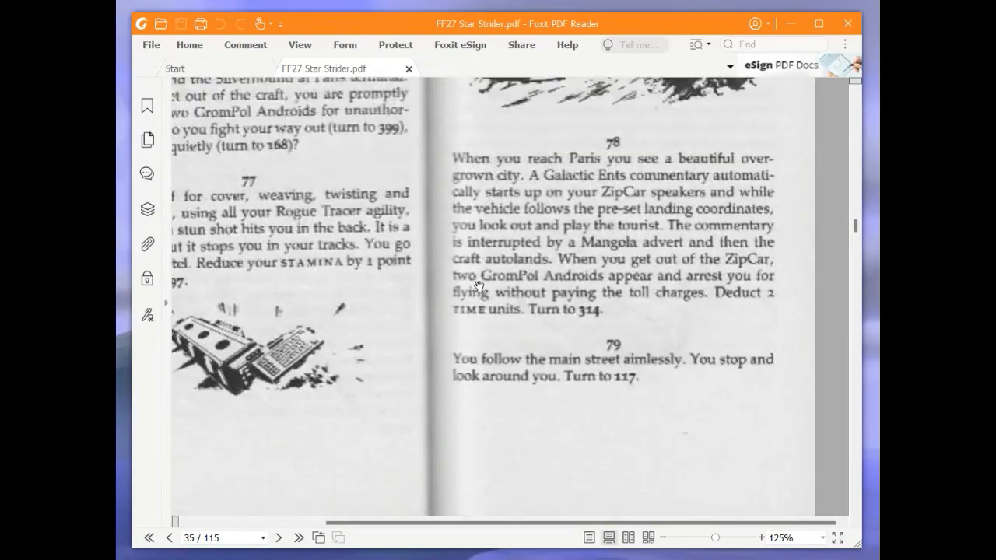
- Scroll back from paragraph 314 toward paragraph 168 on page 60
scroll("up", 3)
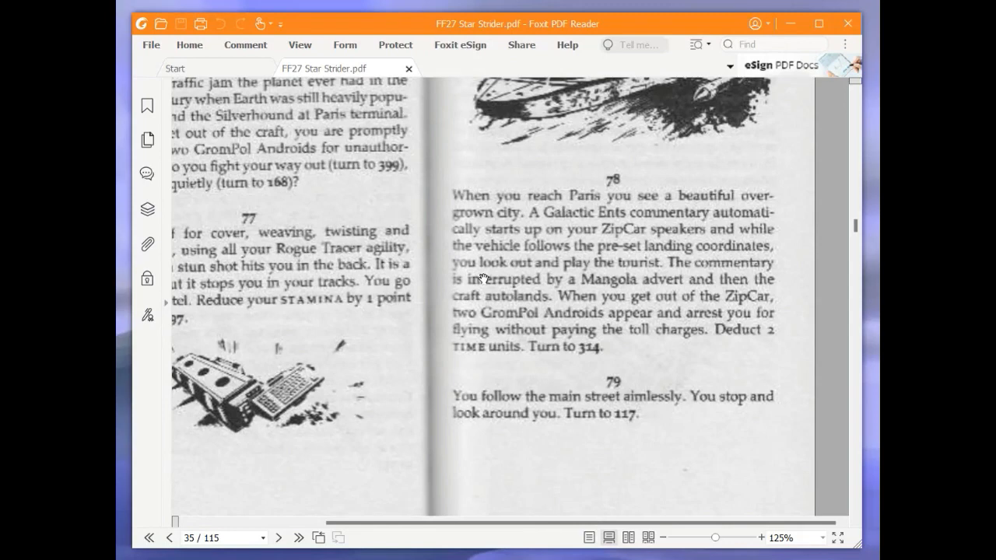
mouse_move(535, 429)
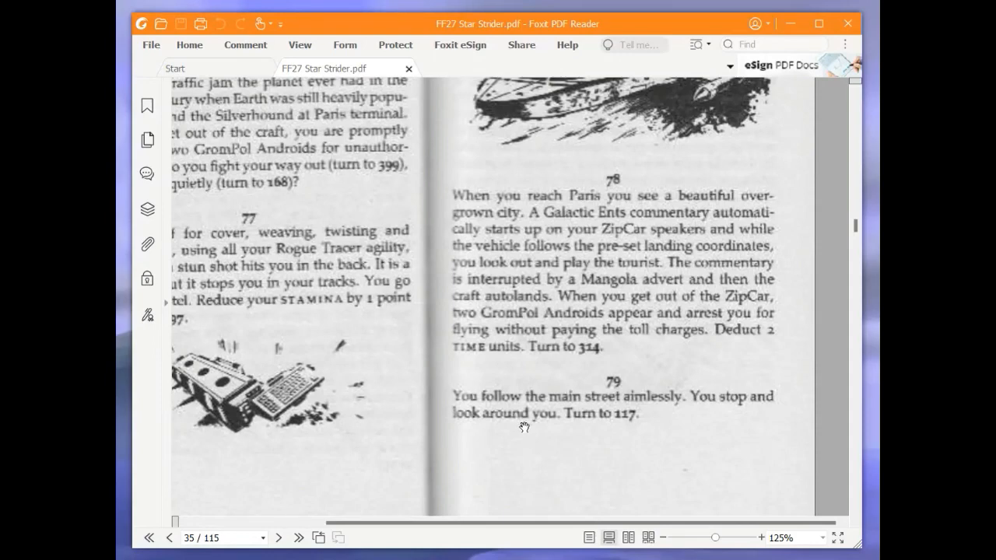
mouse_move(544, 414)
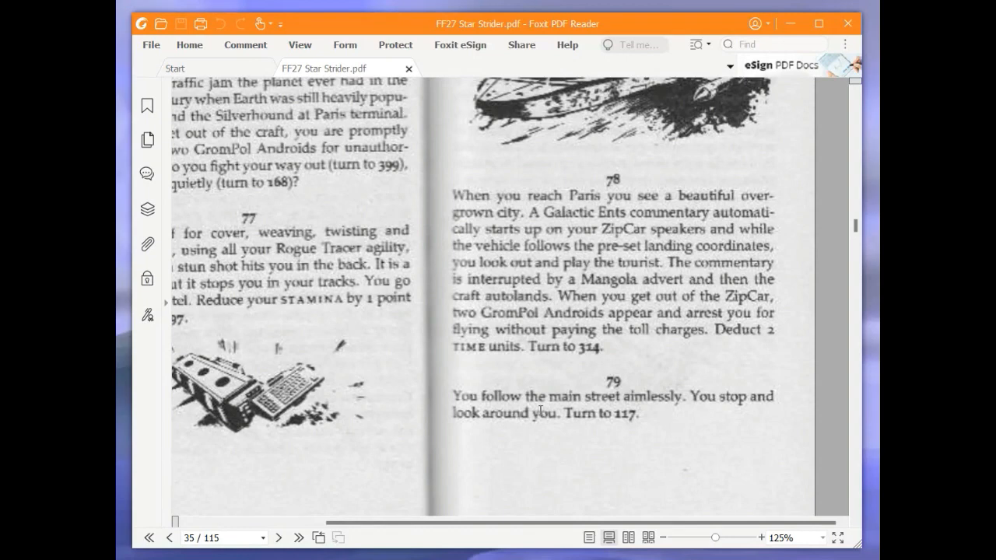
mouse_move(542, 420)
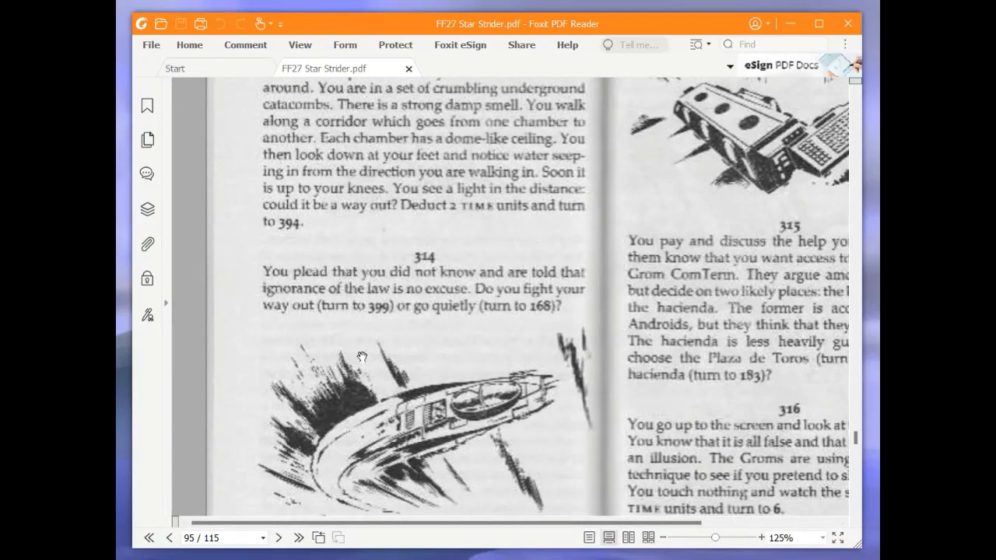
mouse_move(356, 347)
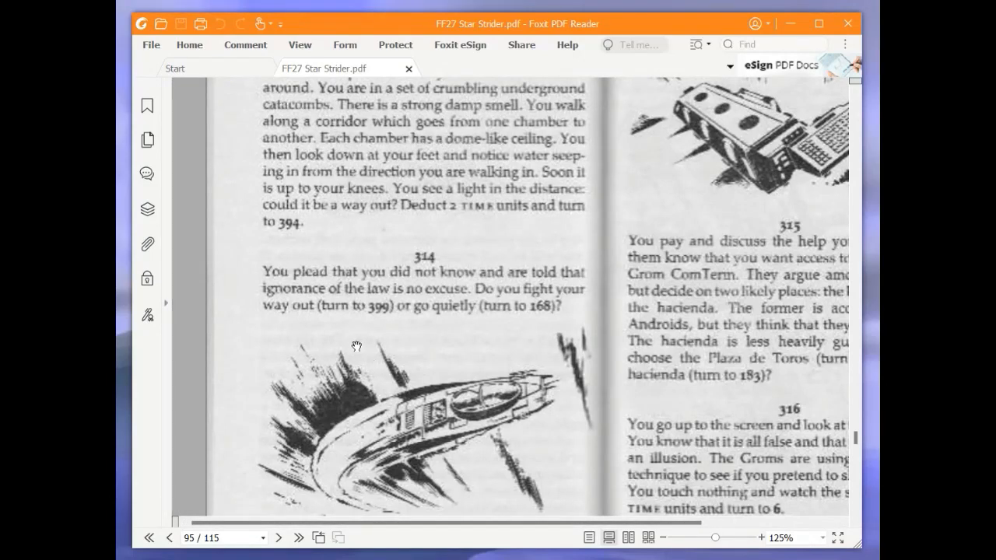
mouse_move(361, 348)
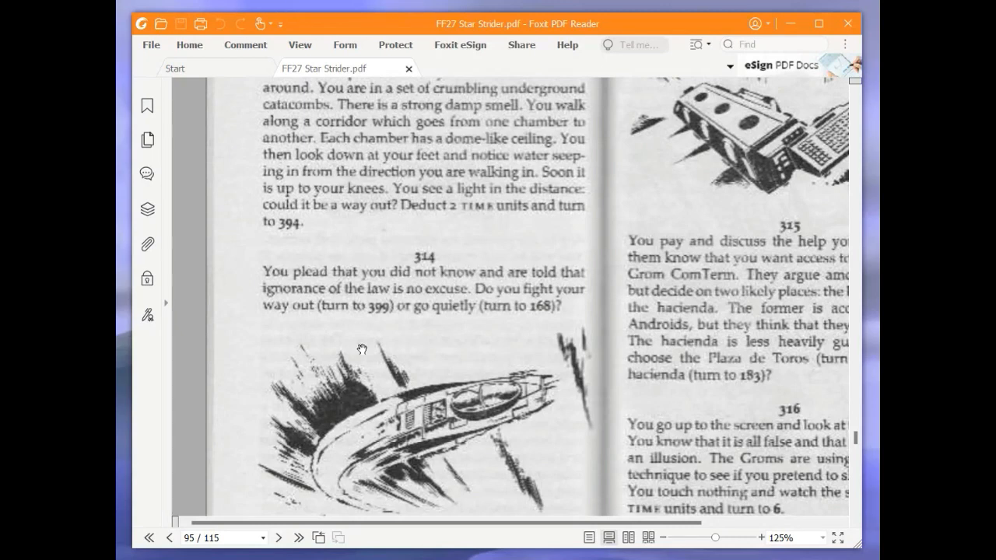
mouse_move(220, 306)
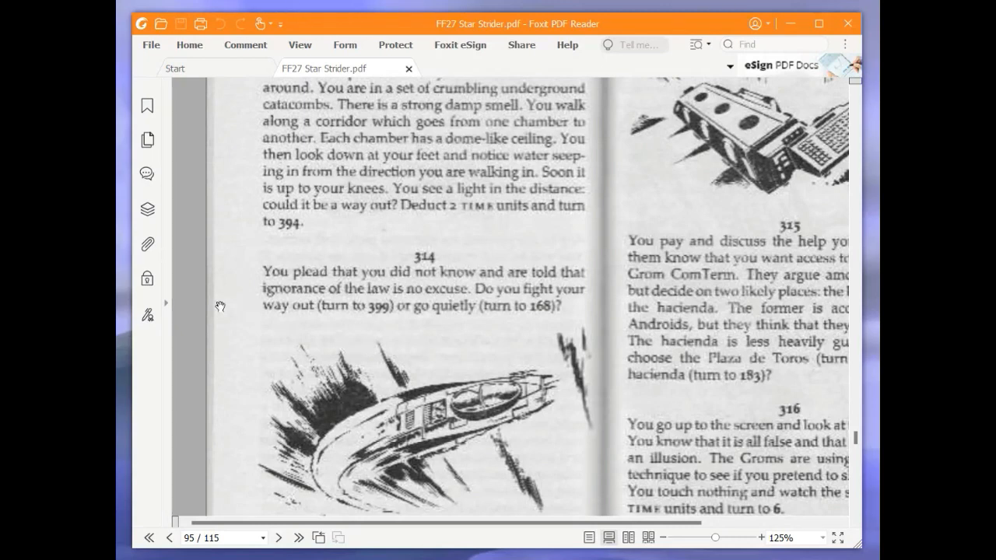
mouse_move(812, 306)
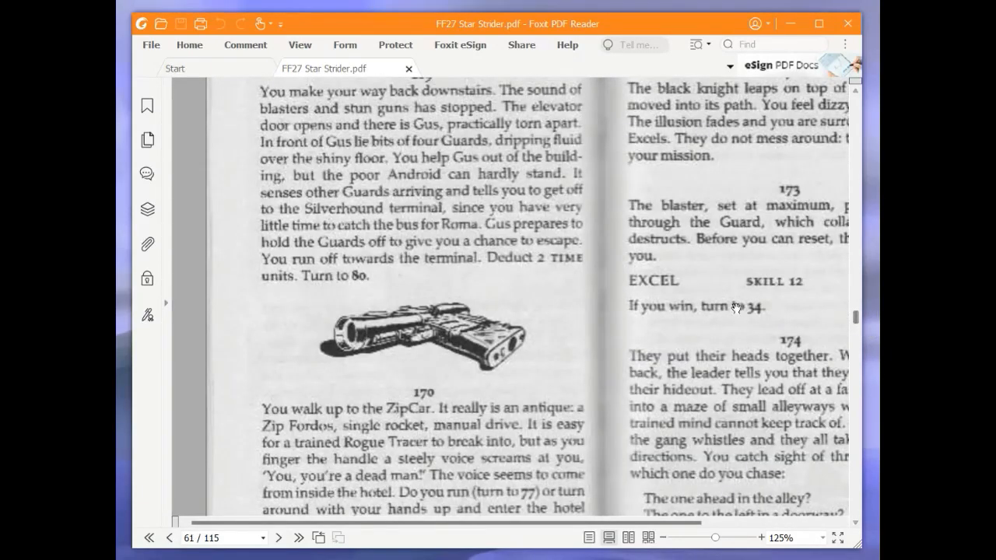
- Open paragraph 168 on page 60, the Bastille imprisonment with the ComTerm
left_click(168, 538)
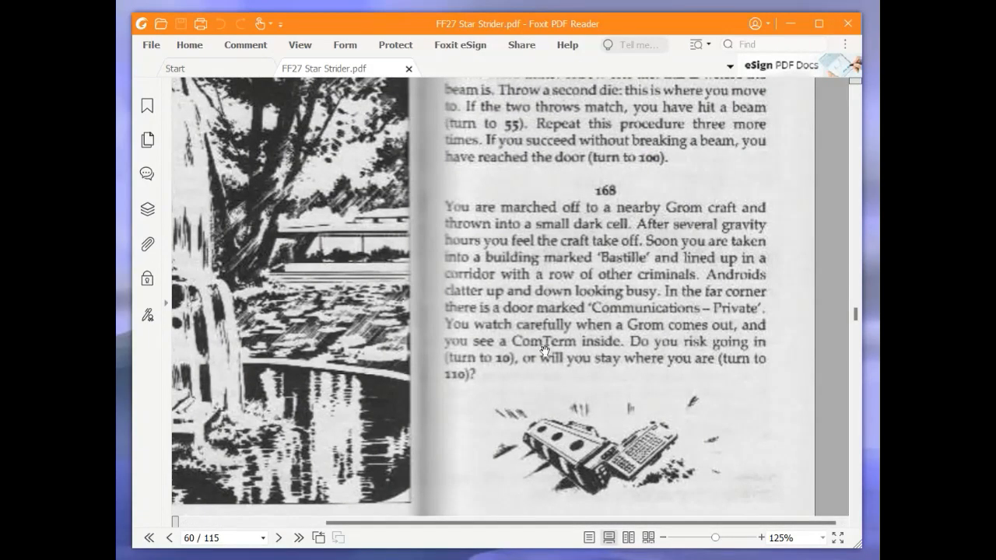
mouse_move(506, 328)
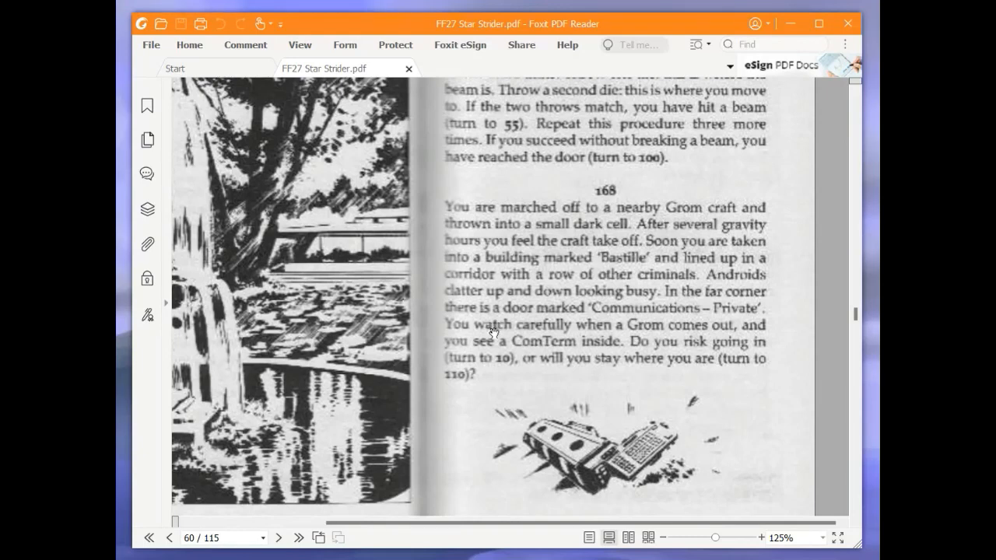
mouse_move(653, 469)
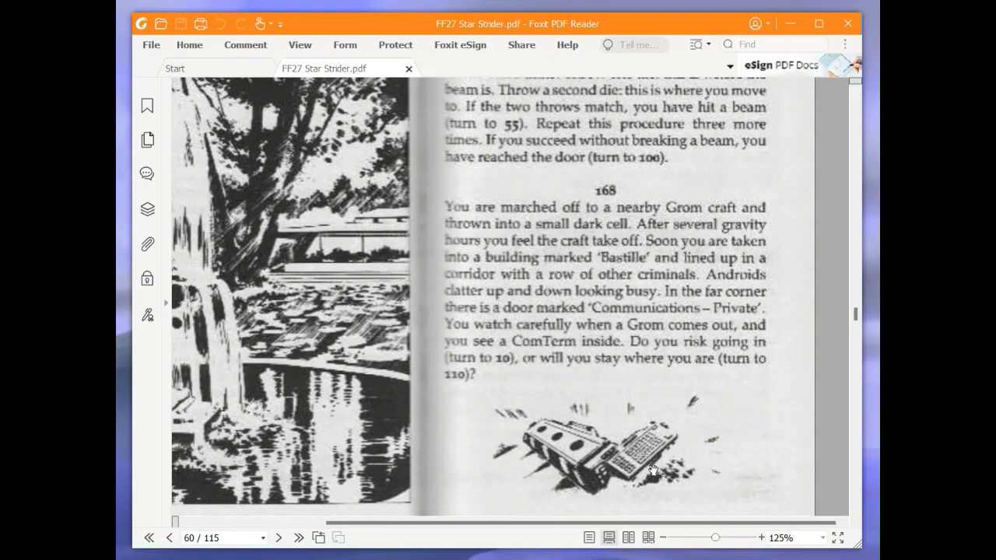
mouse_move(614, 437)
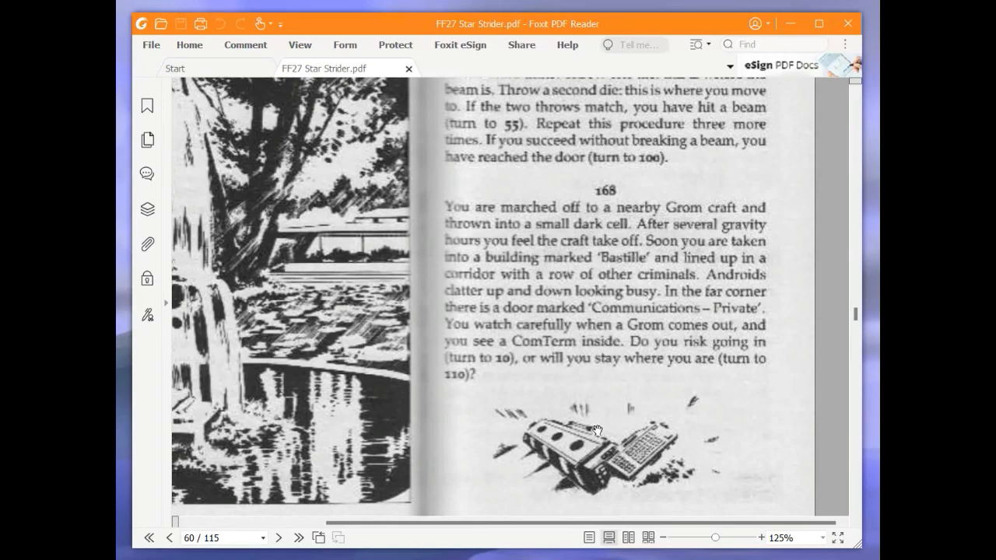
mouse_move(646, 439)
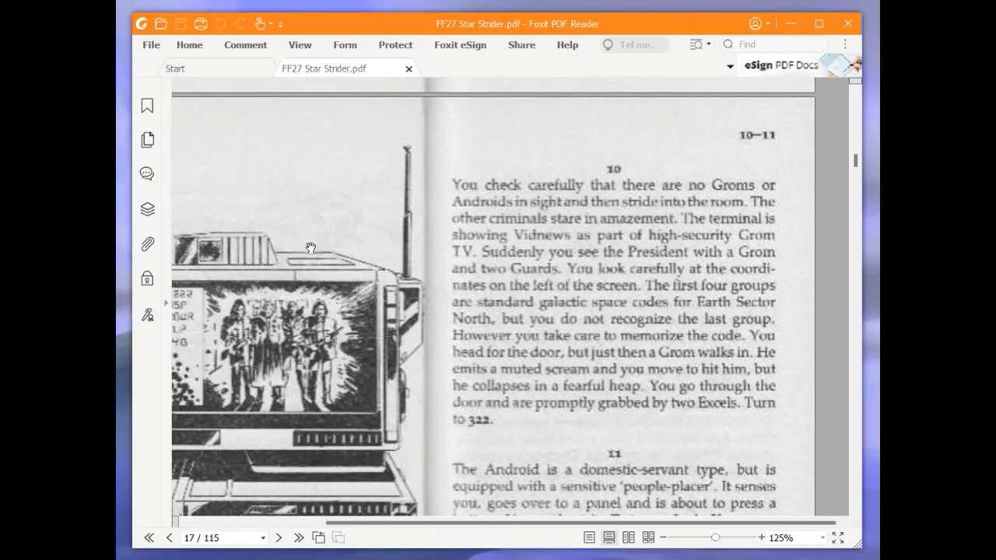
mouse_move(310, 242)
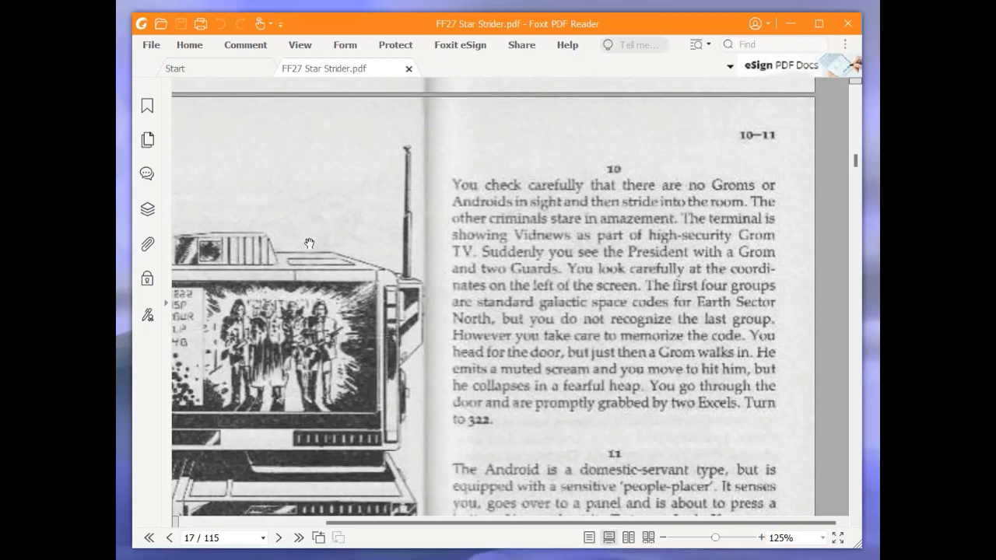
mouse_move(328, 244)
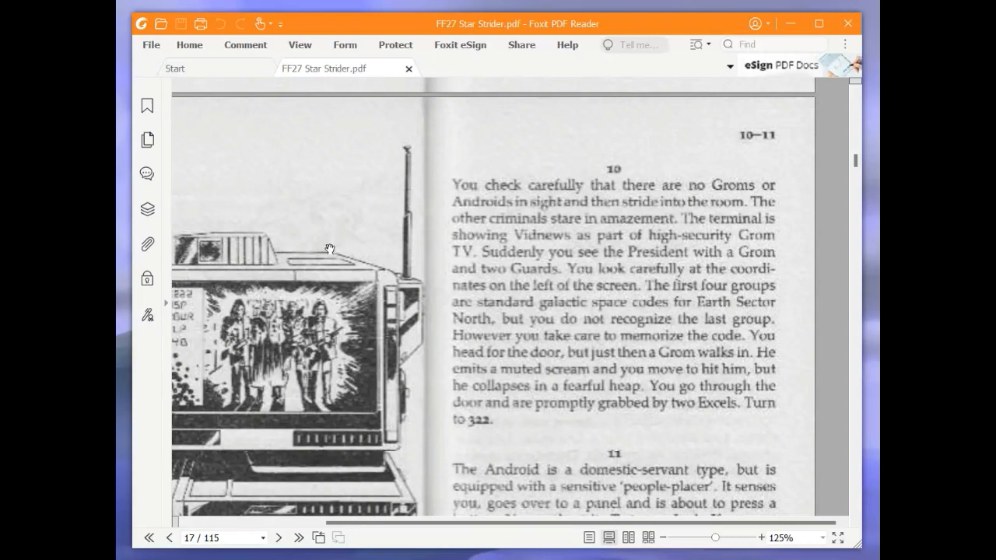
mouse_move(332, 250)
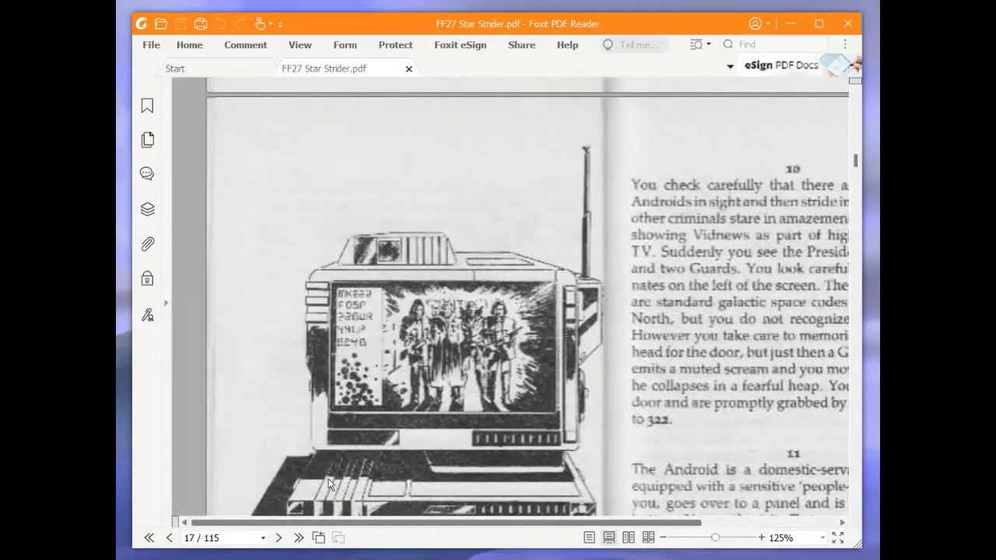
- Scroll and pan around paragraph 10's terminal illustration to read its code
scroll("down", 3)
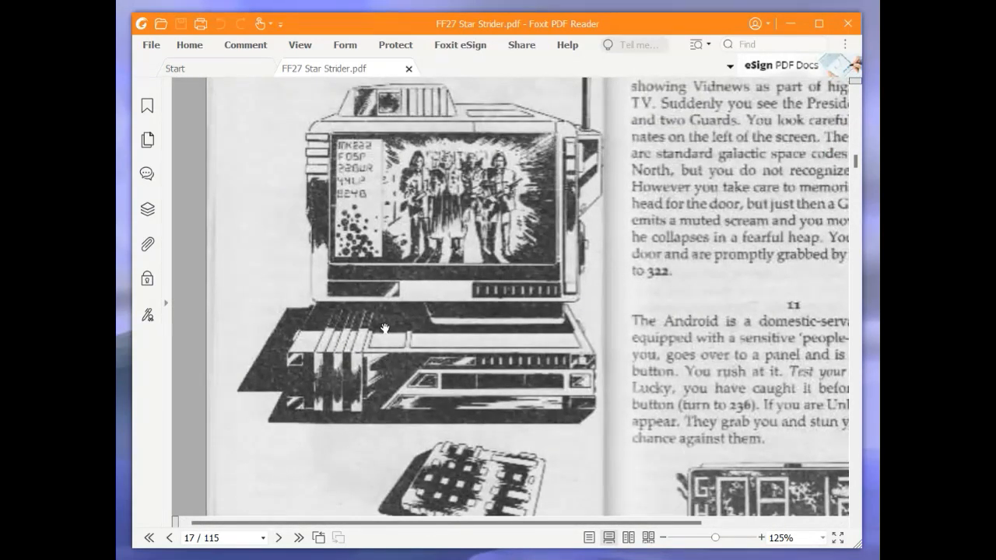
mouse_move(236, 292)
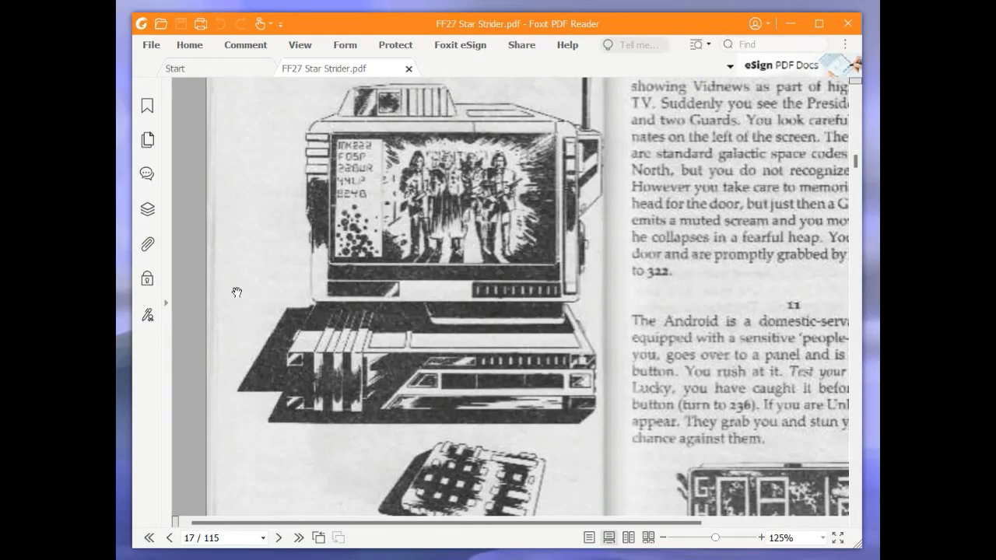
mouse_move(416, 300)
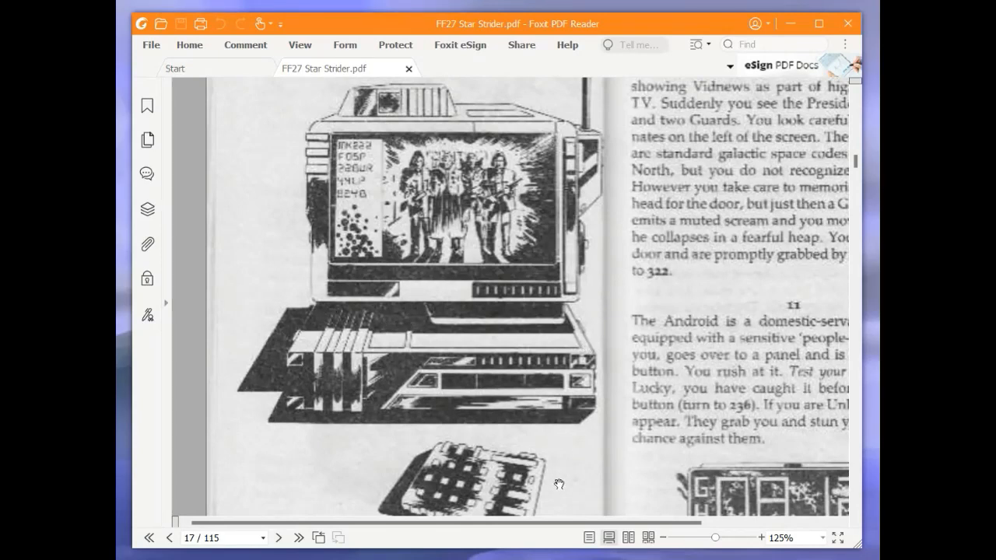
scroll("left", 3)
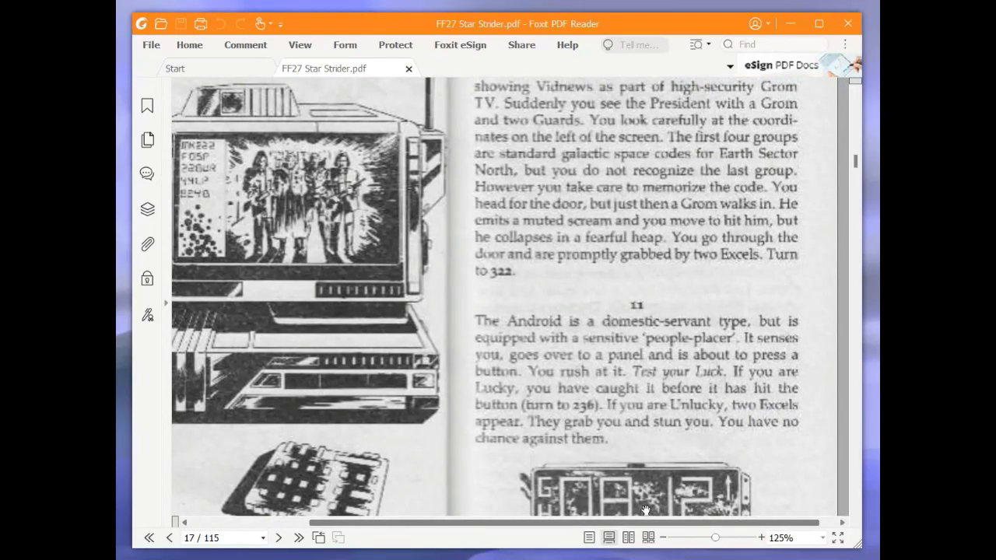
mouse_move(629, 199)
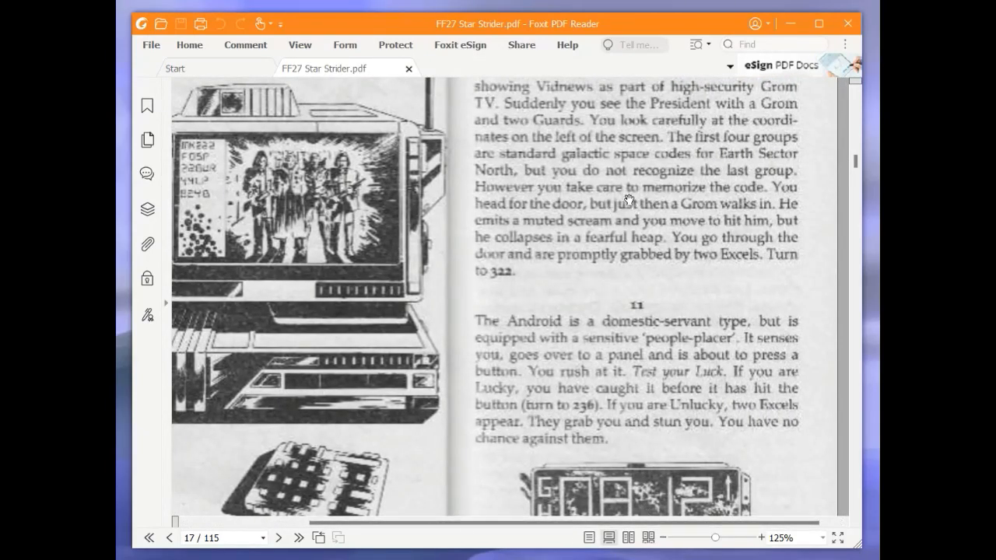
mouse_move(632, 185)
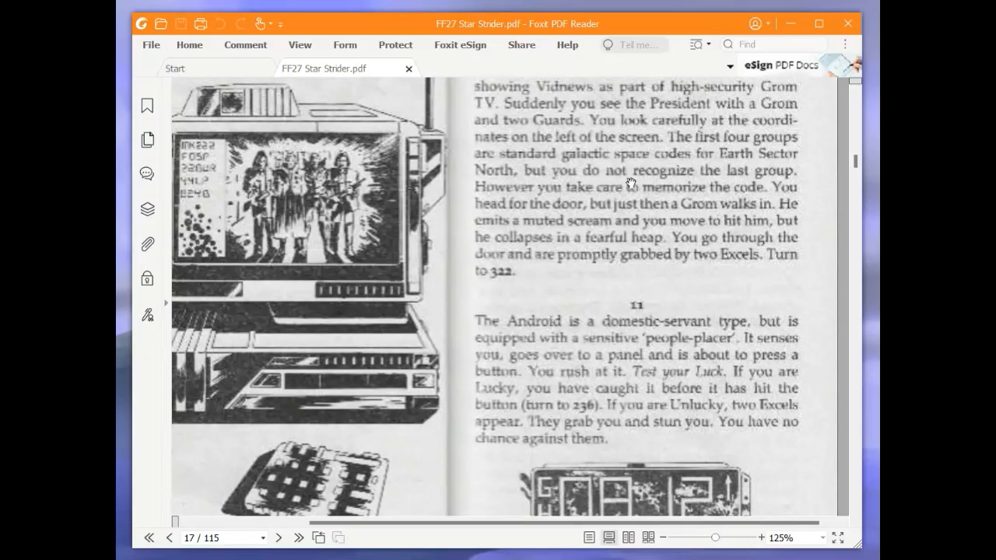
mouse_move(626, 206)
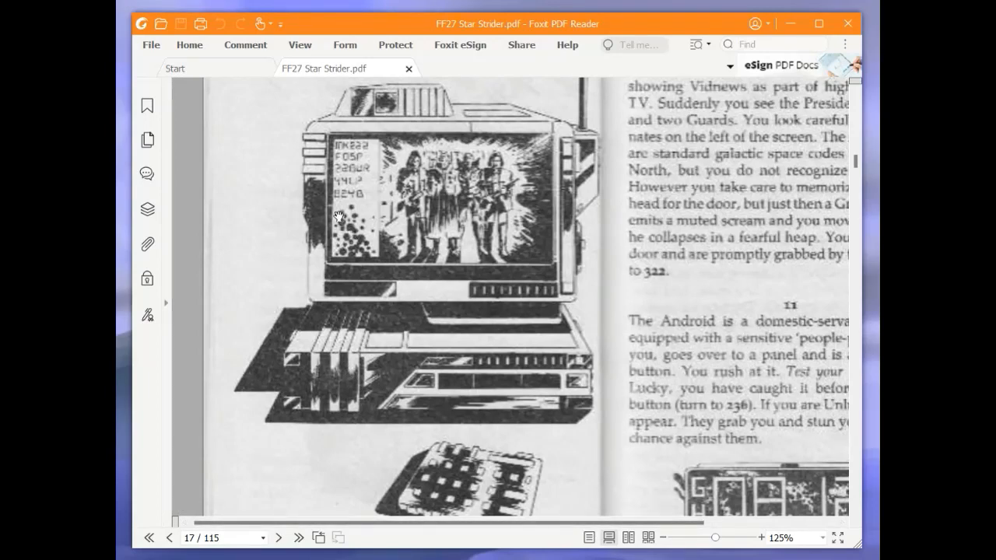
mouse_move(341, 216)
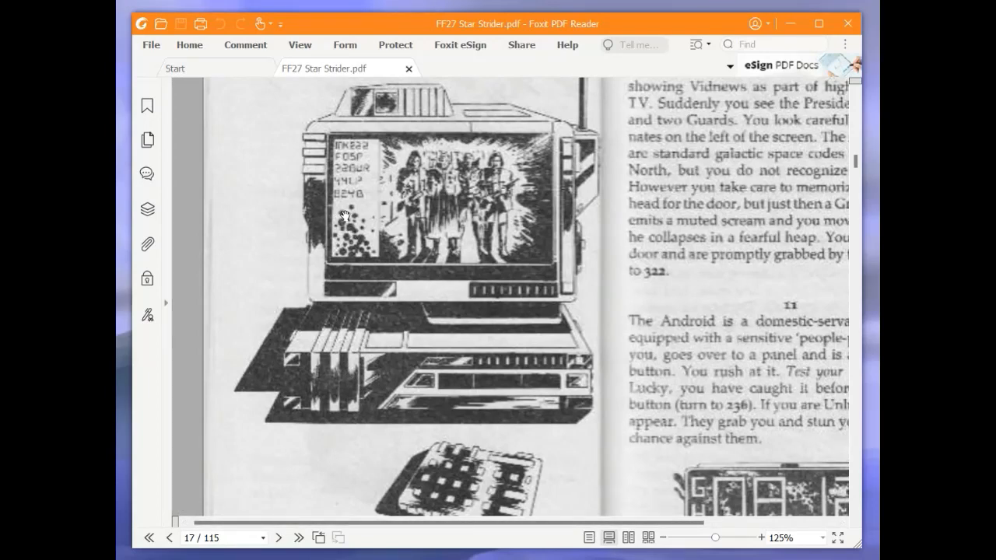
mouse_move(338, 242)
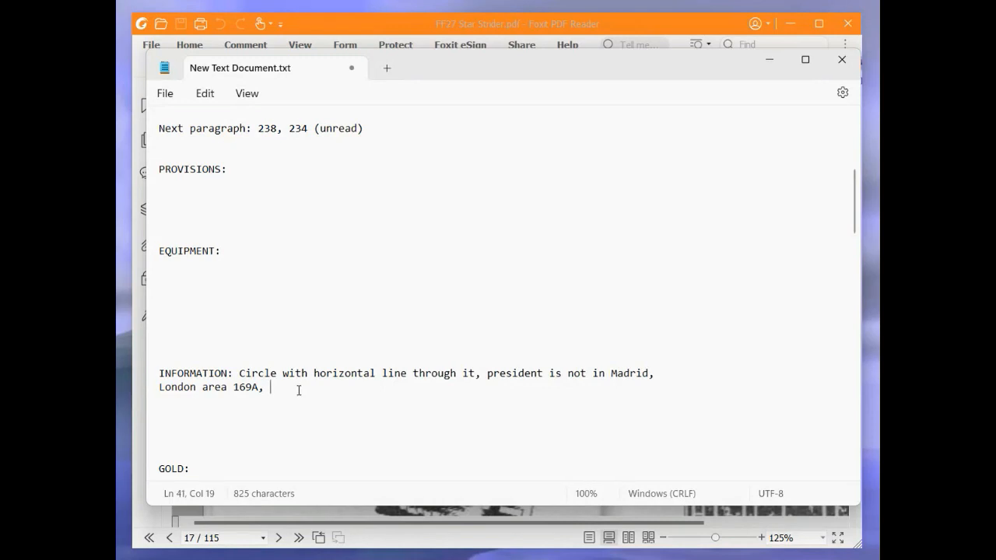
- Type '824' and 'B,' onto the INFORMATION line after London area 169A
type("824")
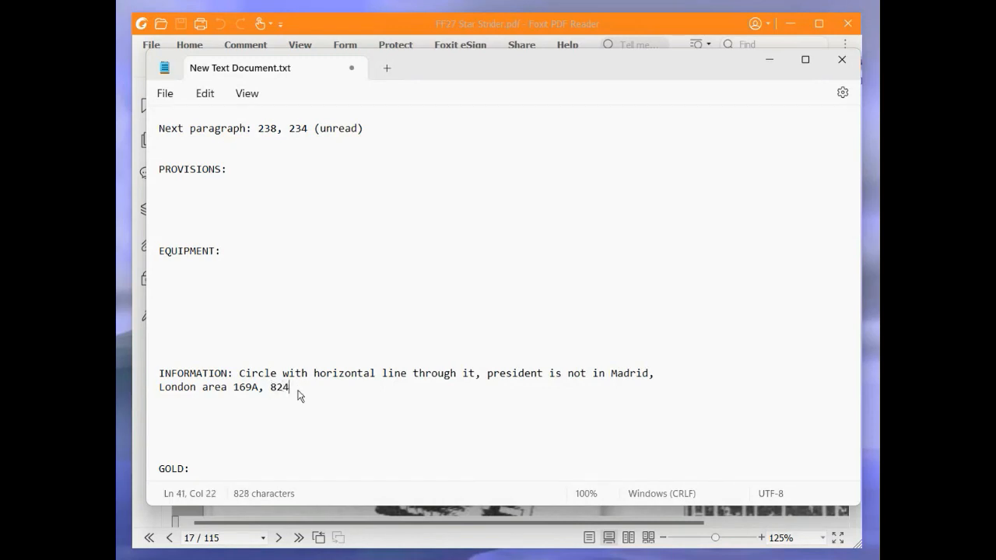
type("B,")
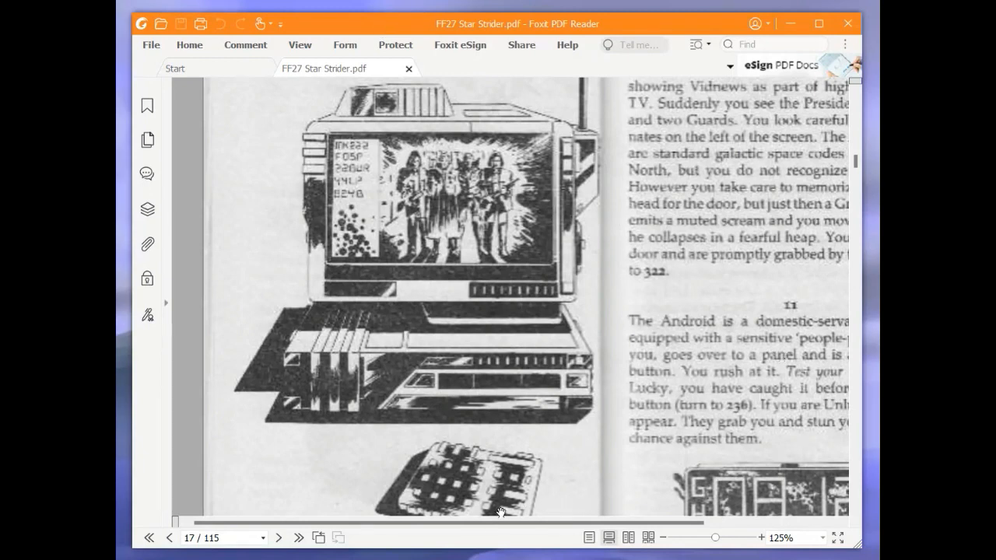
- Pan the page right, back to section 10's text
scroll("right", 3)
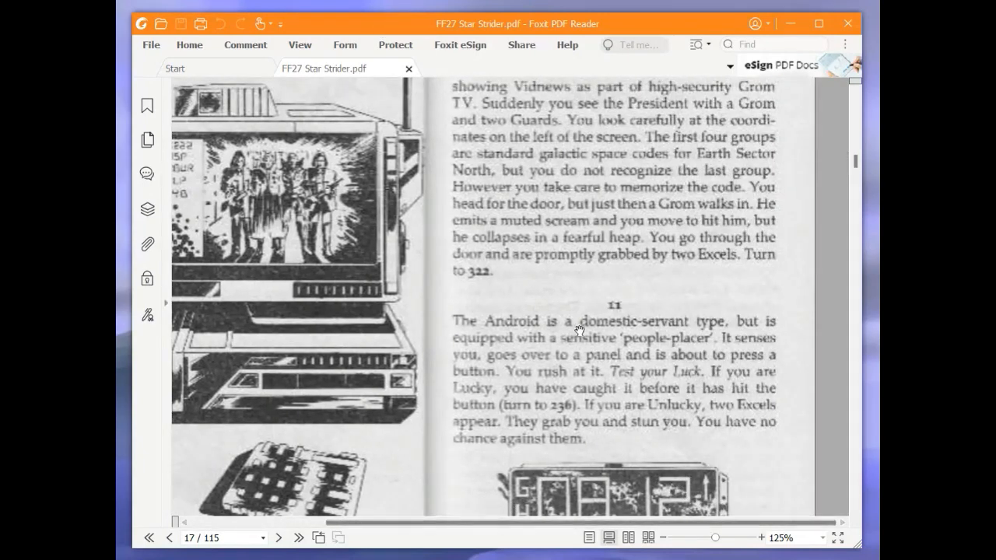
mouse_move(562, 303)
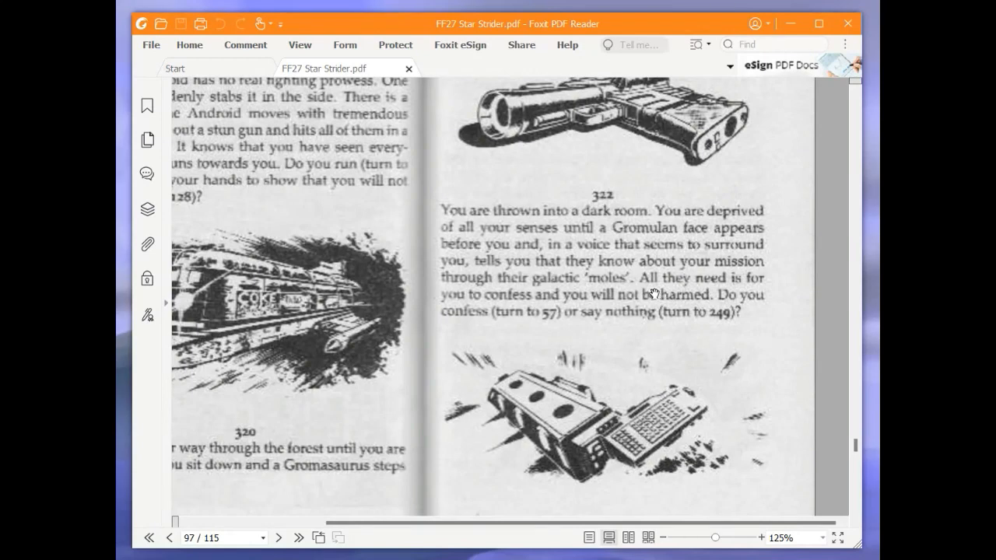
mouse_move(412, 263)
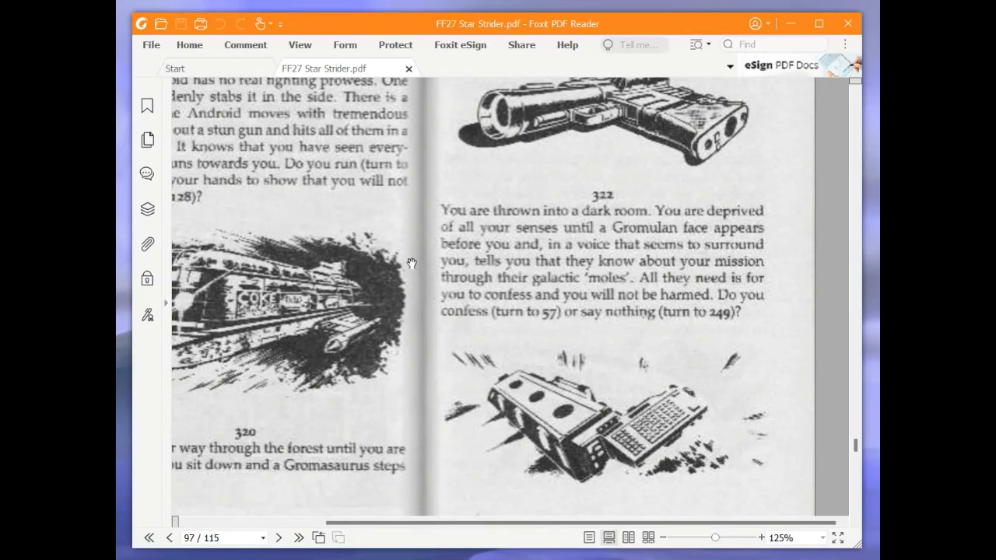
mouse_move(395, 250)
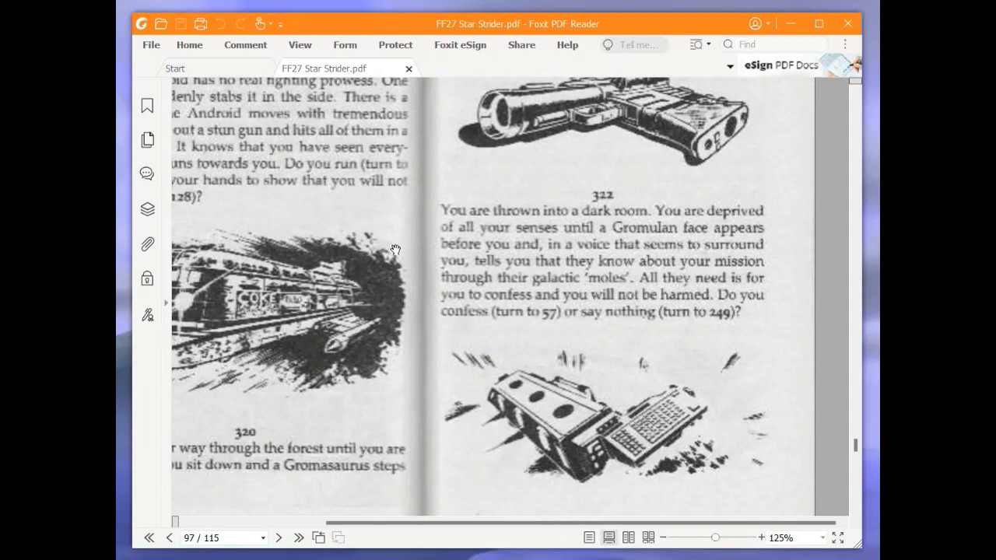
mouse_move(395, 242)
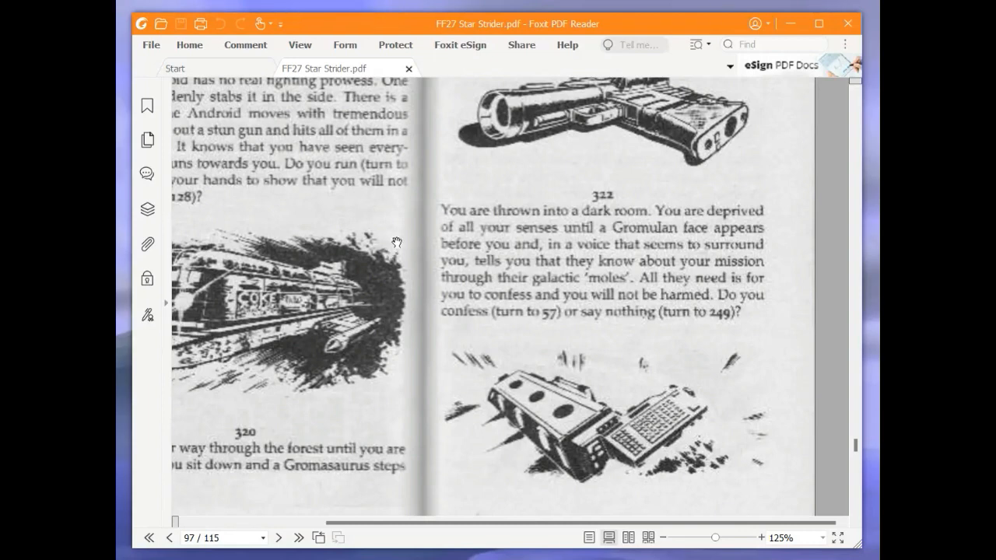
mouse_move(403, 237)
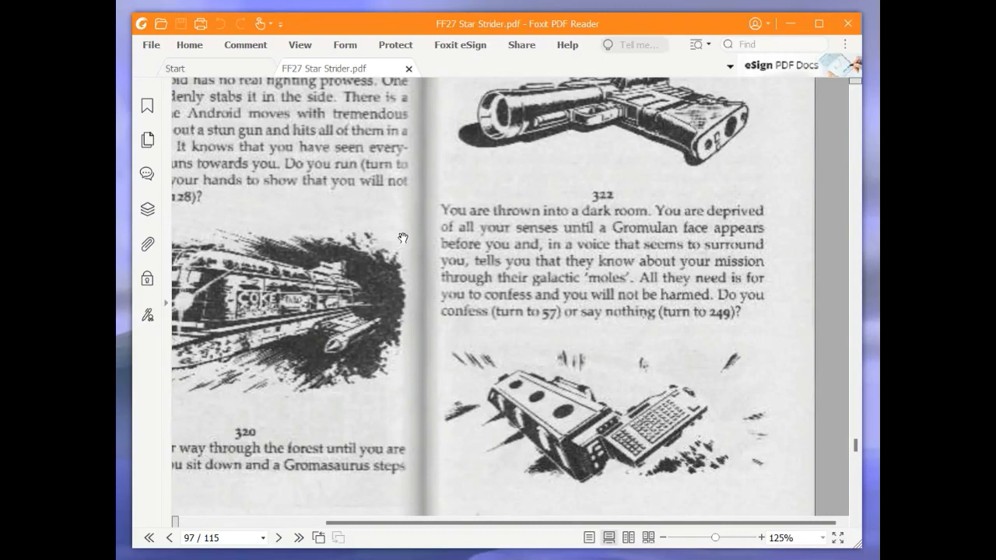
mouse_move(426, 247)
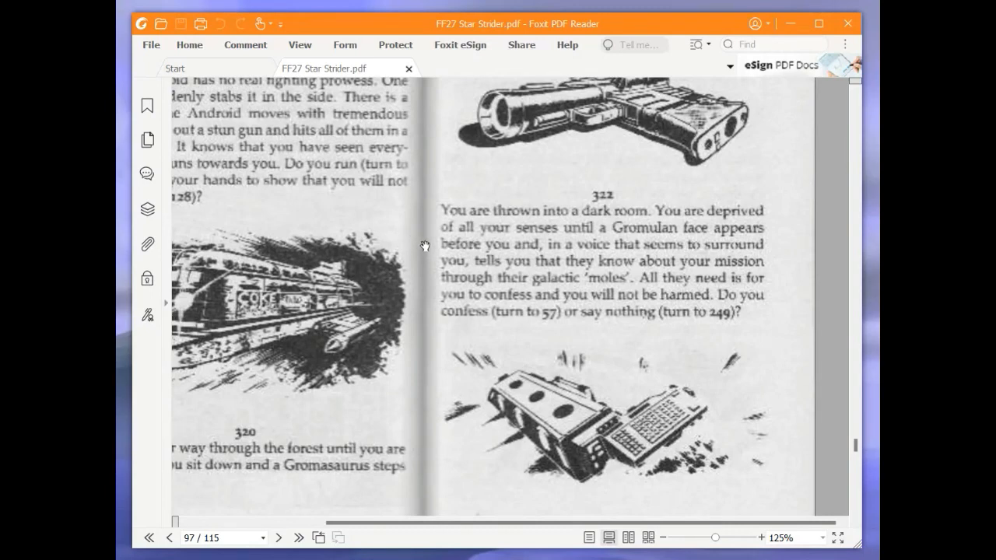
mouse_move(741, 292)
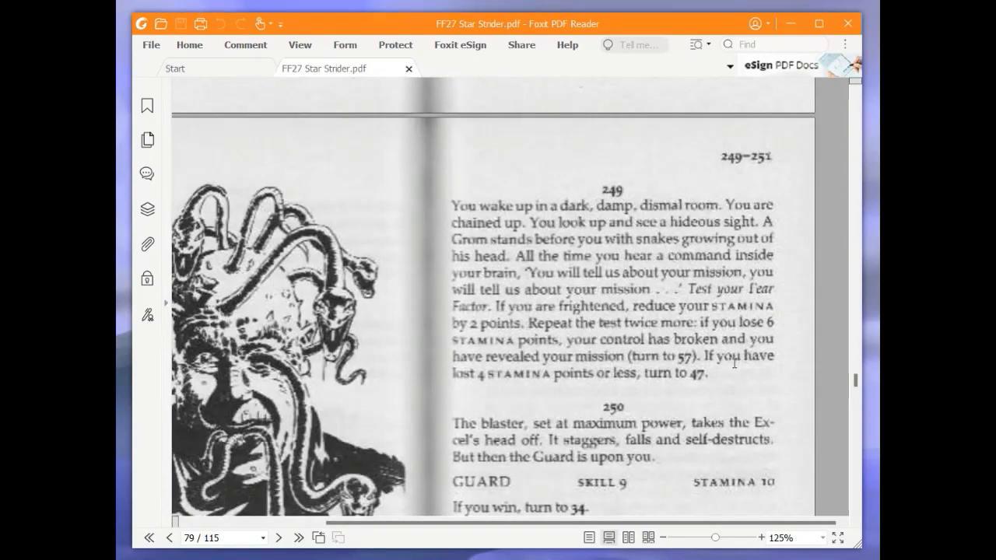
scroll("down", 3)
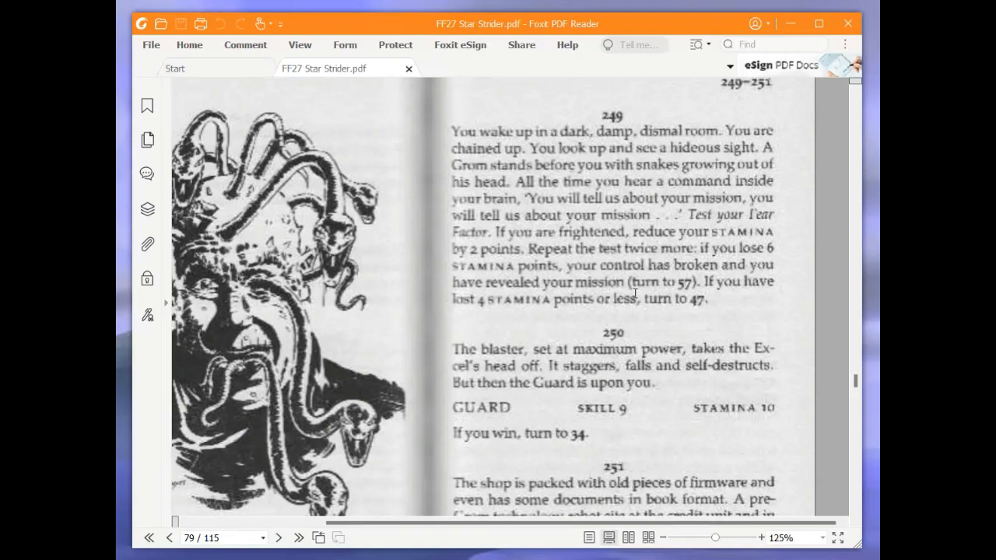
mouse_move(506, 245)
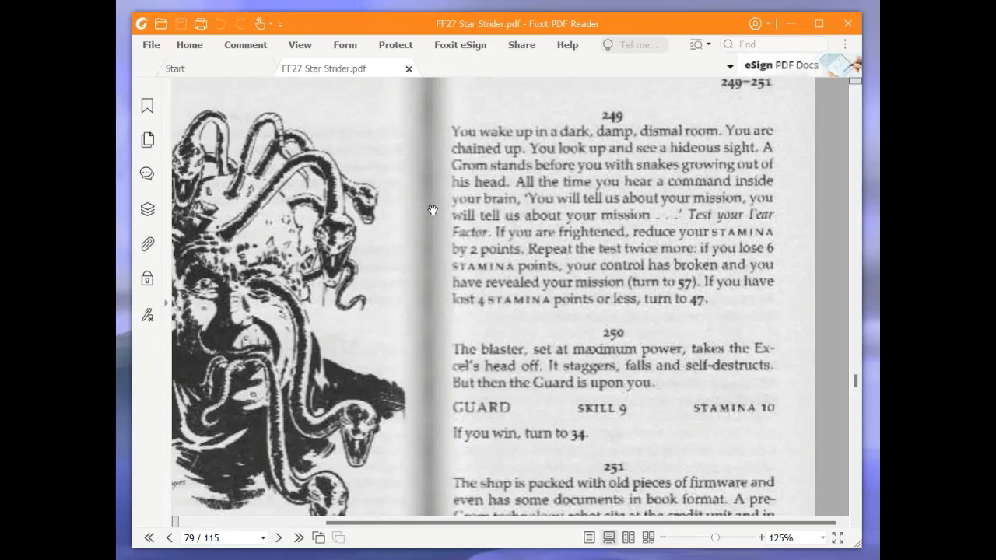
mouse_move(435, 205)
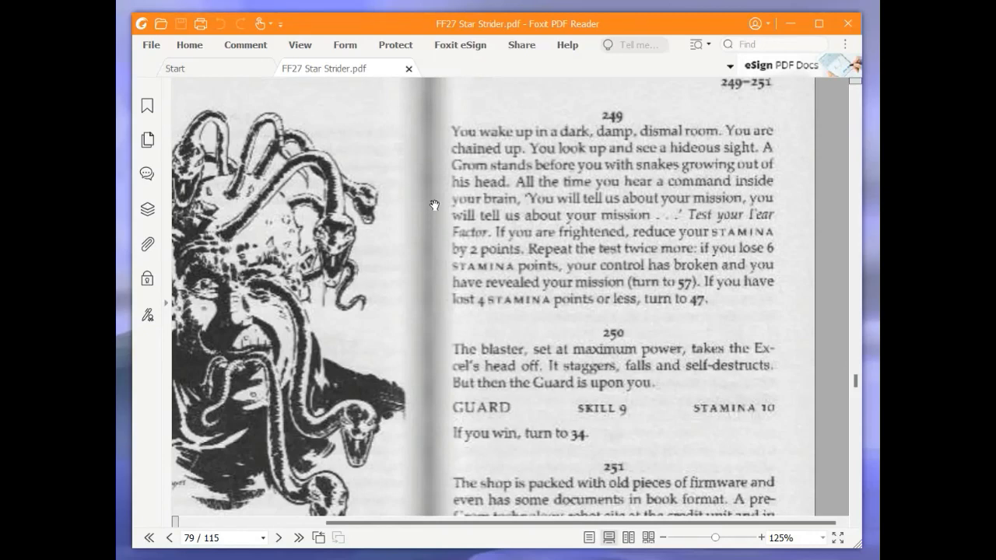
mouse_move(427, 209)
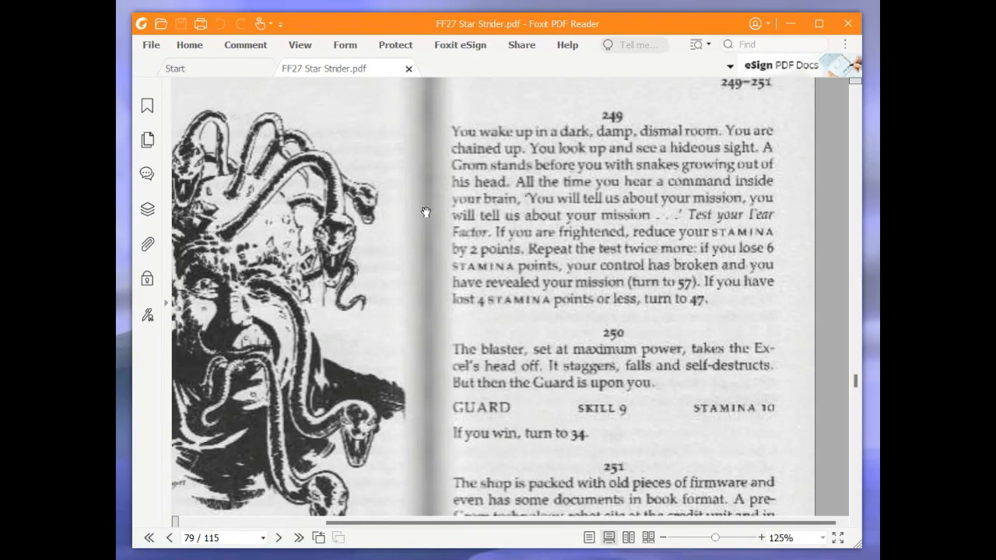
mouse_move(426, 222)
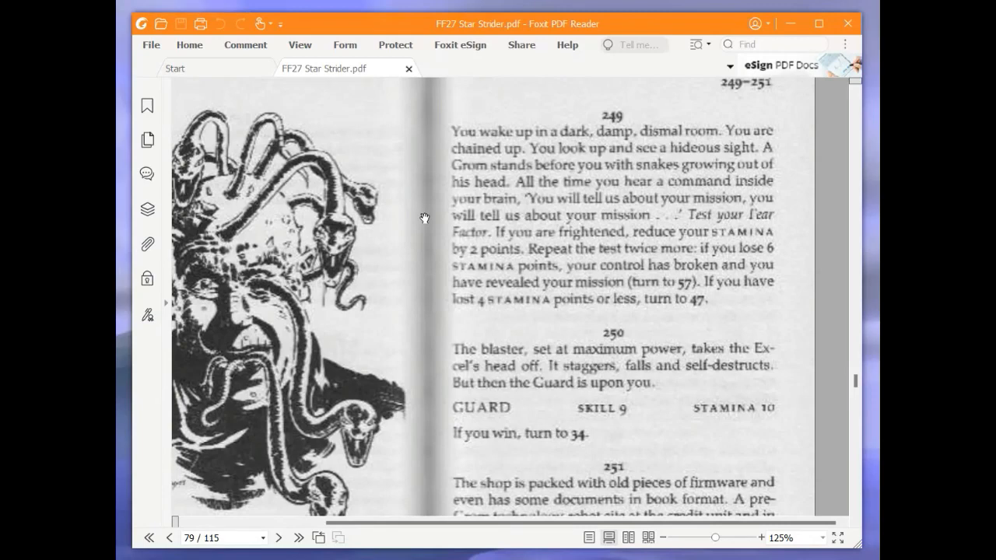
mouse_move(426, 224)
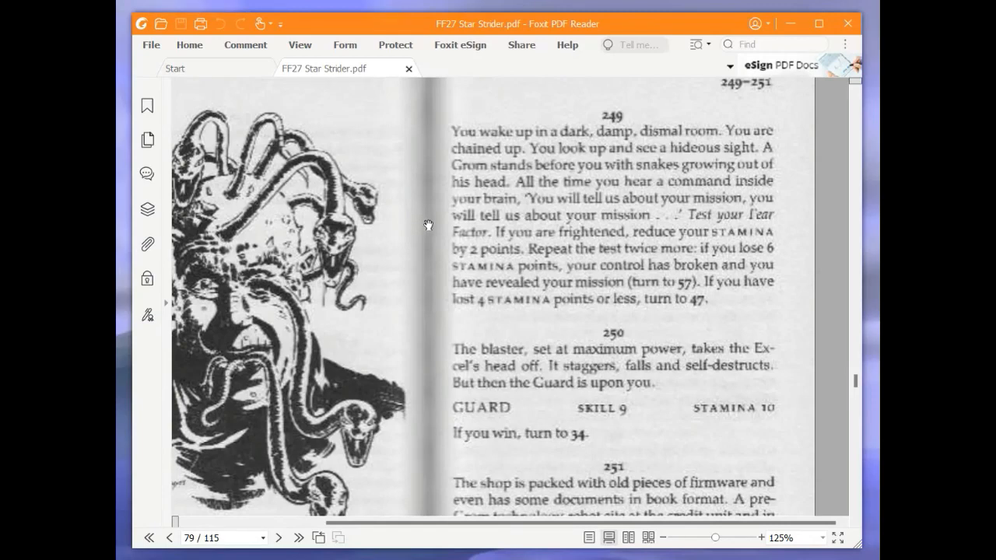
mouse_move(433, 216)
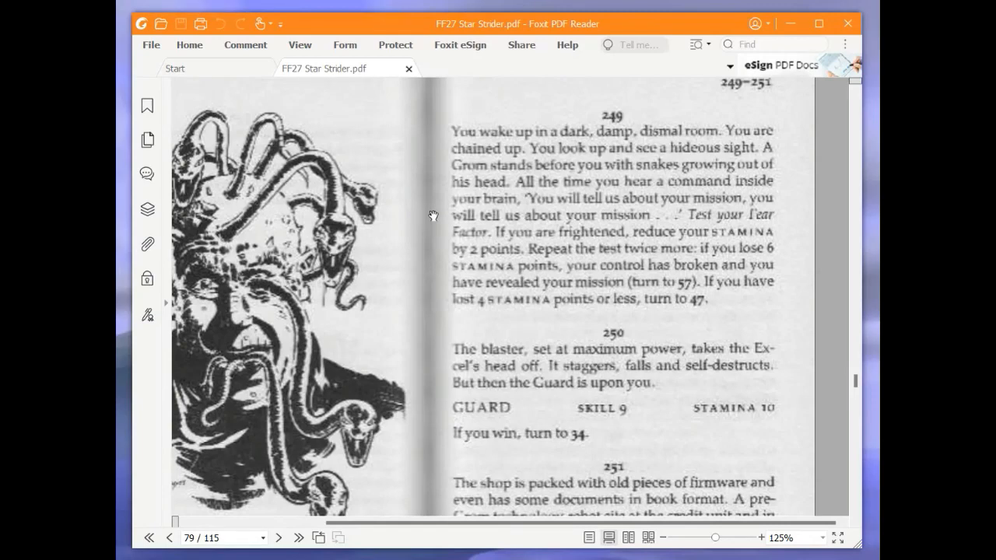
mouse_move(534, 450)
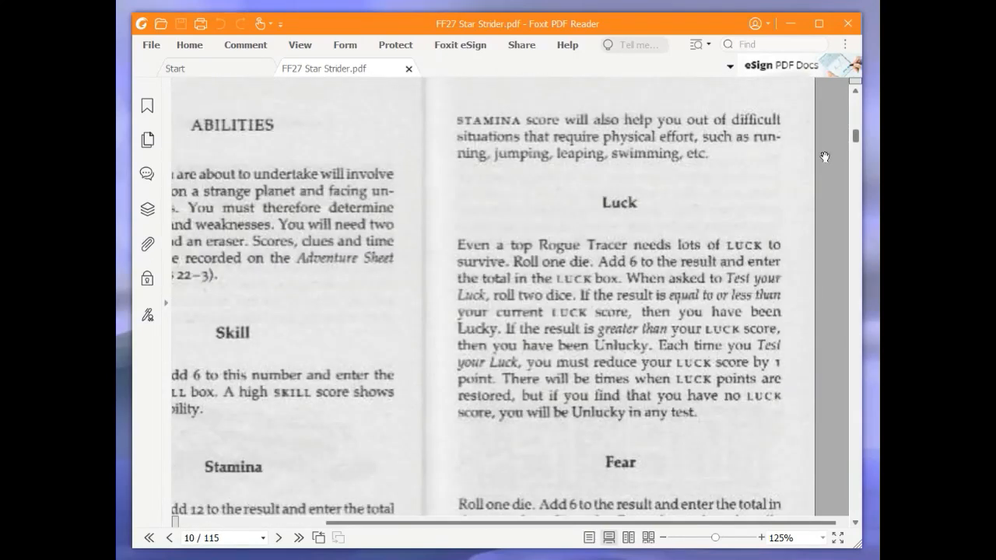
scroll("down", 3)
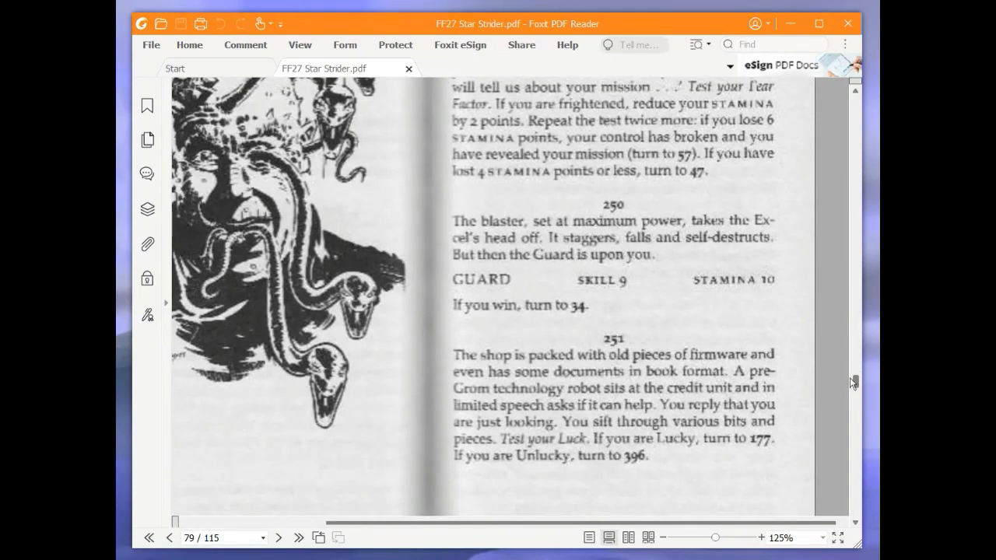
scroll("up", 3)
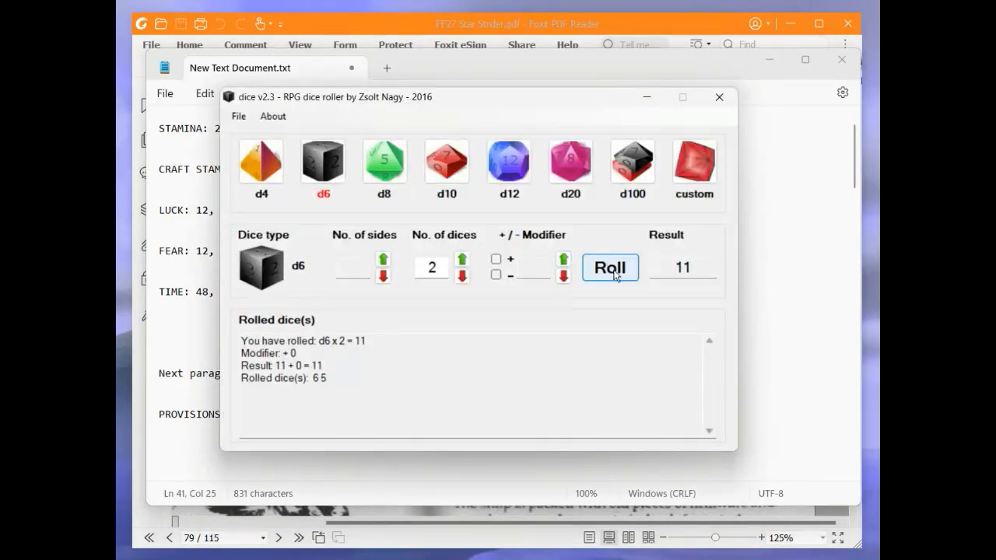
- Roll the two d6 twice more for Fear tests, getting 4 and 6
left_click(611, 268)
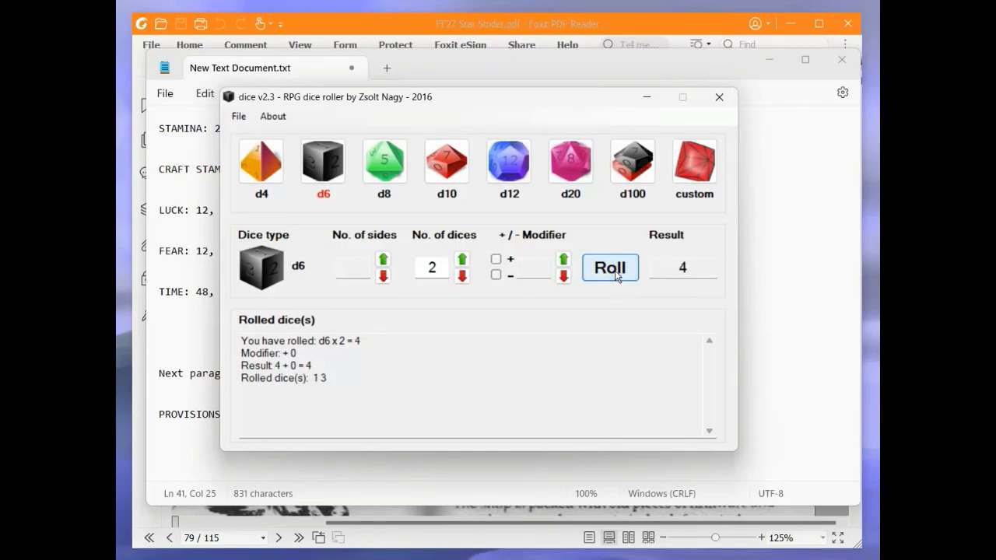
left_click(611, 267)
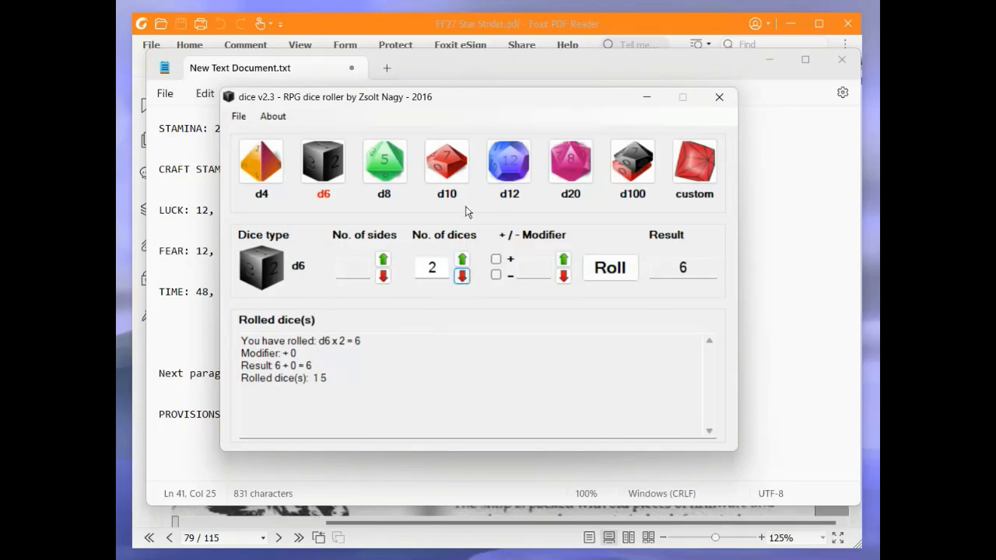
left_click(719, 97)
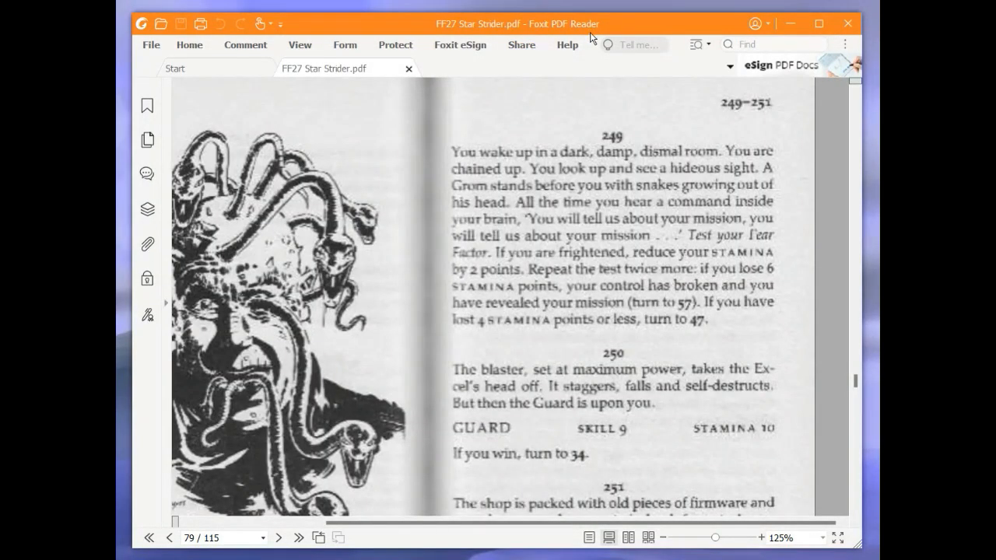
mouse_move(598, 56)
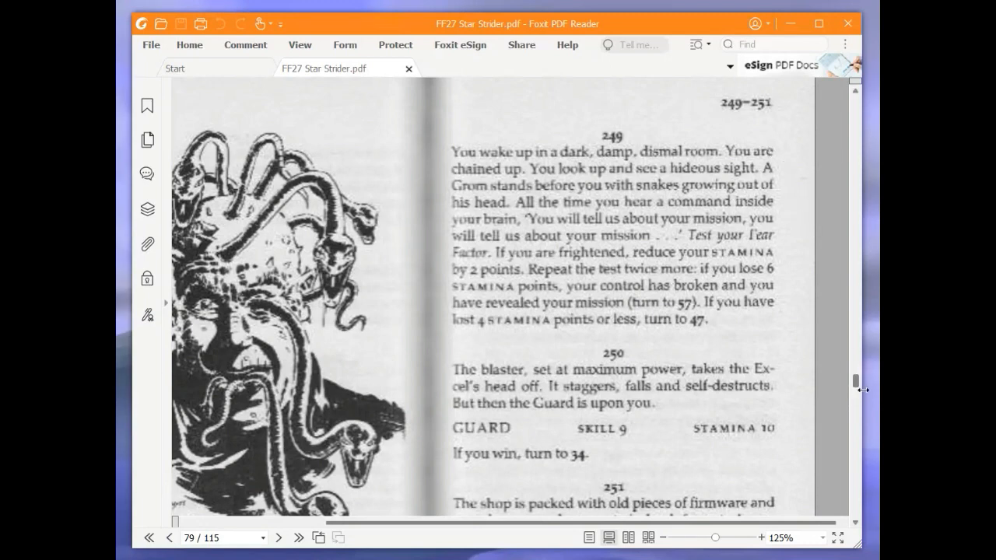
mouse_move(860, 370)
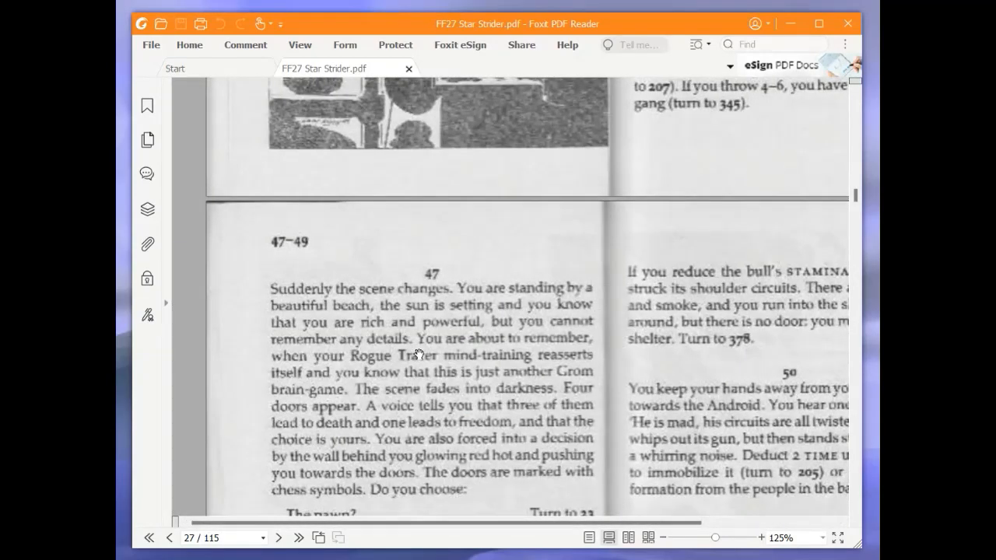
mouse_move(420, 350)
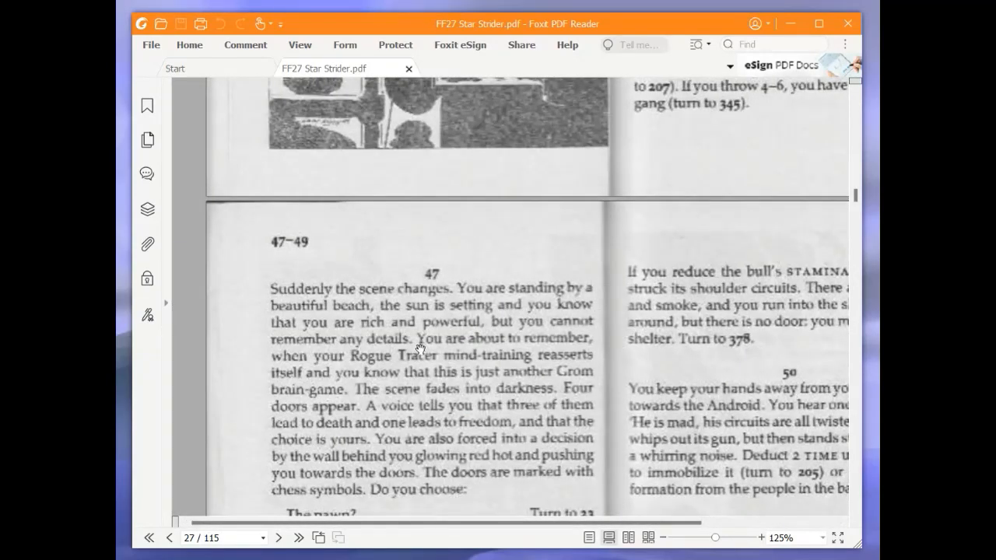
- Scroll to paragraph 47 on page 27, with its pawn, knight, rook and bishop doors
scroll("down", 3)
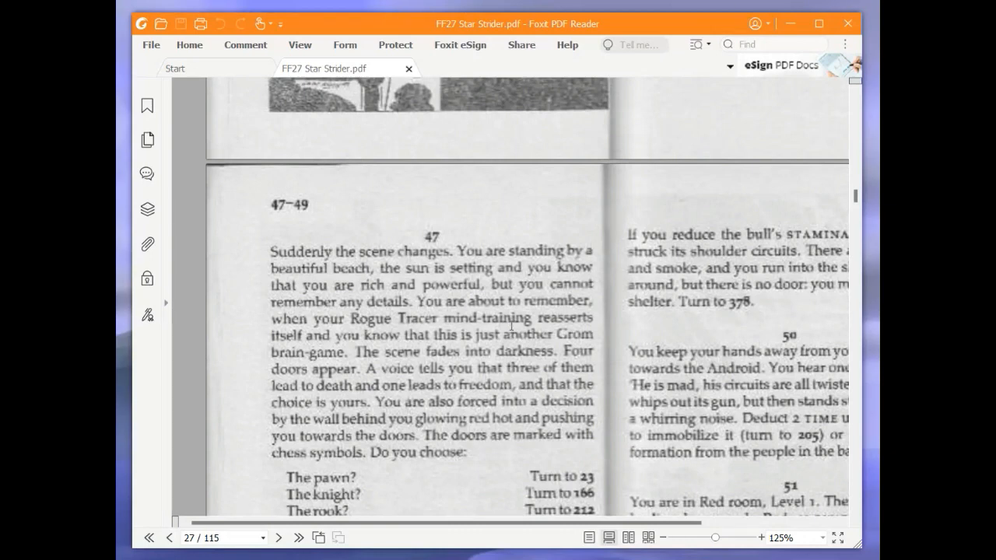
mouse_move(568, 373)
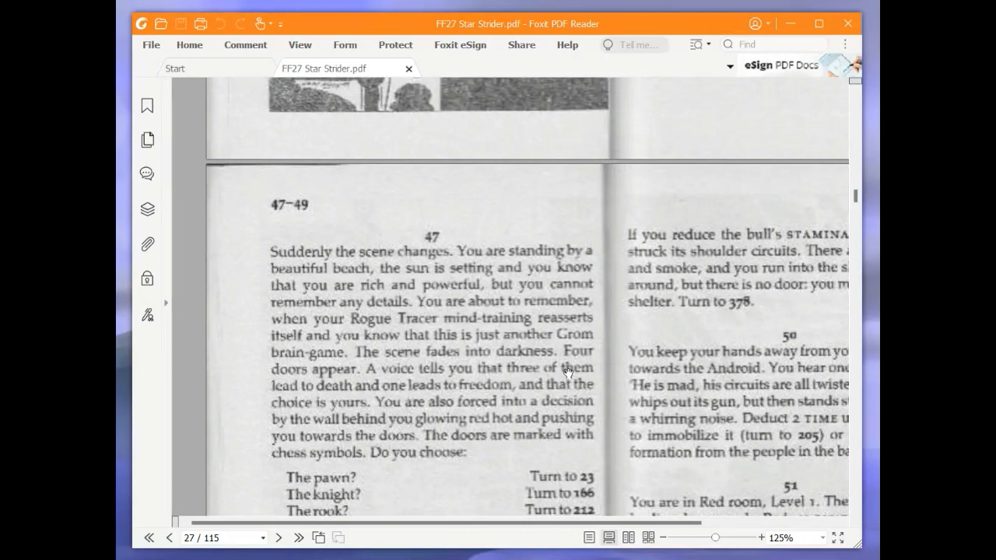
mouse_move(486, 364)
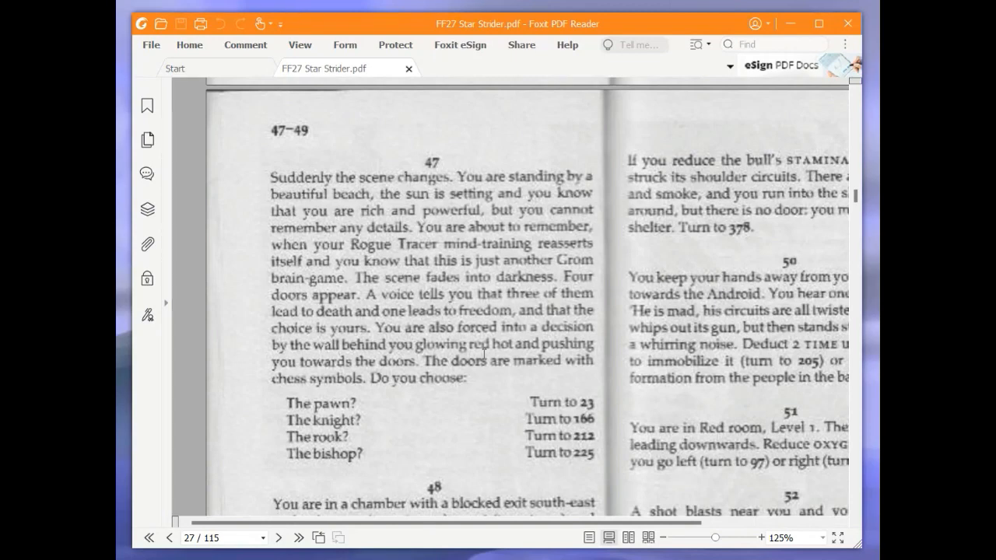
mouse_move(502, 389)
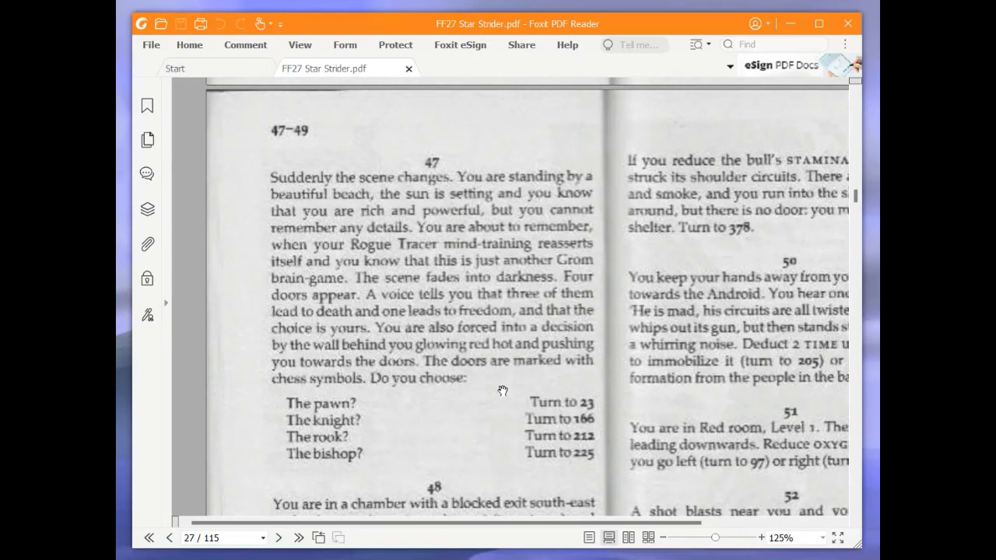
mouse_move(495, 390)
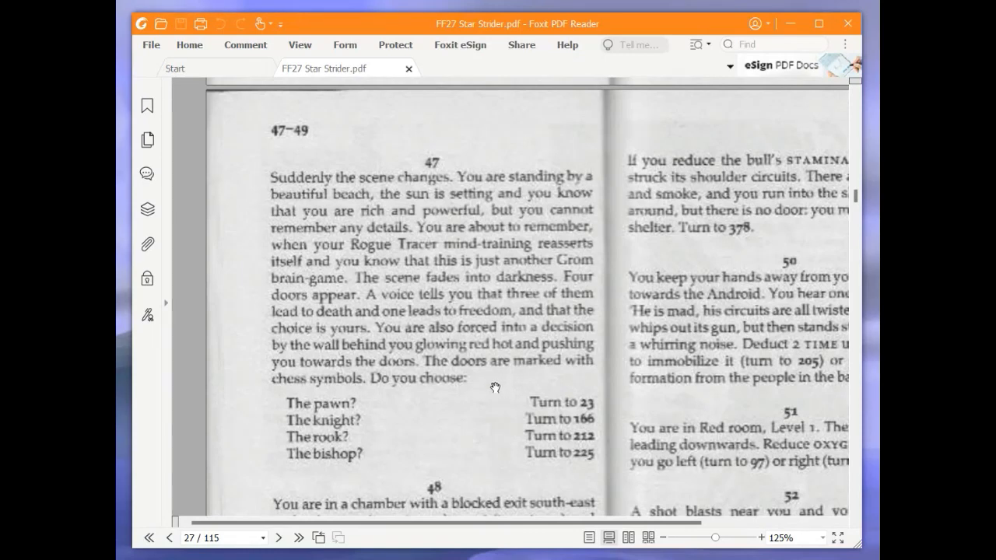
mouse_move(417, 318)
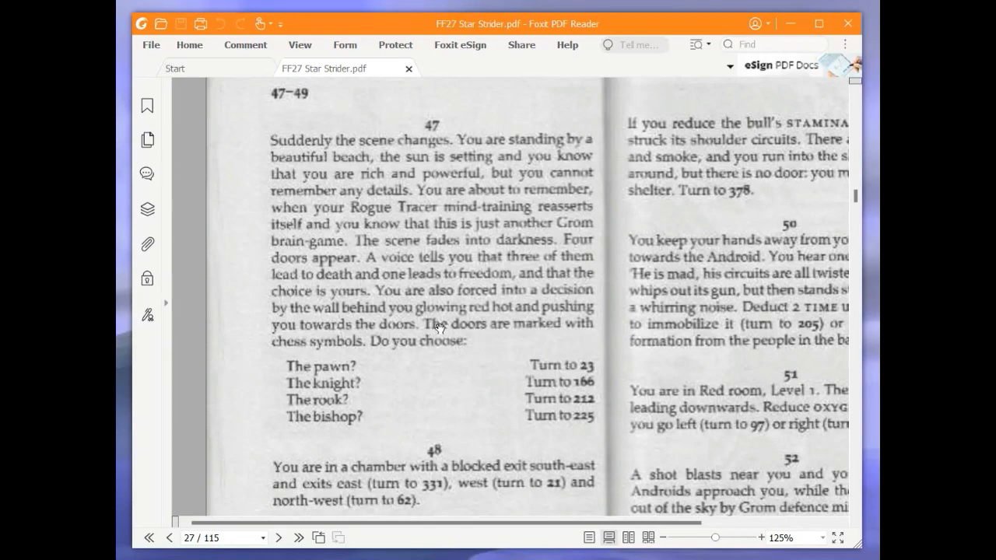
mouse_move(451, 286)
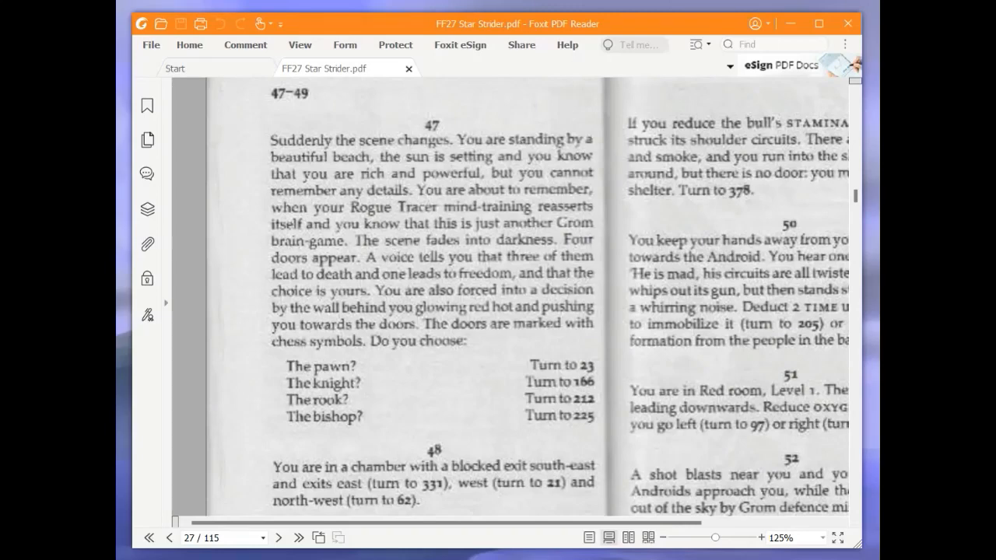
mouse_move(356, 405)
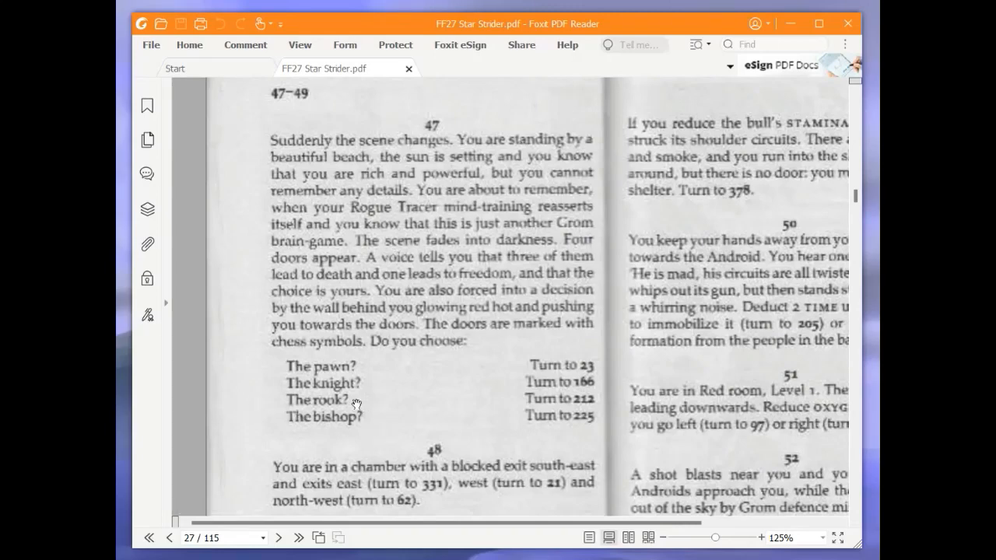
mouse_move(809, 246)
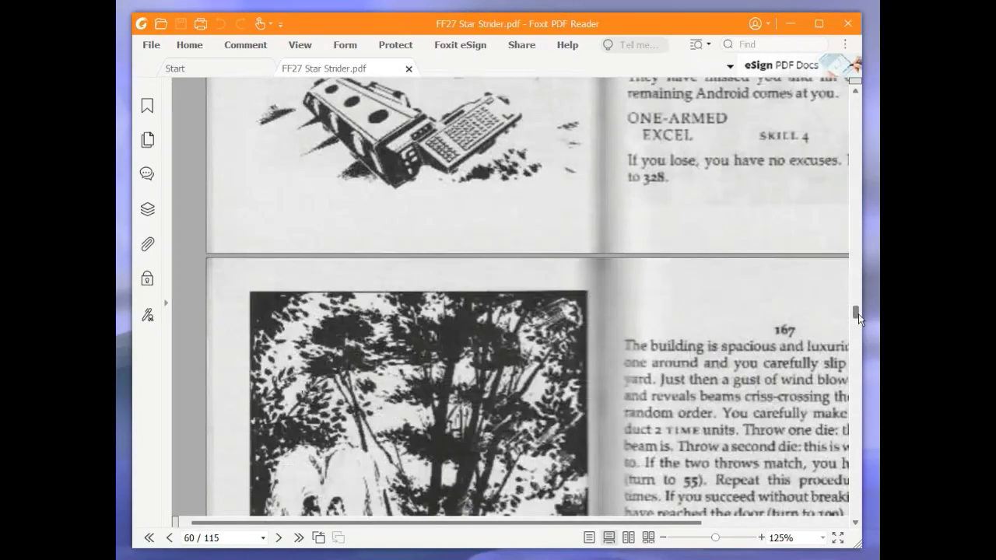
scroll("up", 3)
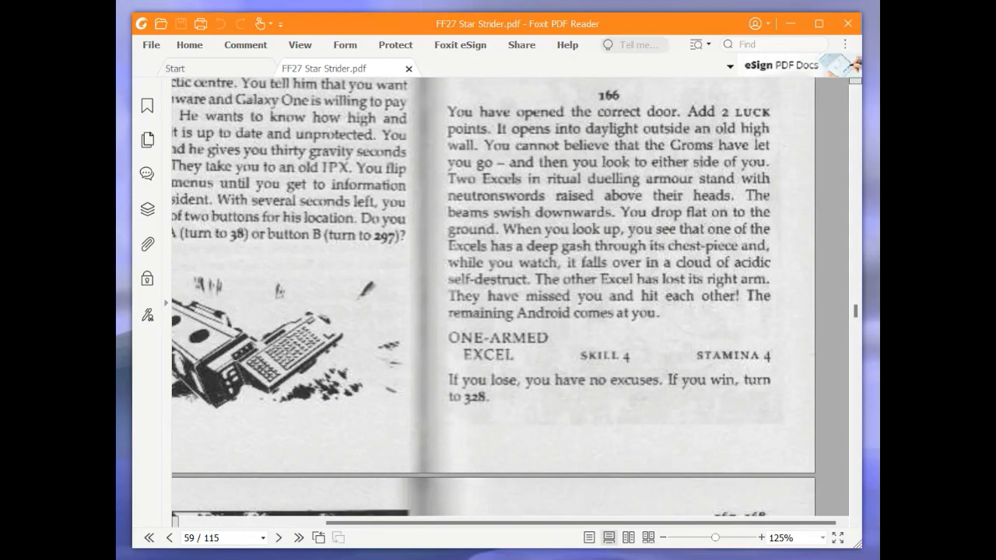
mouse_move(569, 249)
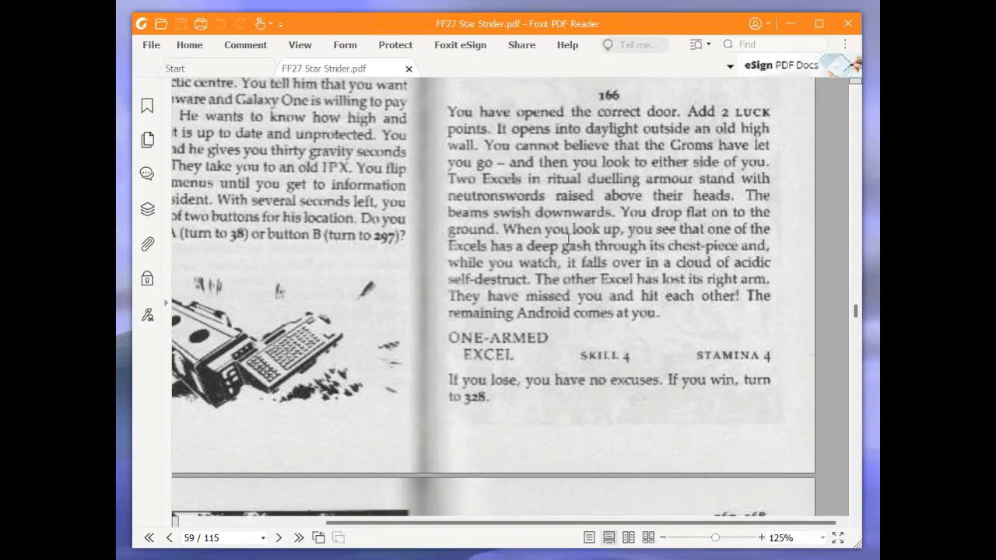
mouse_move(548, 195)
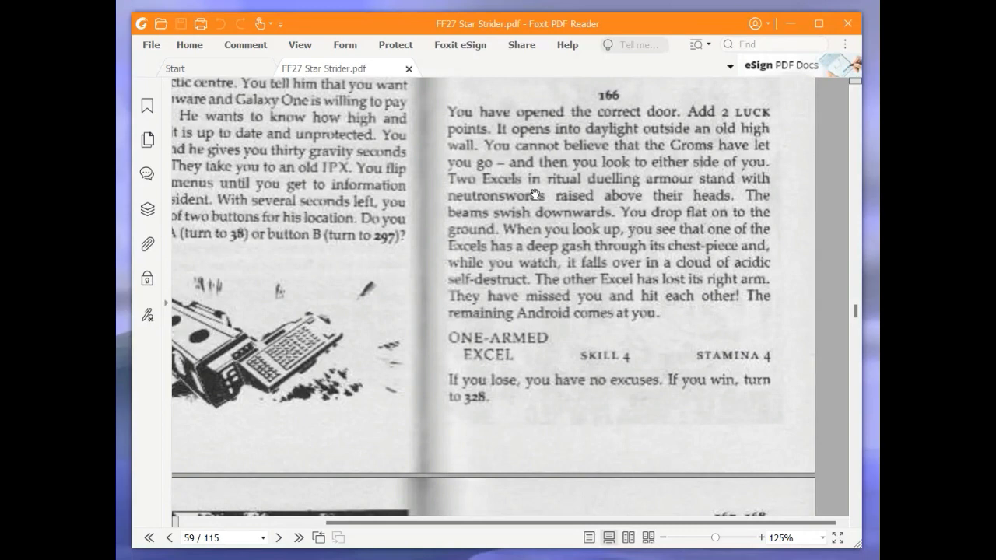
mouse_move(531, 195)
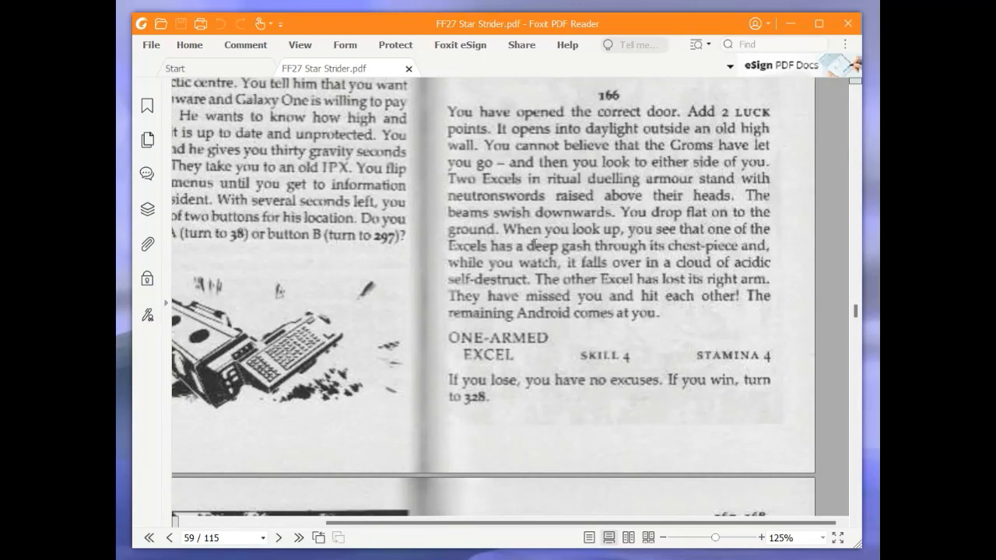
mouse_move(531, 240)
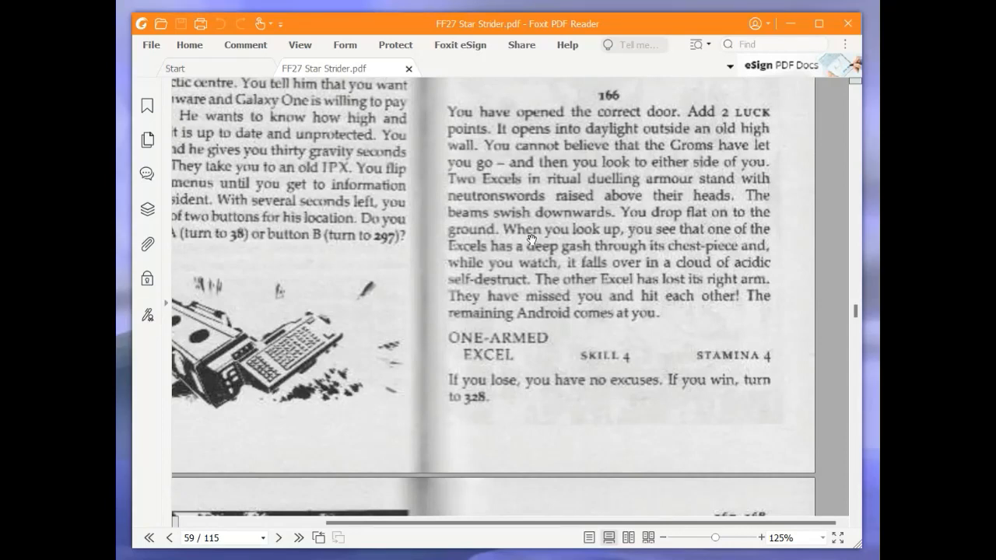
mouse_move(558, 275)
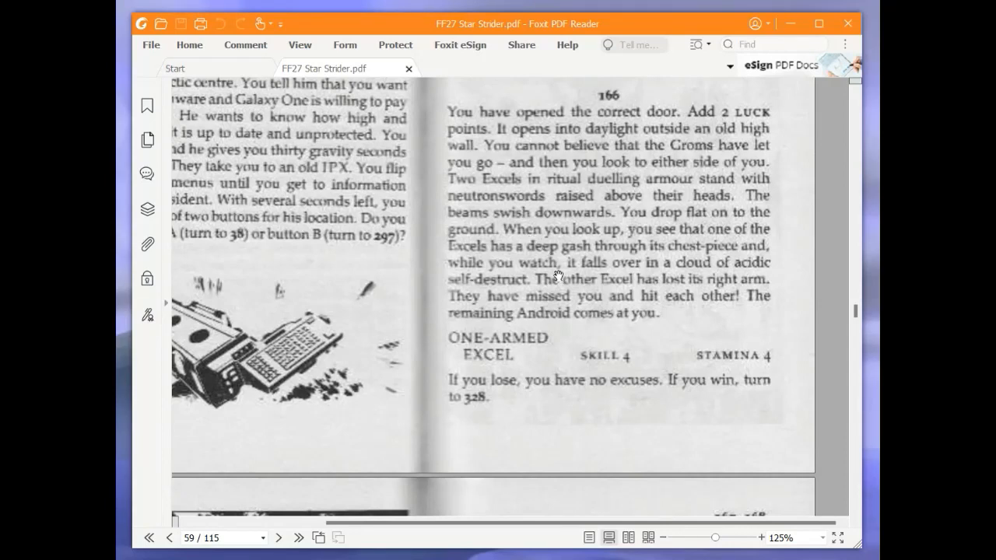
mouse_move(596, 292)
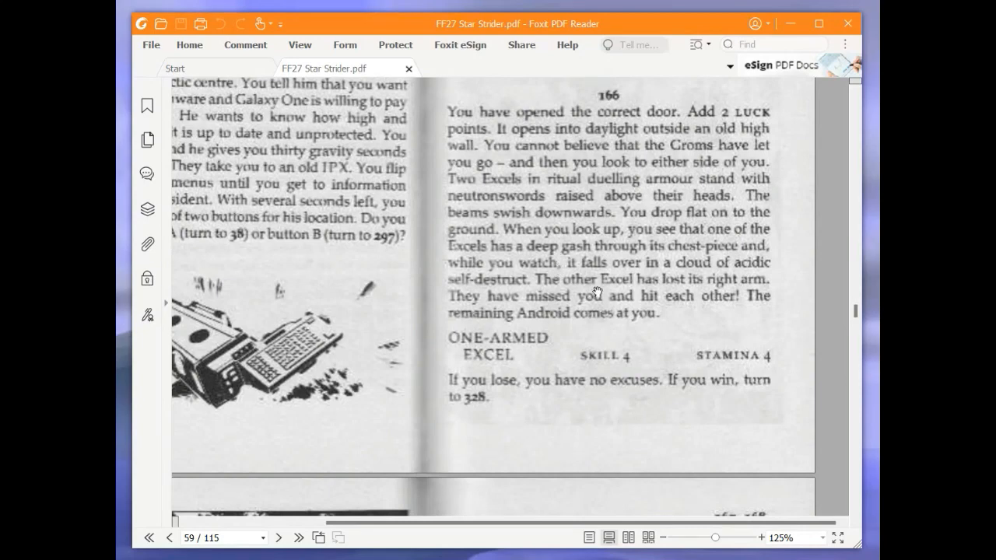
mouse_move(630, 335)
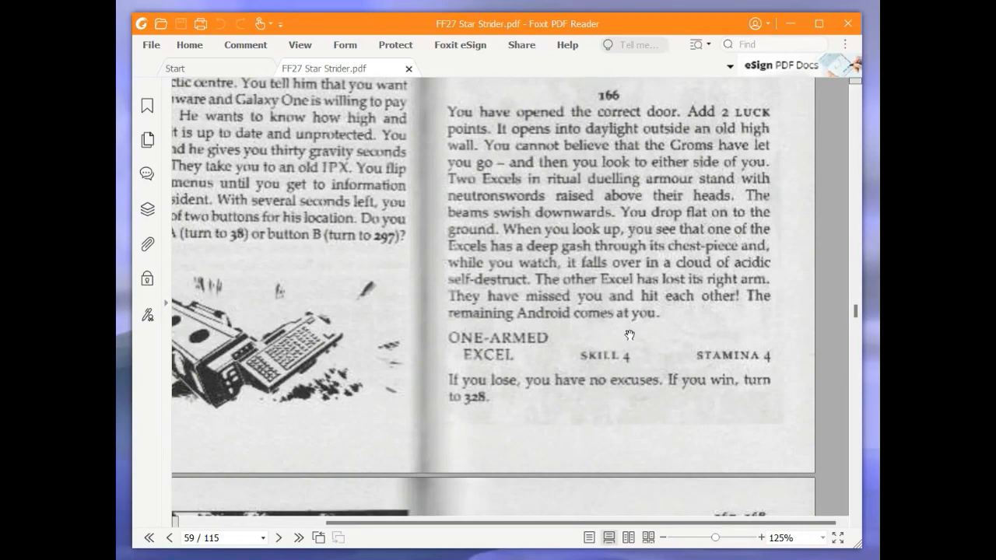
mouse_move(598, 343)
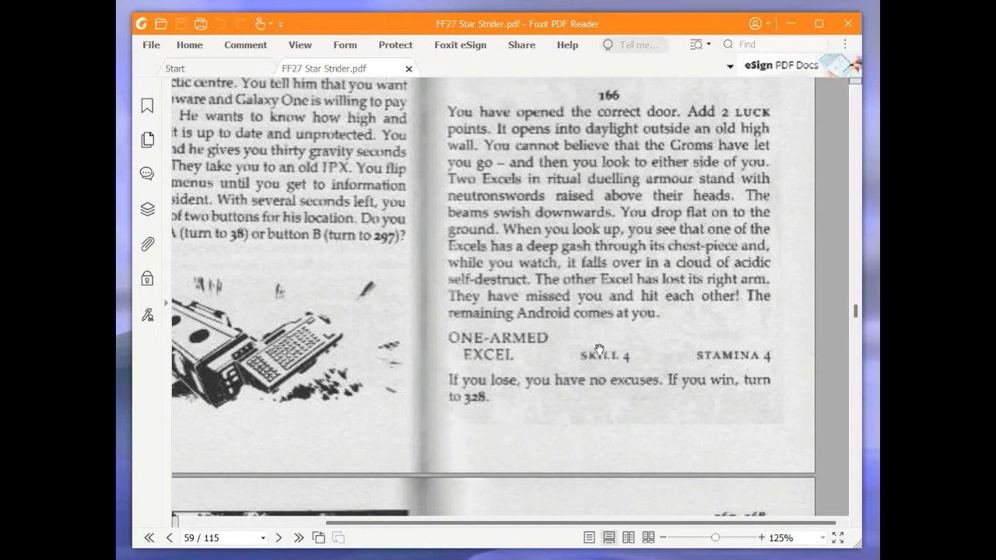
mouse_move(597, 335)
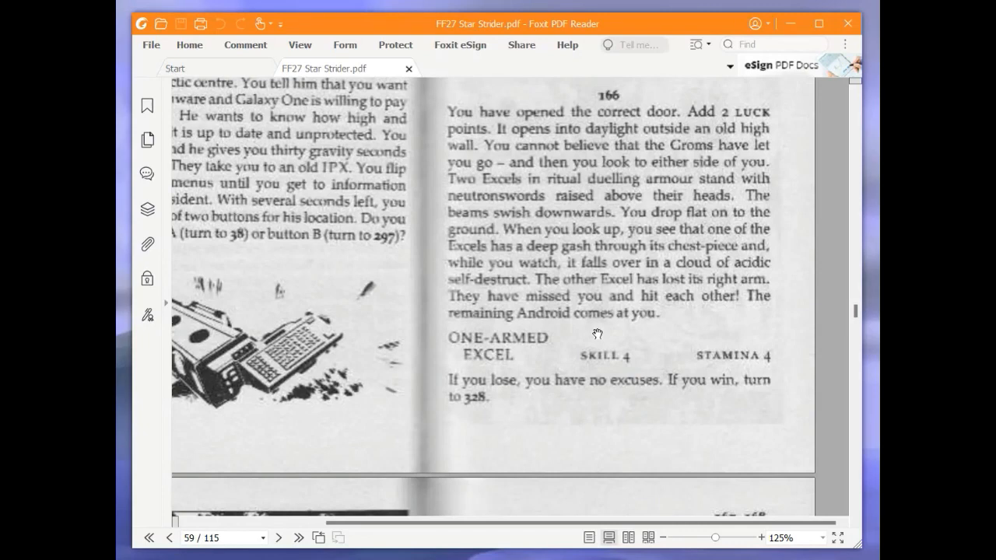
mouse_move(561, 406)
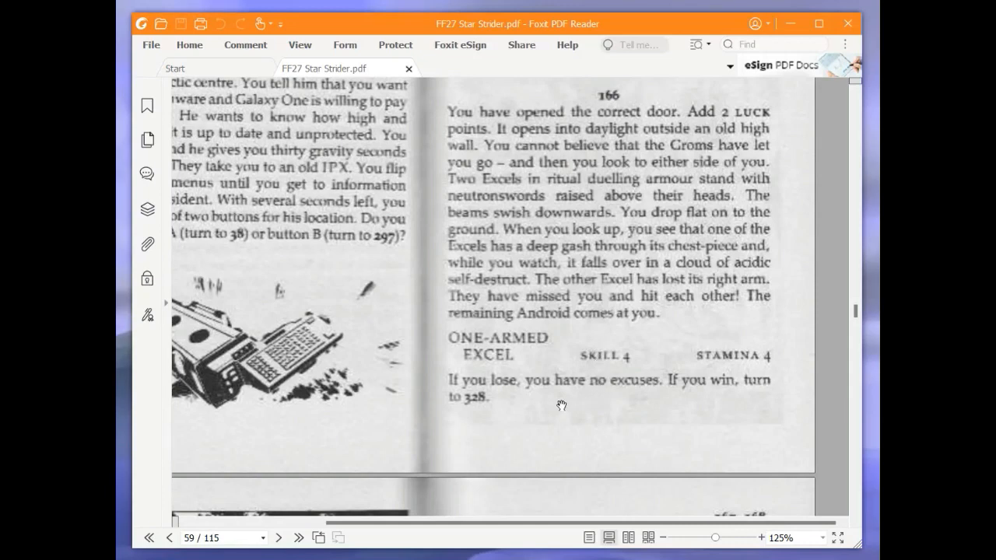
mouse_move(540, 396)
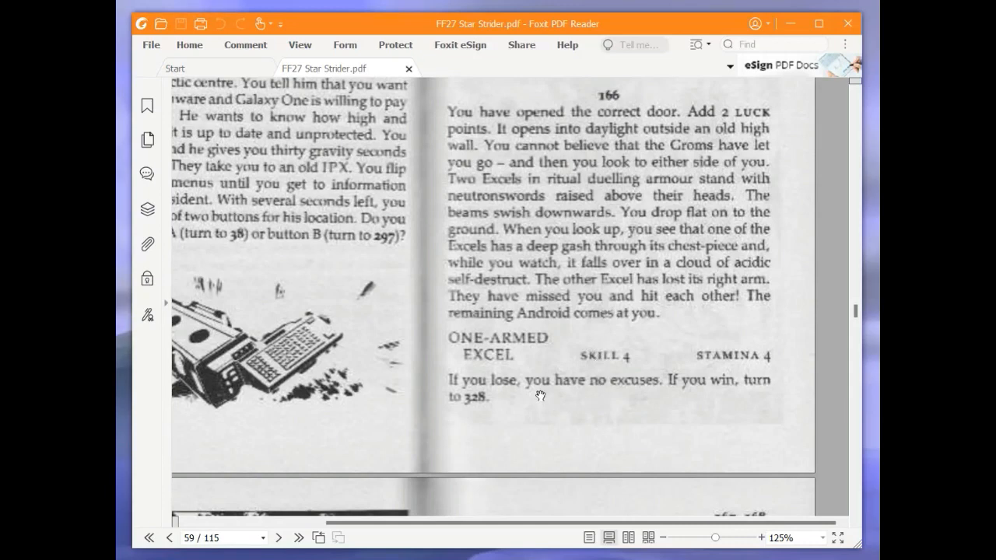
mouse_move(497, 405)
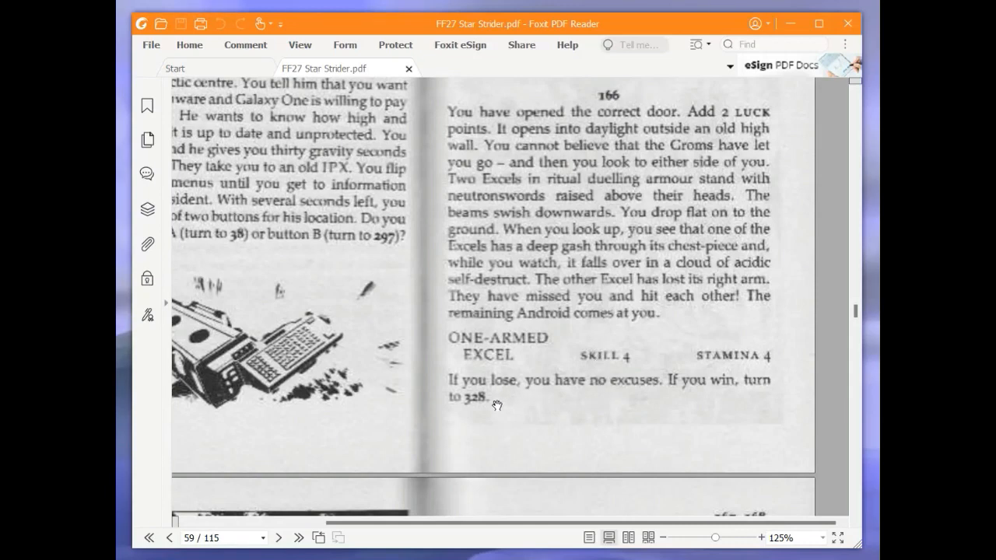
mouse_move(498, 405)
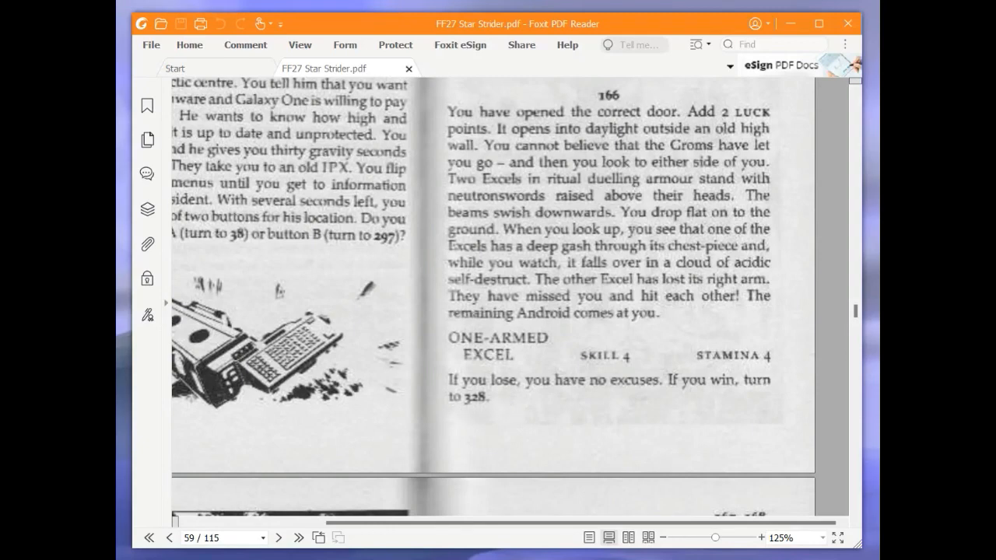
mouse_move(617, 420)
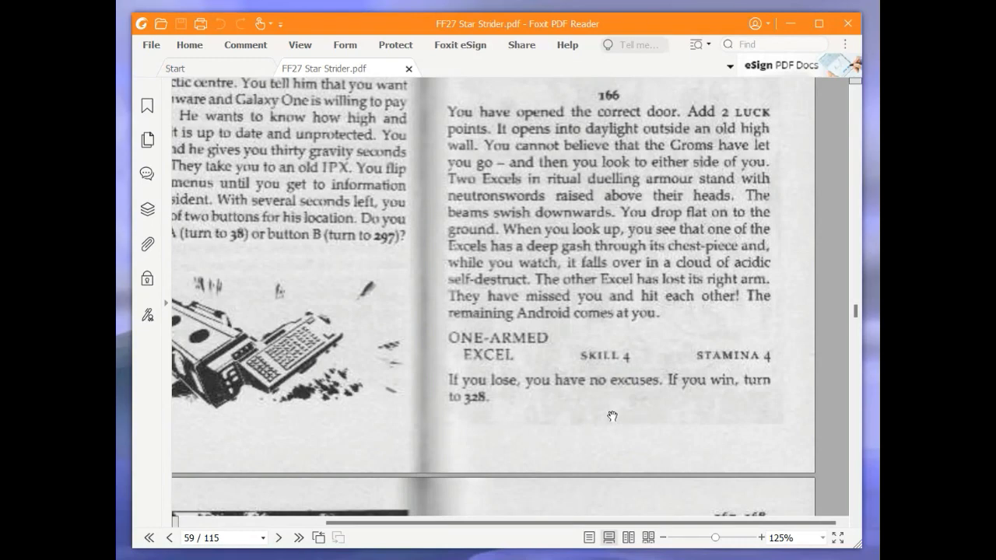
mouse_move(218, 498)
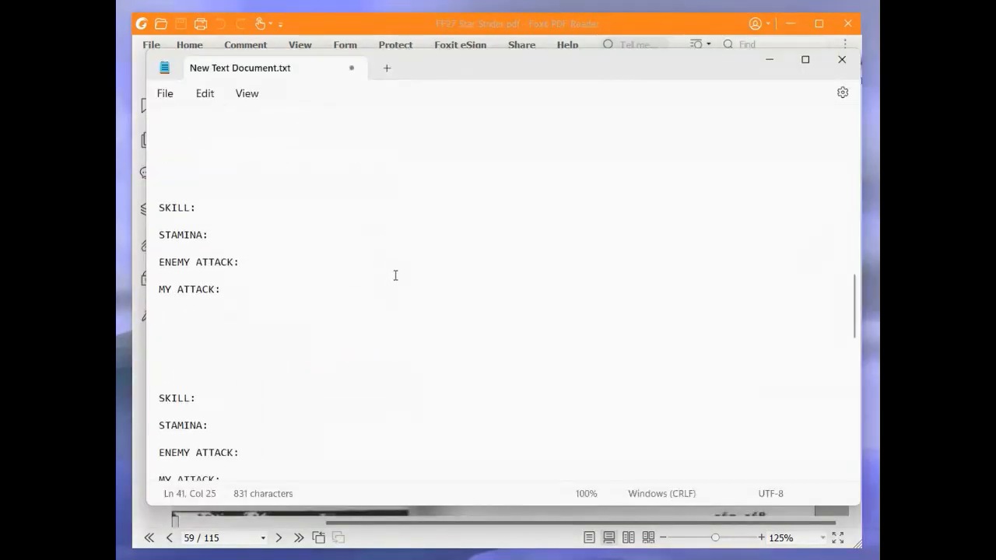
- Add a ONE-ARMED EXCEL encounter to the adventure sheet with SKILL 4, STAMINA 4
scroll("up", 3)
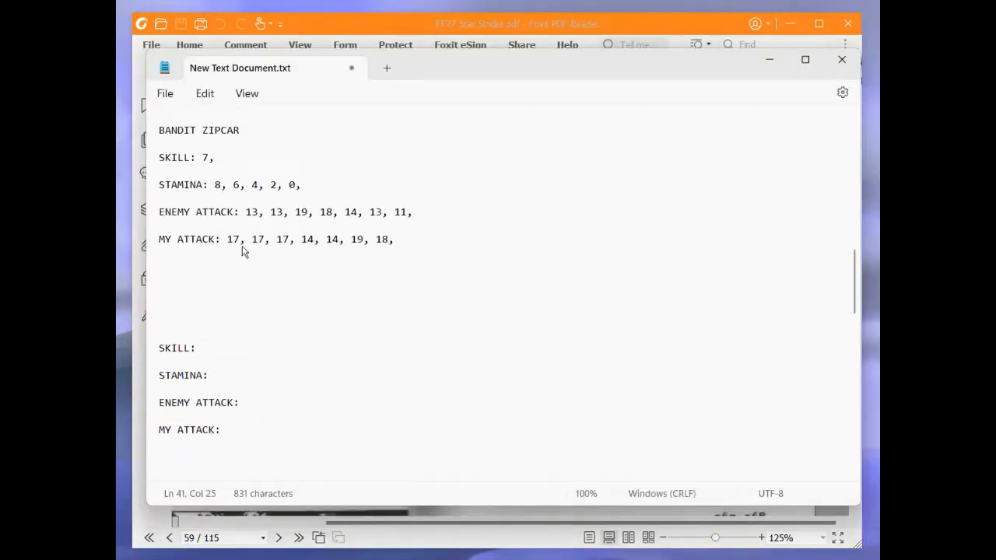
left_click(191, 347)
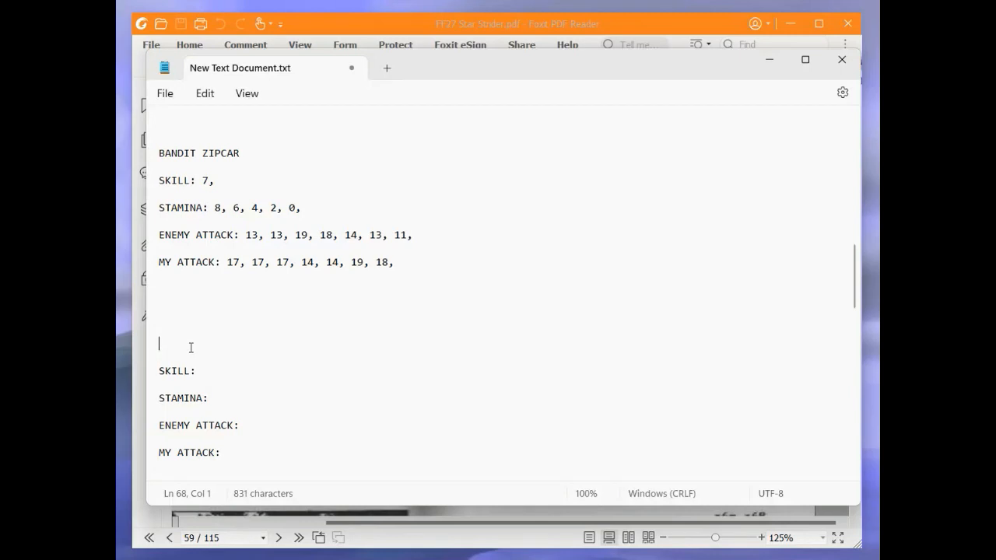
type("ON")
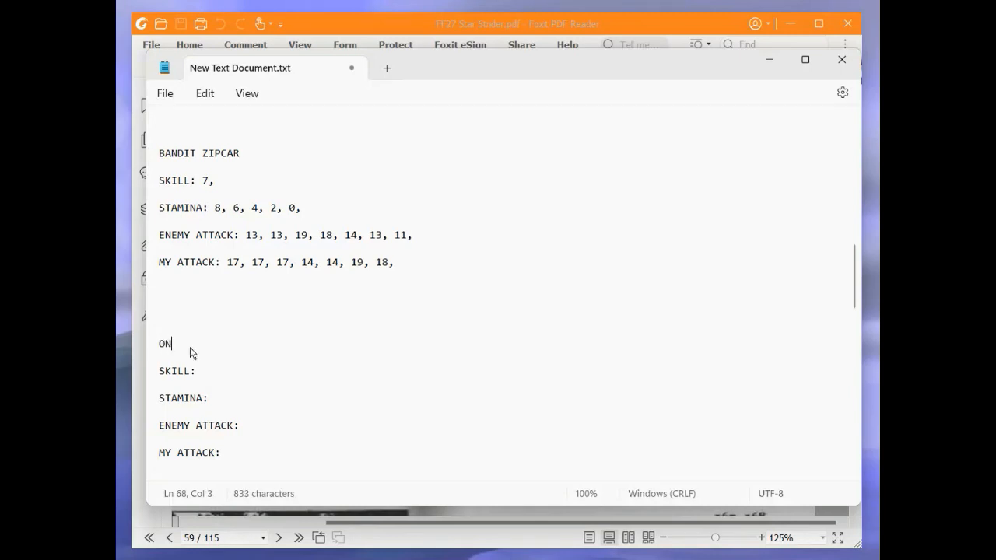
type("E-ARMED")
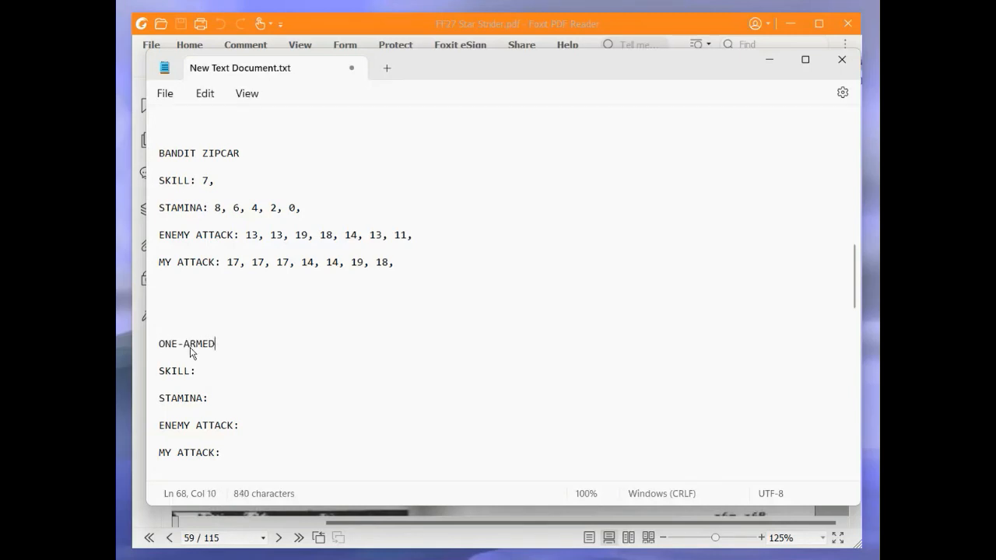
type("EXCEL")
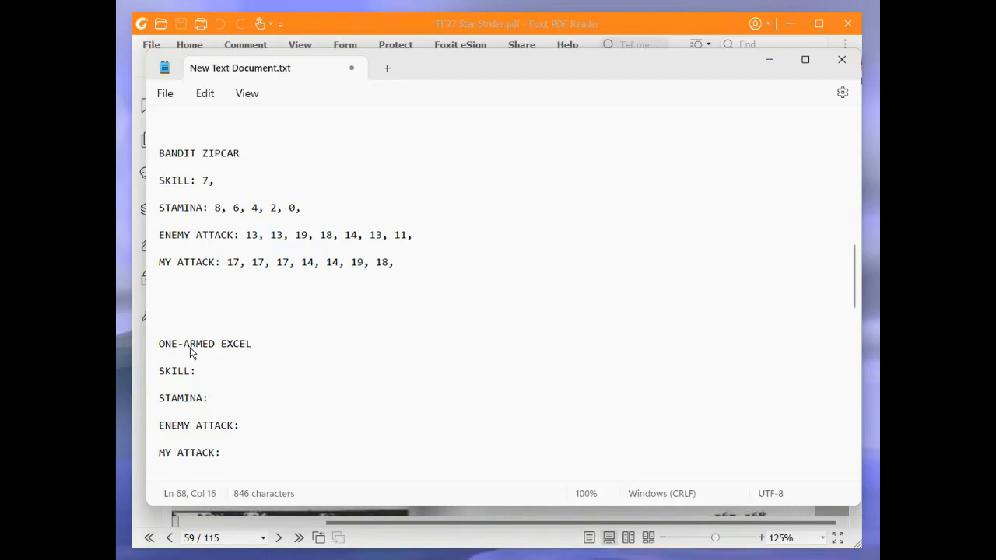
type("4,")
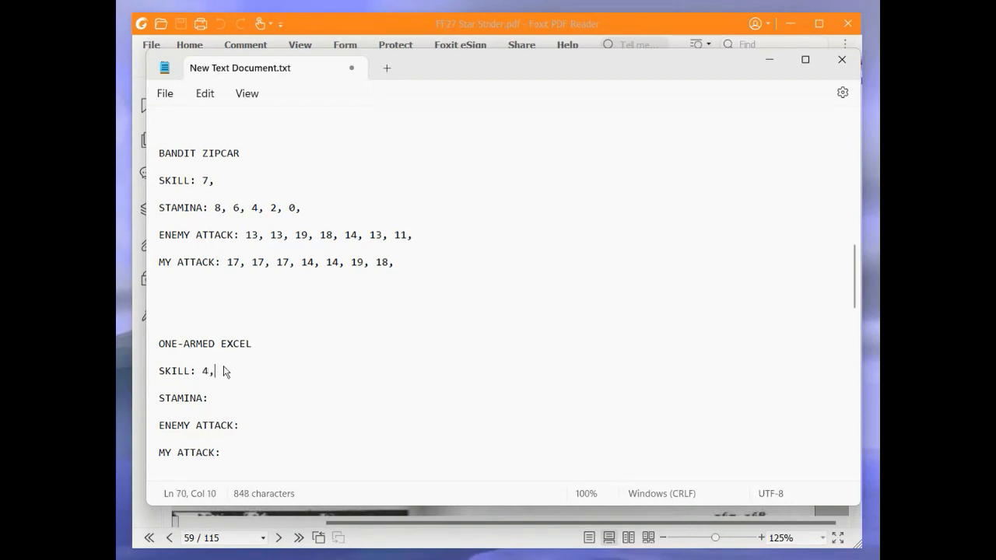
type("4,")
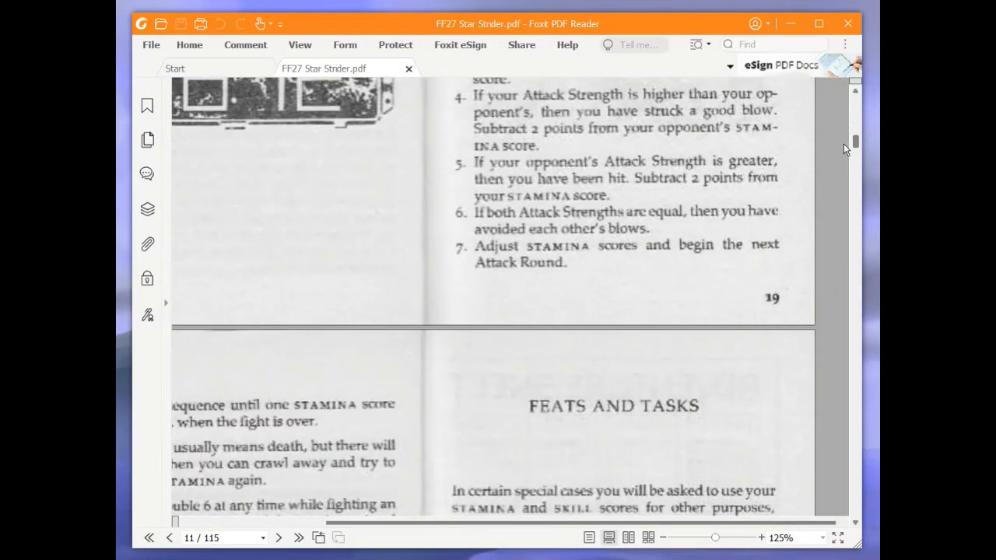
- Review the Combat rules on page 11, then scroll back down through the gamebook
scroll("up", 3)
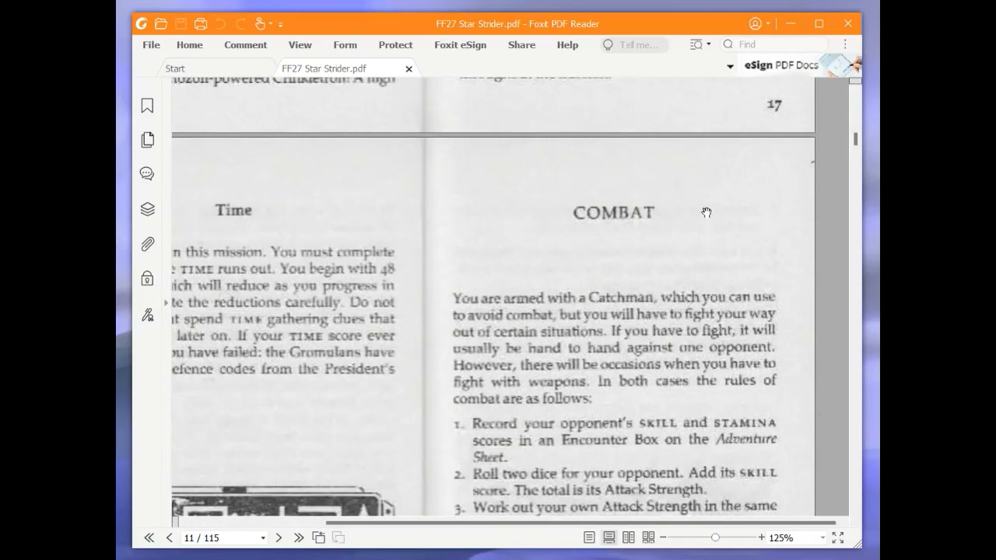
scroll("down", 3)
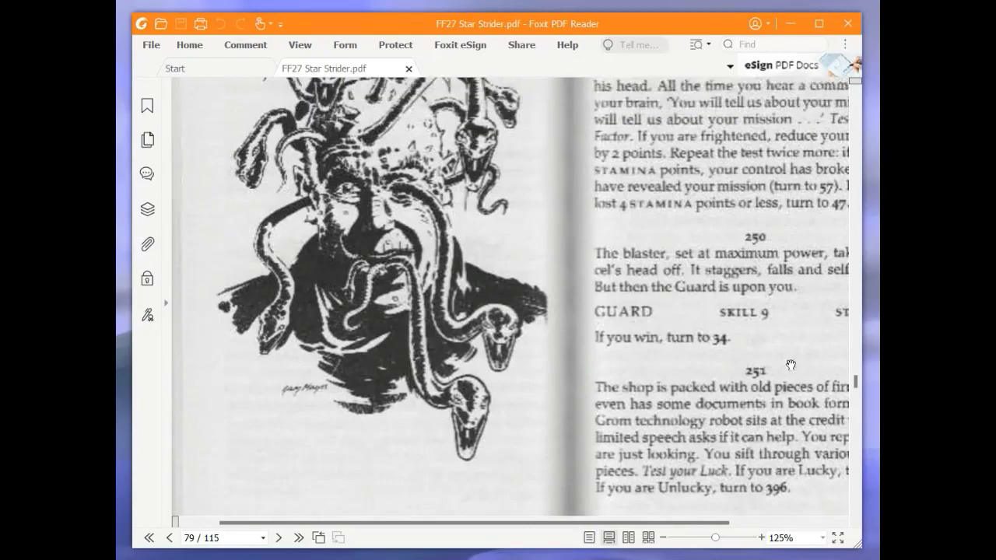
scroll("up", 3)
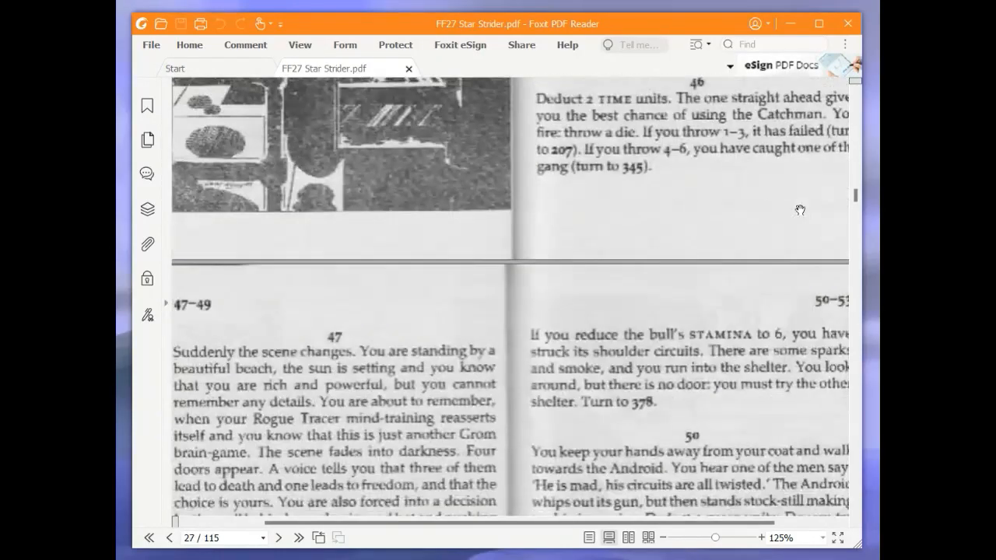
scroll("down", 3)
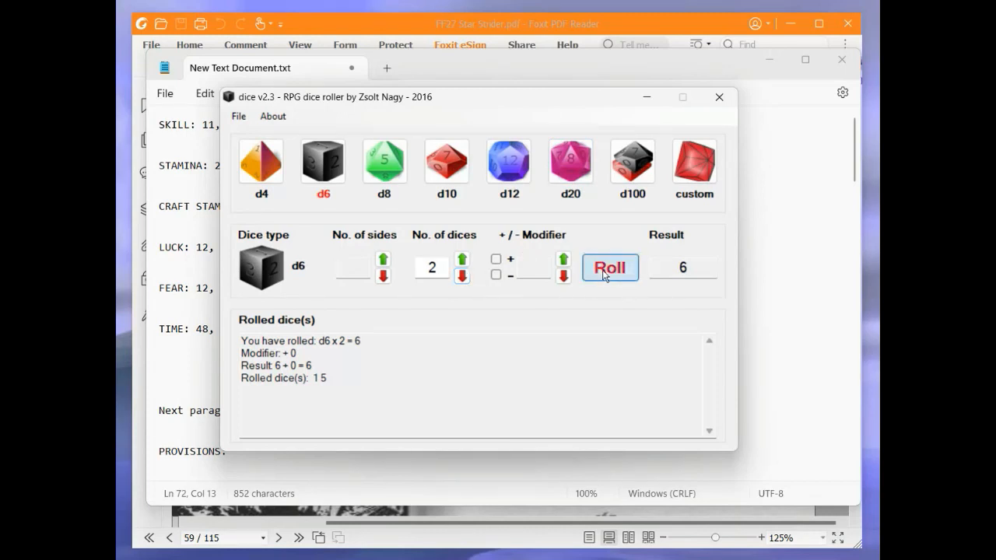
- Roll the first attack round and log enemy 8, mine 18, Excel STAMINA 2
left_click(610, 268)
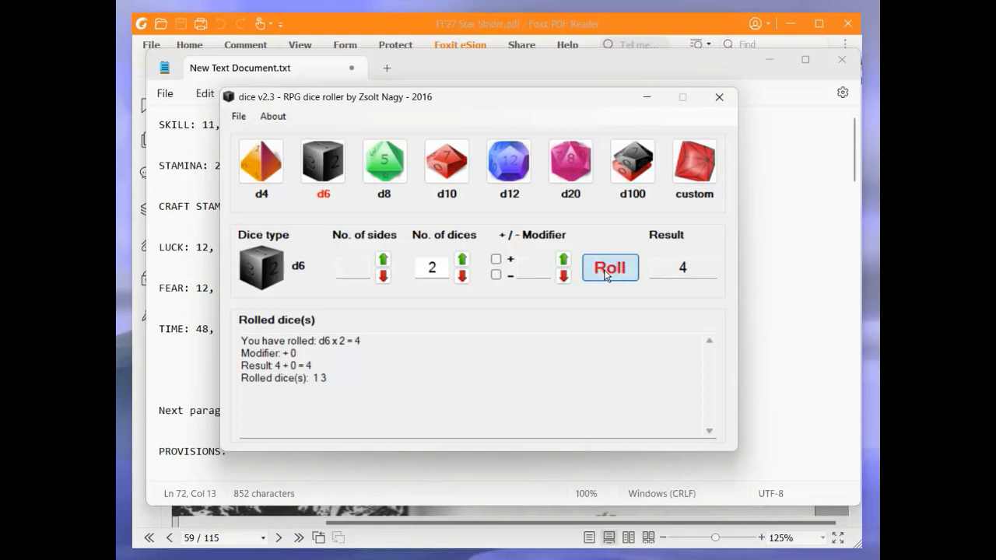
left_click(610, 267)
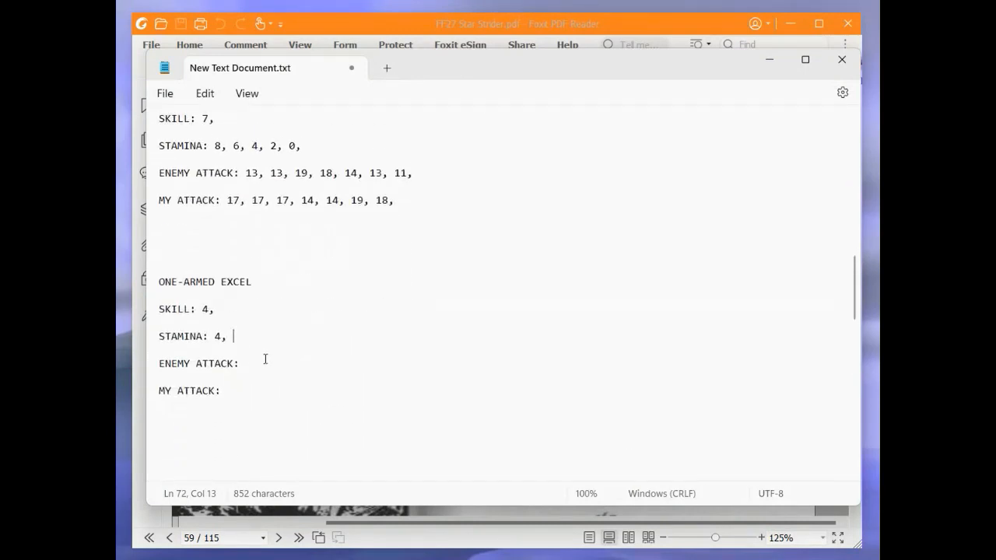
type("8,")
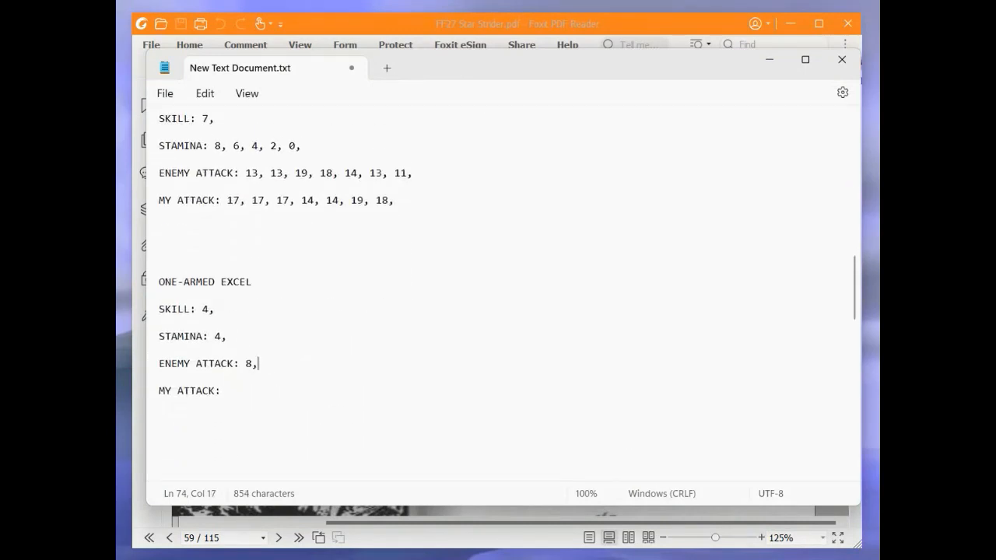
type("18,")
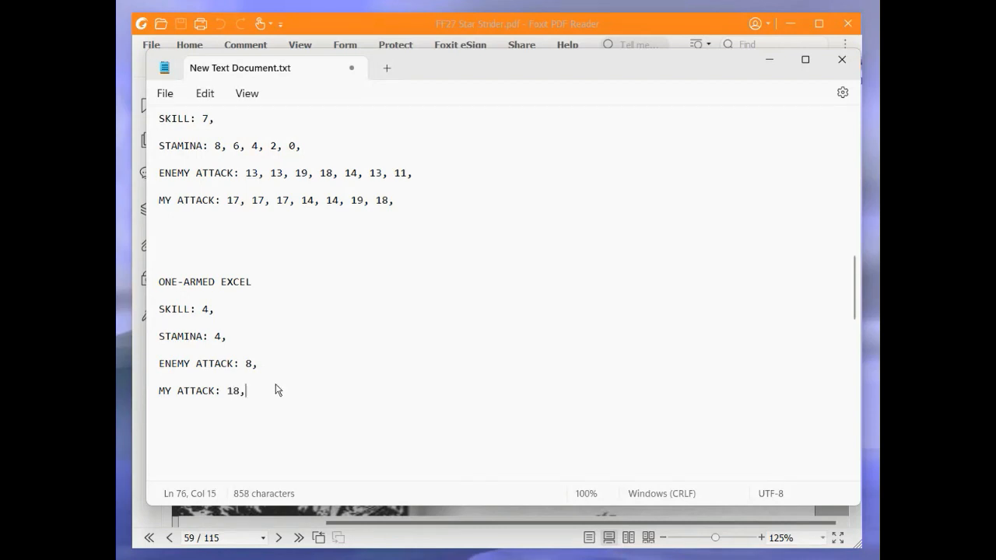
type("2,")
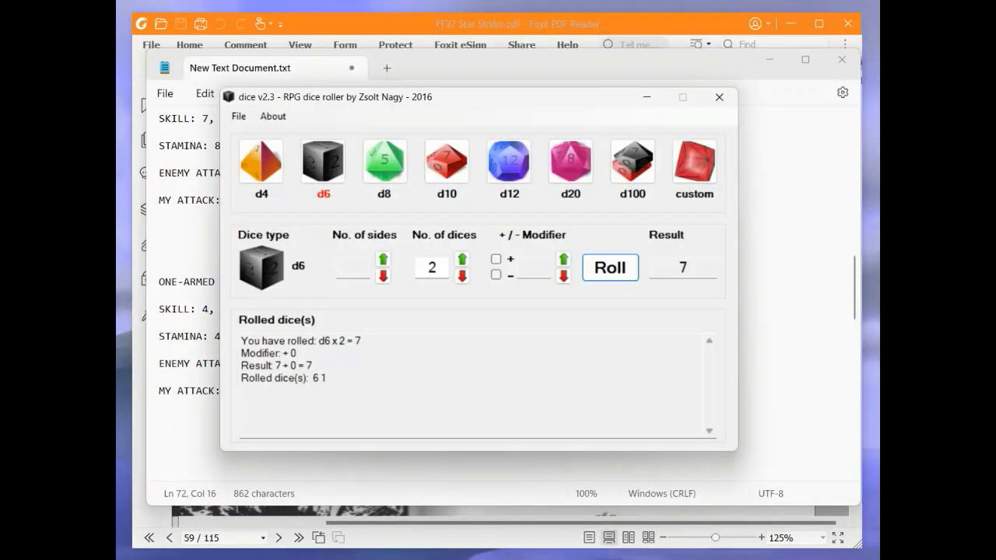
- Roll the second attack round and log enemy attack 10 and mine 18
left_click(610, 267)
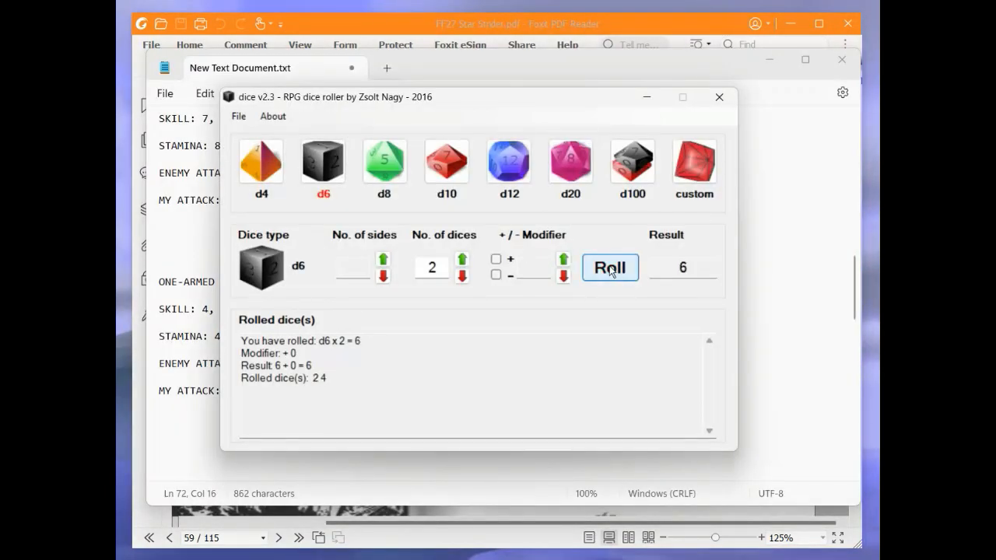
left_click(611, 268)
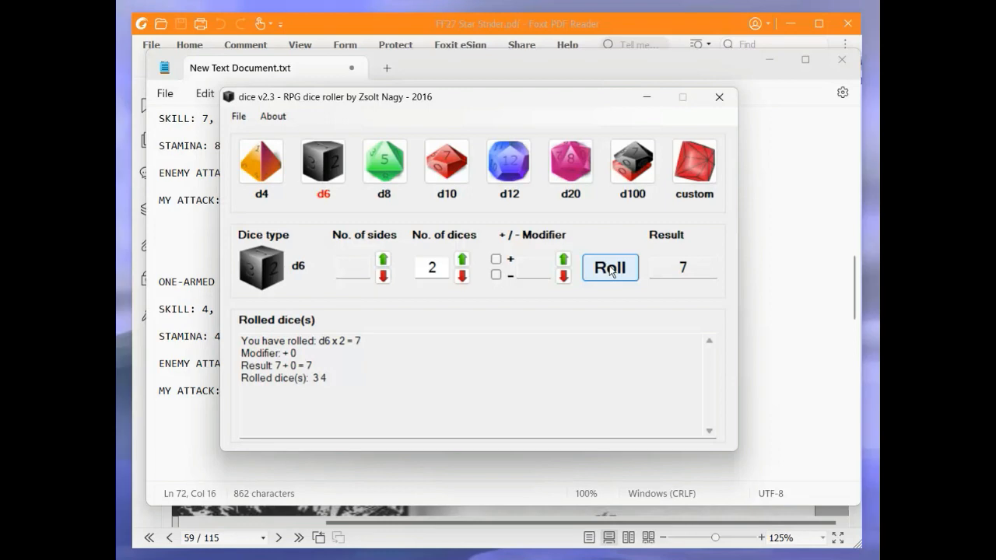
left_click(718, 97)
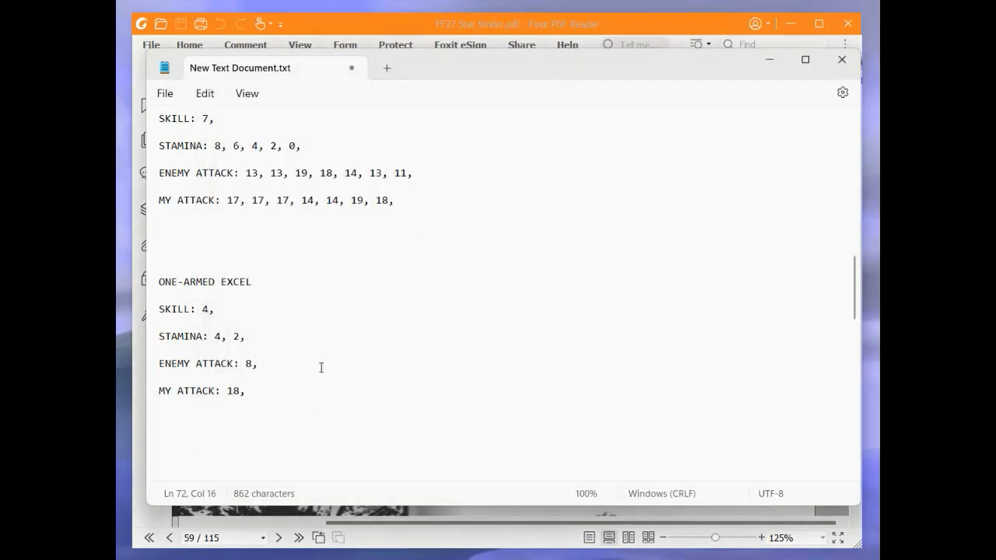
type("10,")
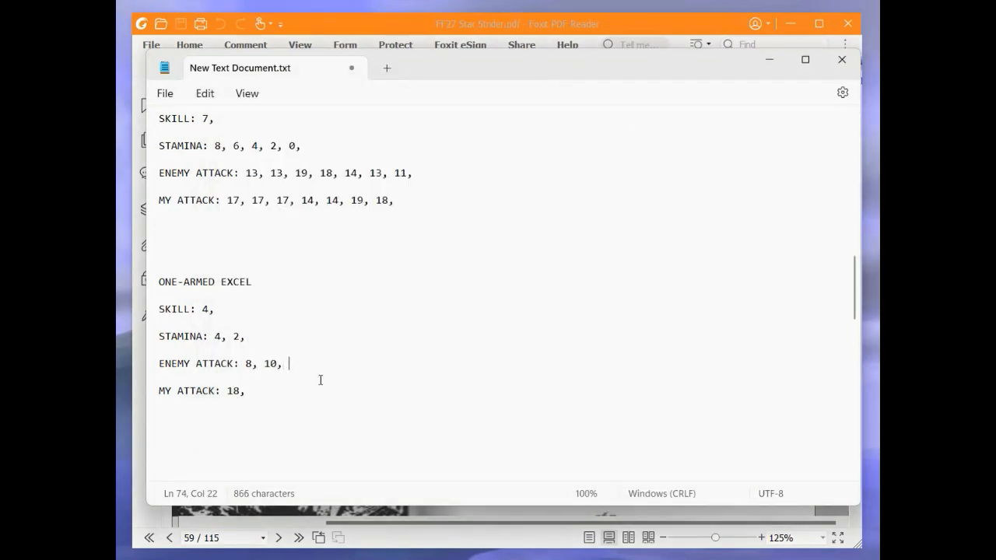
type("18,")
left_click(504, 336)
type(" 0,")
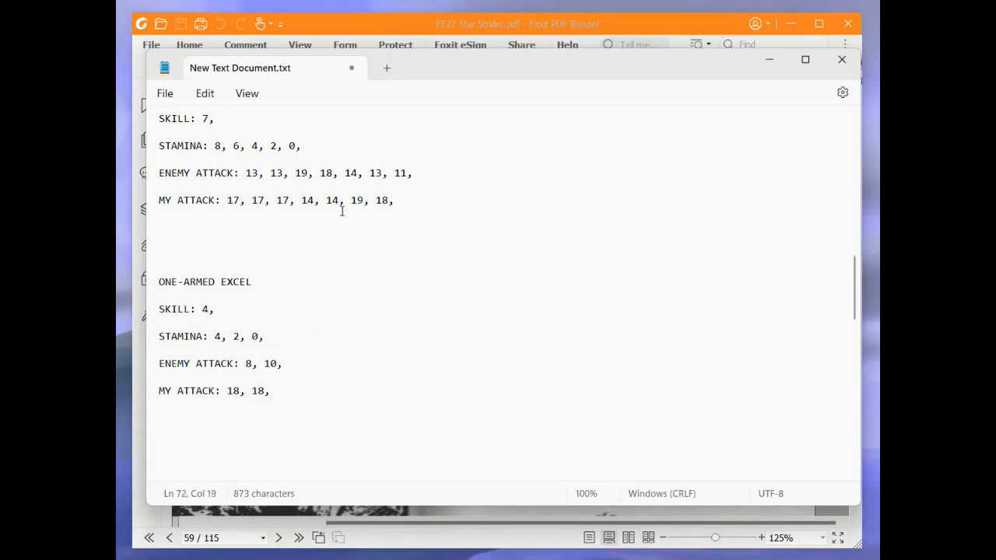
mouse_move(400, 28)
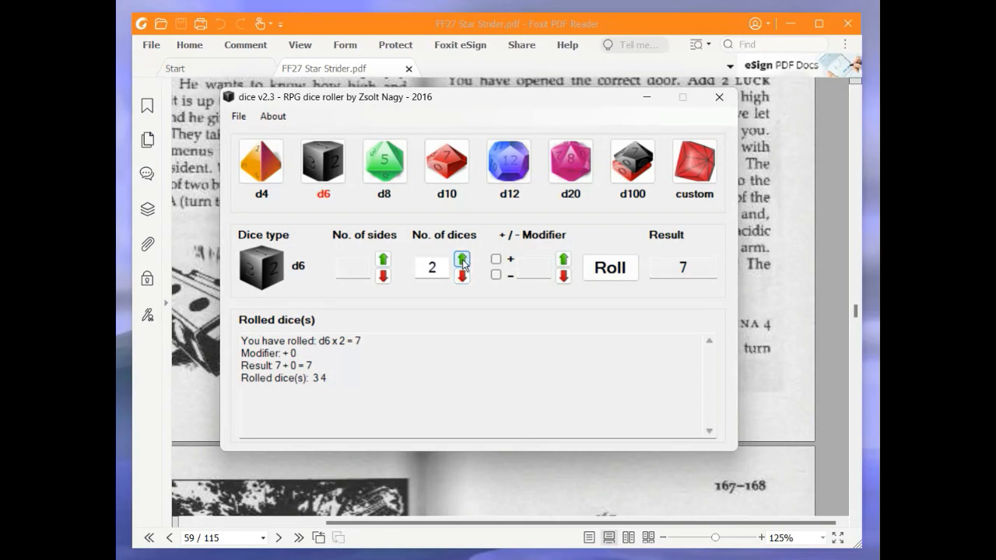
- Adjust the dice roller and put it away, returning to section 166's fight page
left_click(462, 276)
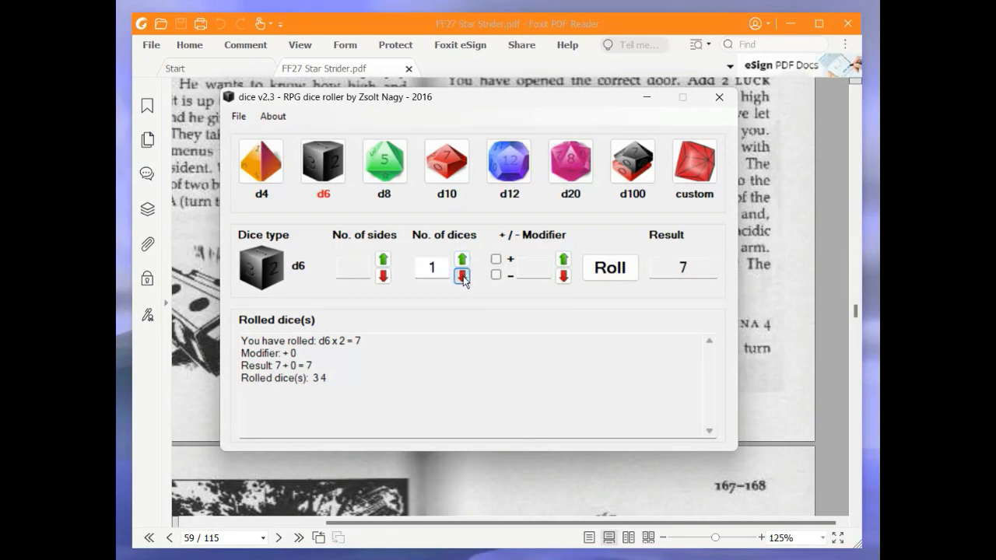
left_click(461, 257)
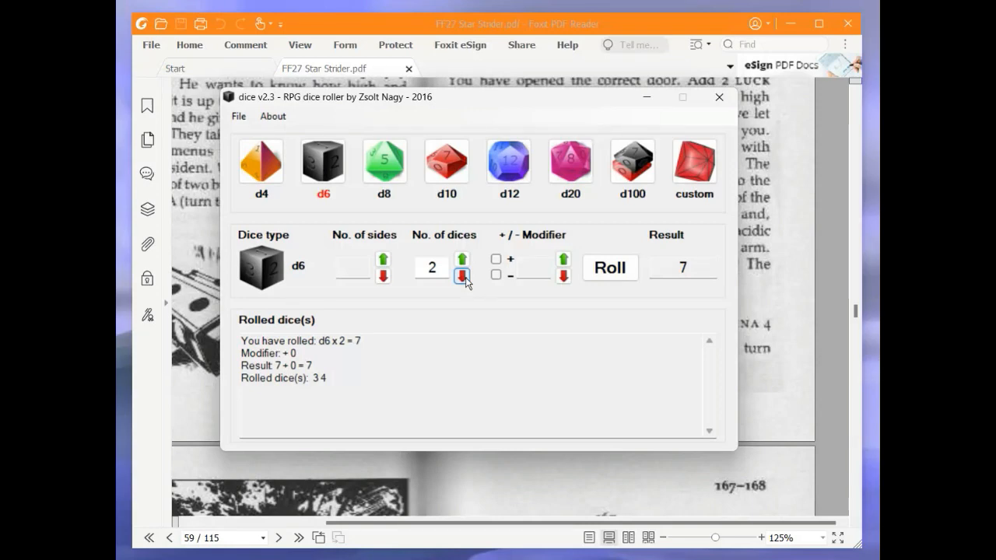
left_click(461, 277)
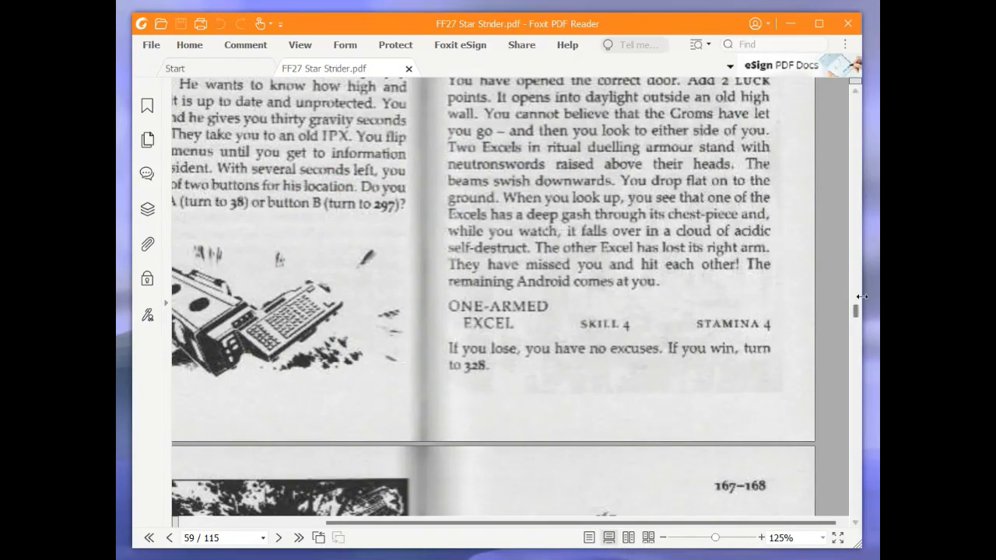
mouse_move(856, 313)
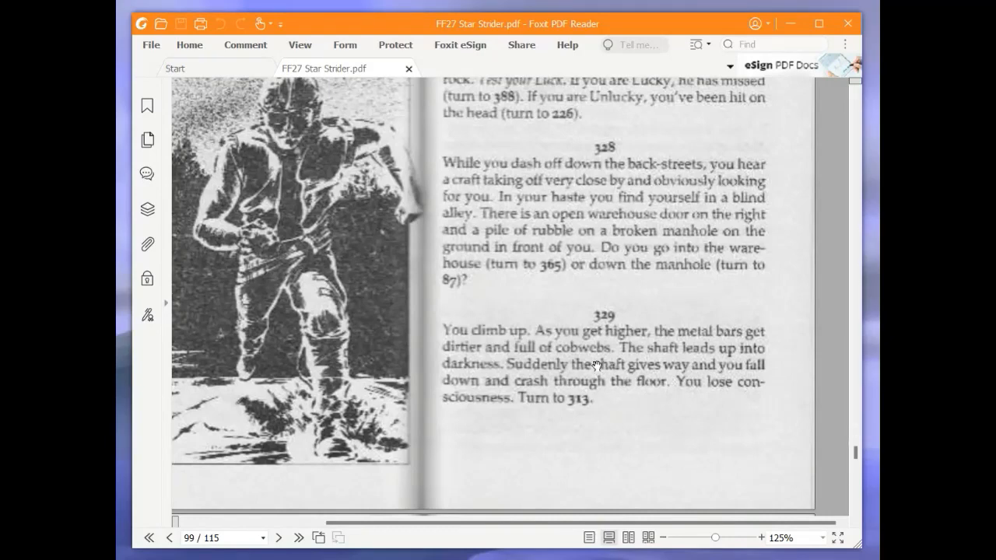
mouse_move(595, 362)
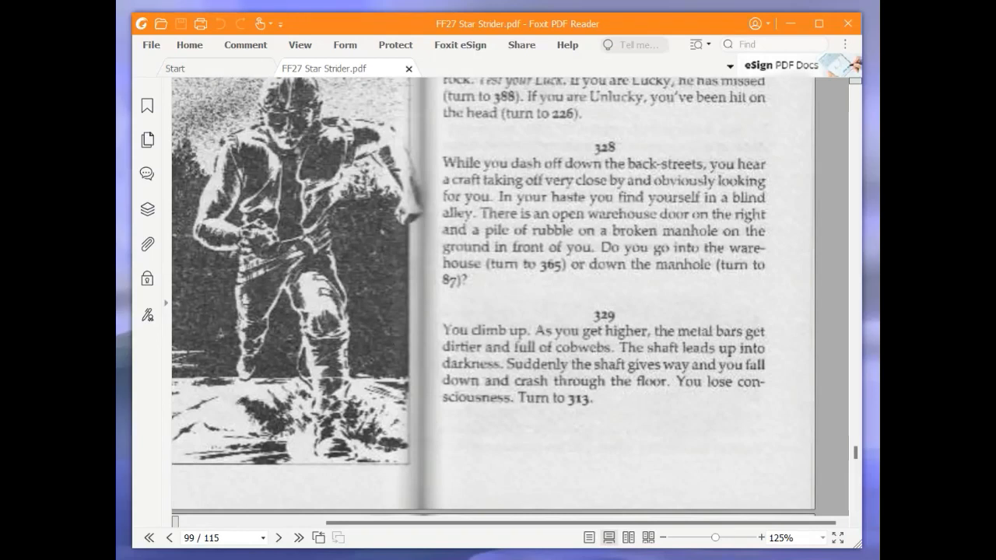
mouse_move(590, 315)
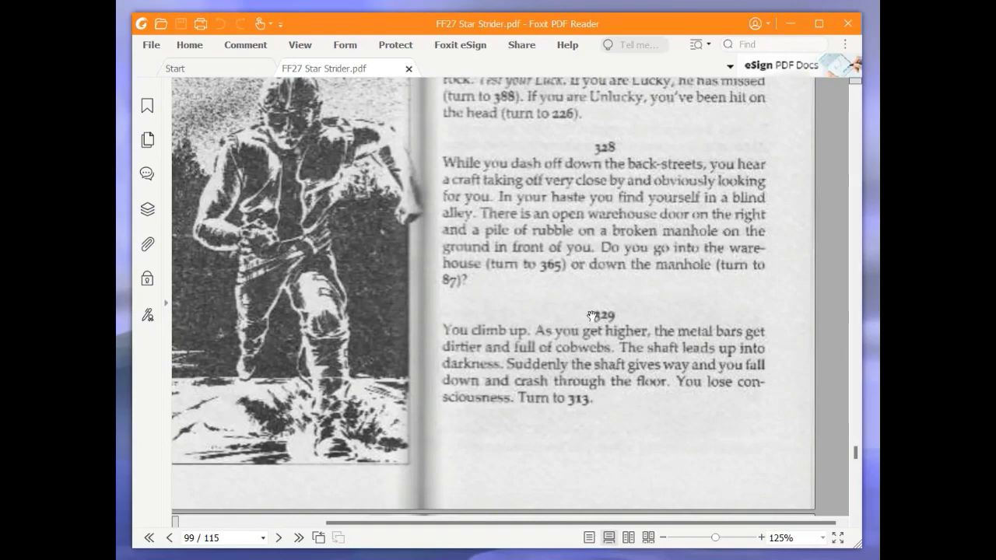
mouse_move(855, 455)
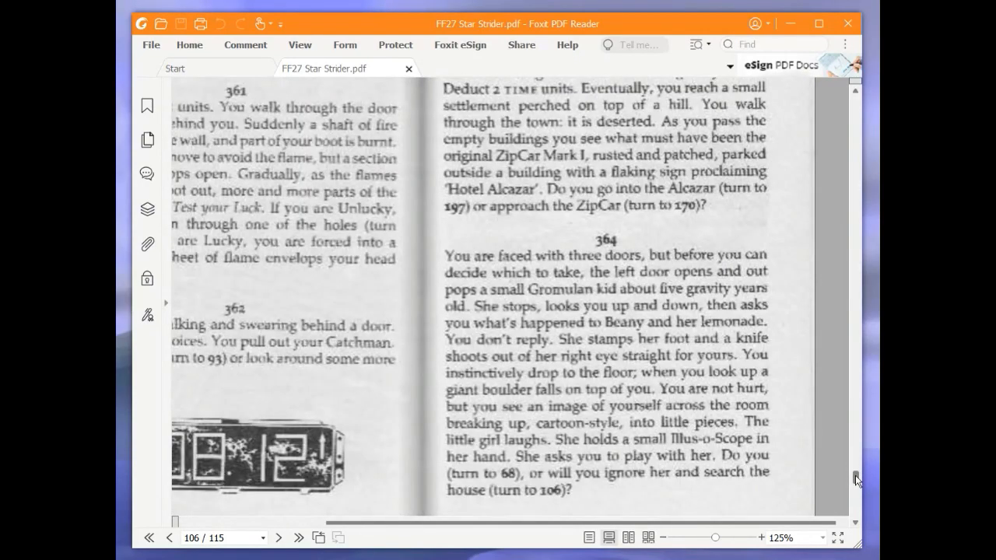
- Scroll to paragraph 365 on page 107, offering doors to 158 or 290
scroll("down", 3)
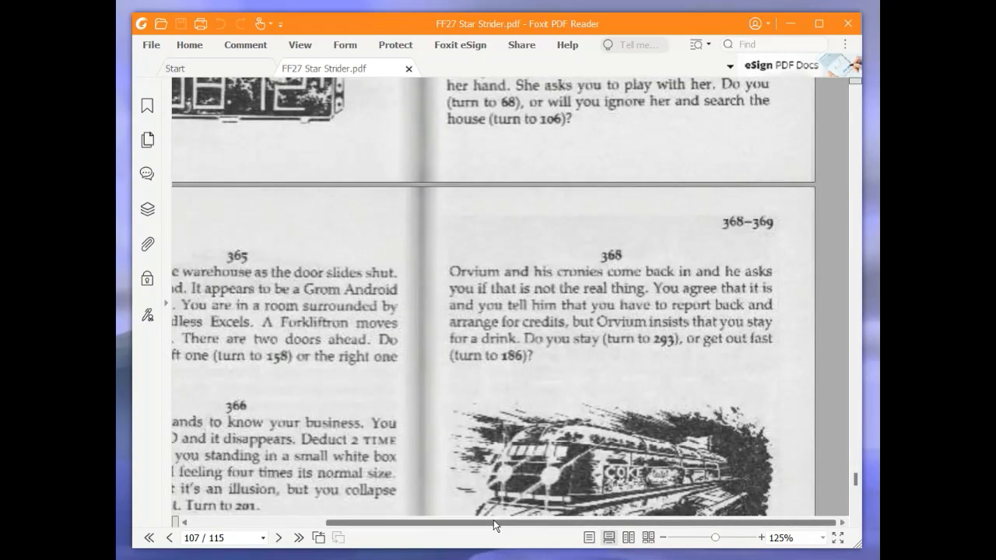
scroll("up", 3)
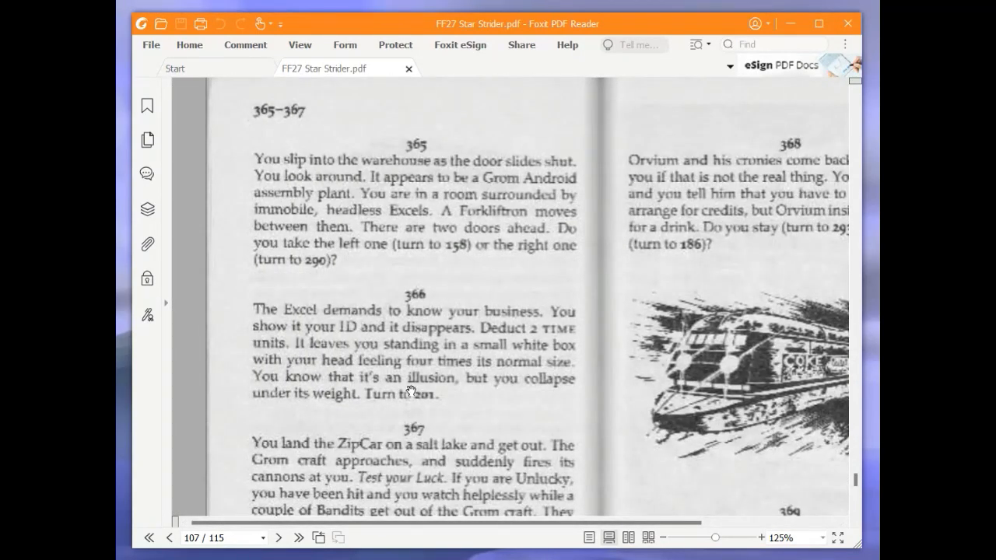
mouse_move(398, 383)
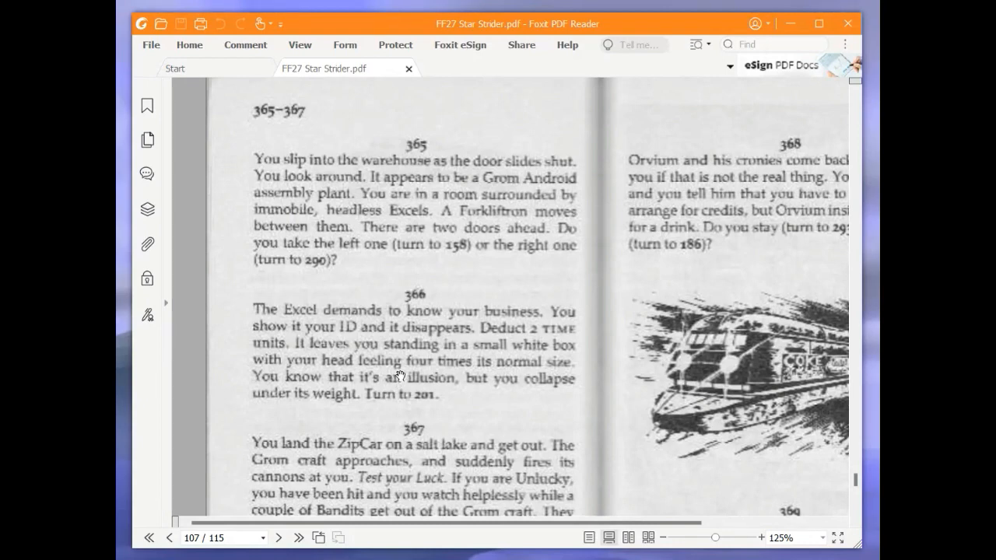
mouse_move(395, 374)
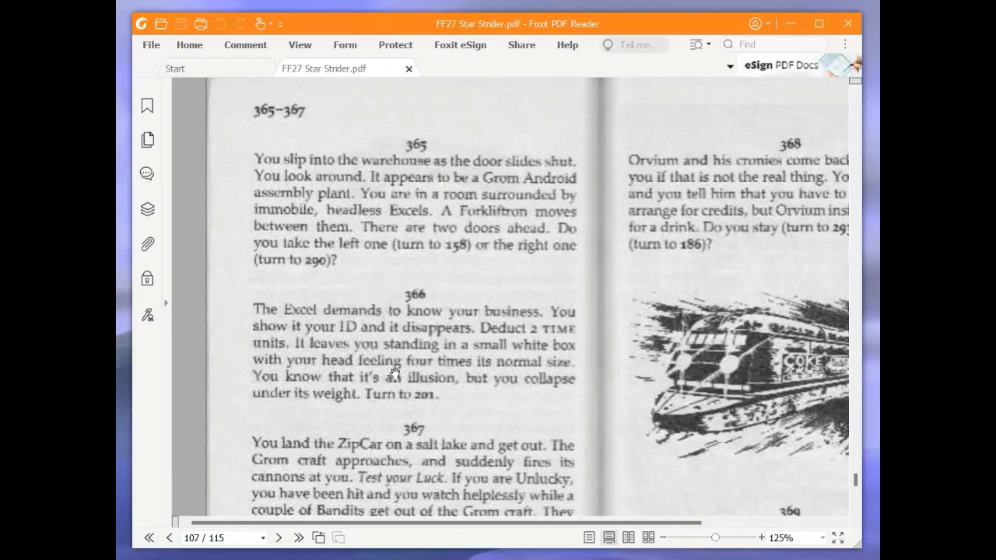
mouse_move(380, 373)
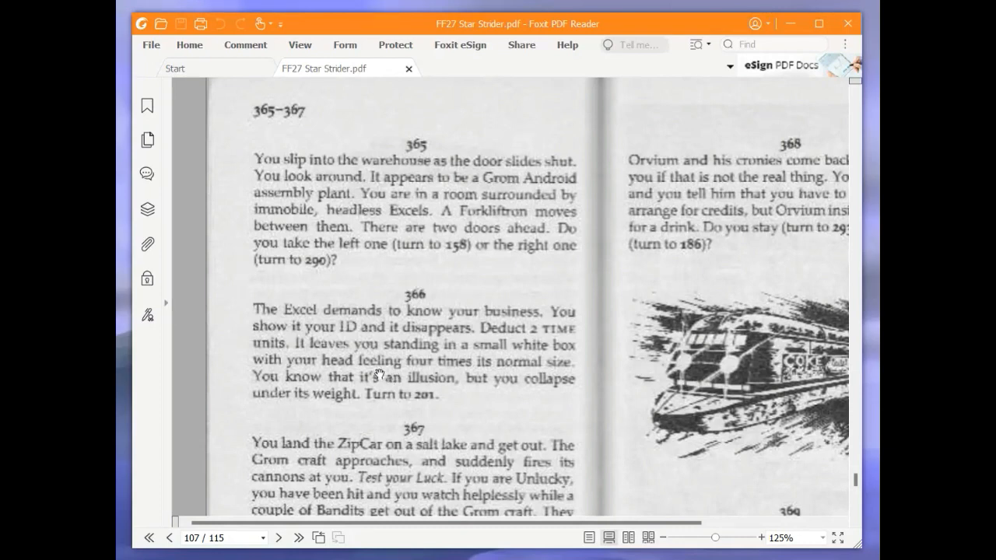
mouse_move(470, 349)
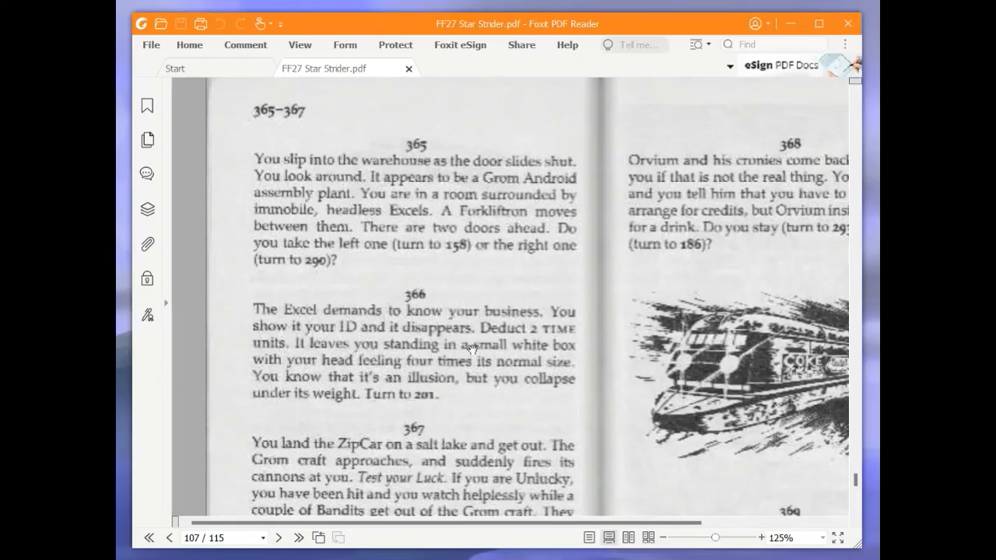
mouse_move(782, 237)
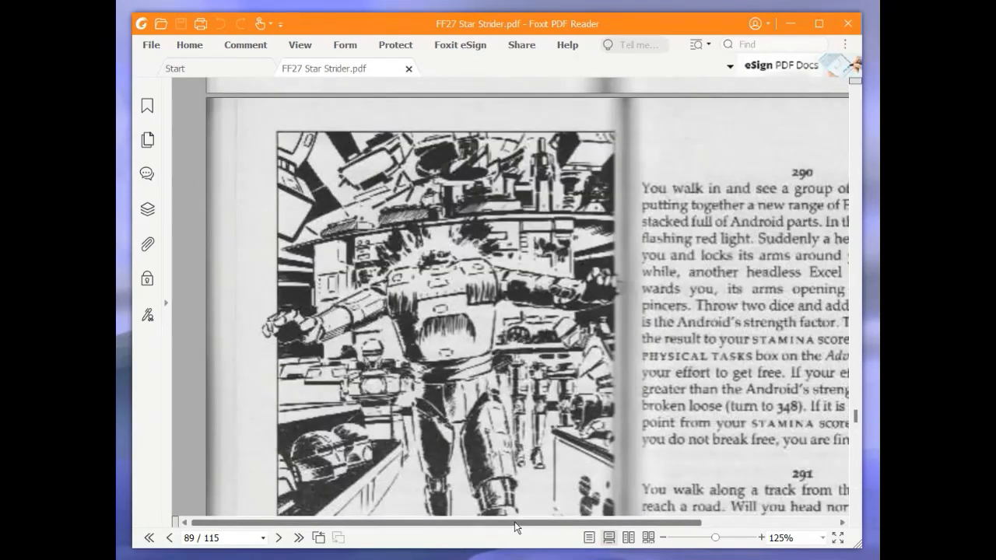
- Scroll back to page 89 and read paragraph 290's headless Excel attack
scroll("down", 3)
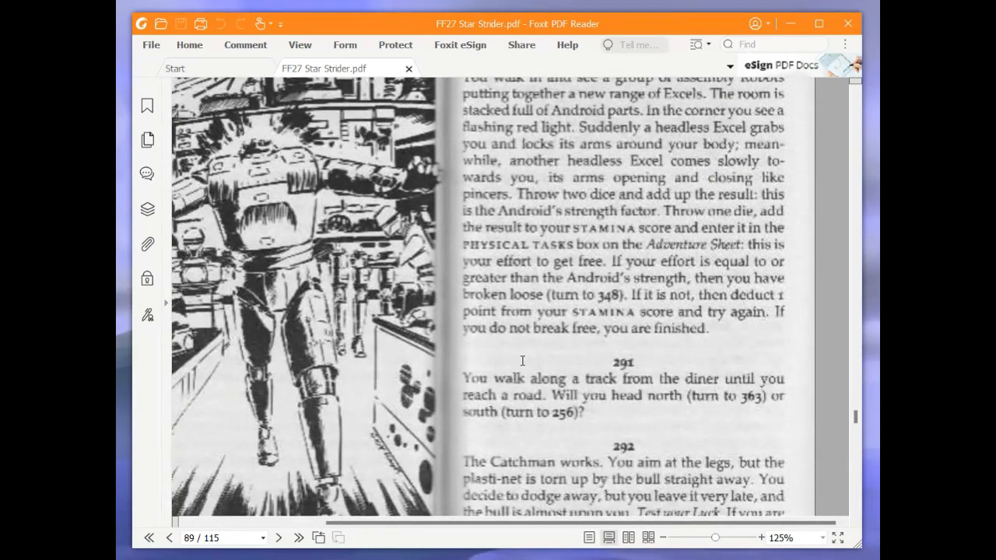
scroll("up", 3)
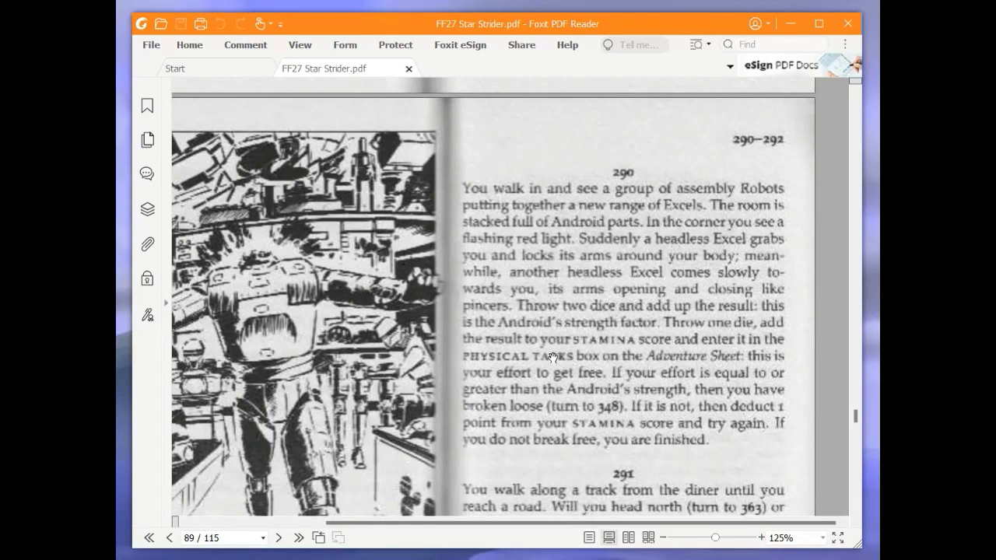
mouse_move(580, 381)
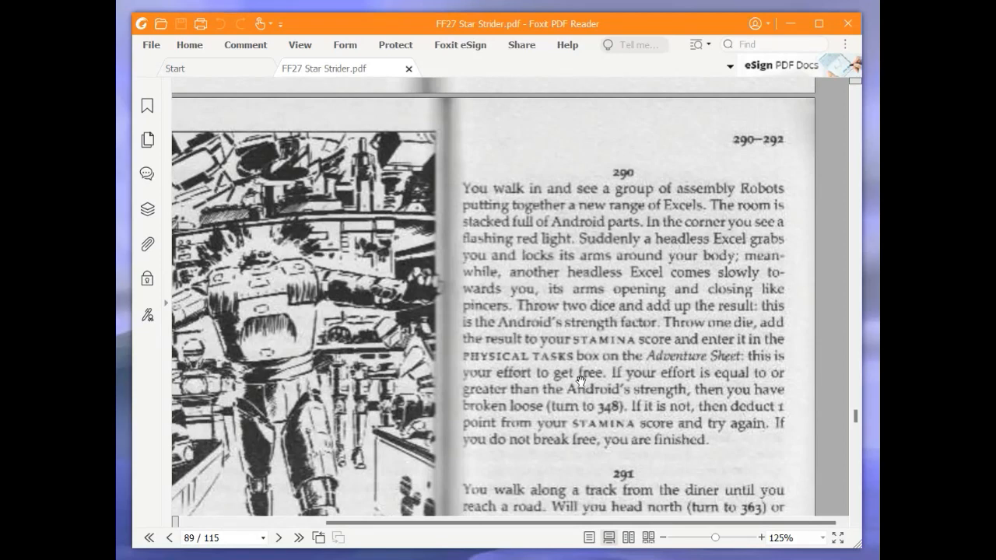
mouse_move(552, 380)
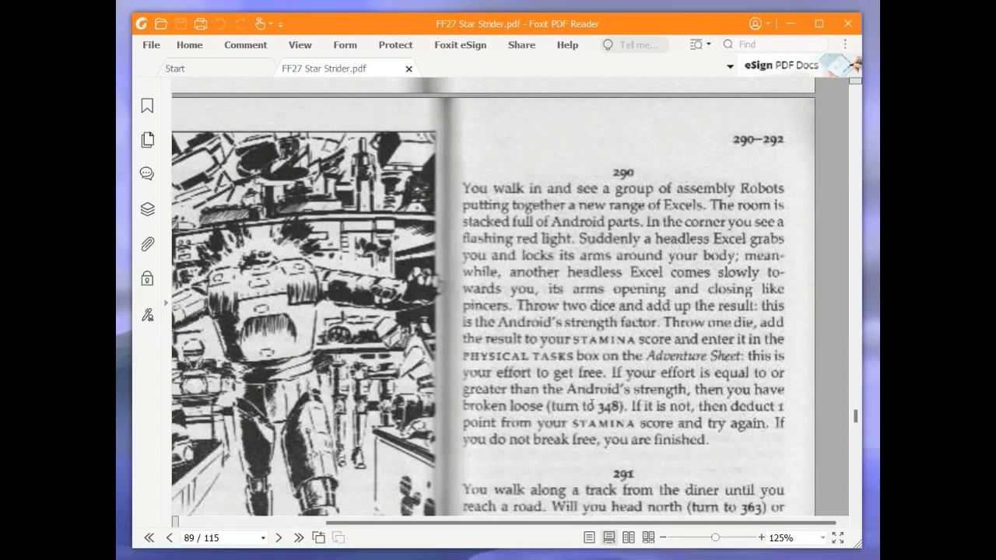
scroll("up", 3)
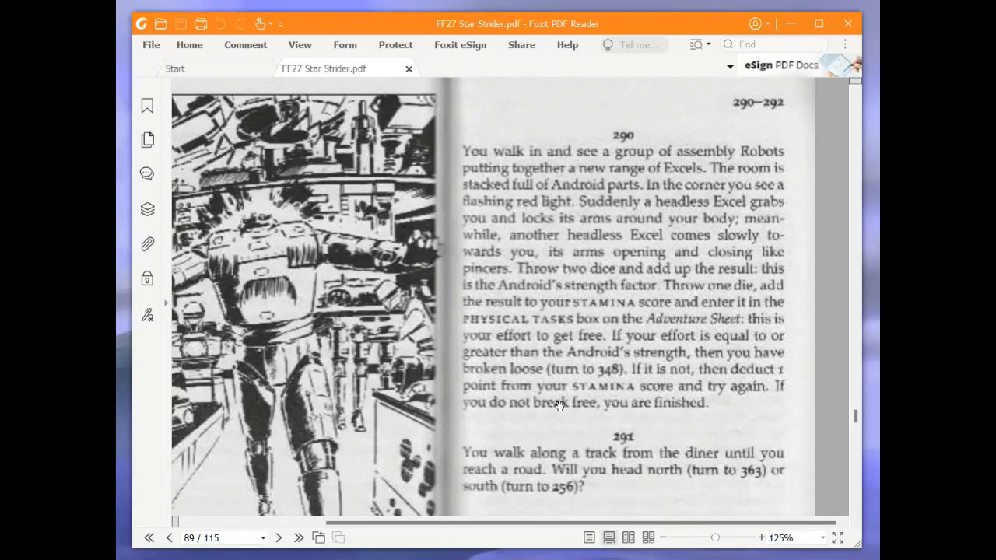
mouse_move(579, 435)
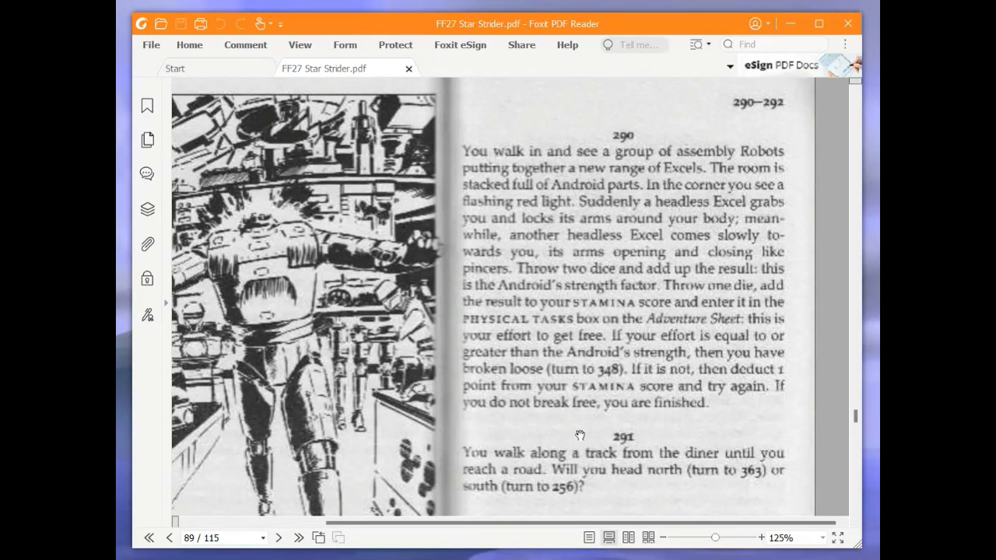
mouse_move(576, 404)
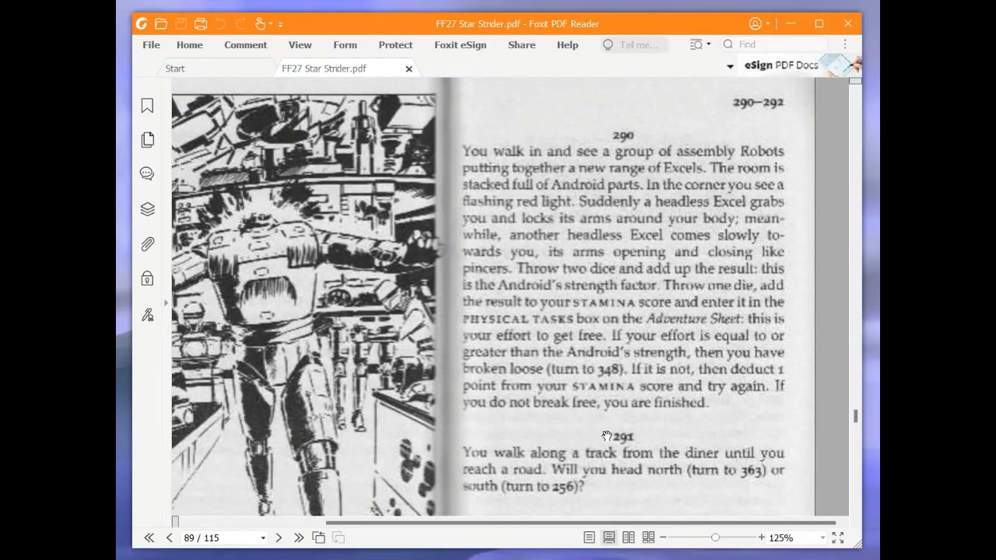
mouse_move(349, 381)
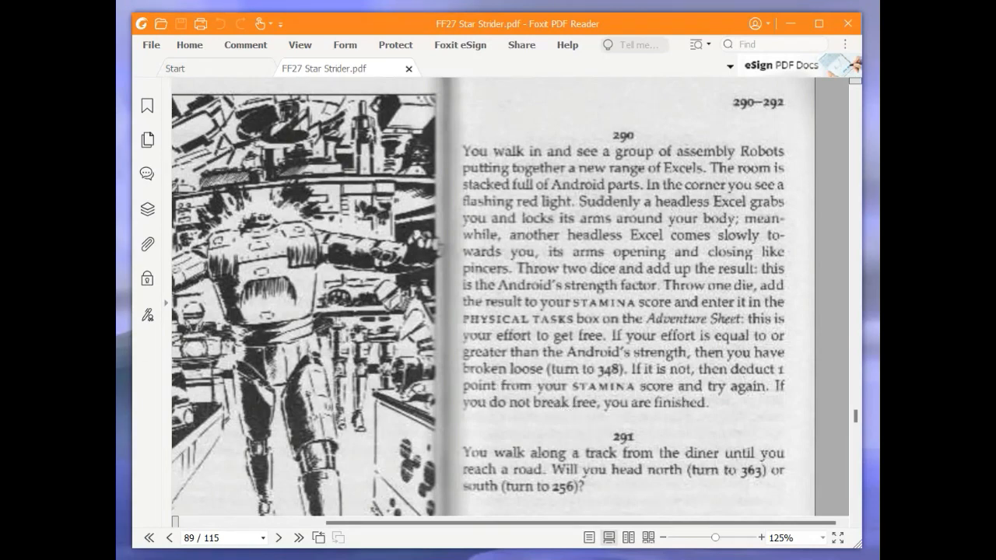
mouse_move(721, 379)
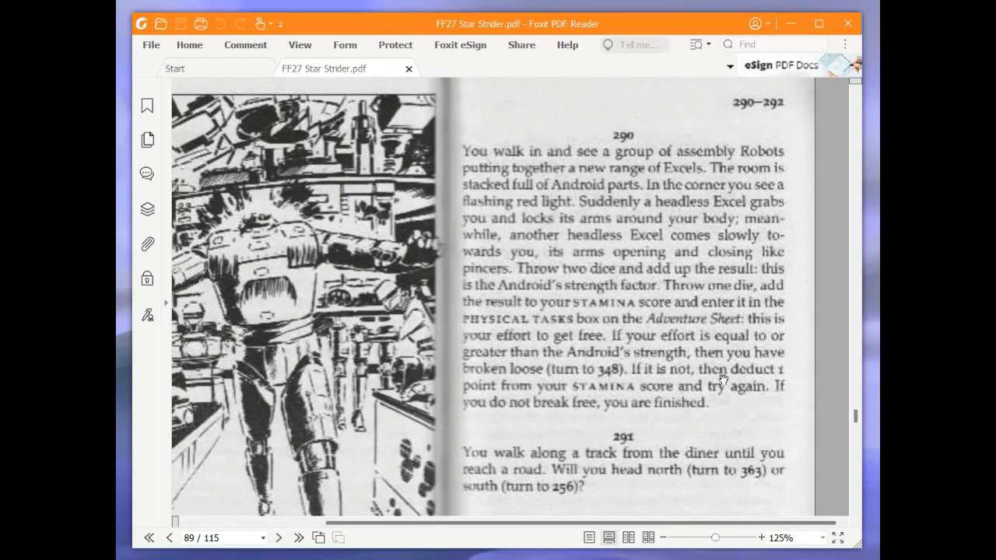
mouse_move(656, 332)
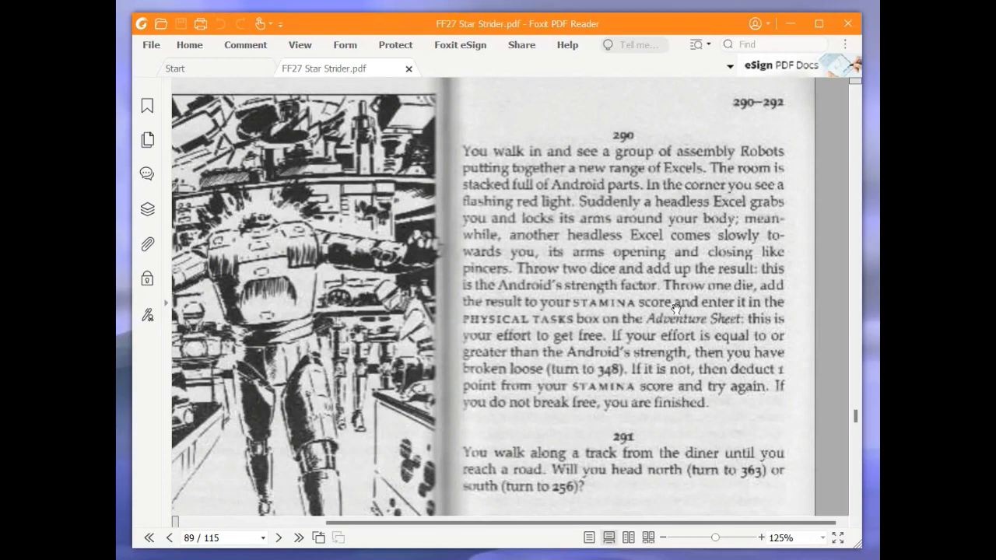
mouse_move(645, 305)
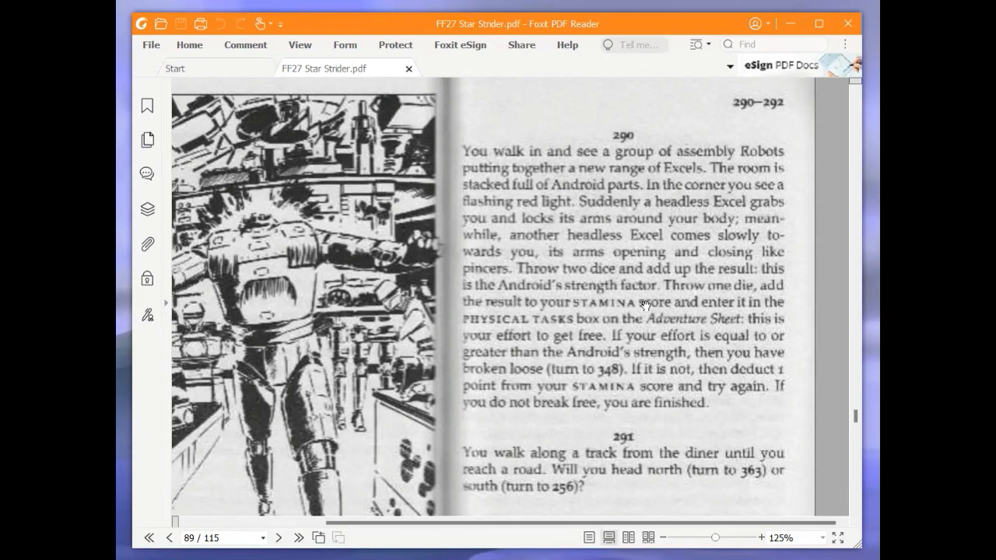
mouse_move(589, 338)
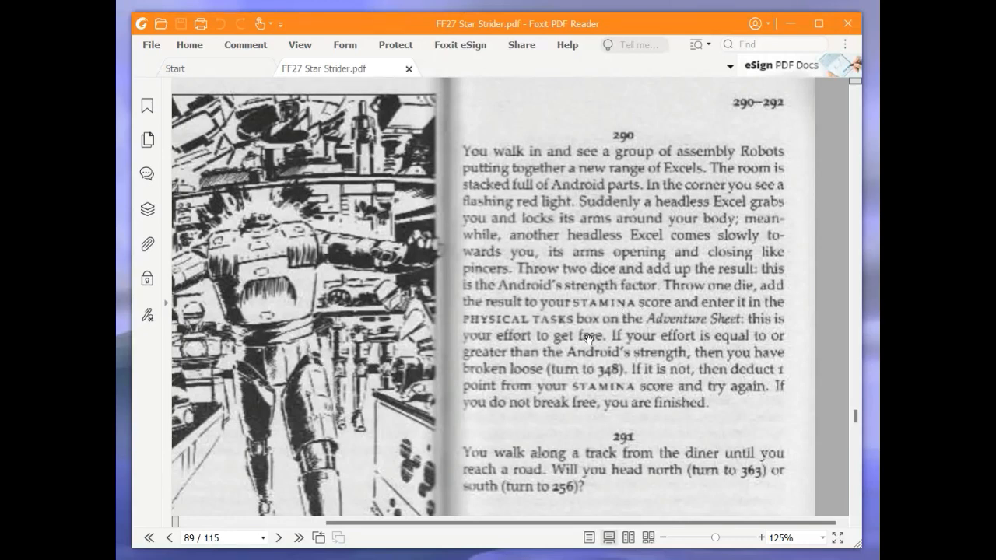
mouse_move(728, 379)
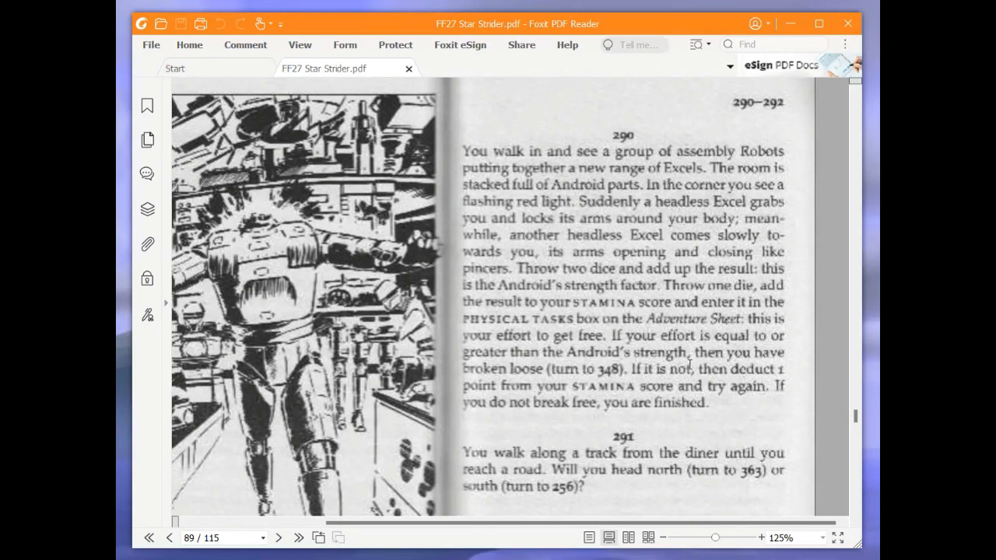
mouse_move(688, 372)
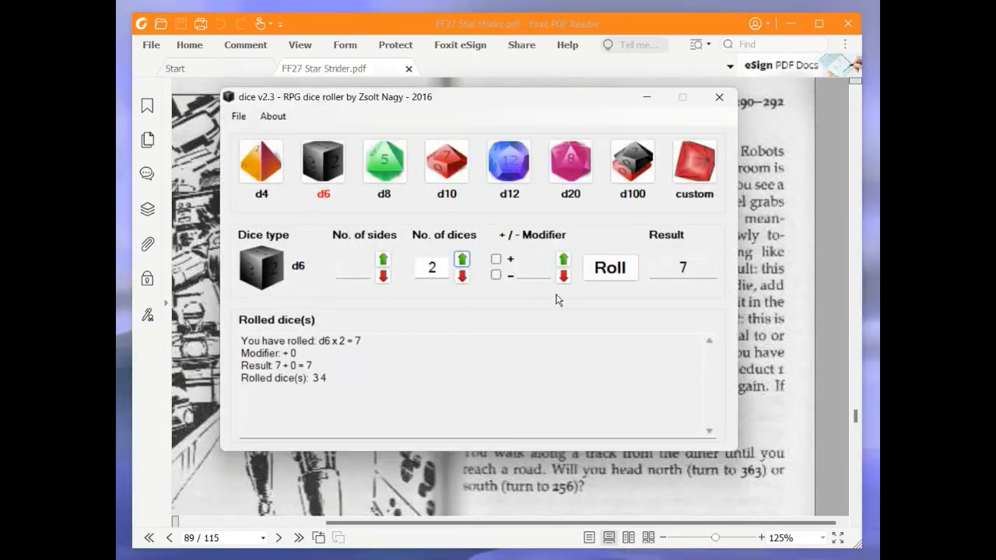
- Roll 2d6 for the Android's strength, getting 9, then close the roller
left_click(610, 267)
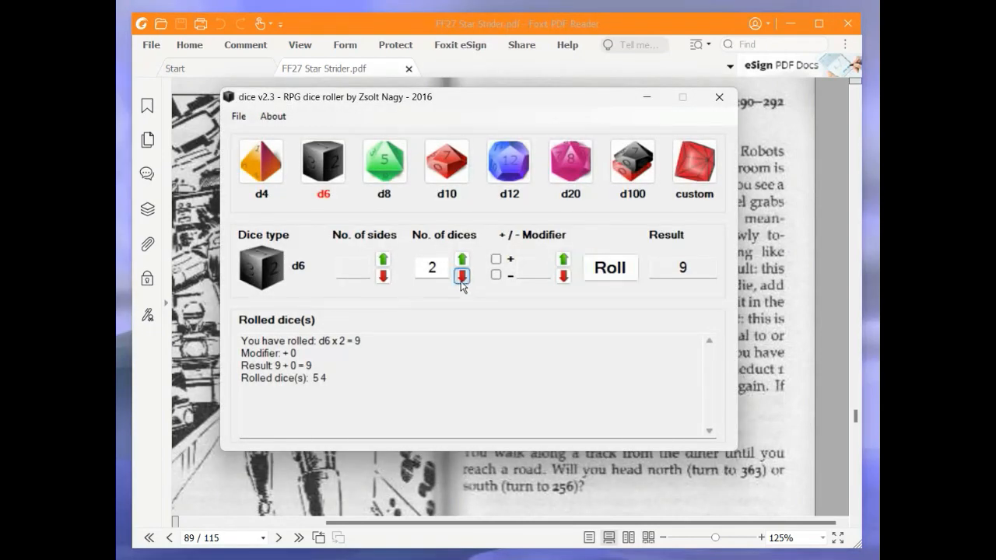
left_click(461, 278)
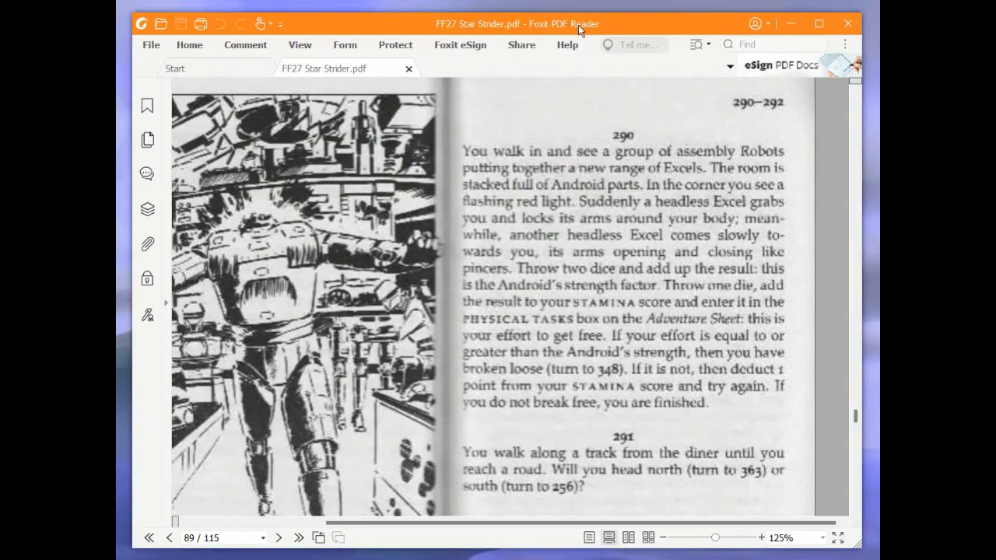
mouse_move(351, 321)
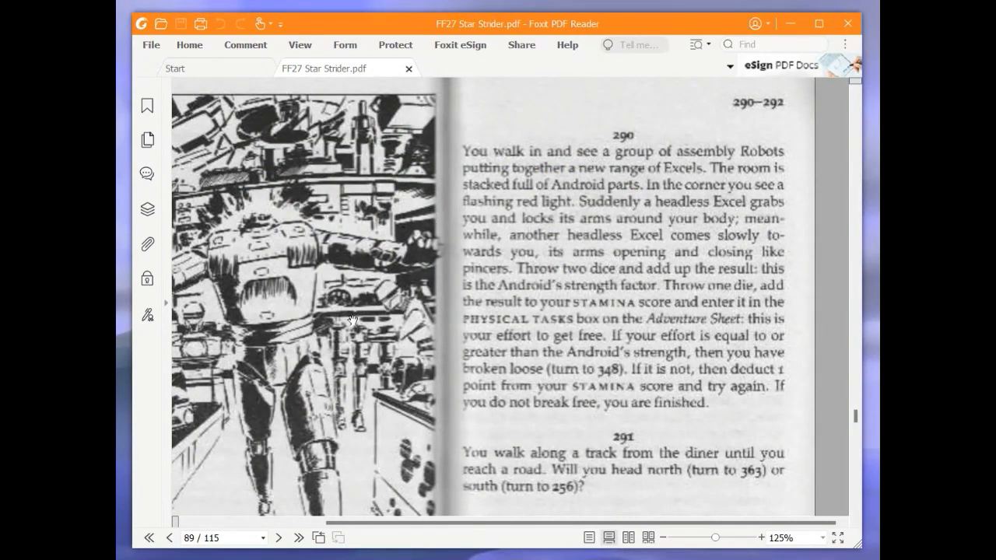
mouse_move(547, 407)
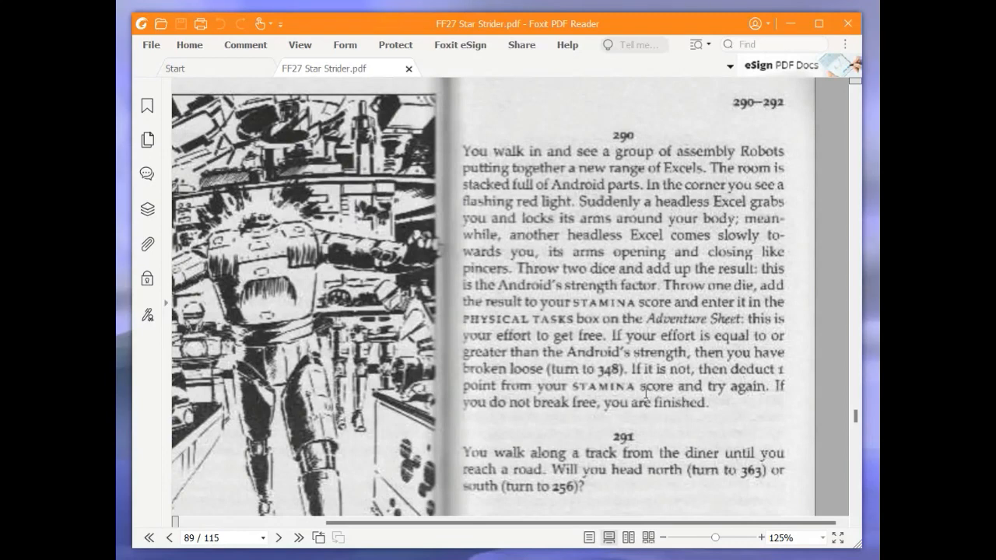
mouse_move(800, 341)
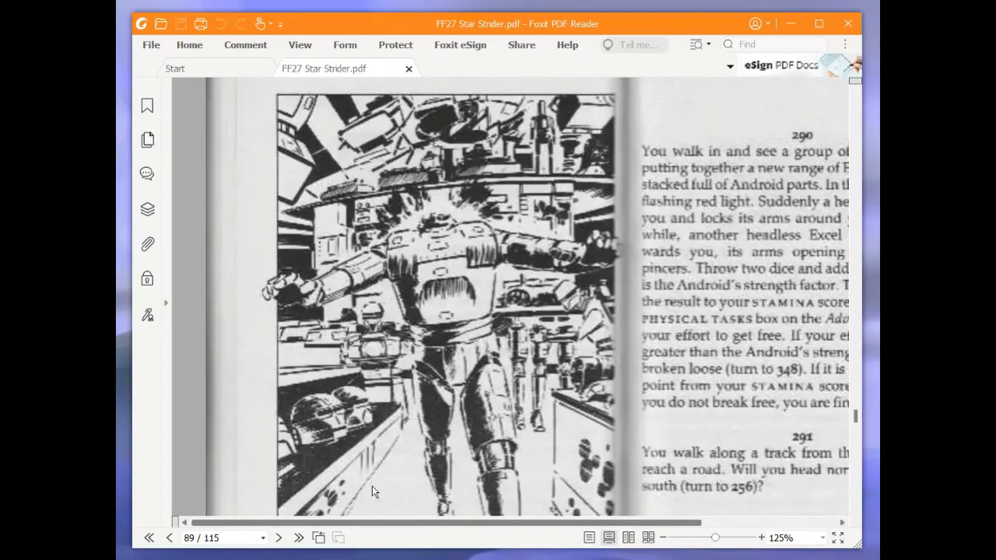
scroll("down", 3)
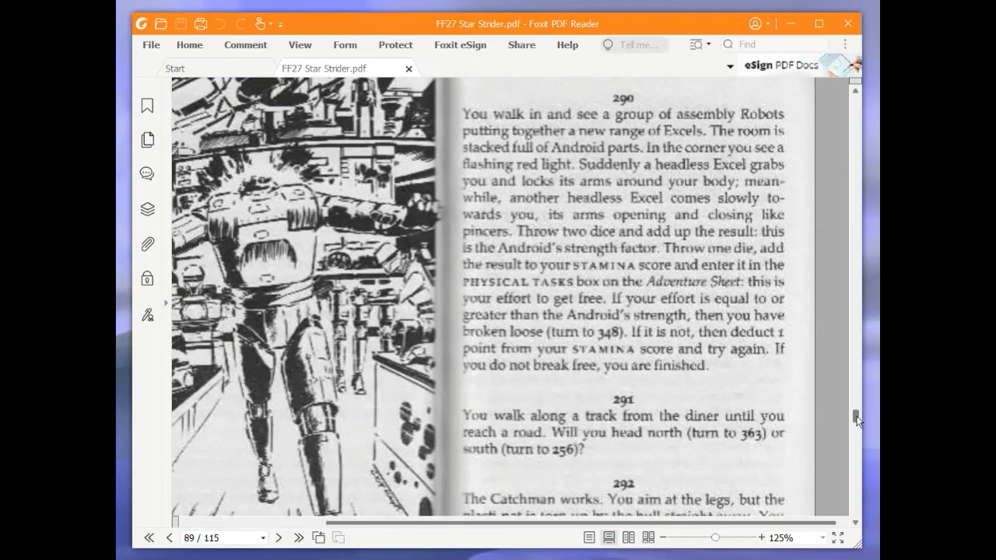
mouse_move(856, 418)
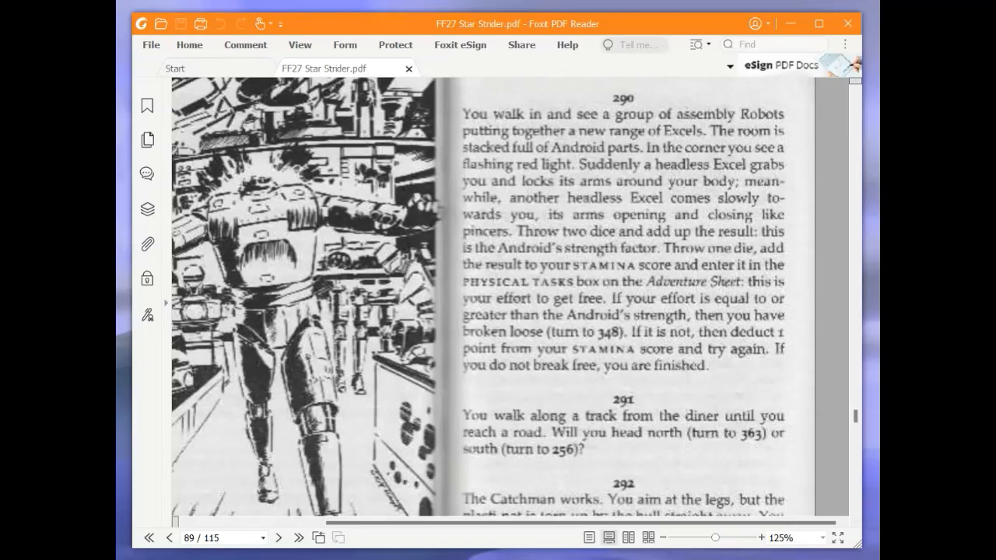
mouse_move(633, 342)
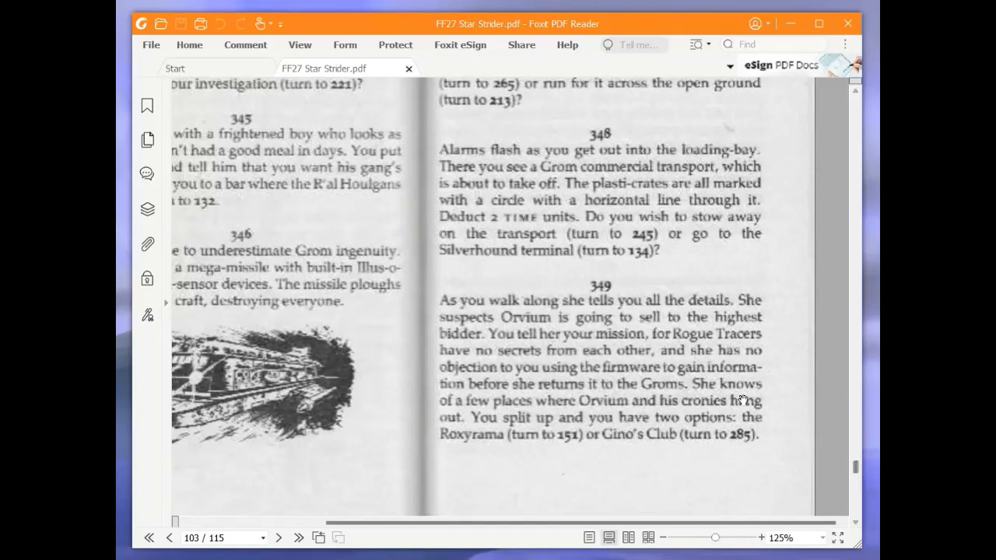
mouse_move(743, 372)
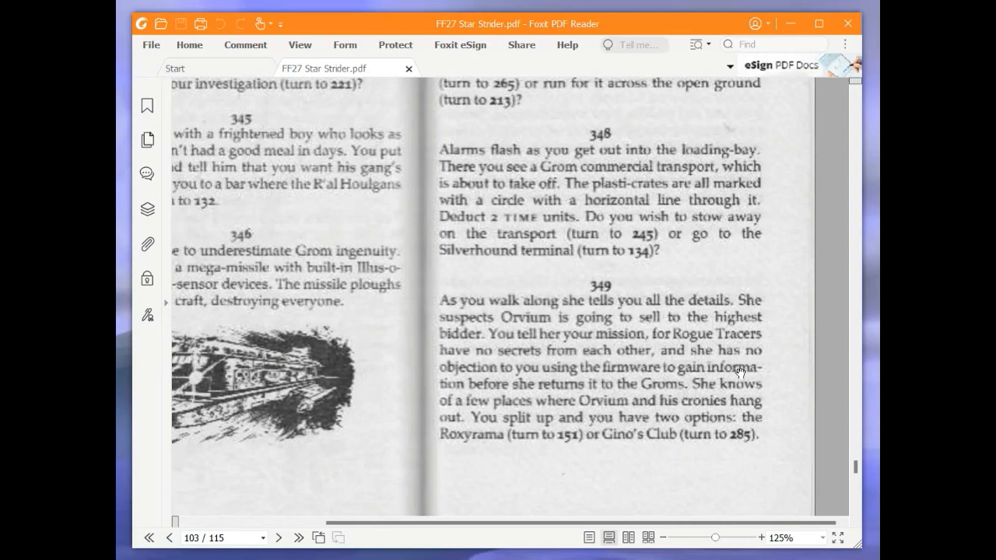
mouse_move(774, 354)
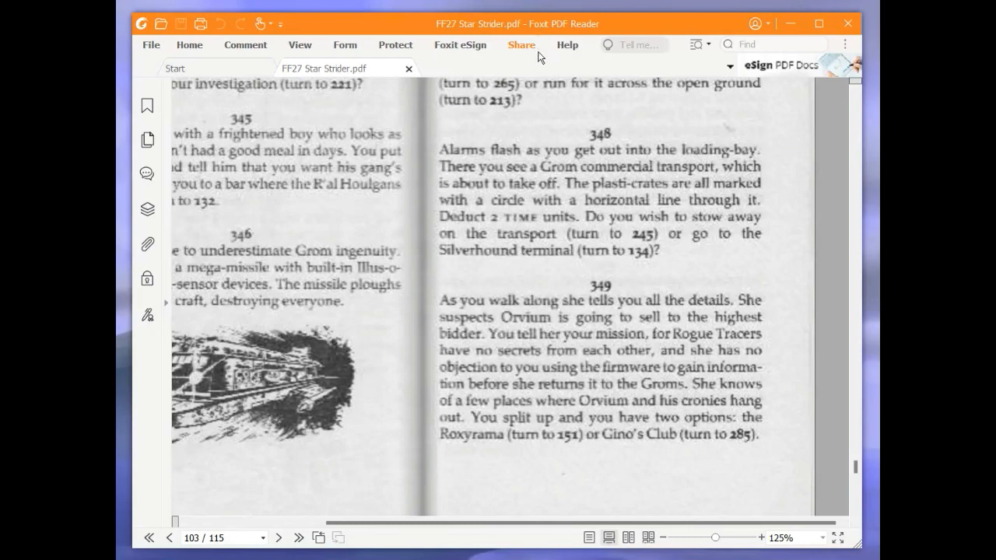
mouse_move(543, 64)
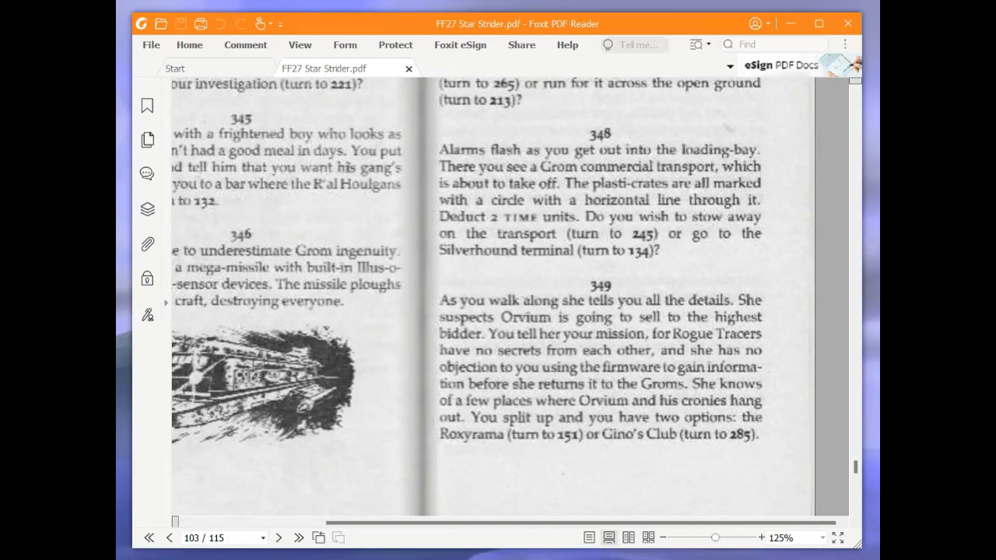
mouse_move(424, 162)
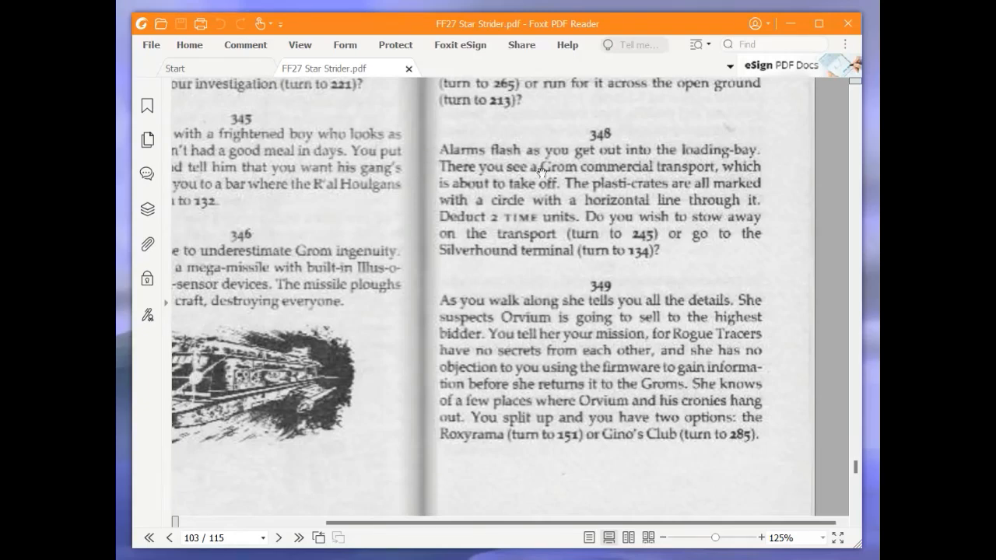
mouse_move(877, 433)
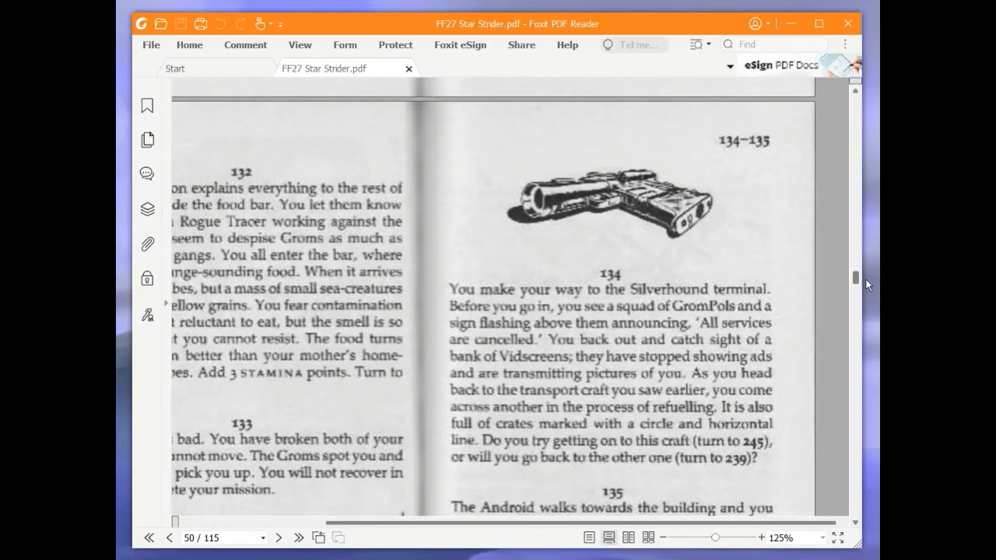
- Scroll to read paragraph 134 on page 50, with its choice of 245 or 239
scroll("down", 3)
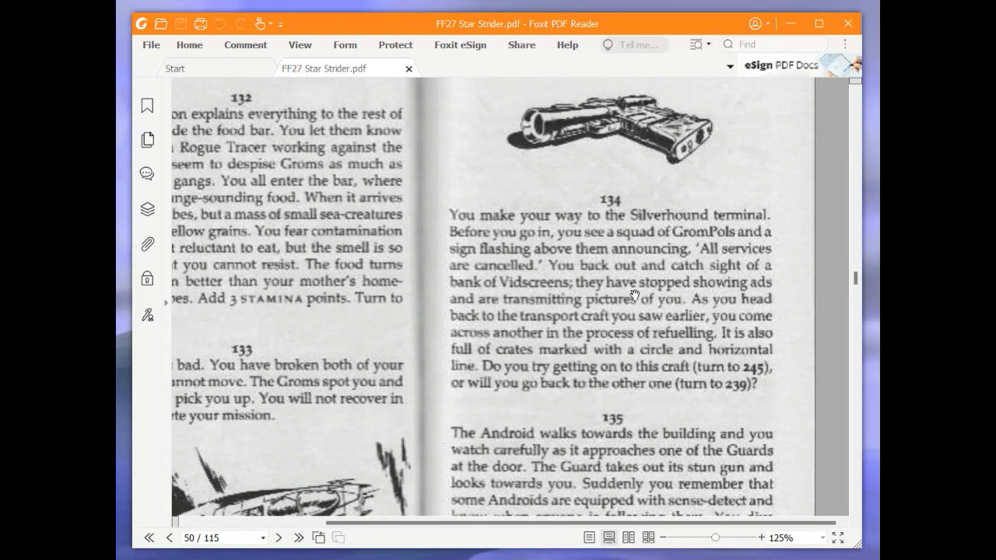
mouse_move(559, 330)
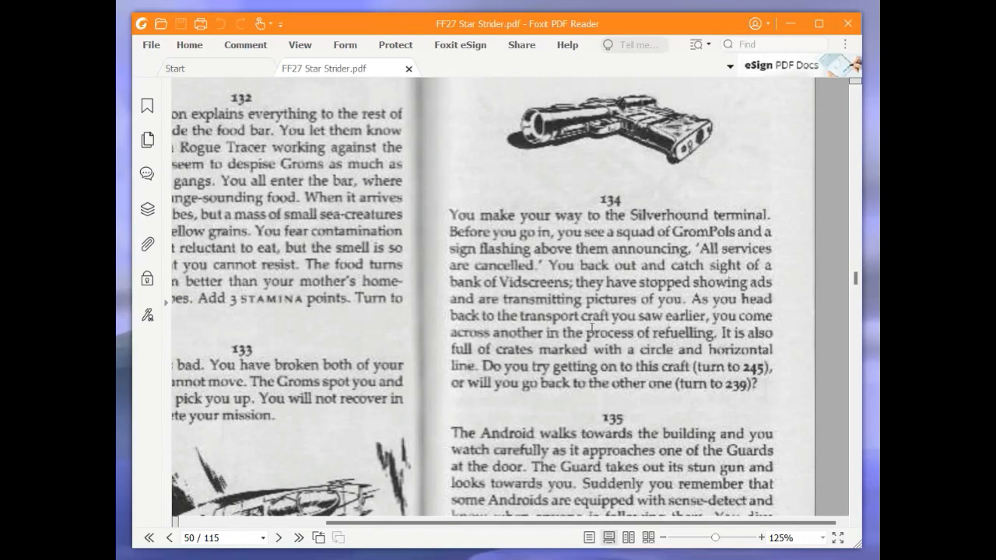
mouse_move(552, 408)
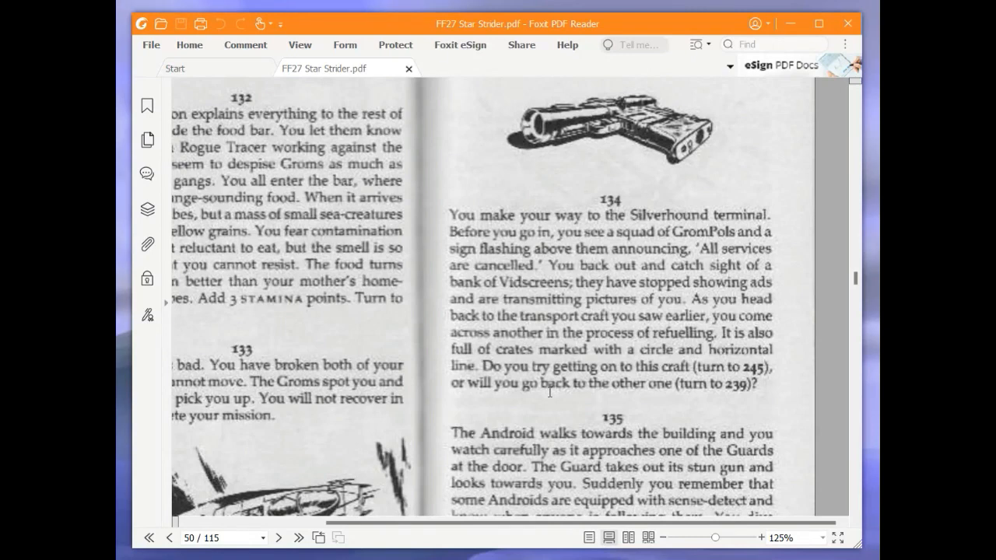
mouse_move(547, 407)
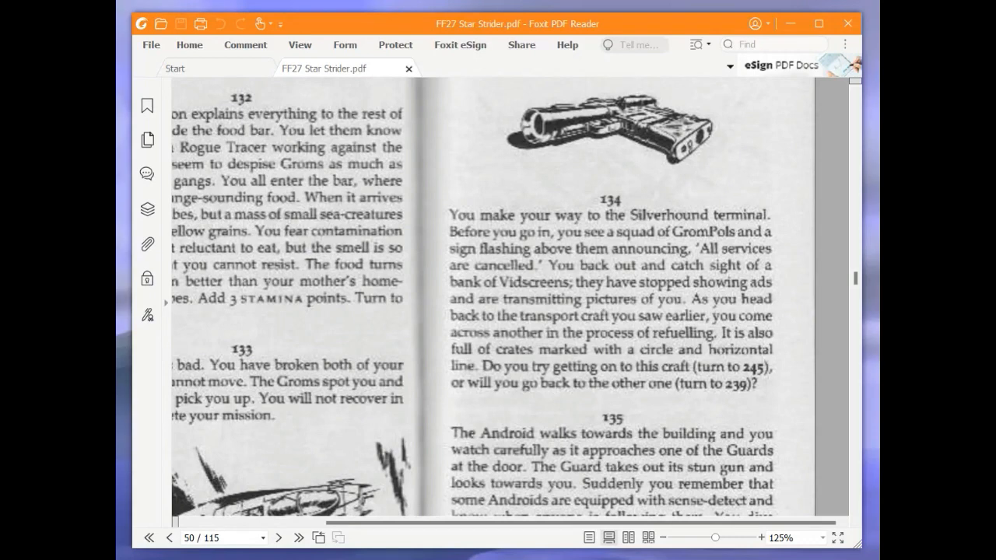
mouse_move(128, 423)
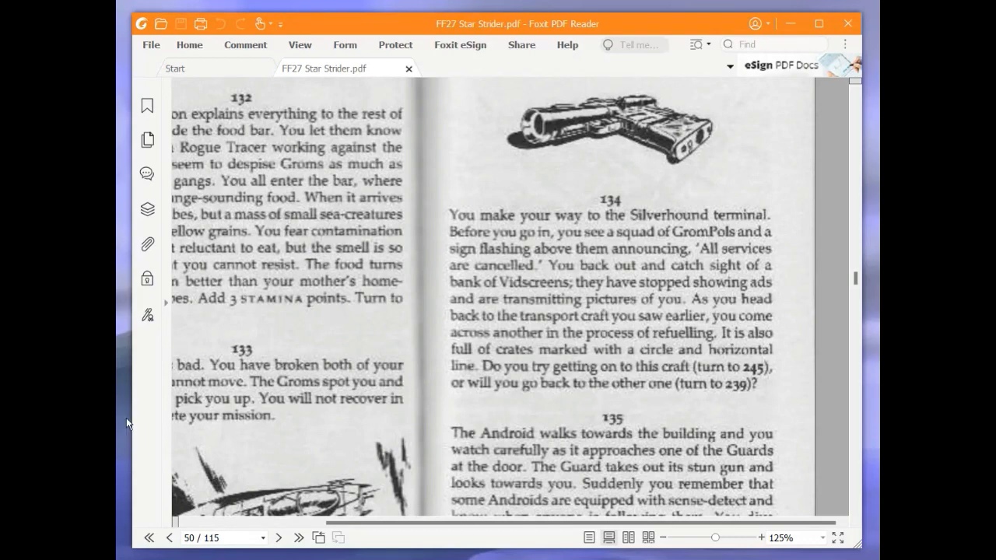
mouse_move(706, 424)
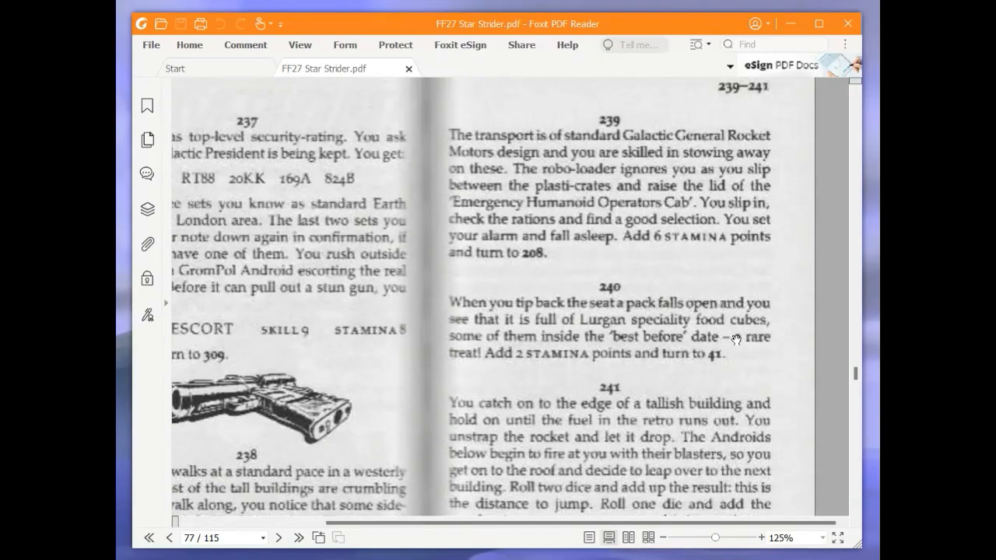
mouse_move(730, 346)
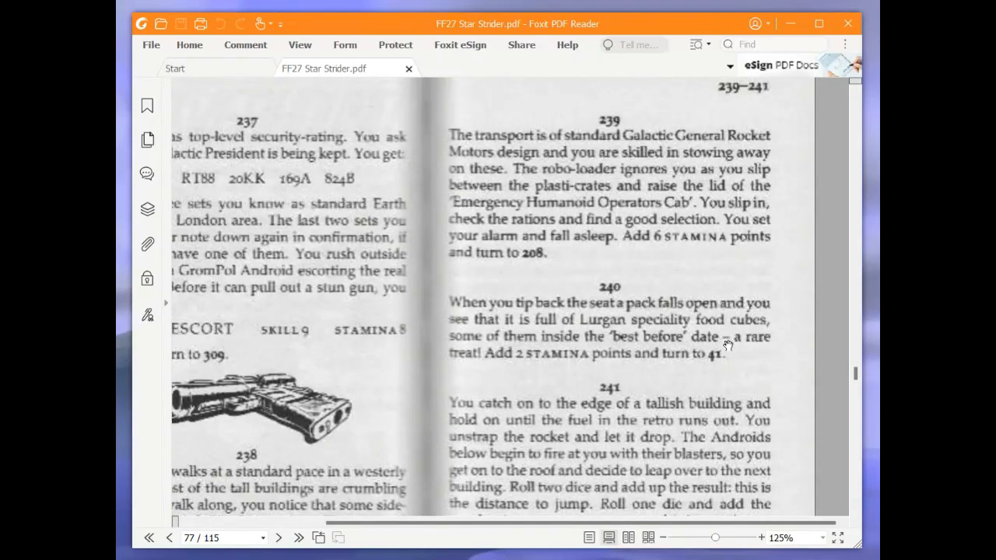
mouse_move(717, 352)
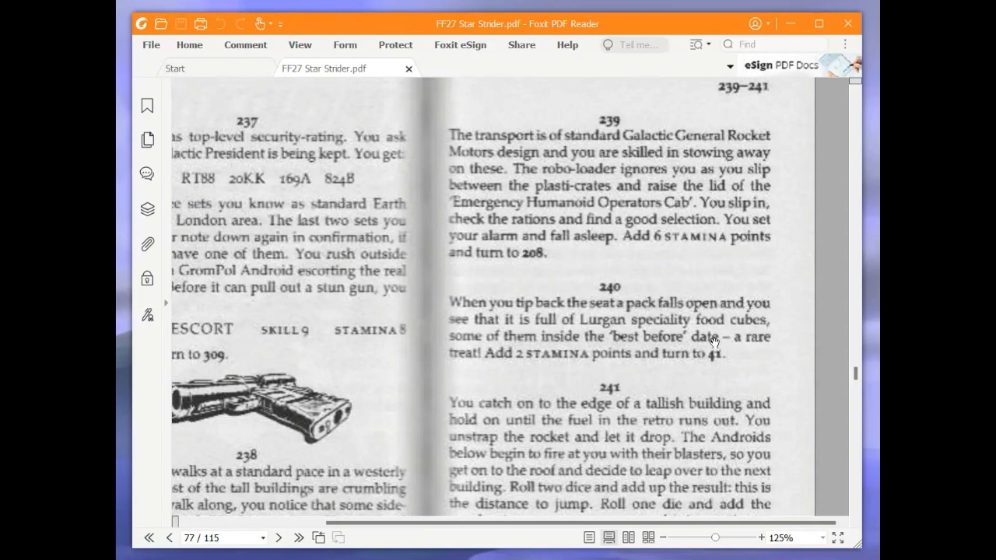
mouse_move(607, 321)
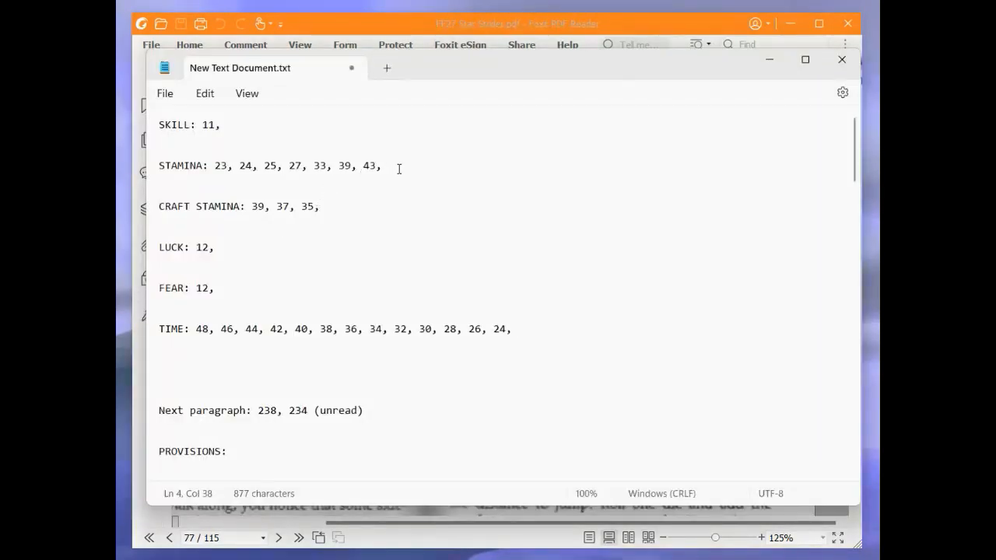
- Enter 49 in the Notepad adventure sheet
type("49,")
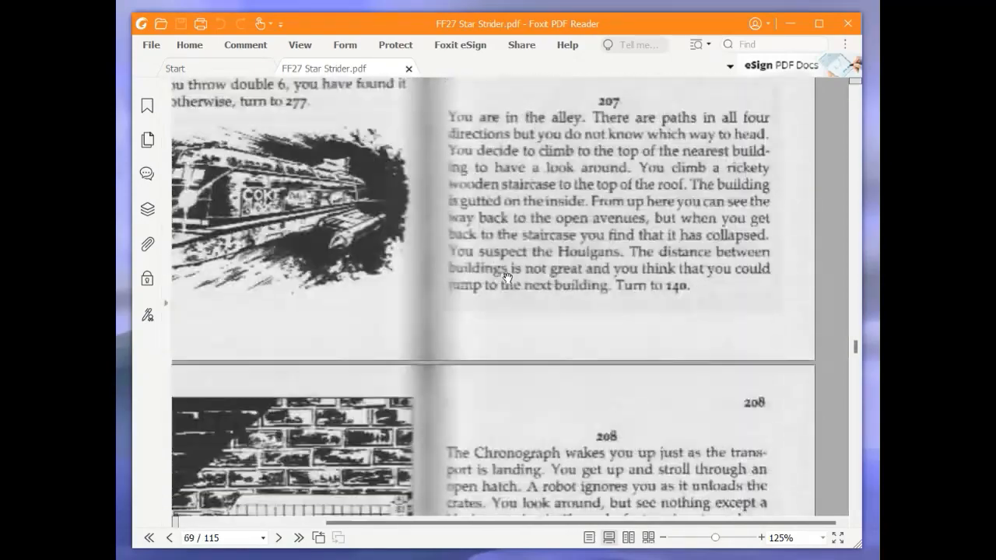
- Scroll page 70 to show the whole tunnel-map poster and paragraph 208's choice of 274 or 323
scroll("up", 3)
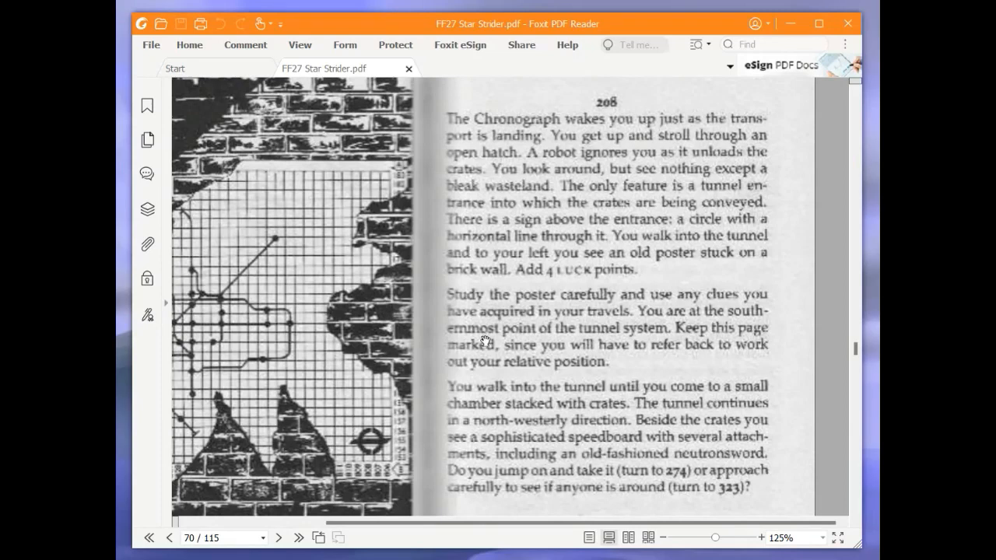
mouse_move(486, 337)
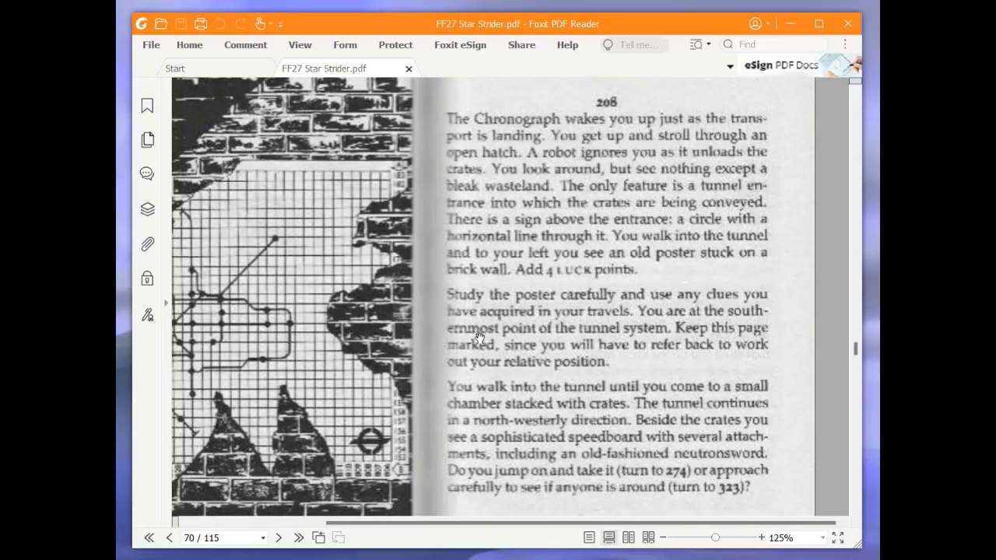
scroll("down", 3)
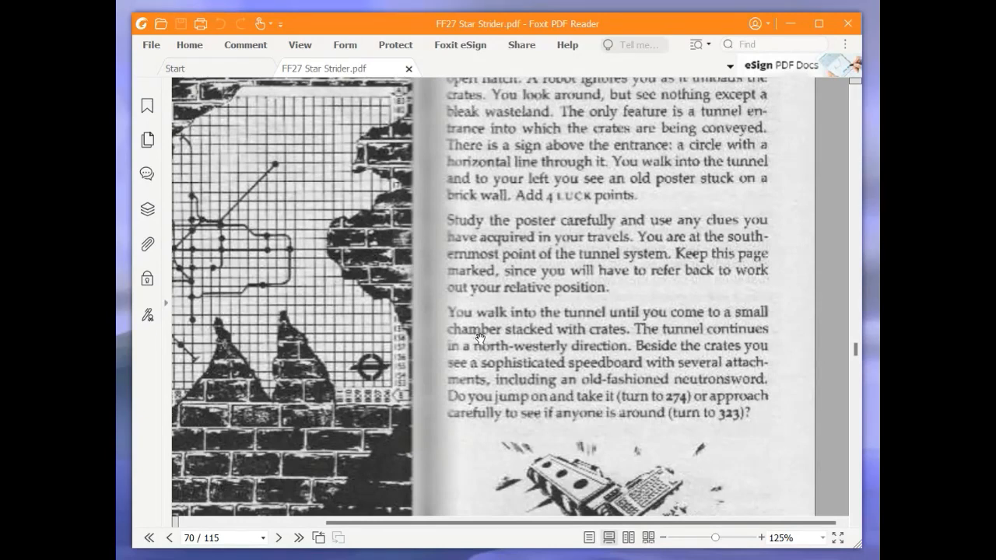
mouse_move(486, 325)
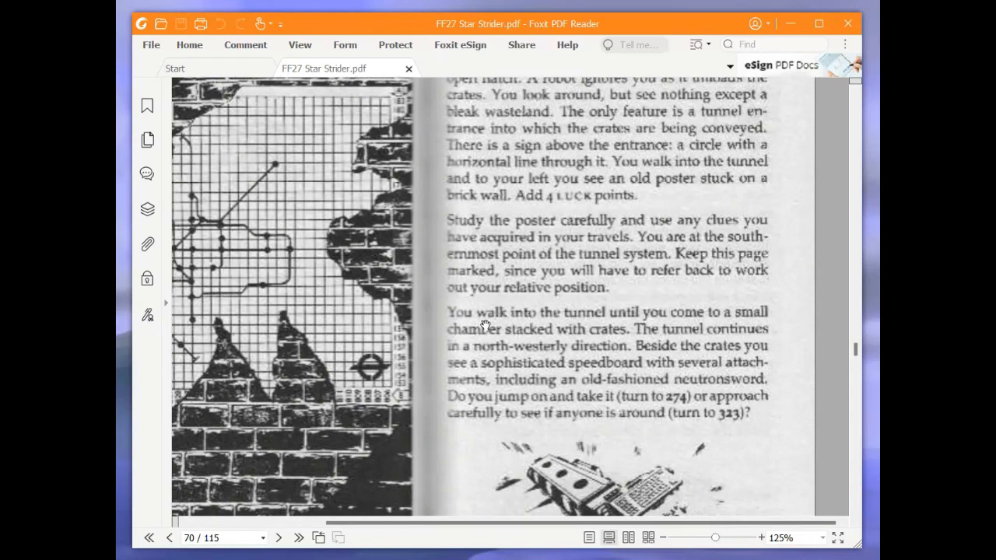
mouse_move(481, 328)
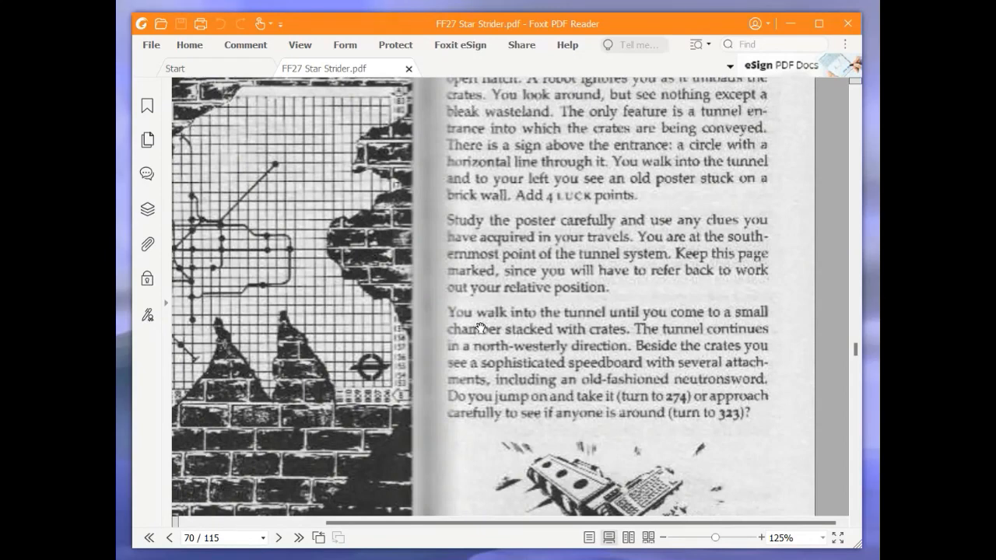
scroll("down", 3)
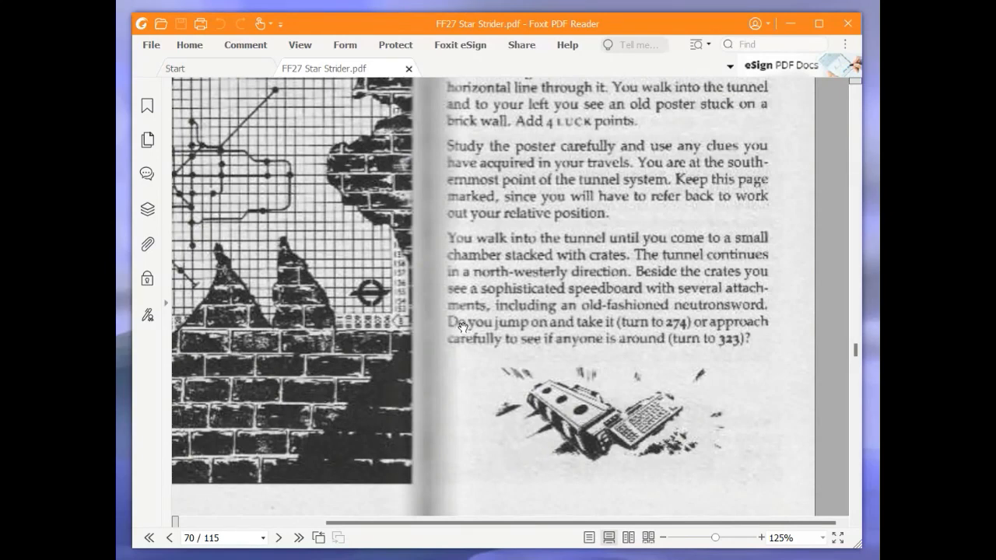
mouse_move(497, 367)
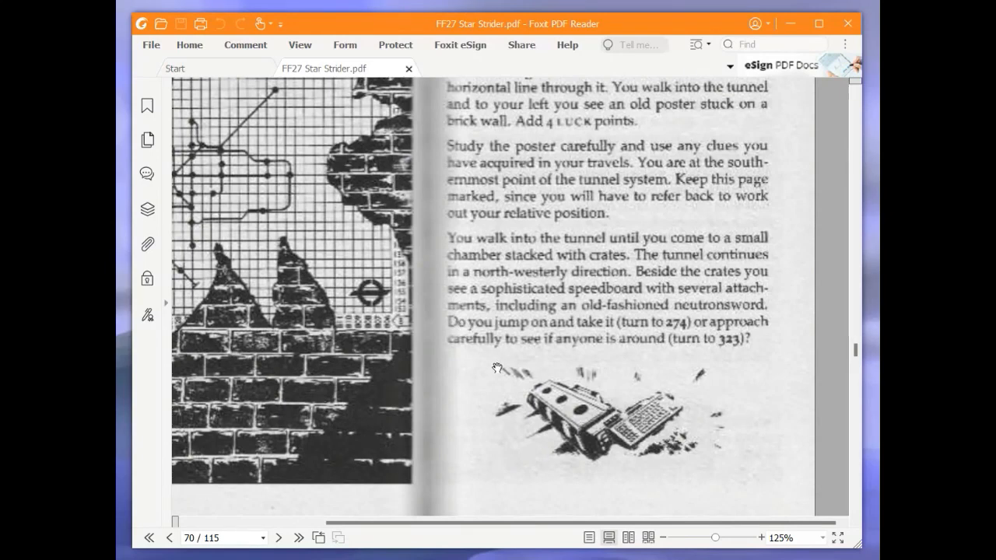
mouse_move(496, 360)
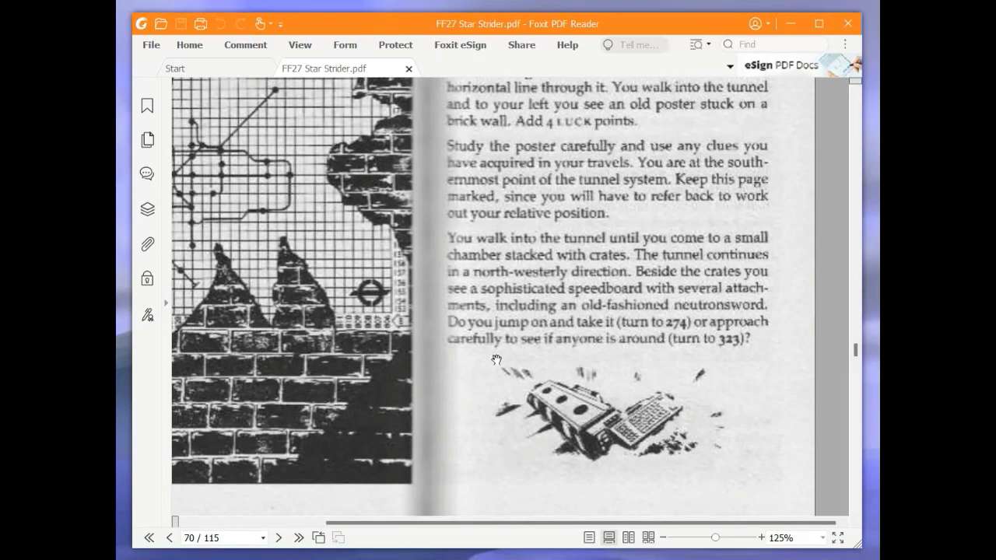
mouse_move(516, 391)
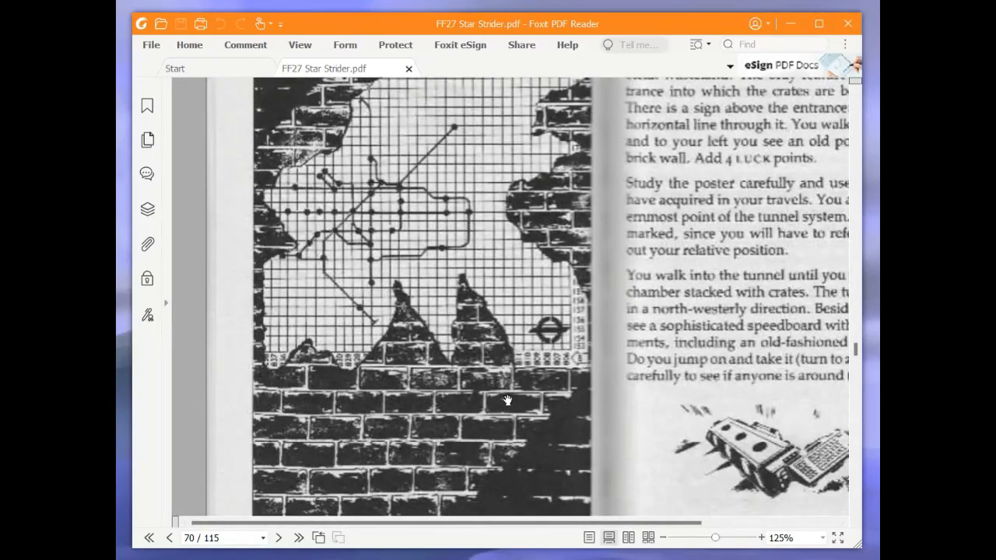
scroll("up", 3)
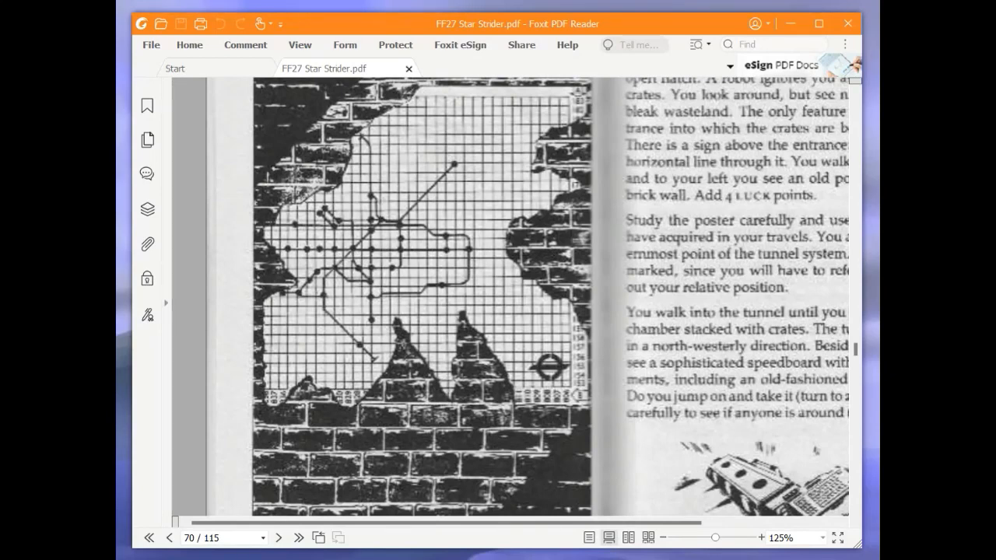
scroll("up", 3)
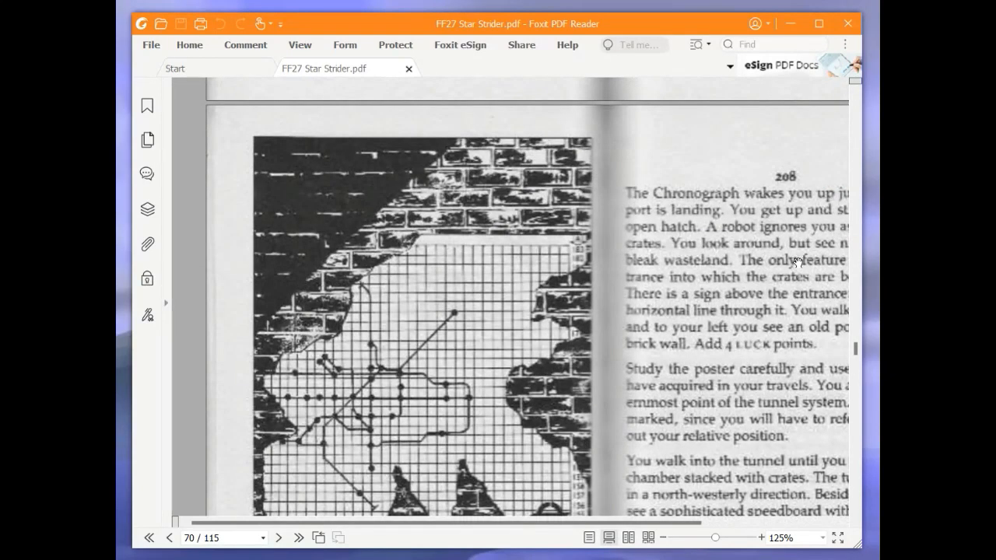
scroll("down", 3)
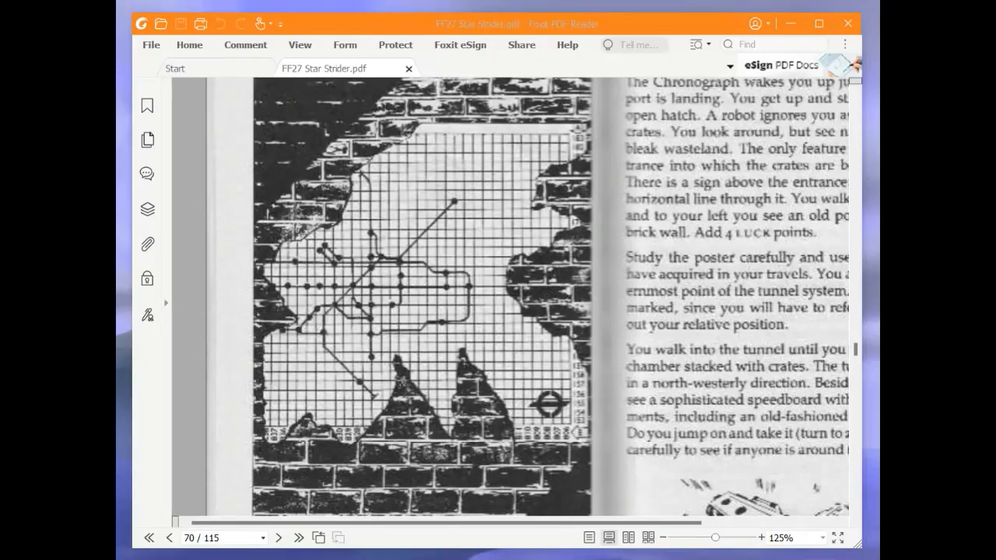
mouse_move(631, 326)
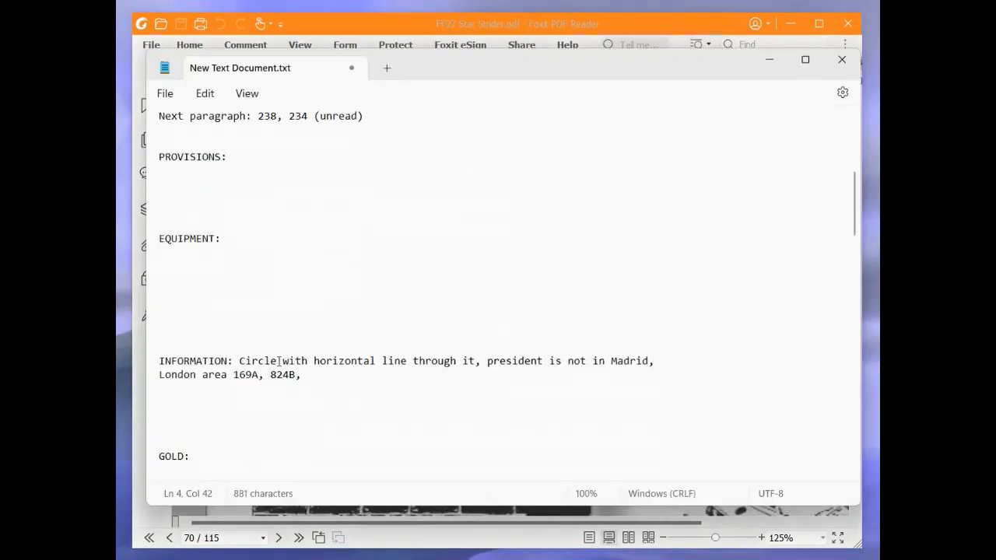
- Append 'paragraph 208 contains the poster/map' to the end of the INFORMATION line
left_click(306, 374)
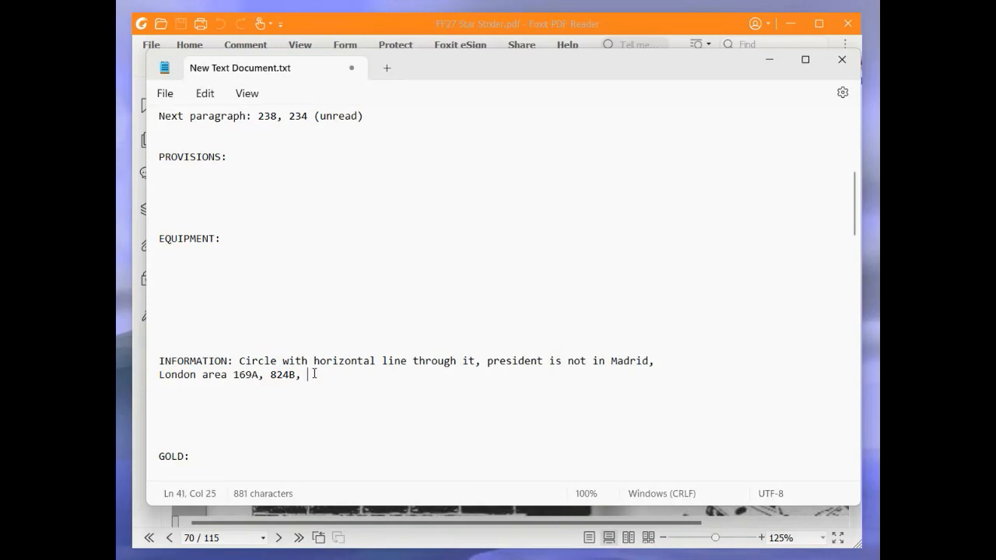
type("paragraph 20")
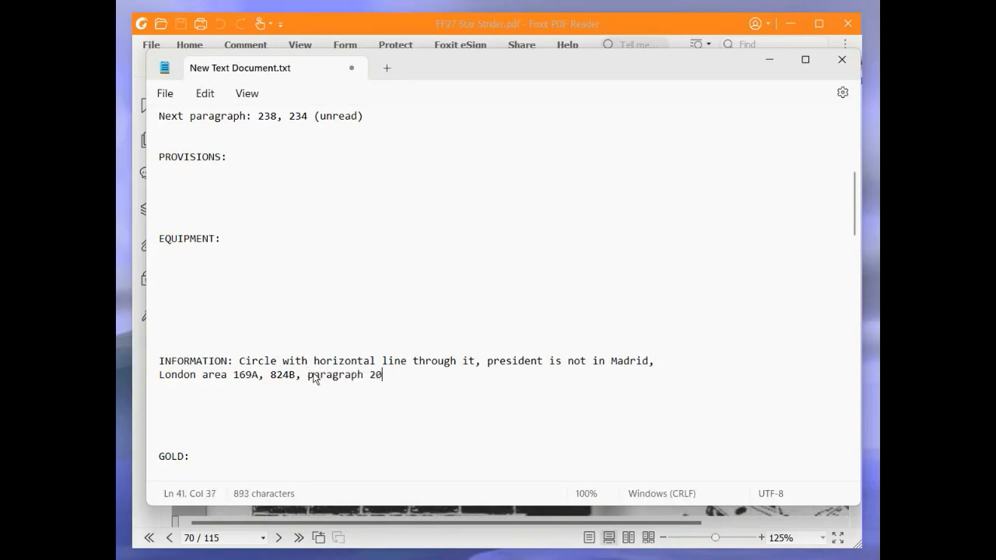
type("8 contai")
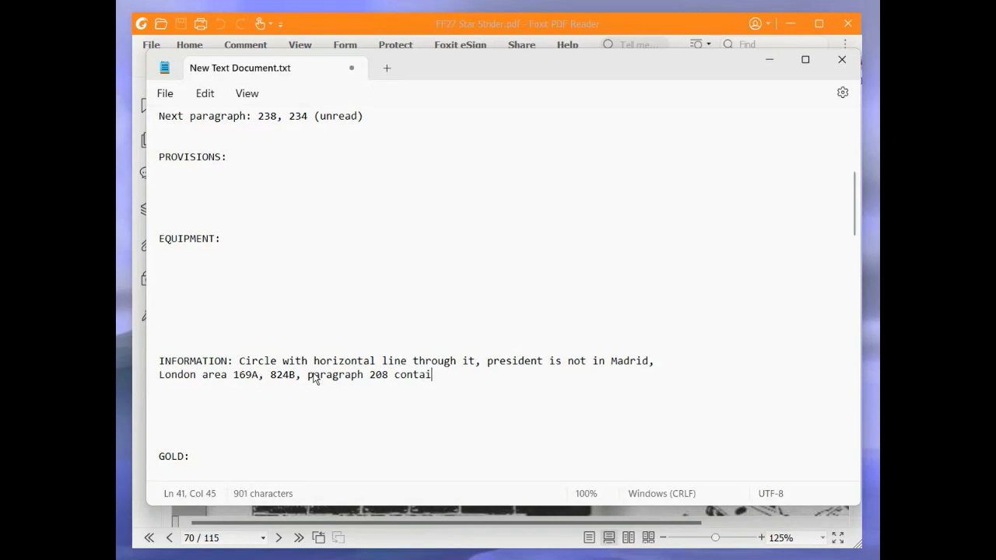
type("ns the poster")
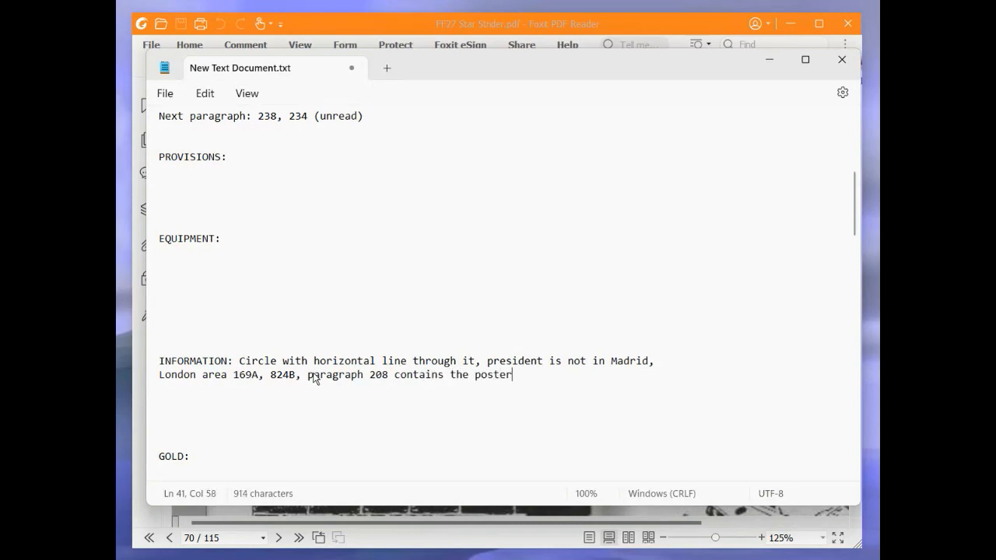
type("/map")
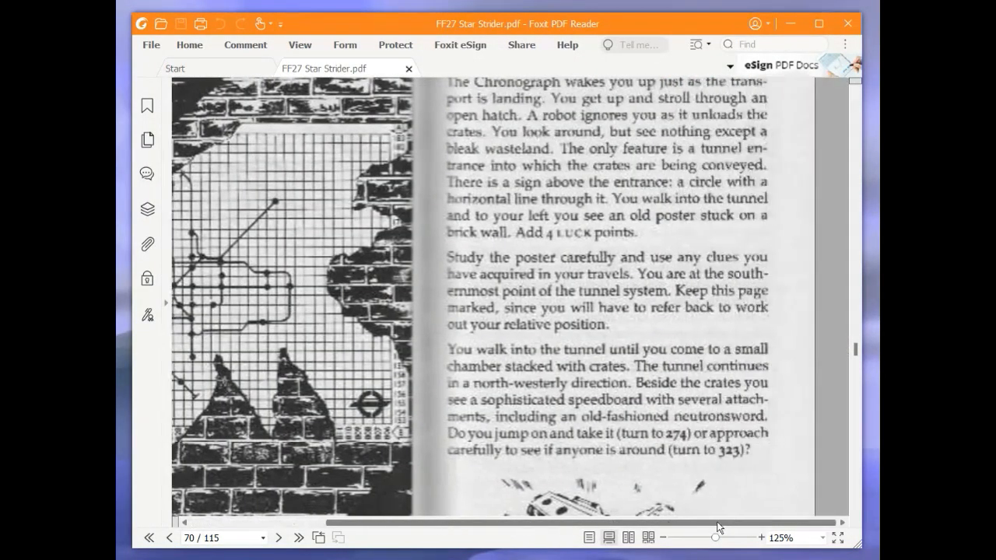
- Scroll to paragraph 274's hover-board choice, then go to page 80 for paragraph 253
scroll("down", 3)
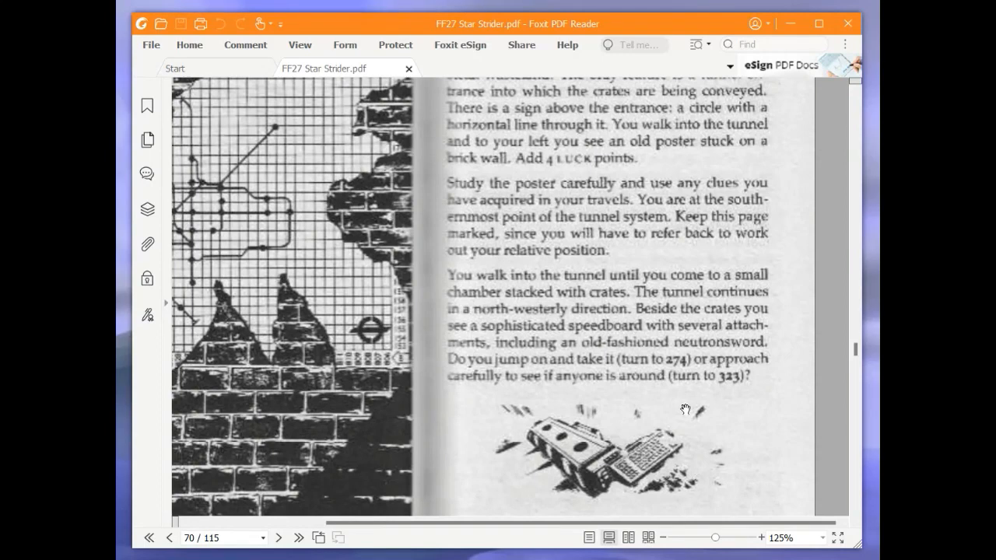
mouse_move(796, 351)
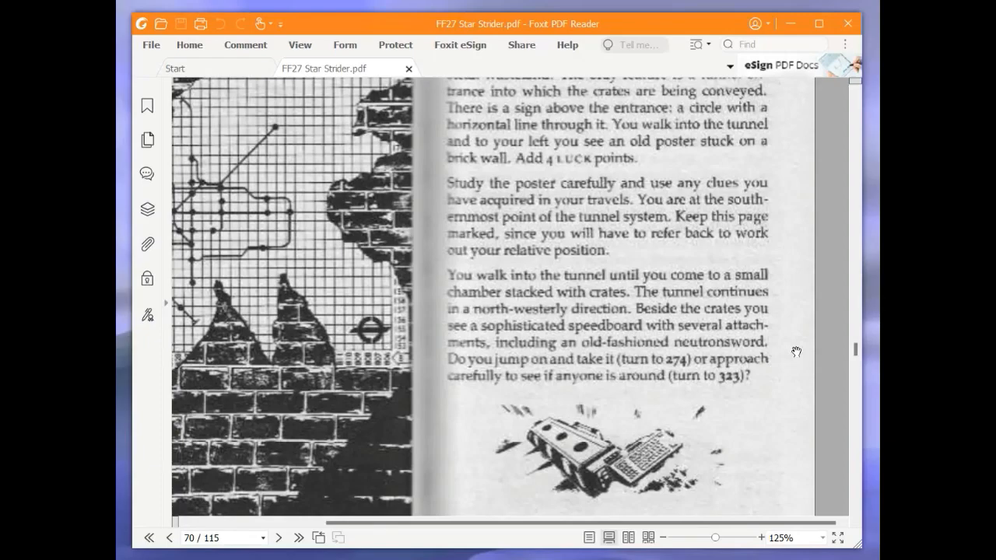
mouse_move(856, 350)
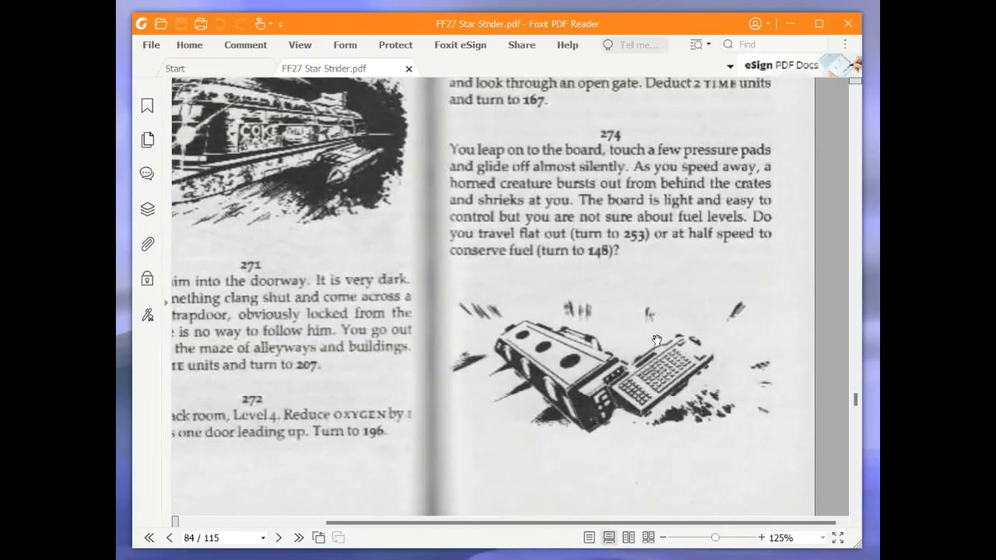
scroll("up", 3)
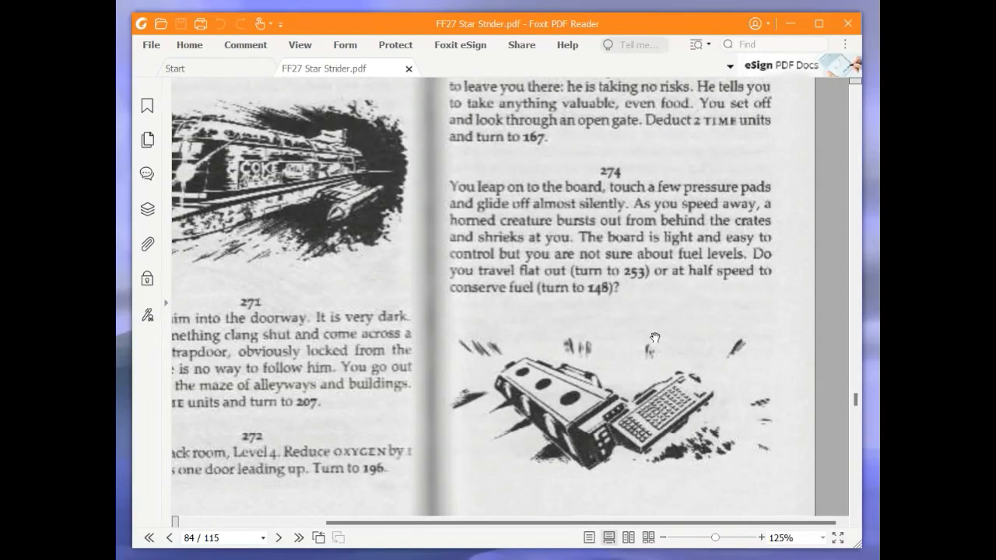
mouse_move(642, 336)
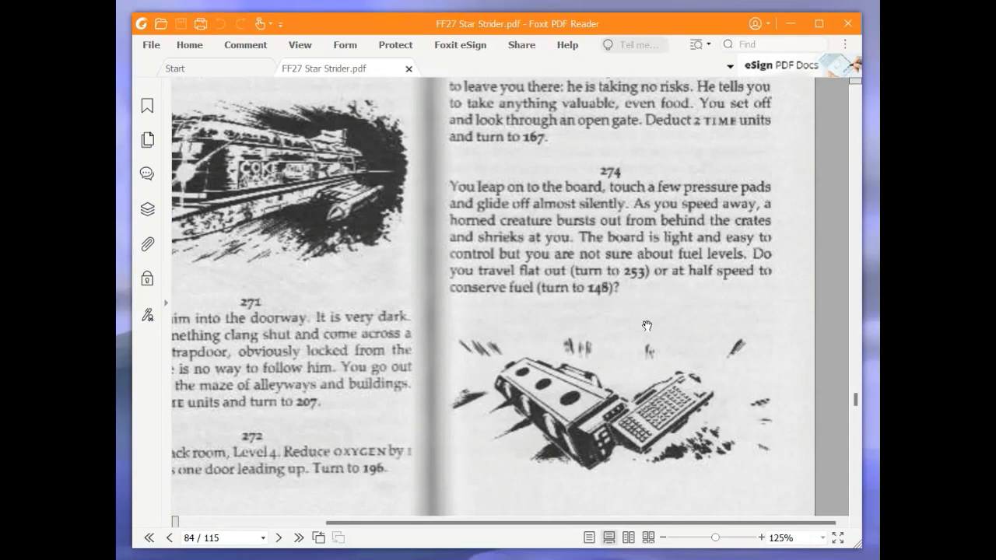
mouse_move(647, 326)
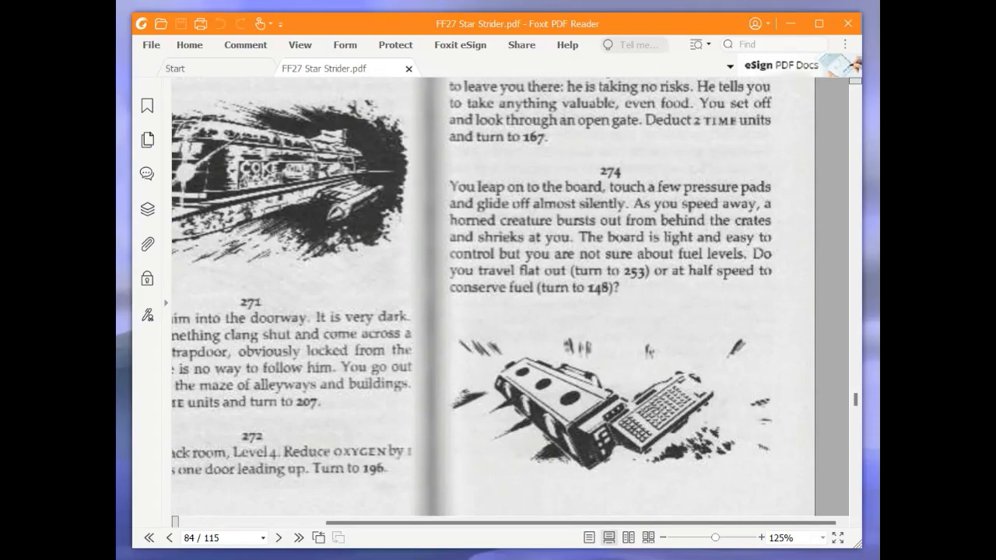
mouse_move(597, 348)
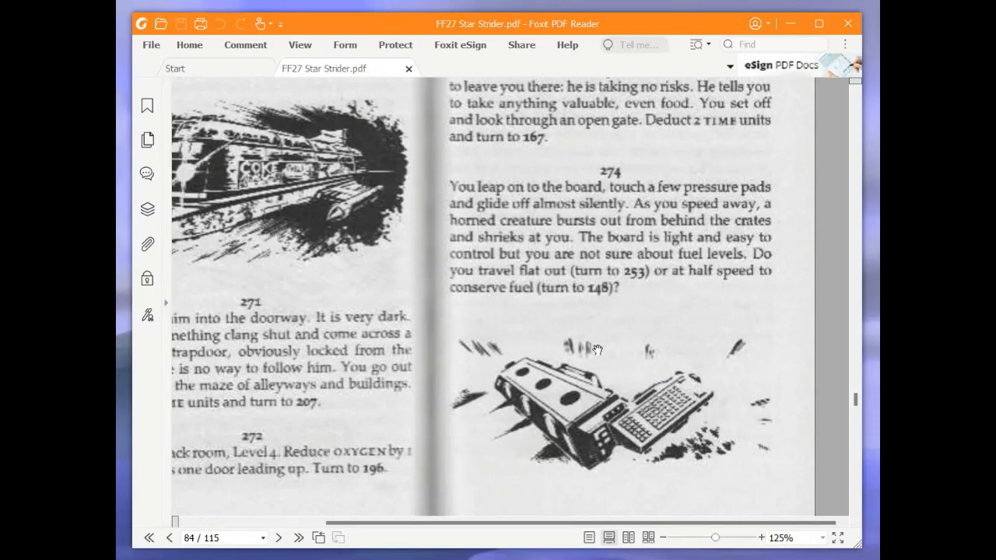
mouse_move(745, 331)
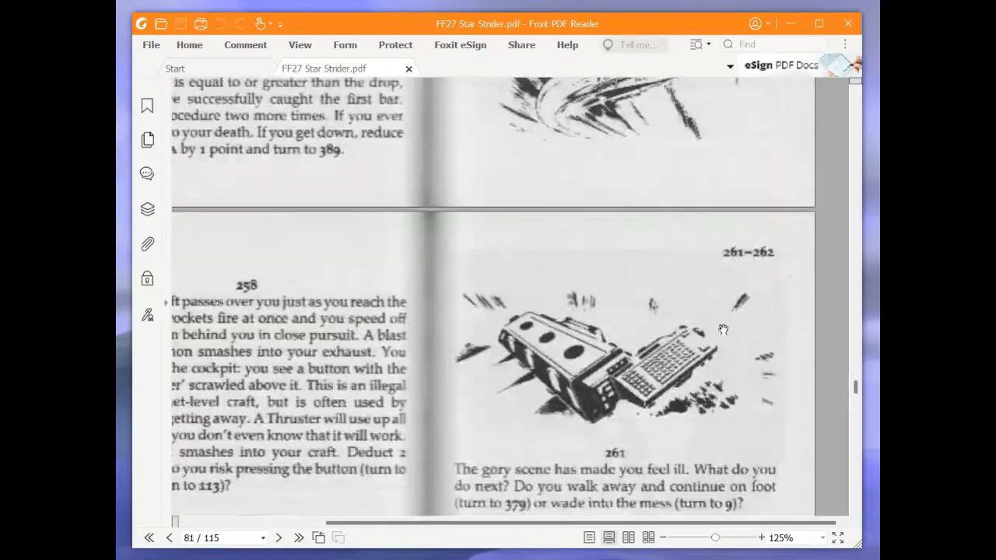
left_click(169, 537)
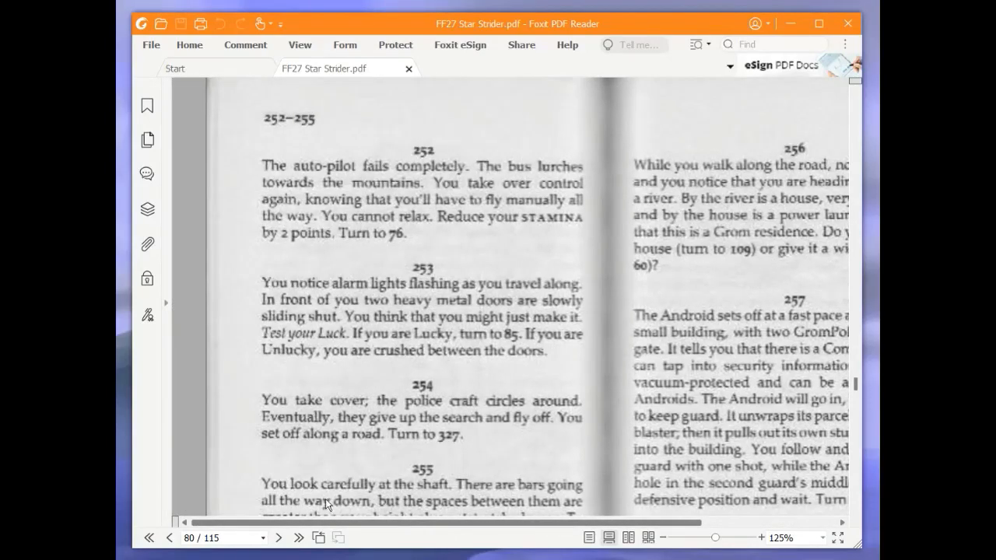
scroll("down", 3)
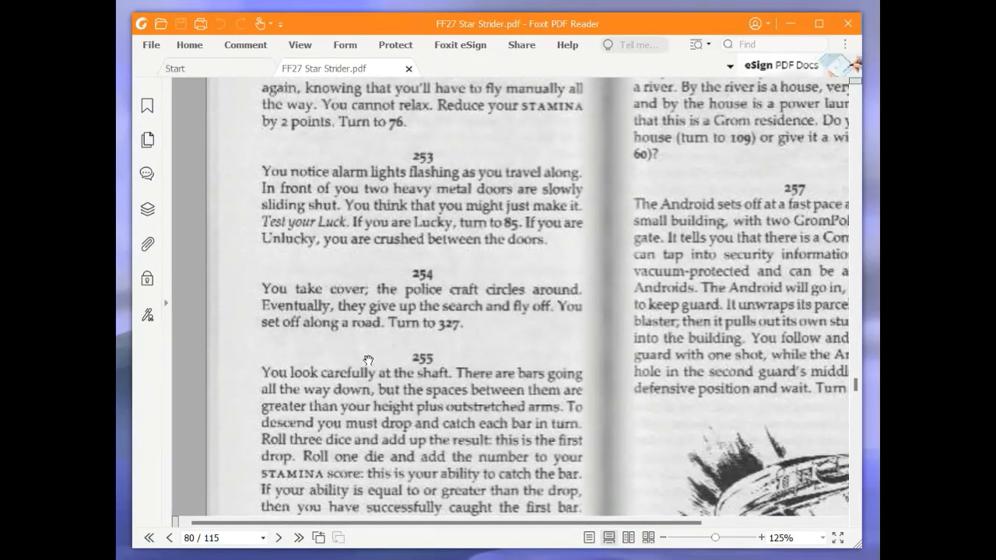
mouse_move(347, 343)
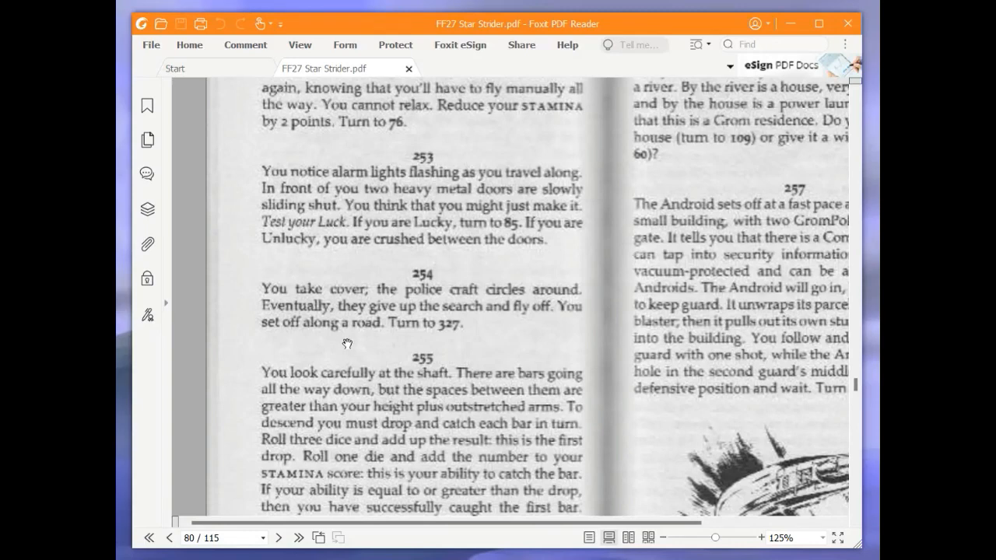
mouse_move(341, 338)
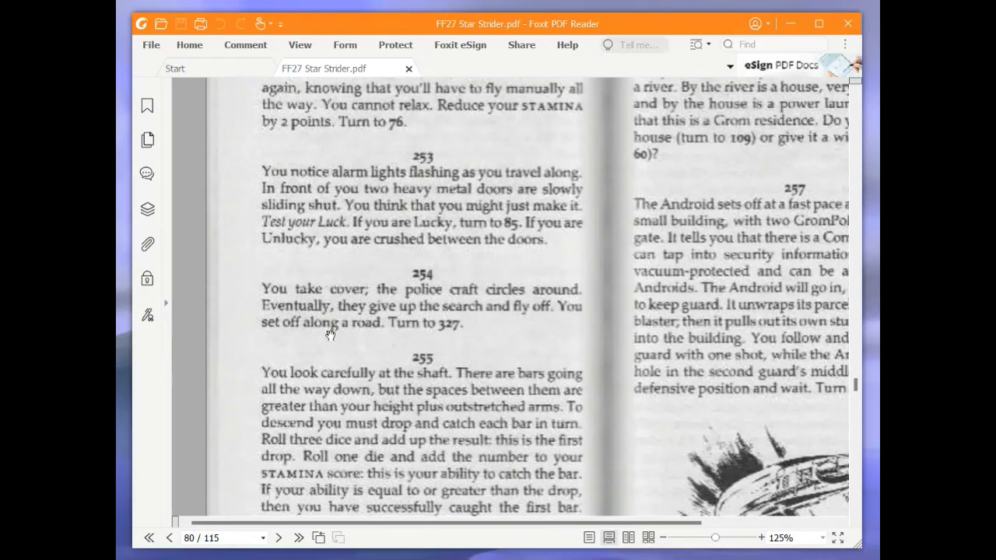
mouse_move(321, 345)
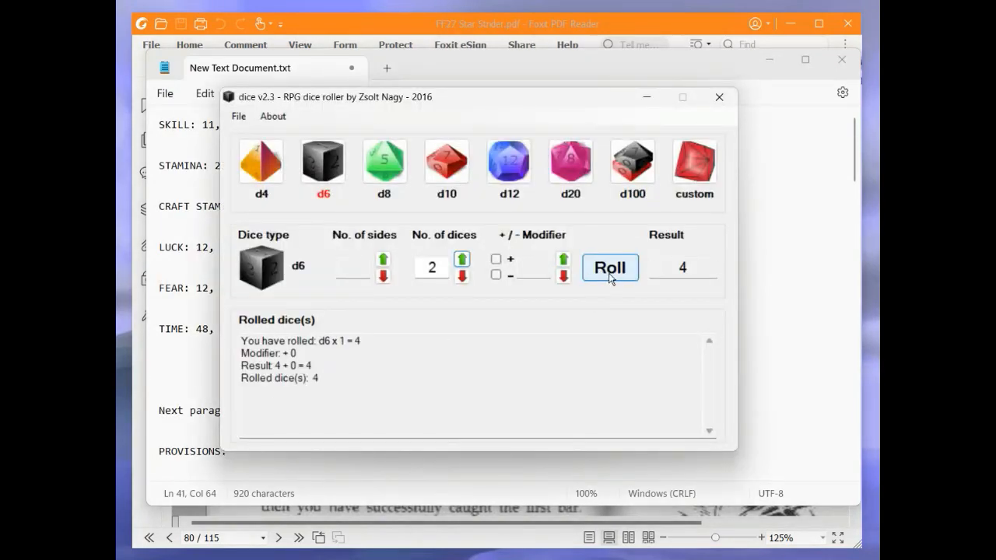
- Roll 8 on two dice for the Luck test and record LUCK 11 in Notepad
left_click(610, 268)
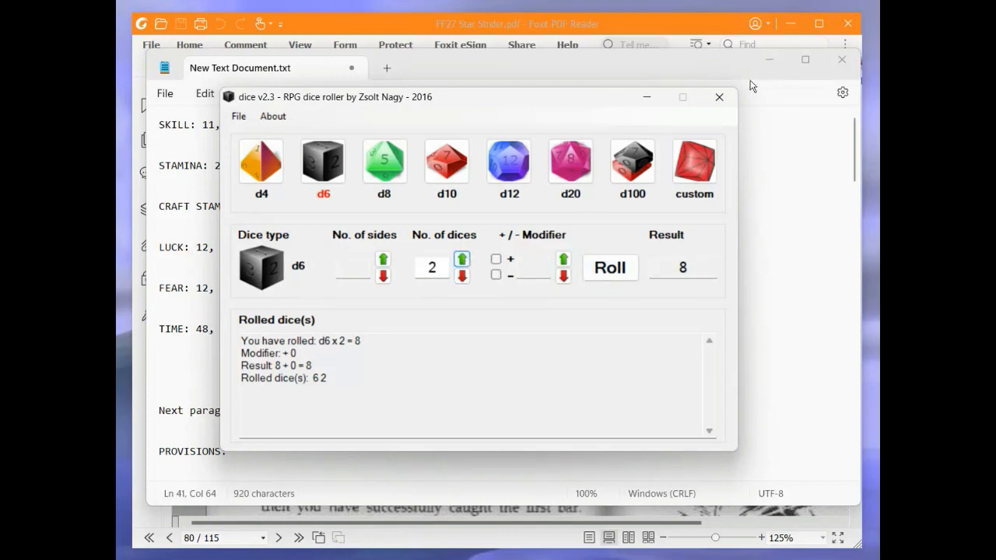
left_click(718, 96)
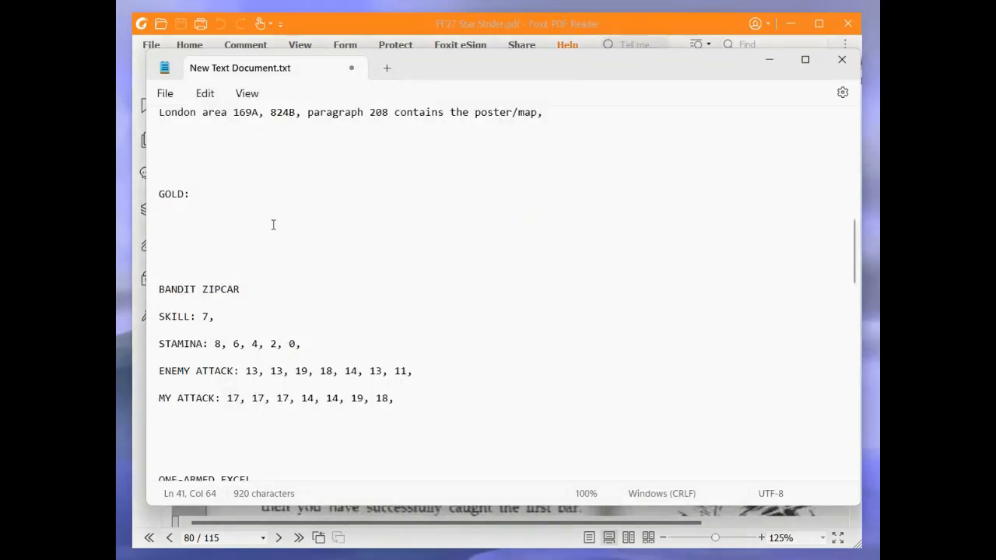
scroll("down", 3)
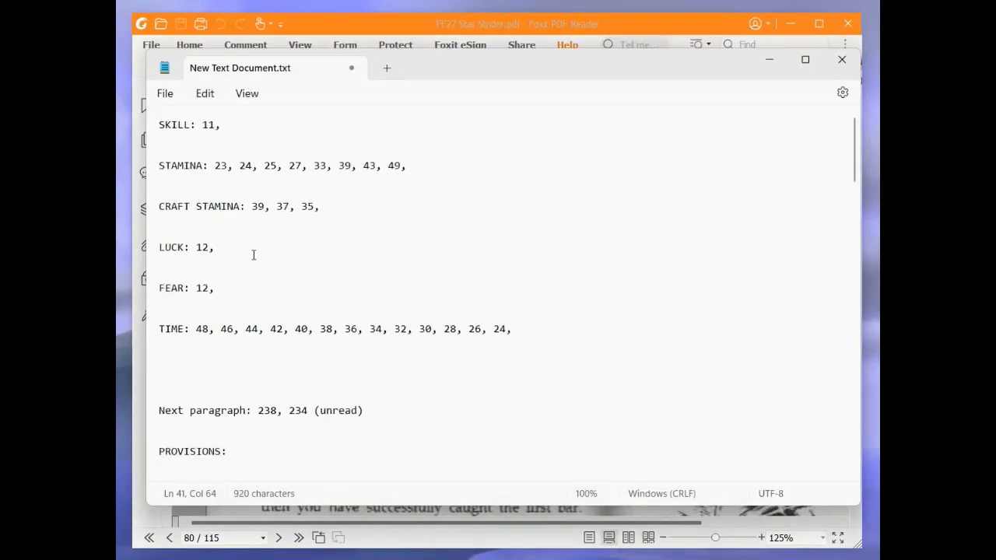
type("11,")
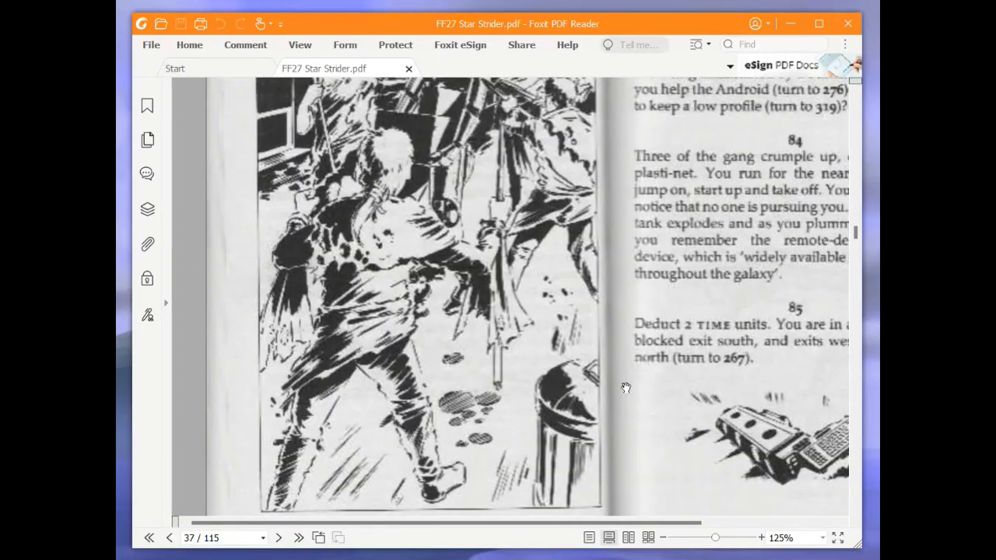
- Reach paragraph 85 on page 37 and enter '22,' on the adventure sheet
scroll("right", 3)
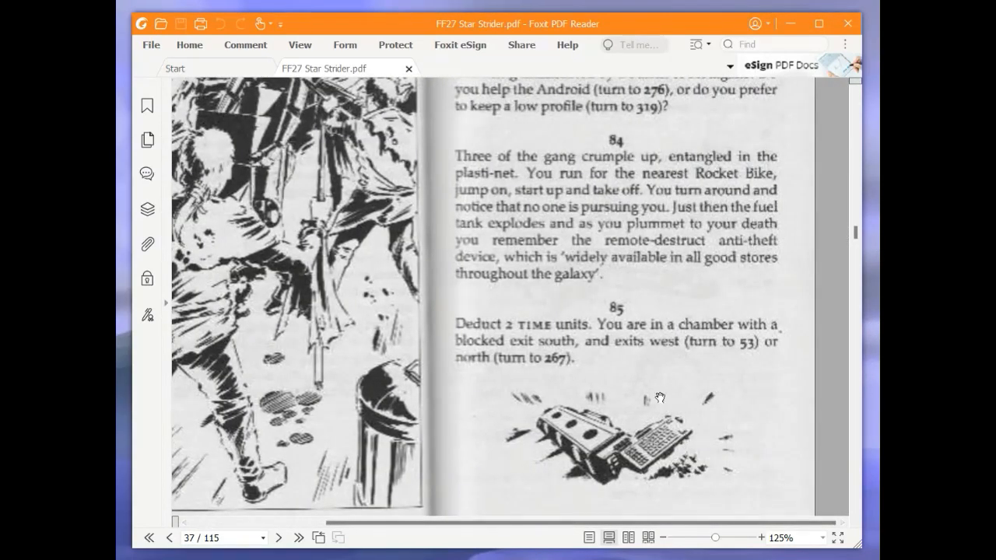
mouse_move(580, 333)
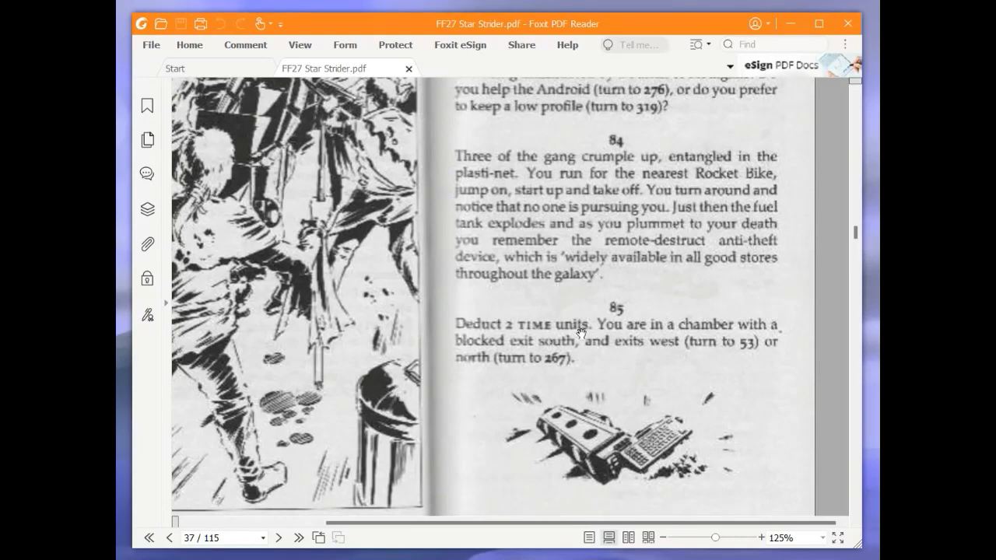
mouse_move(562, 379)
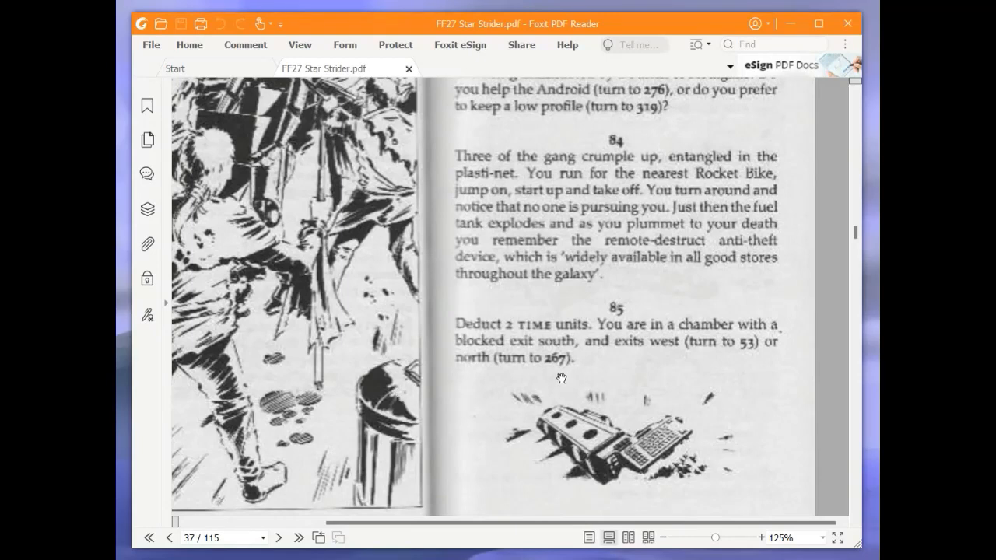
mouse_move(567, 364)
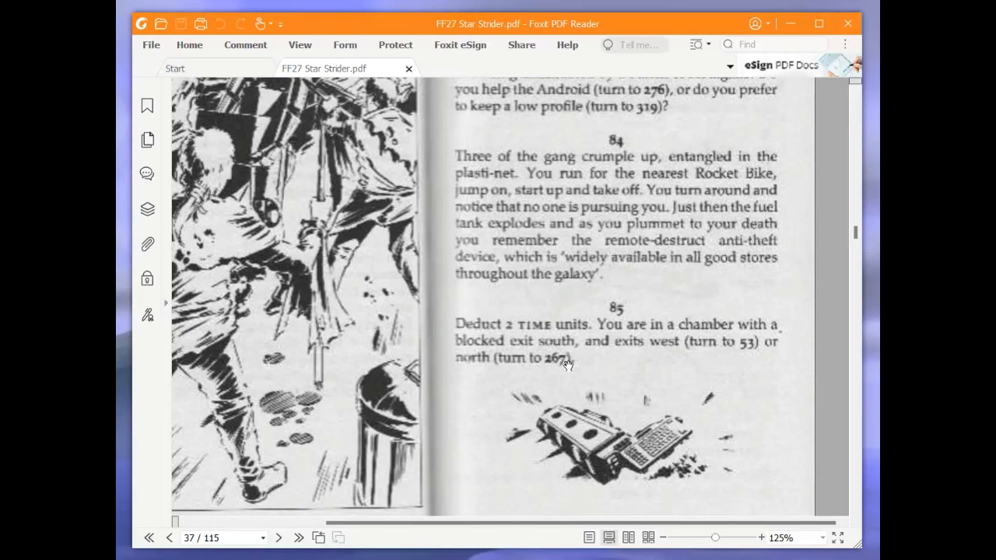
mouse_move(349, 438)
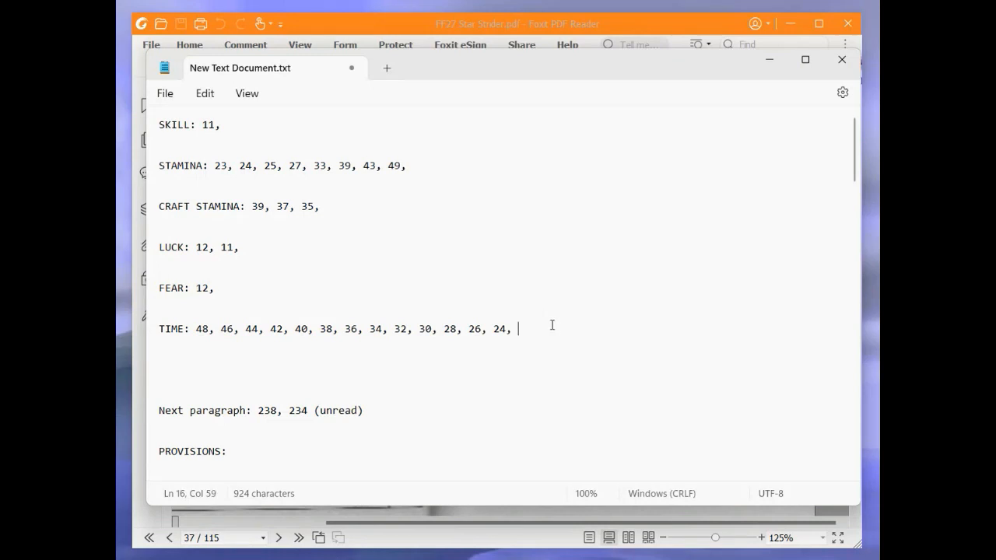
type("22,")
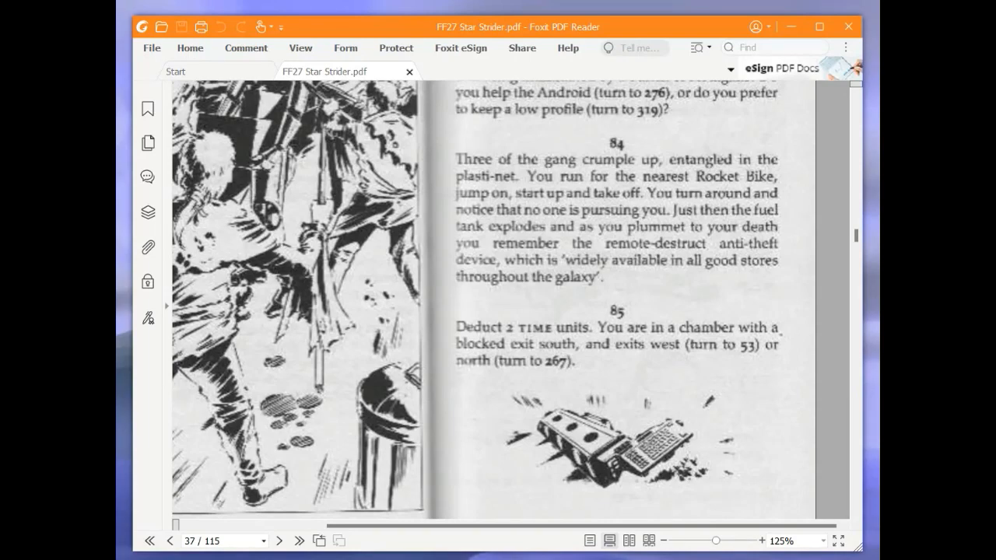
mouse_move(815, 269)
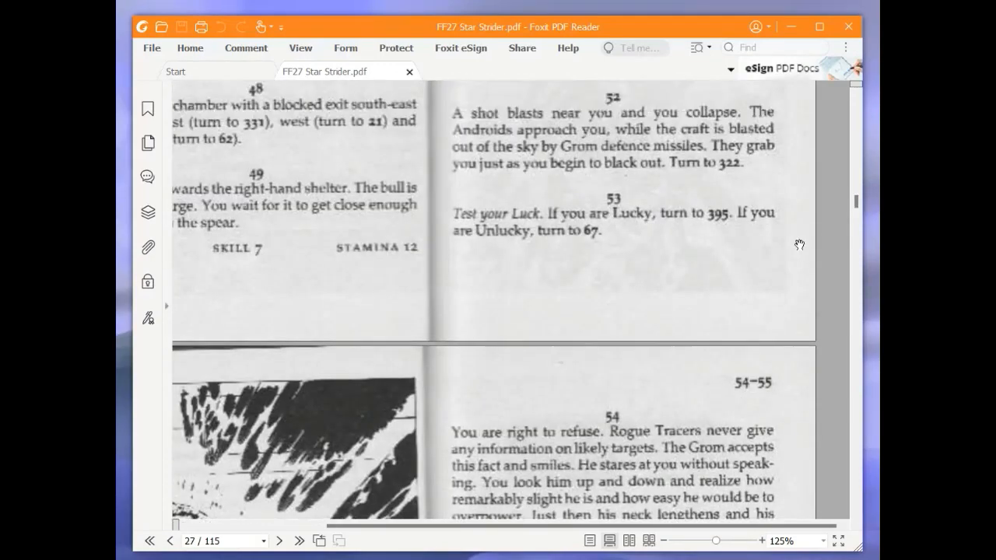
mouse_move(785, 248)
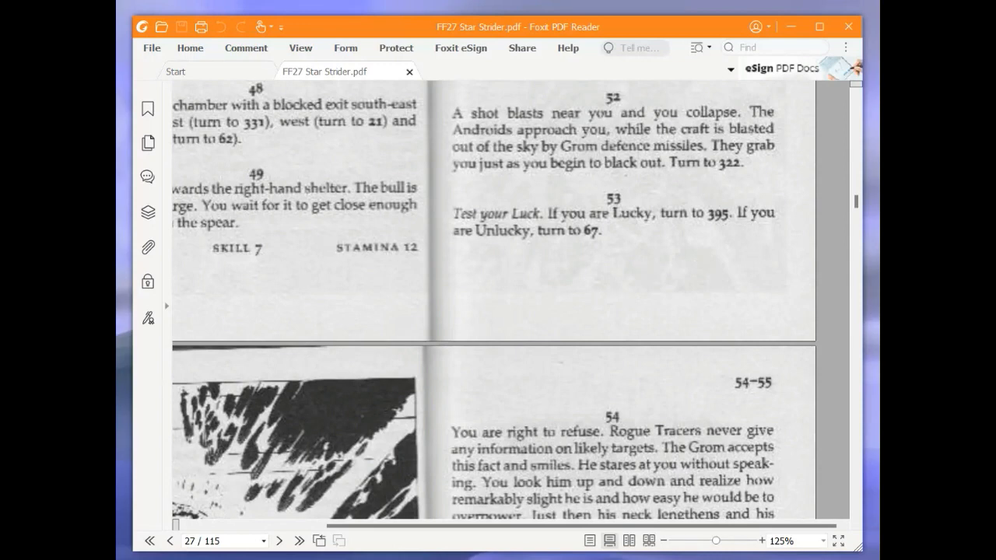
- Roll 8 for paragraph 53's Luck test, then log LUCK 10 and TIME 20
left_click(610, 267)
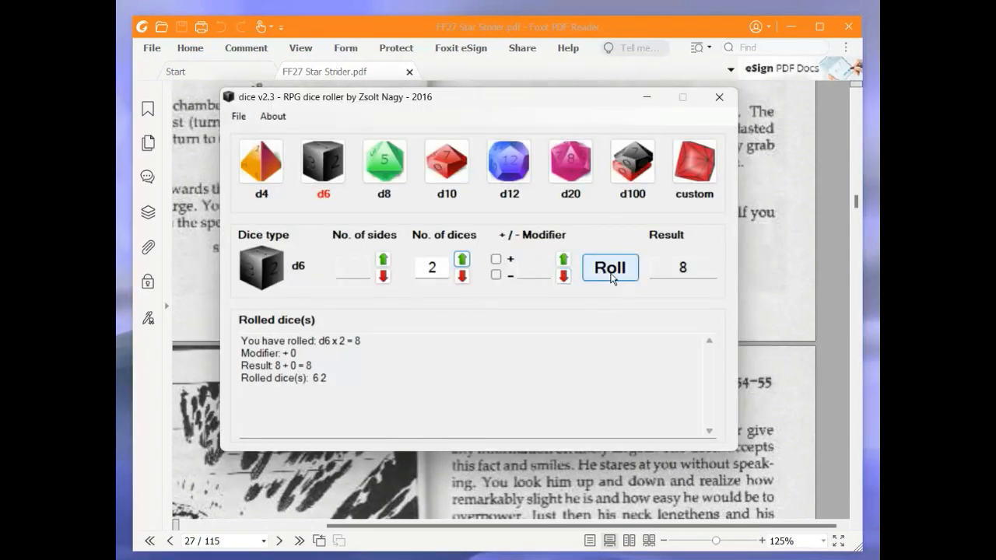
left_click(462, 276)
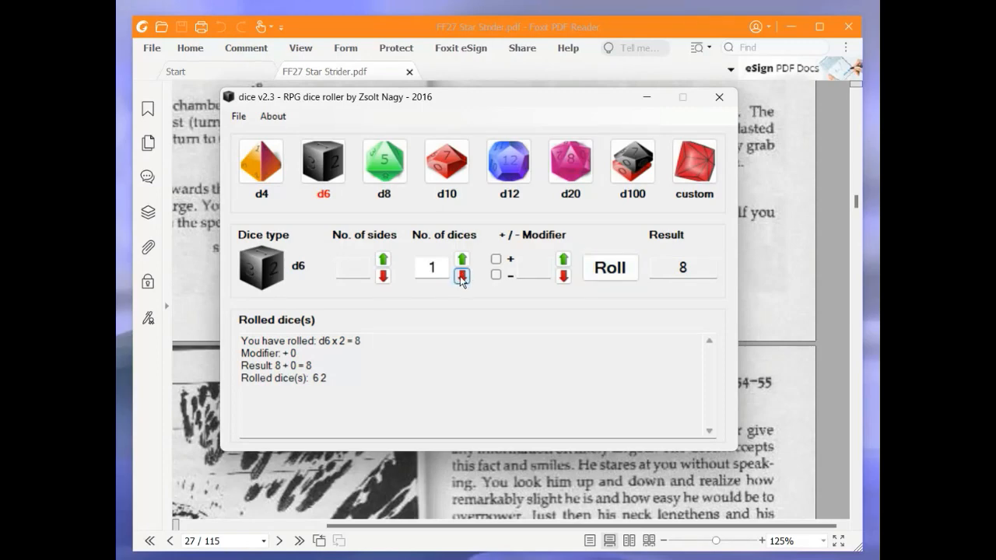
left_click(719, 97)
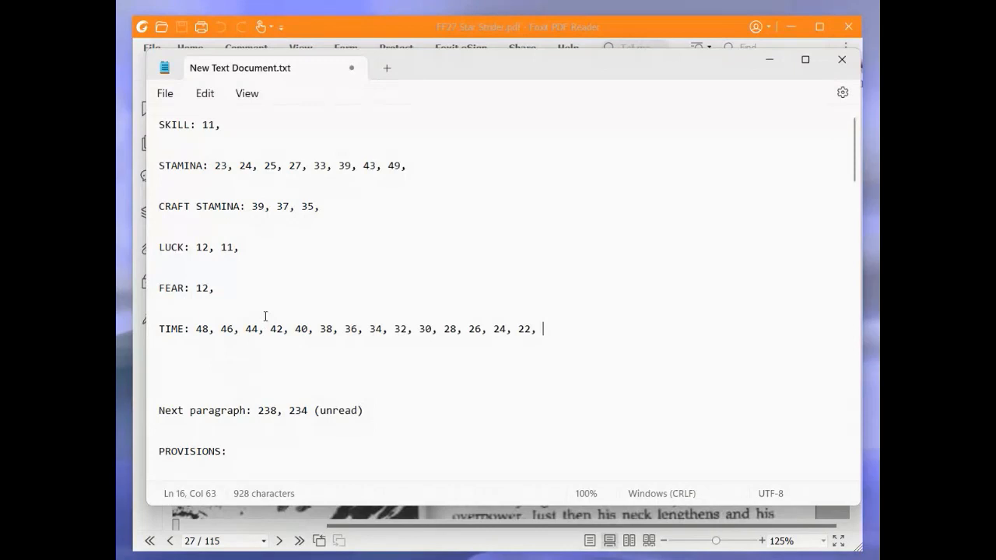
type("10,")
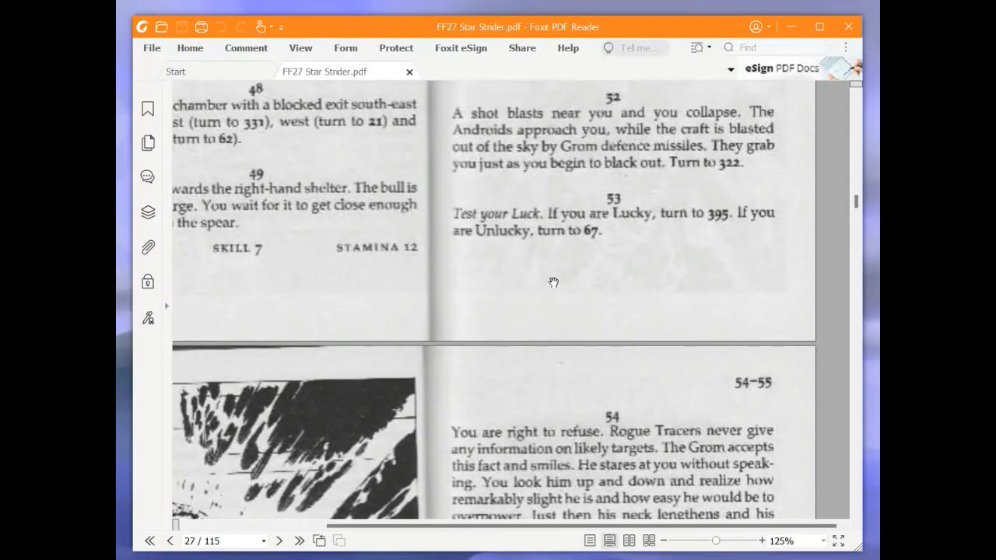
mouse_move(852, 197)
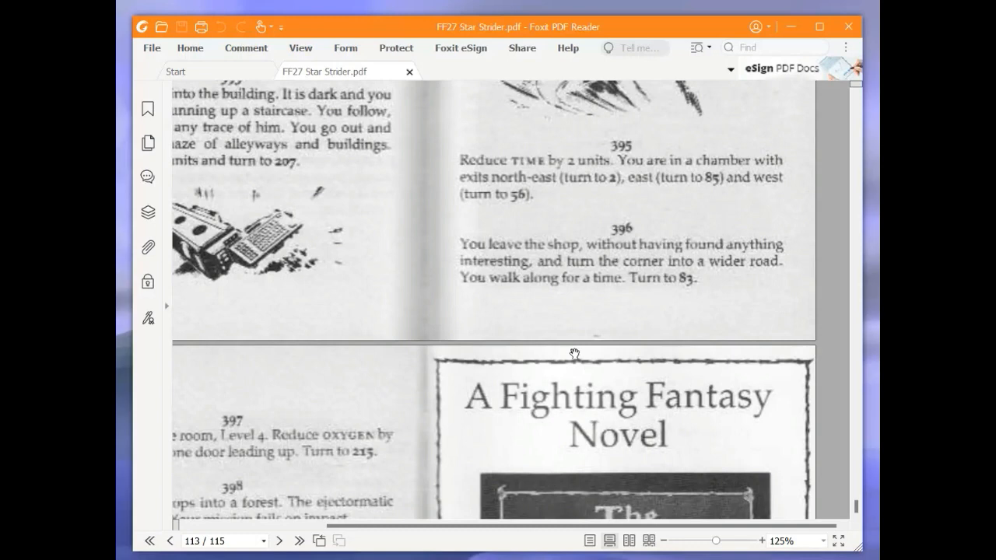
mouse_move(339, 540)
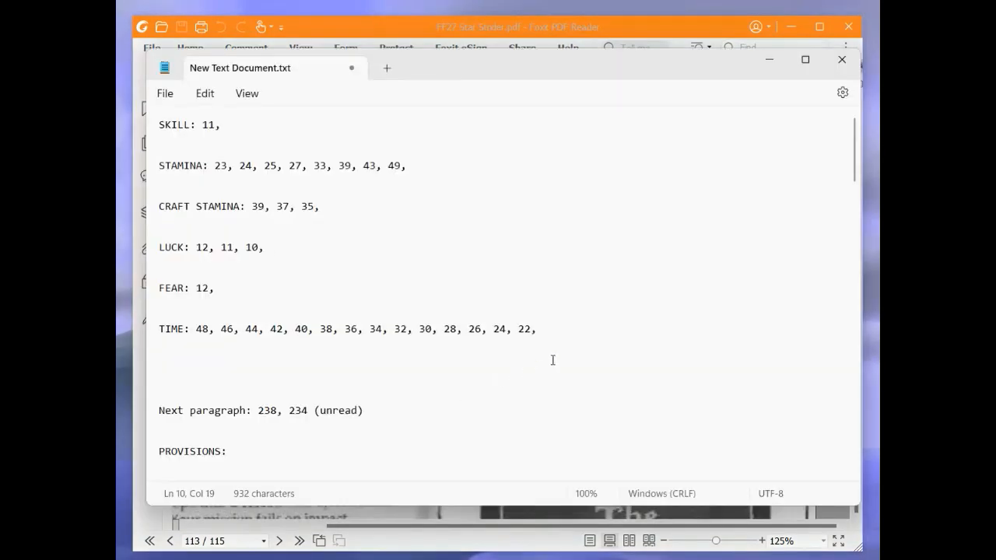
type("20,")
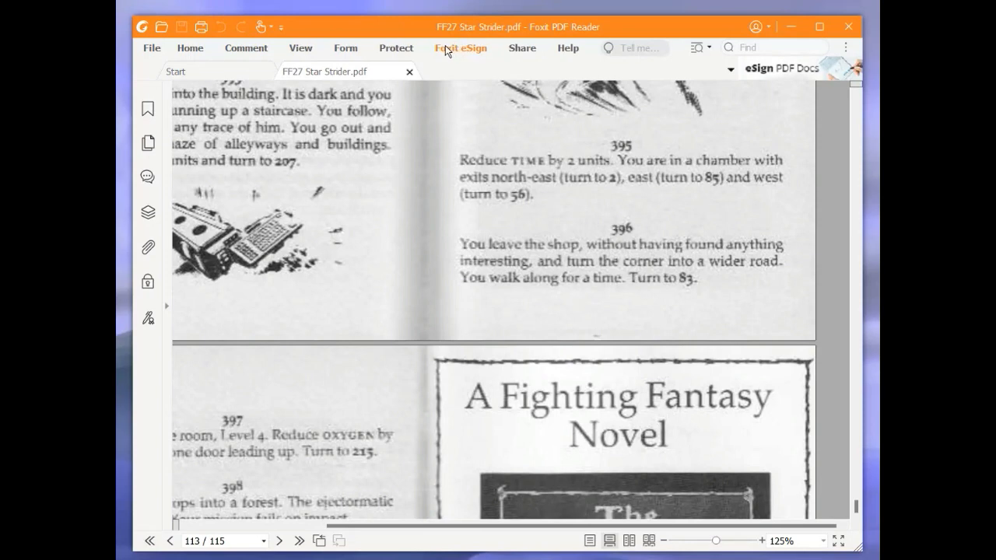
mouse_move(432, 56)
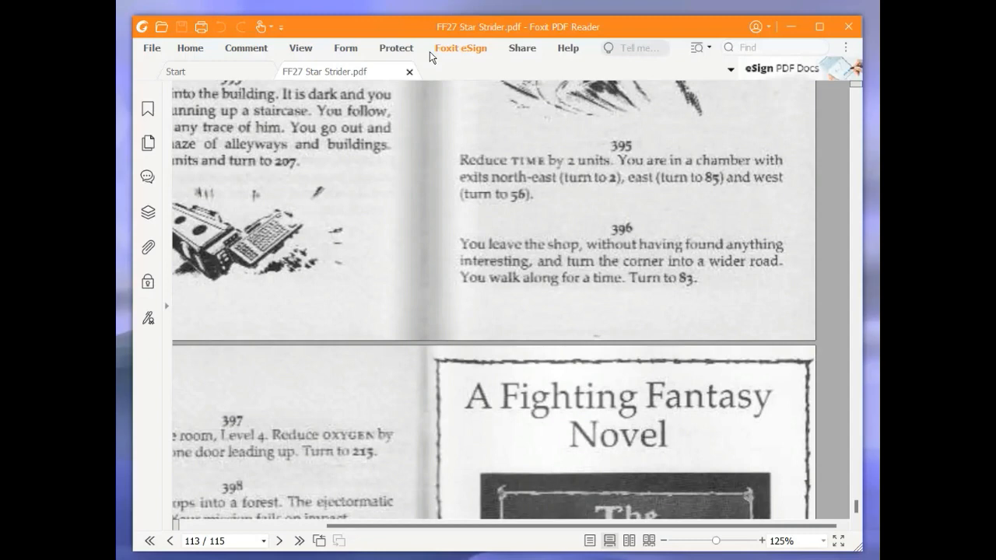
mouse_move(436, 73)
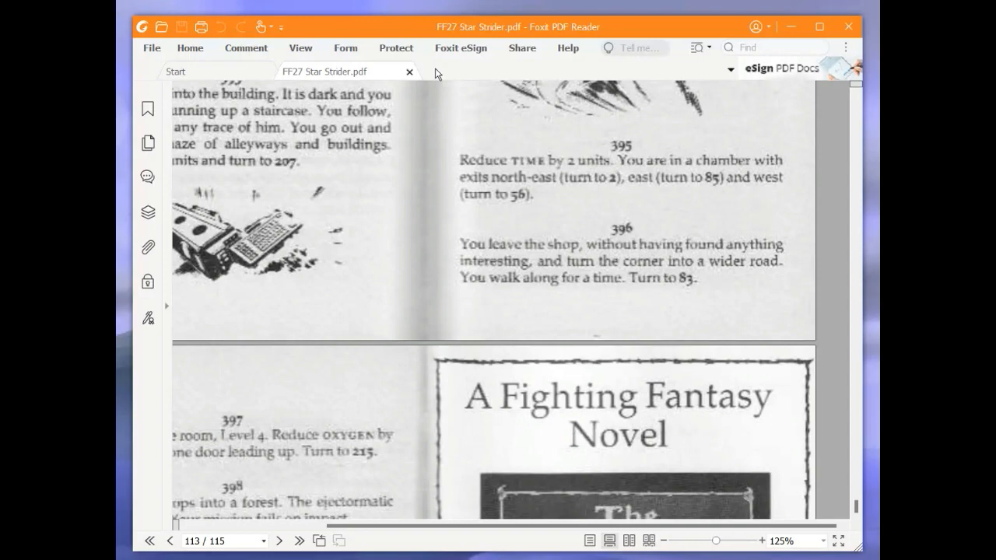
mouse_move(440, 79)
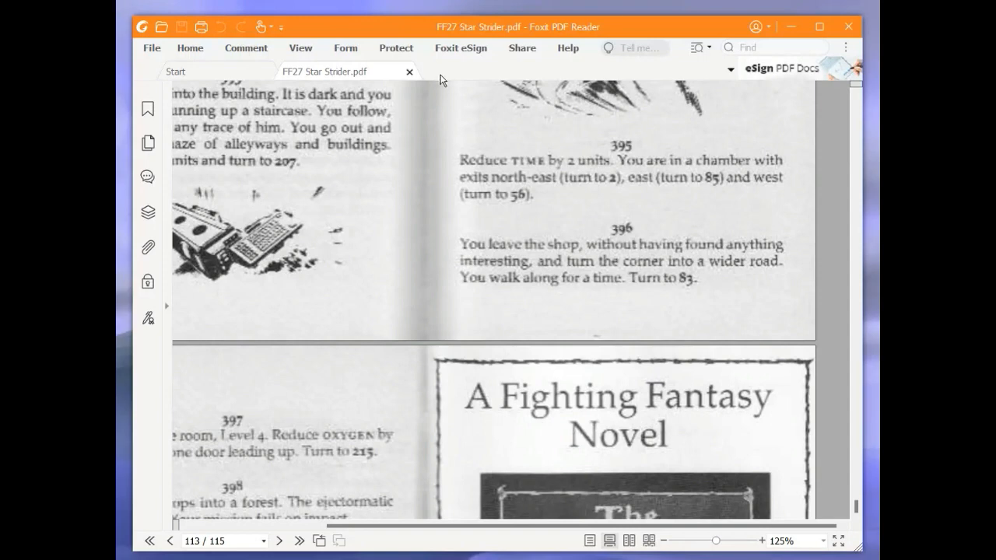
mouse_move(441, 93)
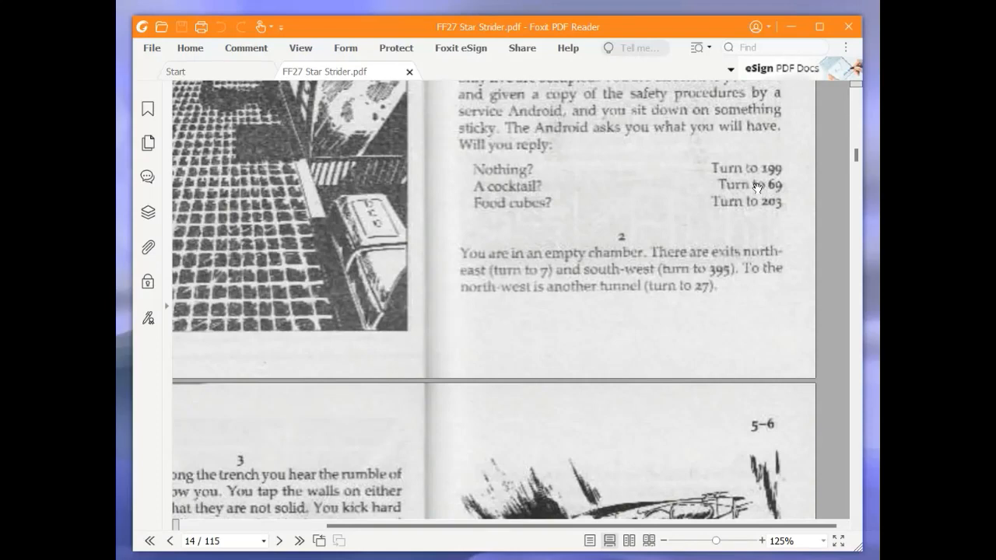
mouse_move(720, 189)
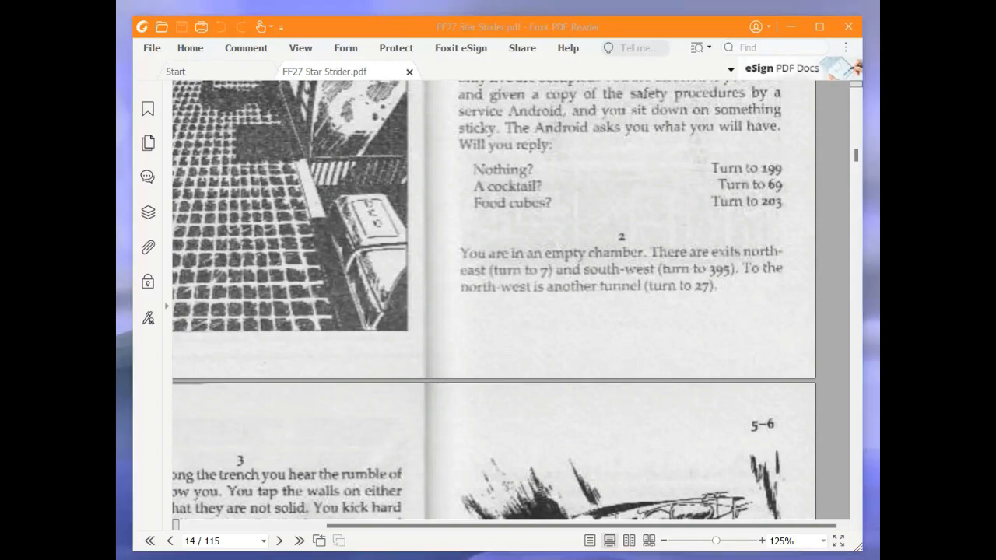
mouse_move(842, 303)
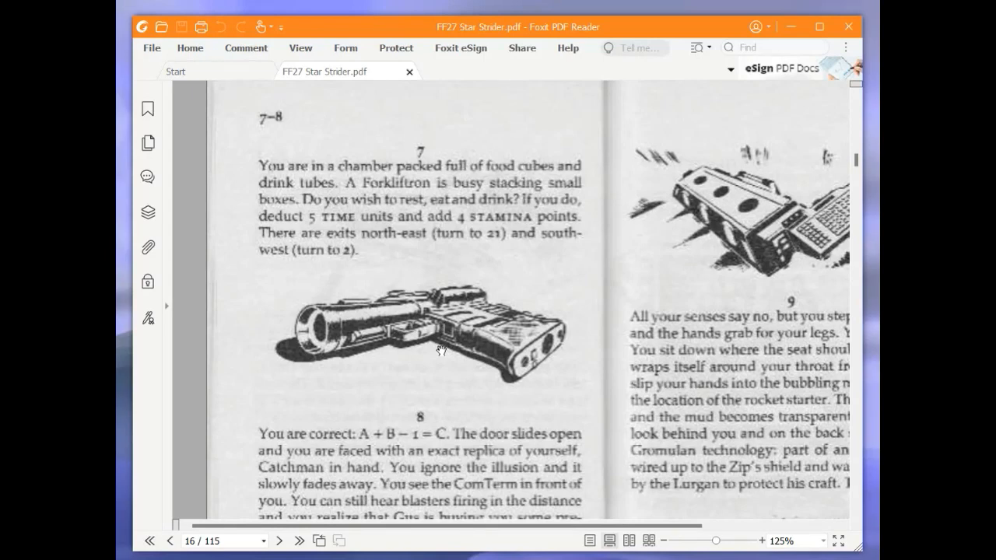
mouse_move(438, 351)
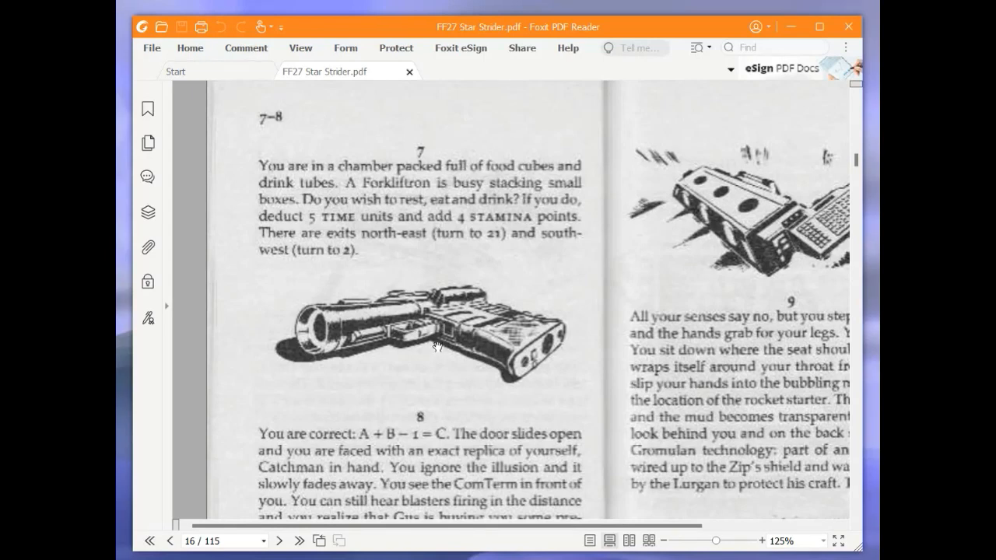
mouse_move(434, 350)
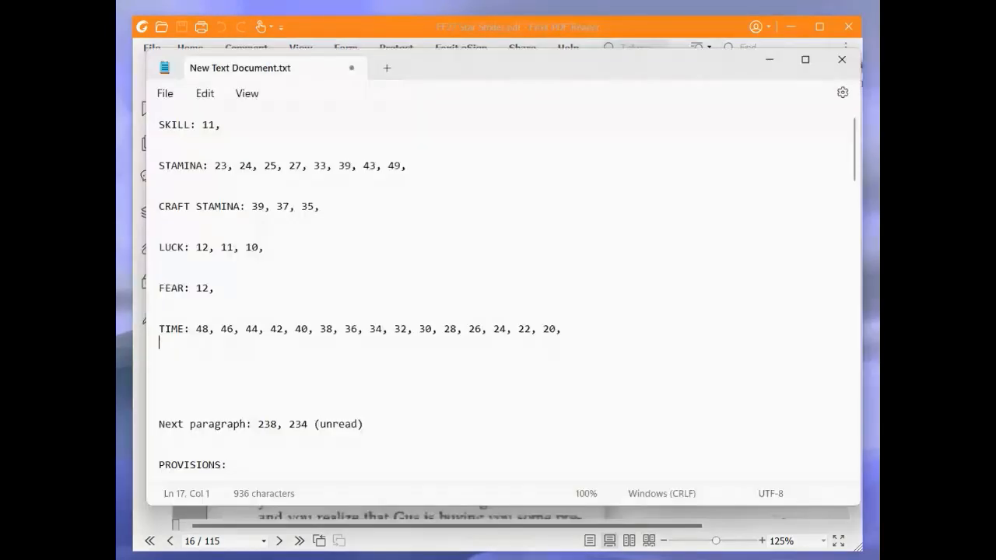
- Enter '15,' on the adventure sheet after resting in the food-cube chamber
left_click(436, 156)
type(" 53,")
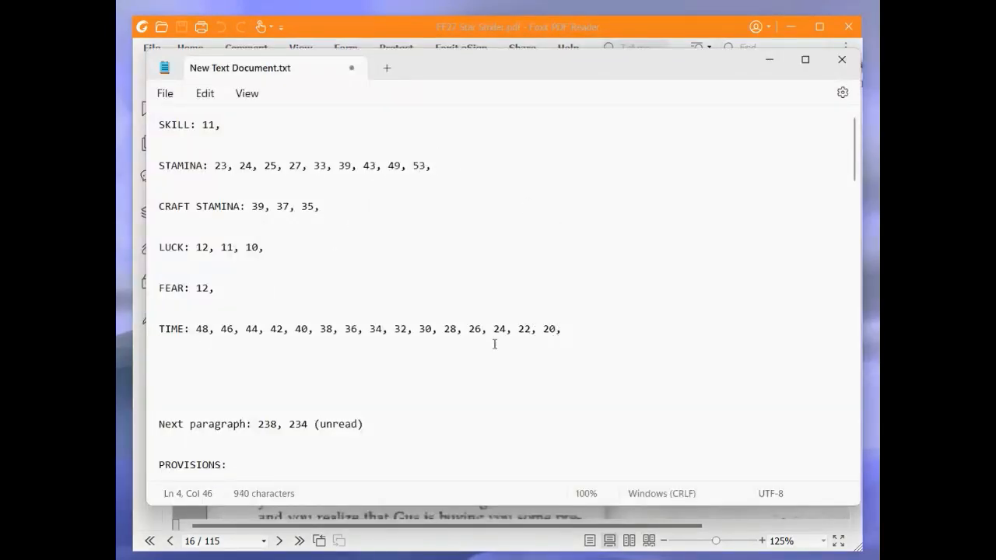
type("1")
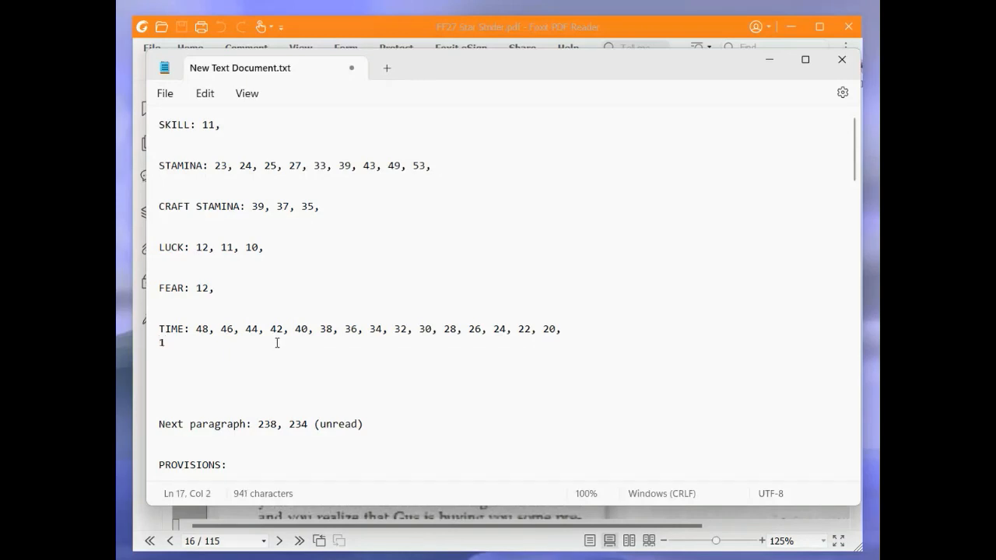
type("5,")
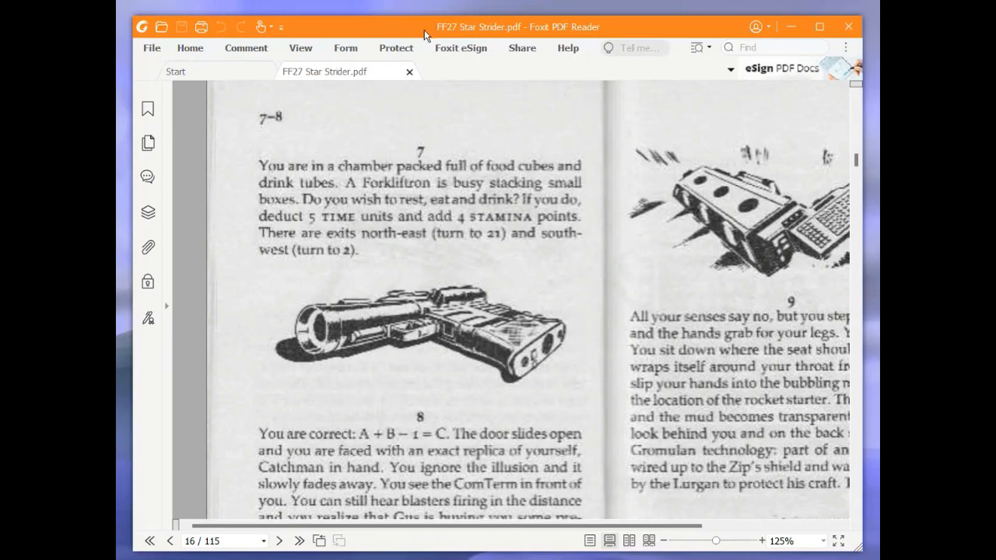
mouse_move(426, 31)
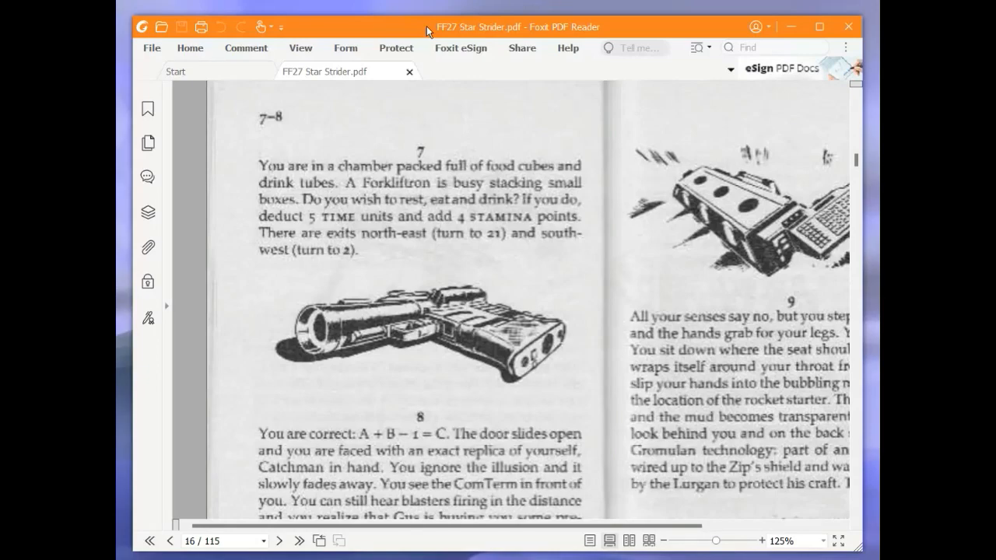
mouse_move(830, 314)
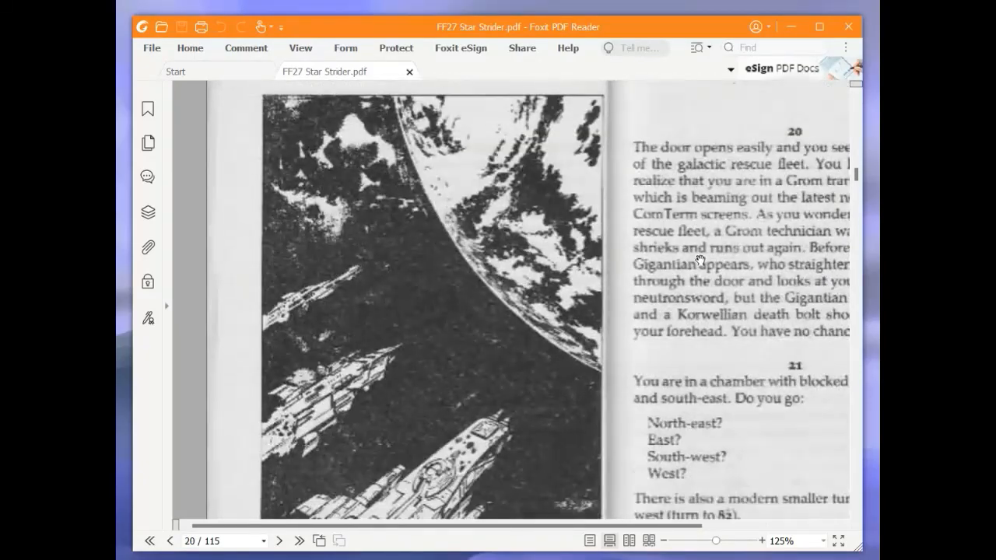
- Scroll down to read the rest of paragraph 62 and its illustration
scroll("down", 3)
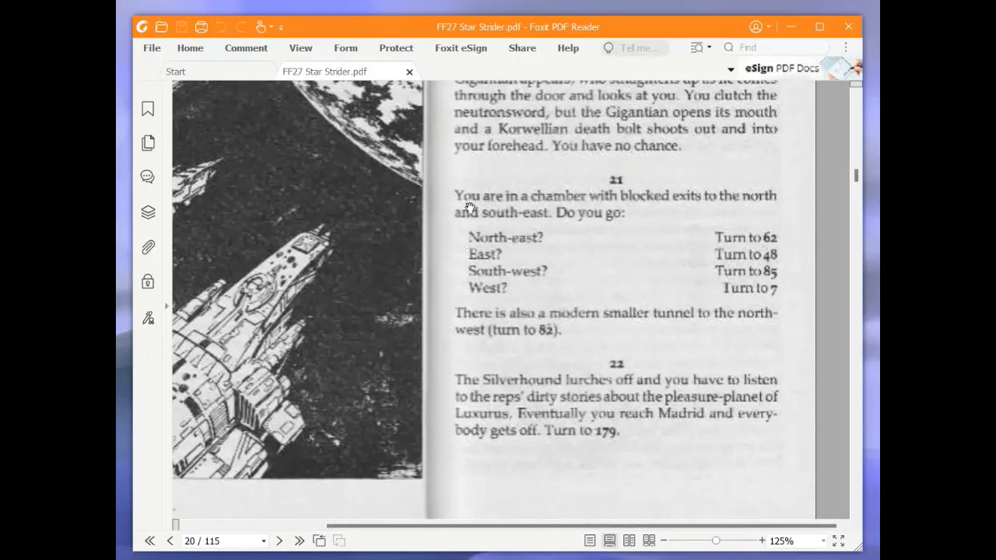
mouse_move(721, 218)
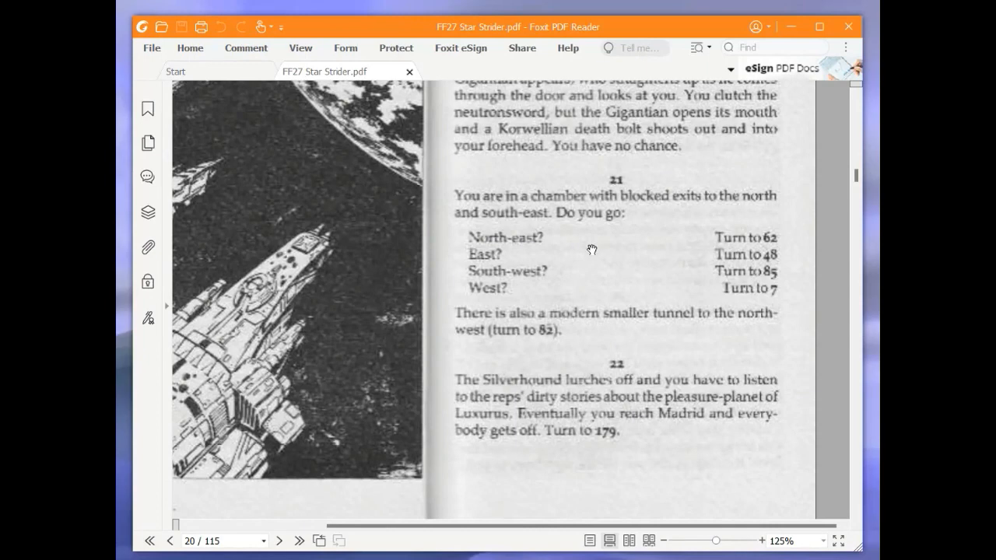
mouse_move(590, 253)
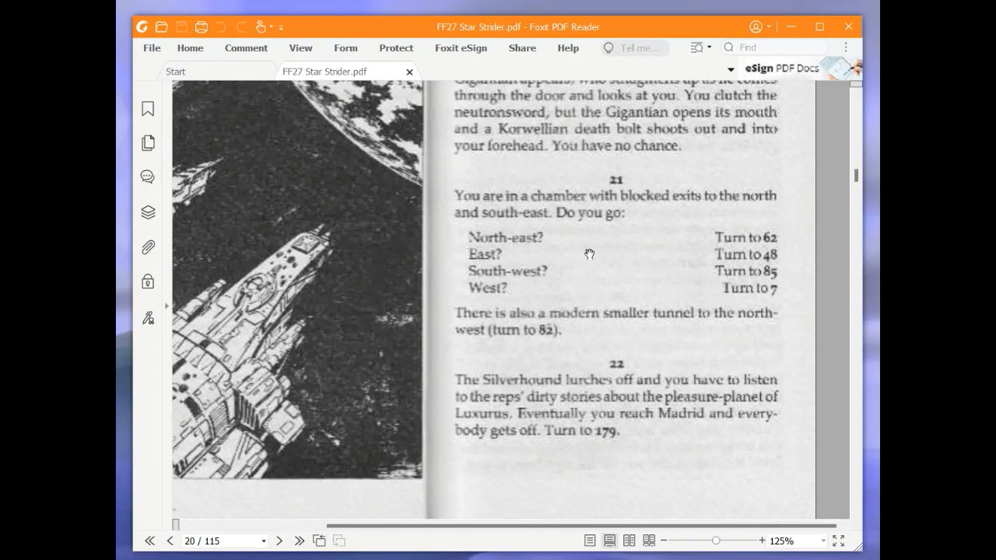
mouse_move(593, 252)
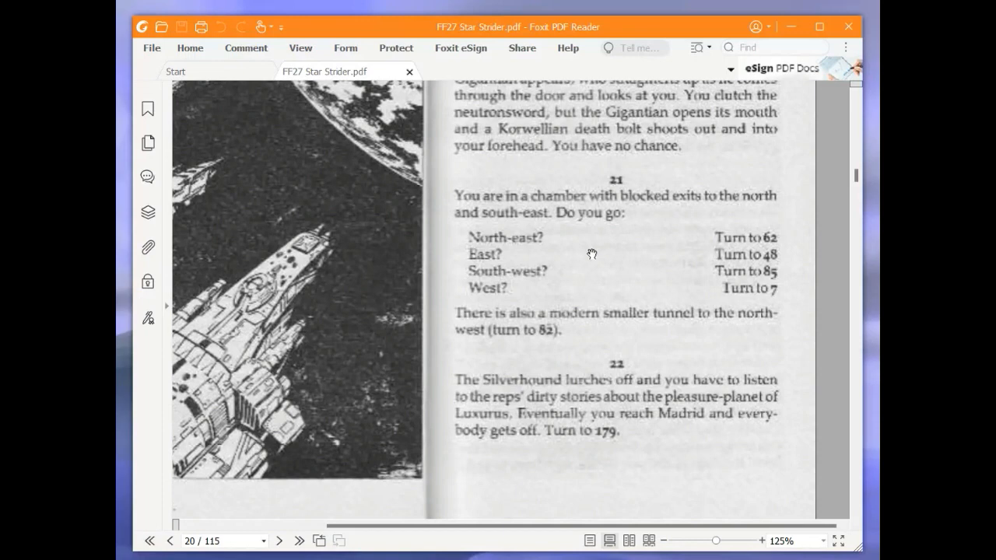
mouse_move(588, 256)
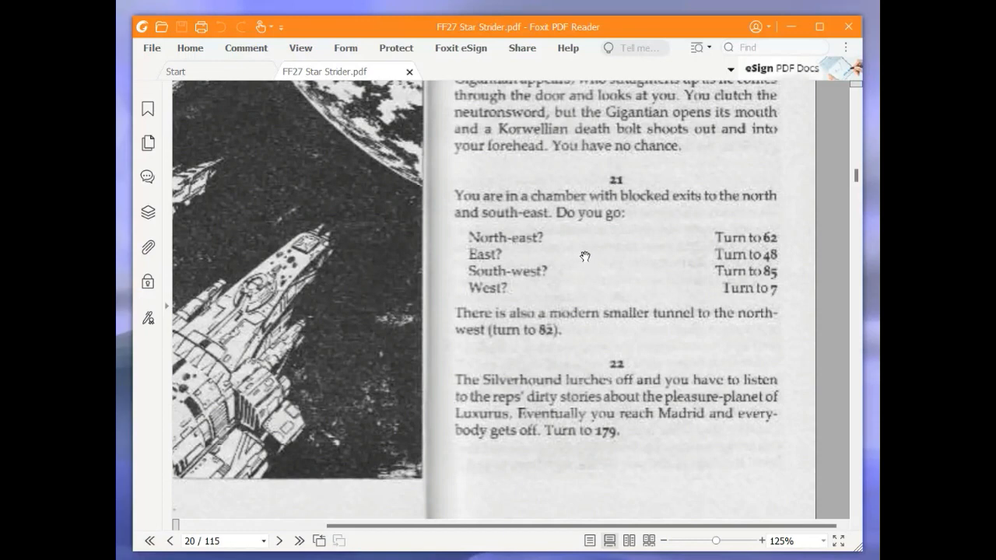
mouse_move(581, 255)
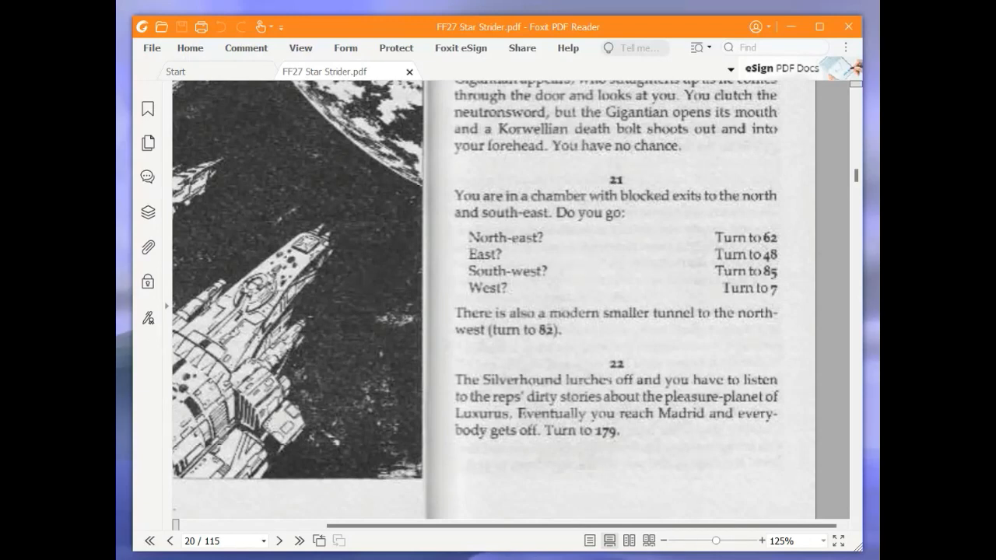
mouse_move(263, 358)
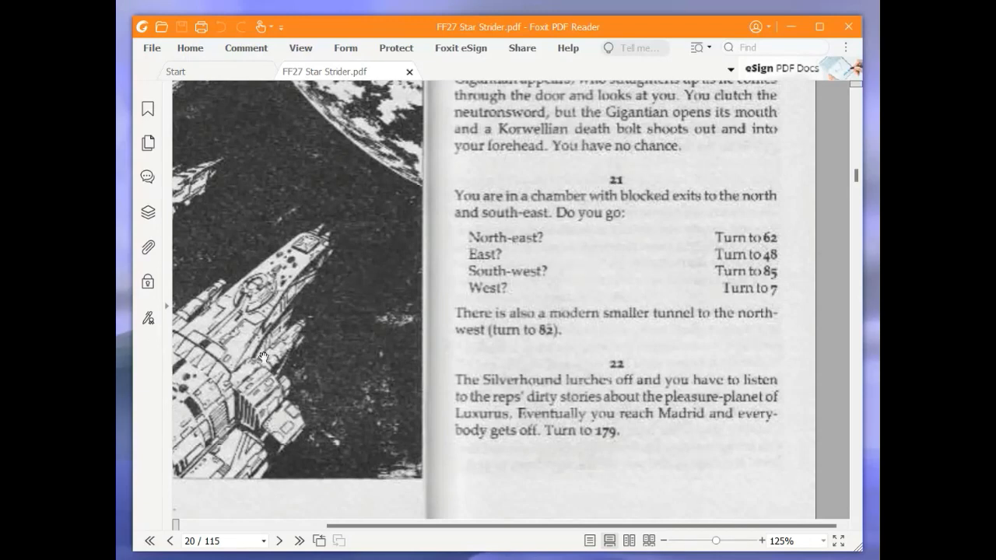
mouse_move(855, 179)
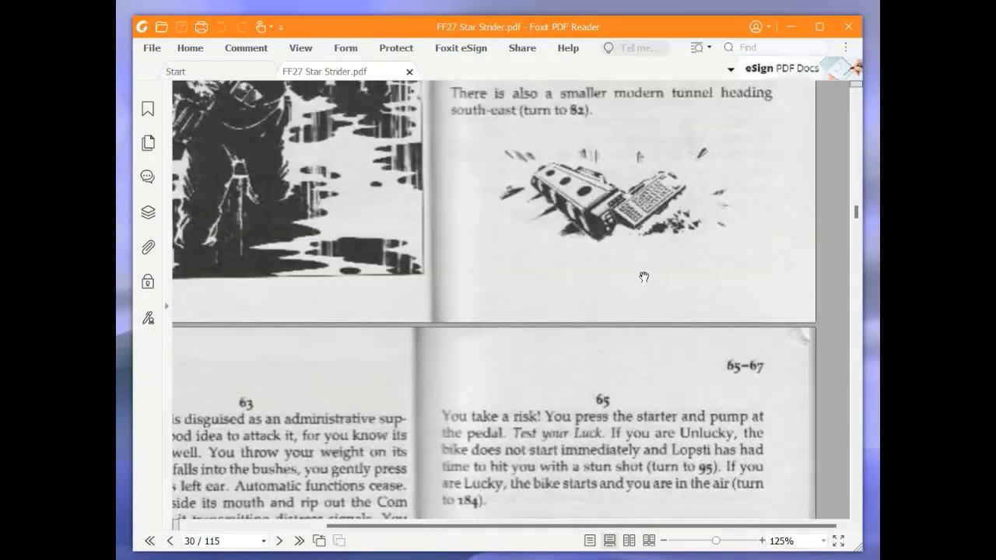
- Scroll back up to paragraph 62 and add 13 to the TIME line
scroll("up", 3)
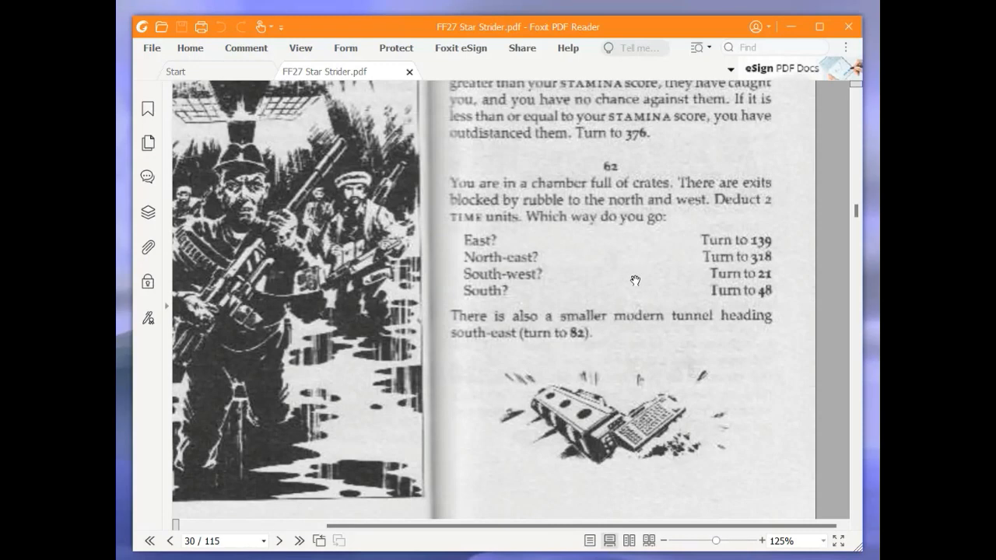
mouse_move(632, 281)
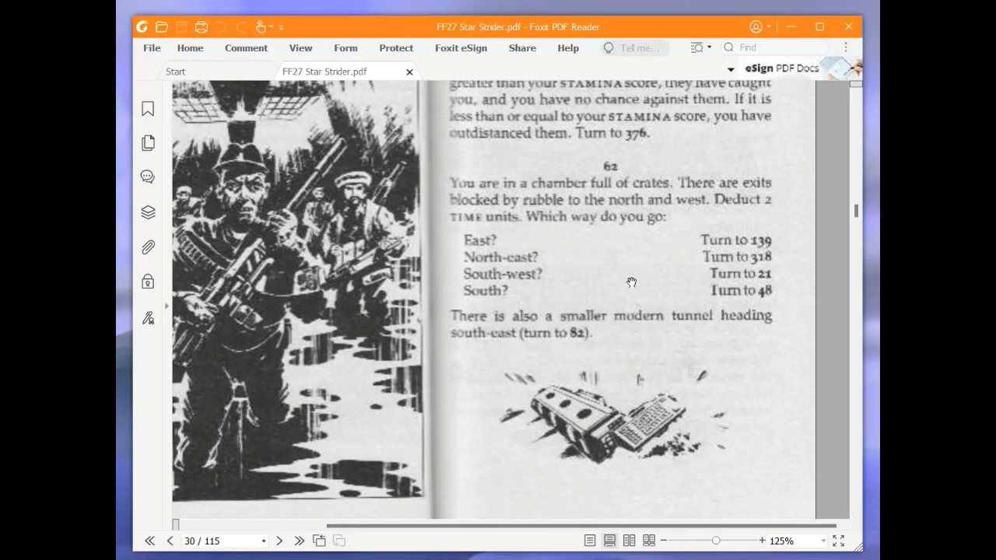
mouse_move(405, 464)
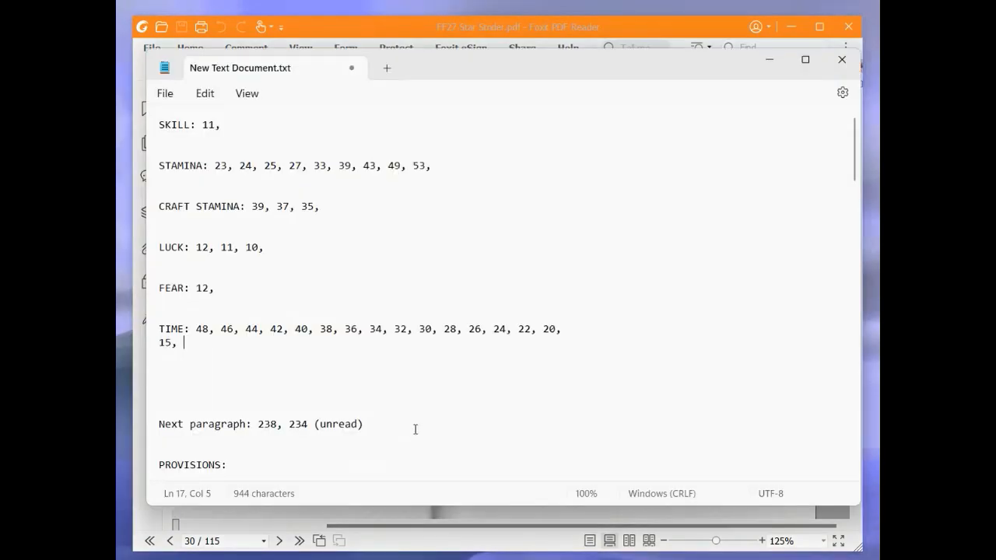
type("13,")
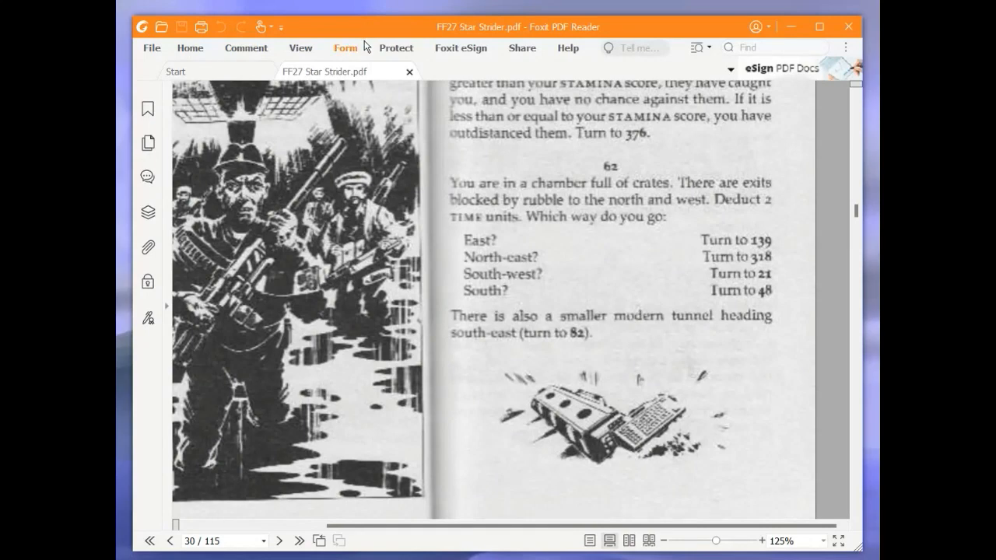
mouse_move(362, 48)
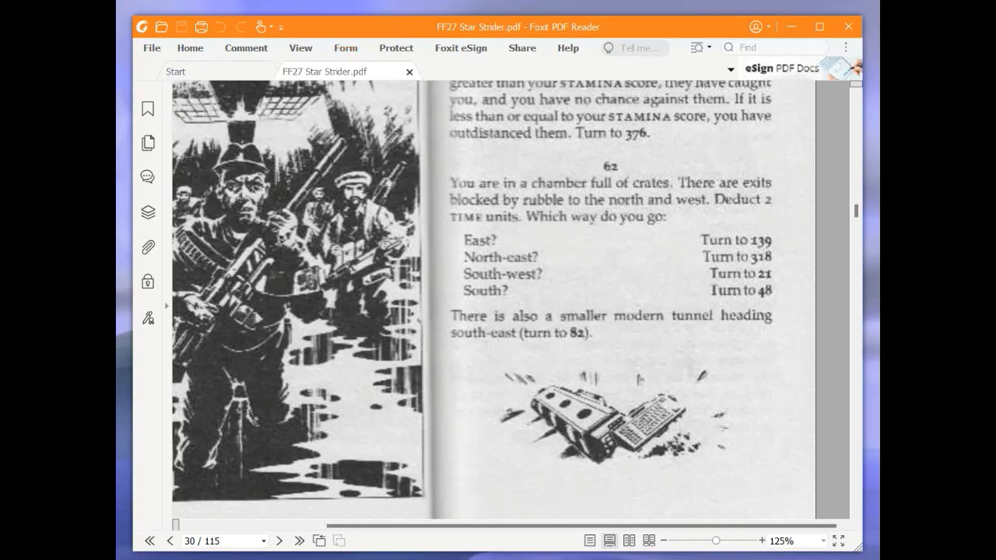
mouse_move(787, 257)
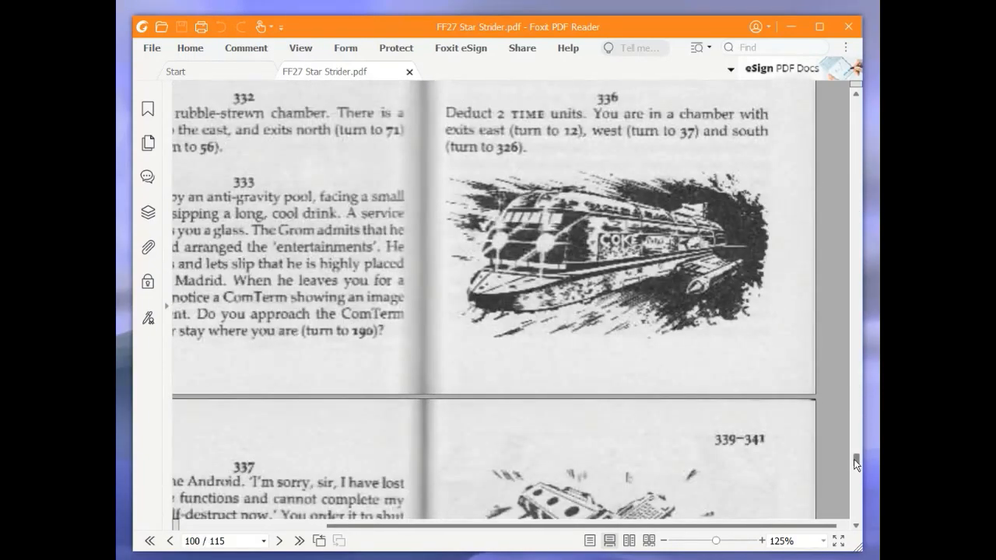
- Scroll around page 96 until paragraph 318's knight-door chamber and exits are in view
scroll("up", 3)
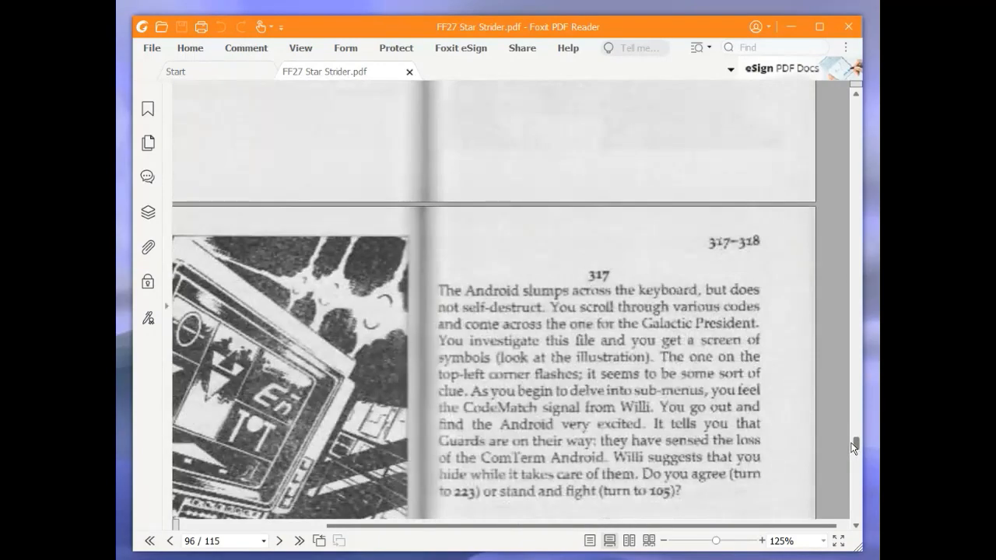
scroll("down", 3)
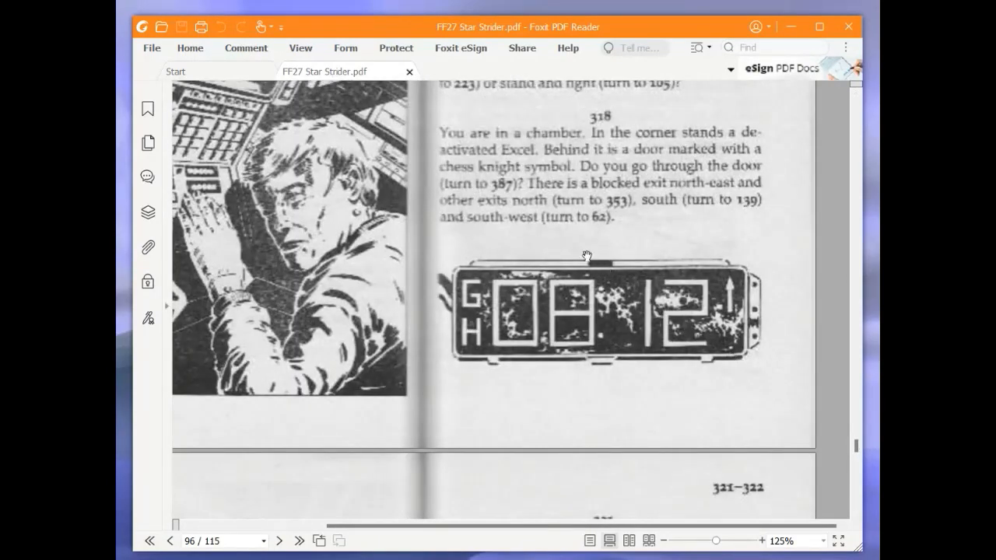
mouse_move(502, 172)
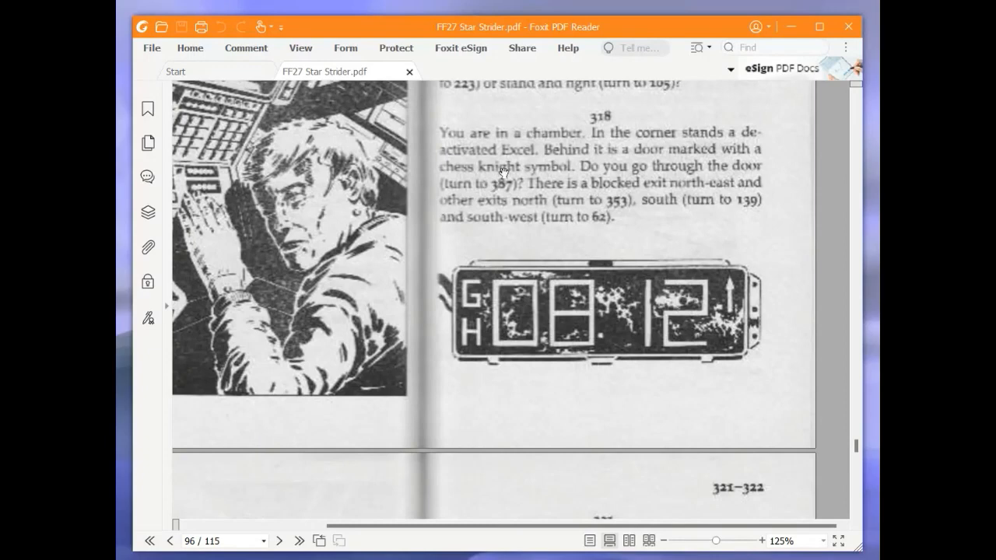
mouse_move(644, 190)
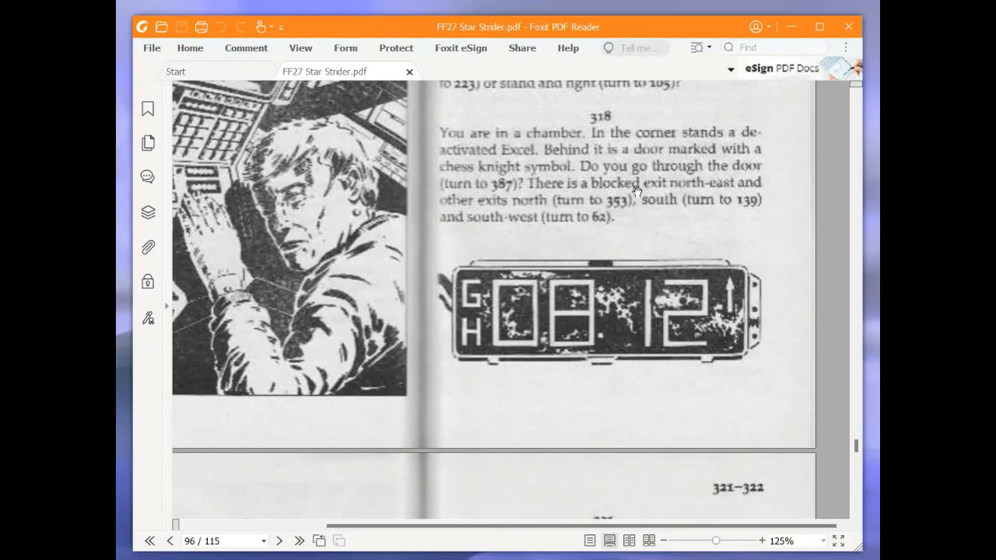
mouse_move(621, 197)
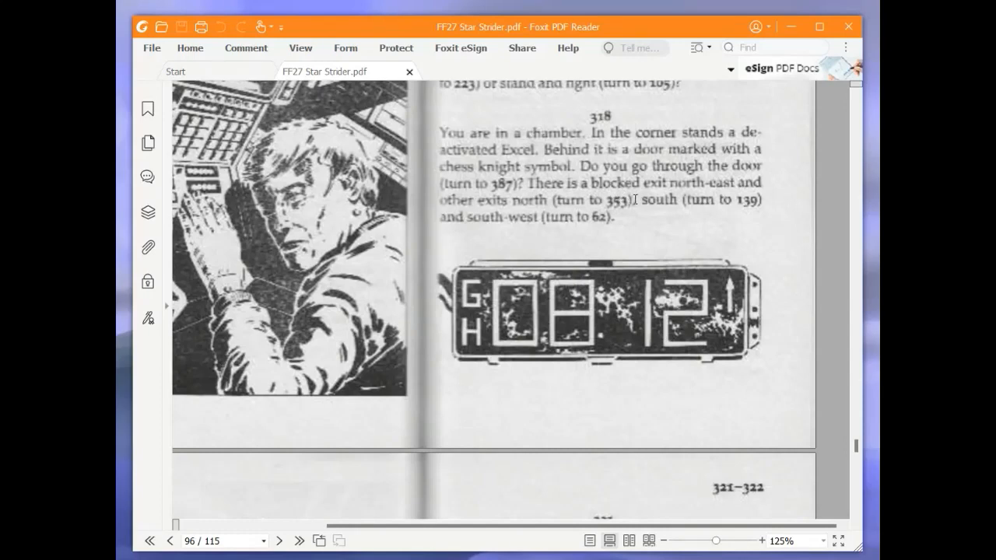
mouse_move(631, 199)
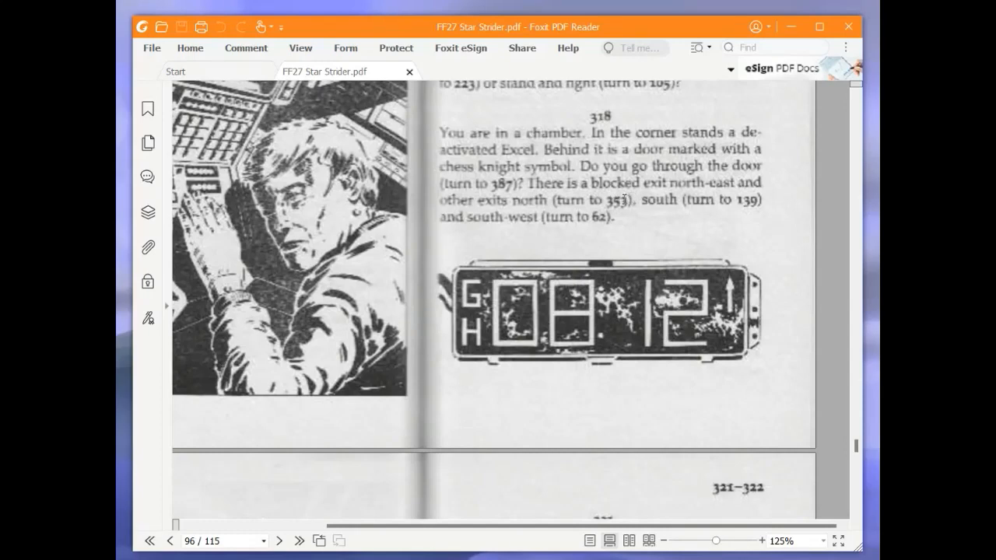
mouse_move(615, 204)
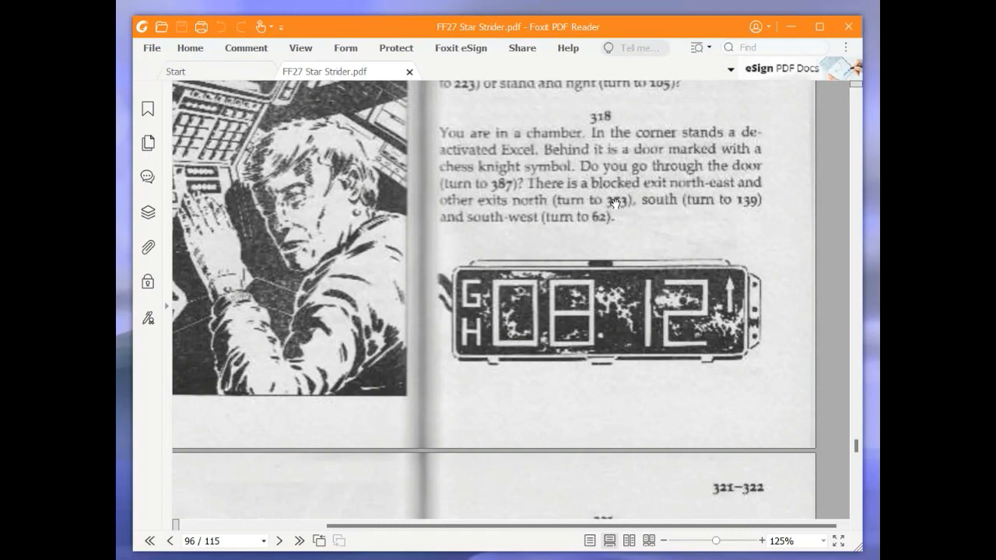
mouse_move(680, 235)
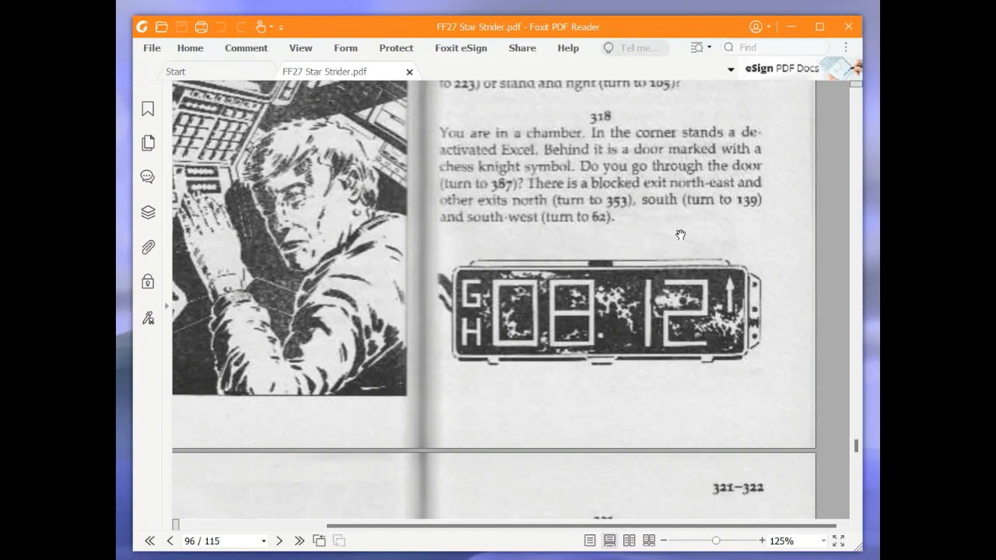
mouse_move(685, 216)
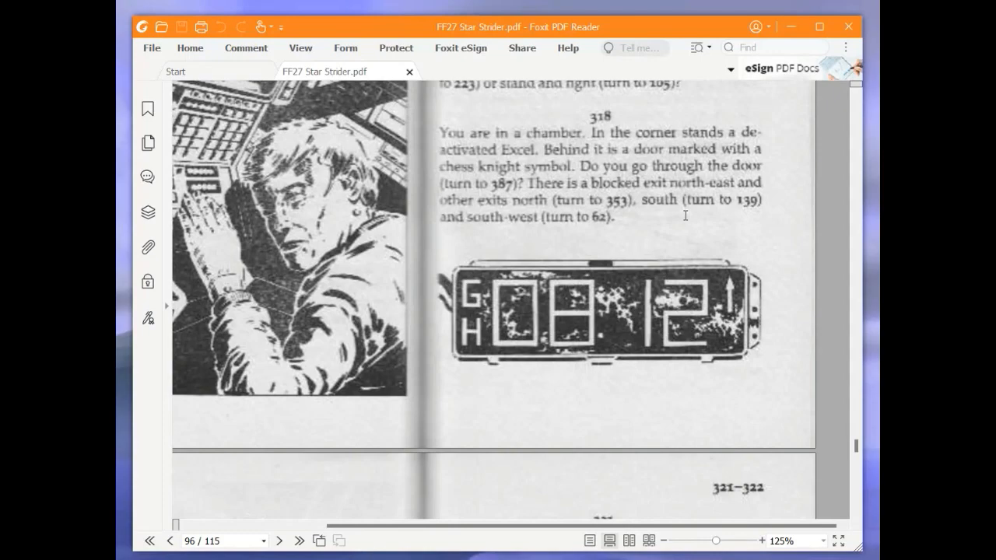
mouse_move(671, 223)
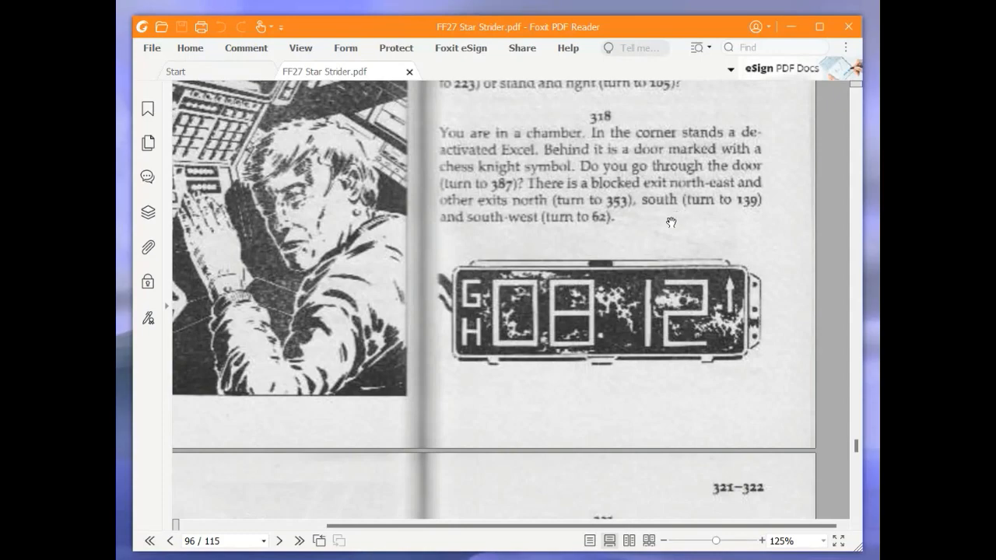
scroll("down", 3)
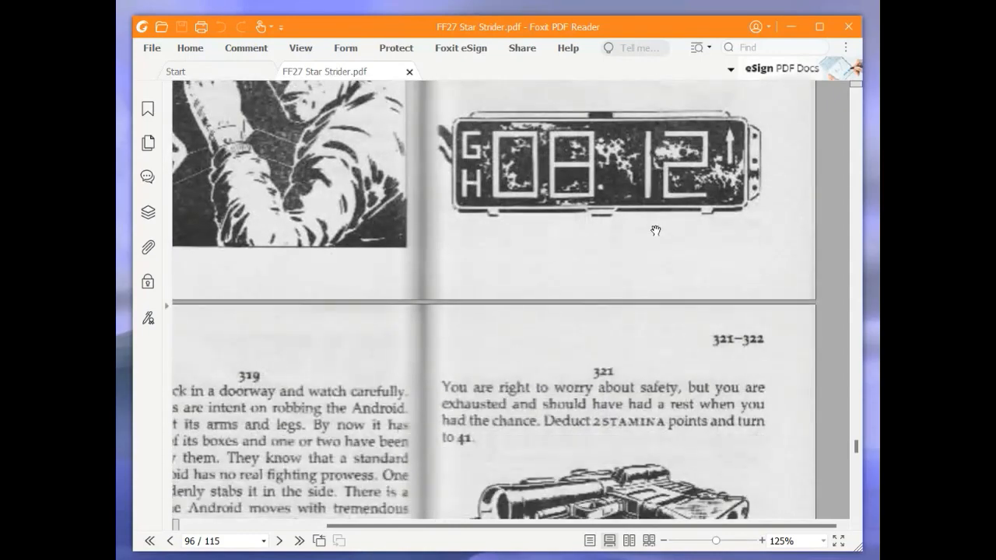
scroll("up", 3)
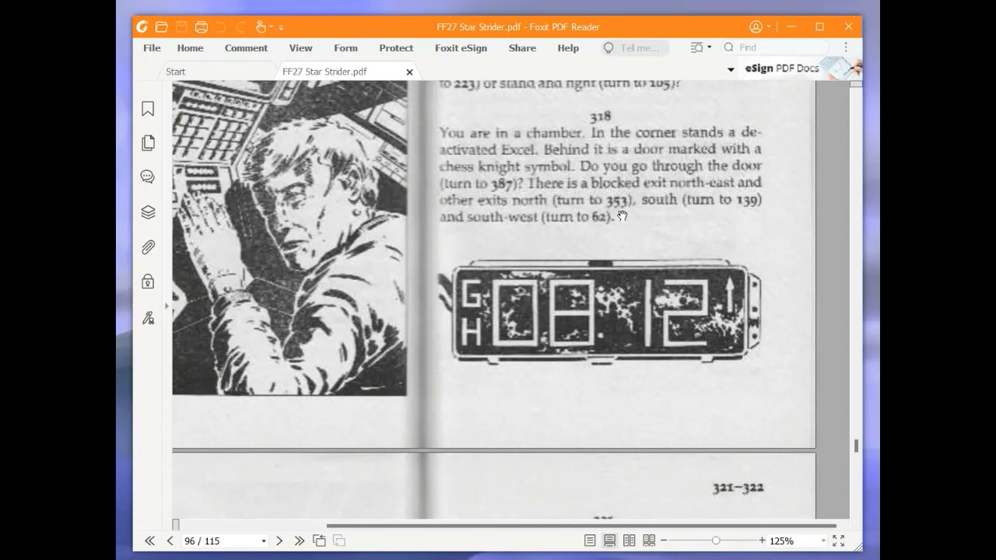
mouse_move(671, 209)
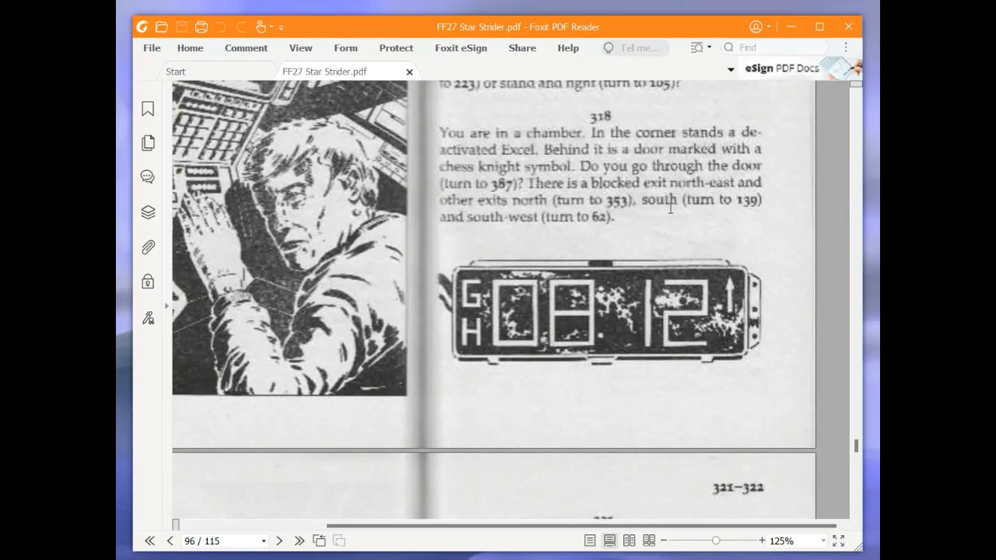
mouse_move(700, 211)
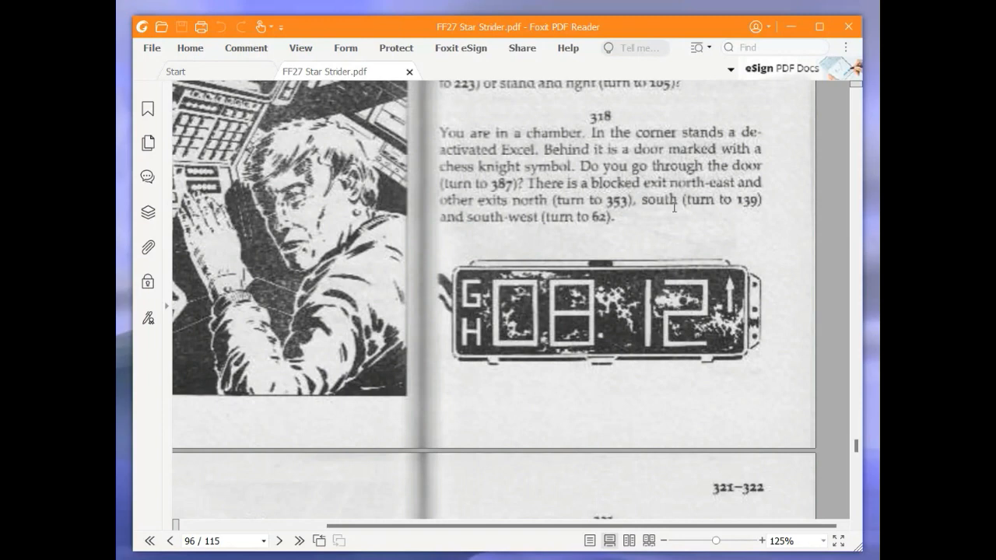
mouse_move(674, 208)
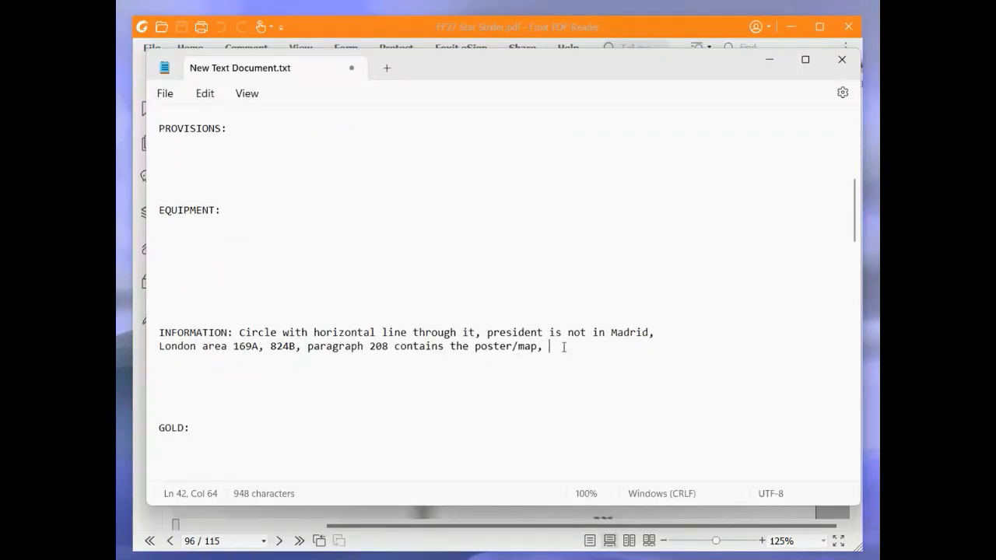
- Add 'chess knight symbol on paragraph 318,' to the end of the INFORMATION line
type("chess k")
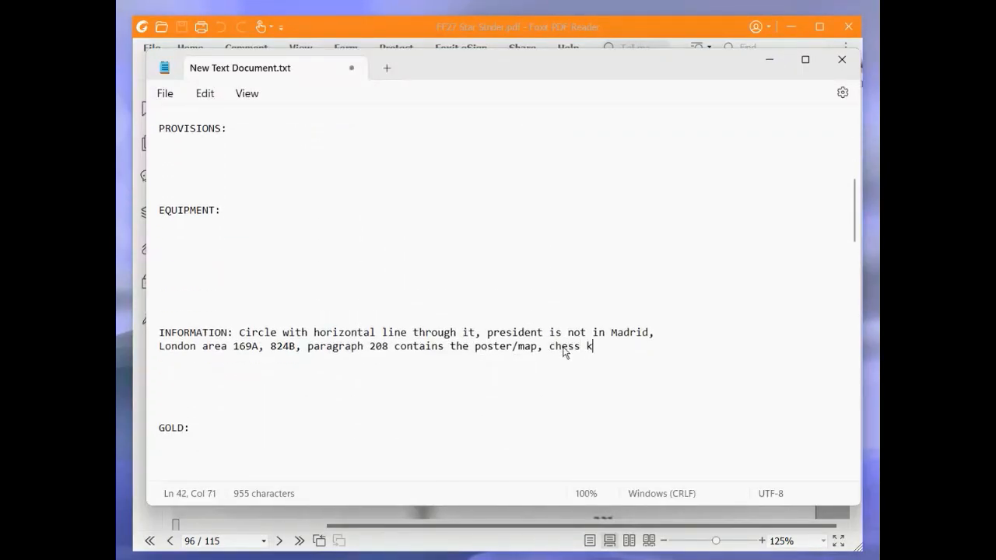
type("nig")
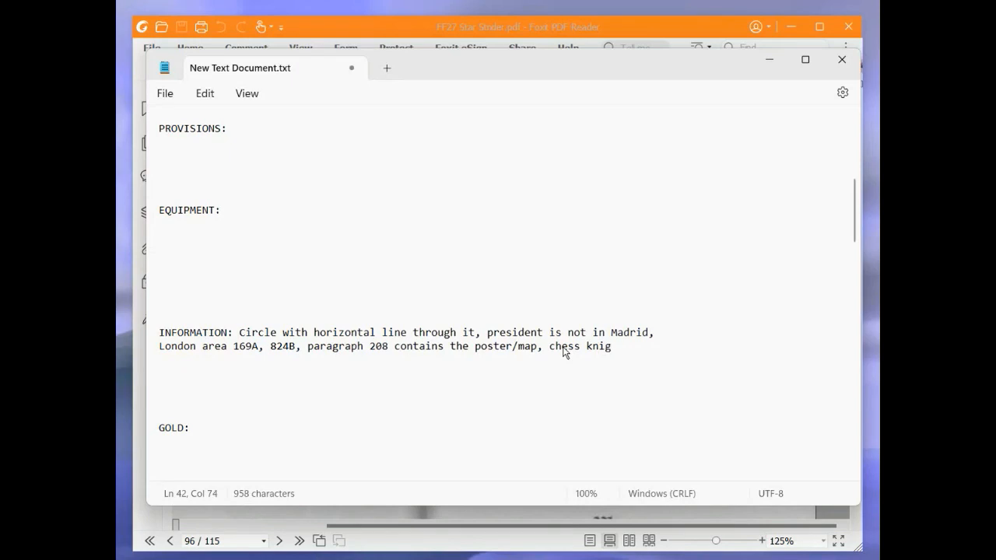
type("ht symbol on")
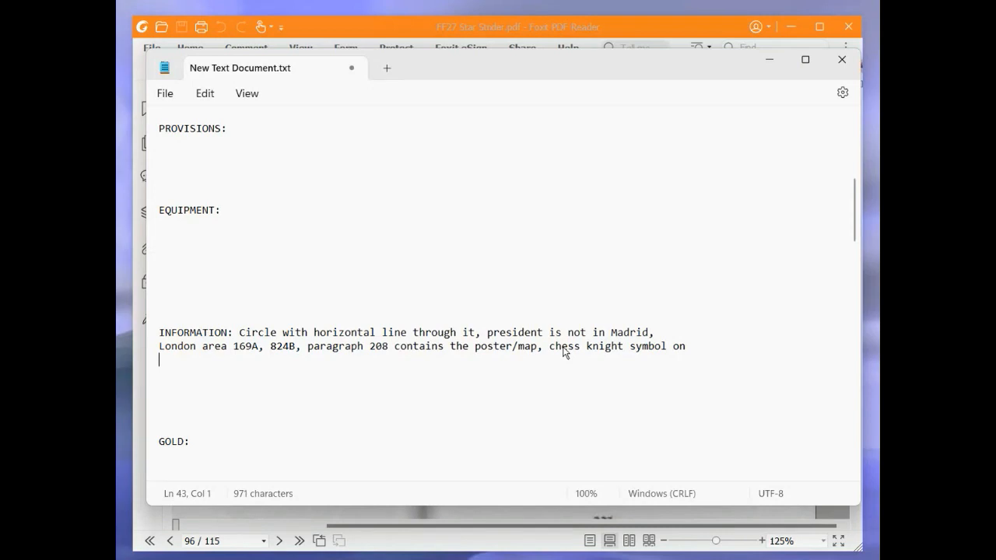
type("paragraph")
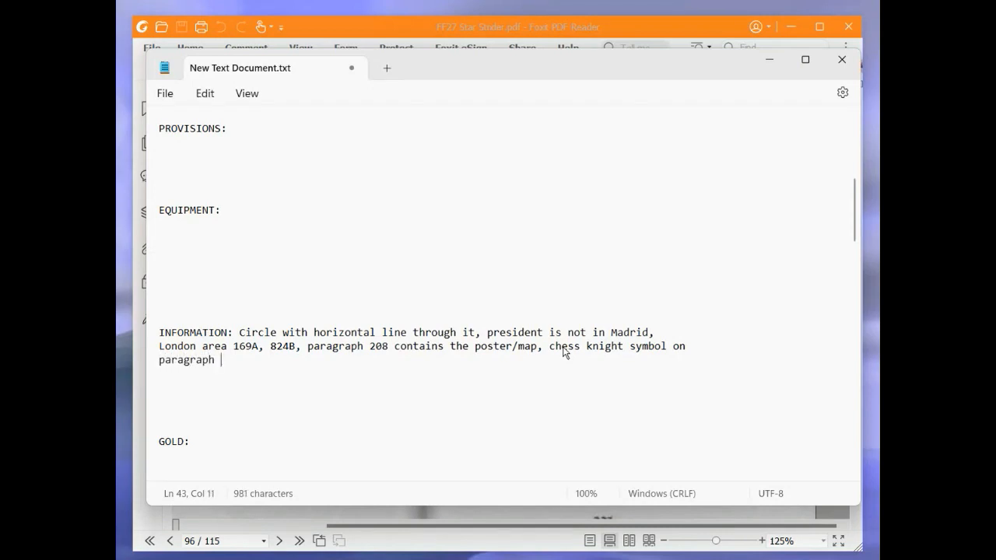
type("318,")
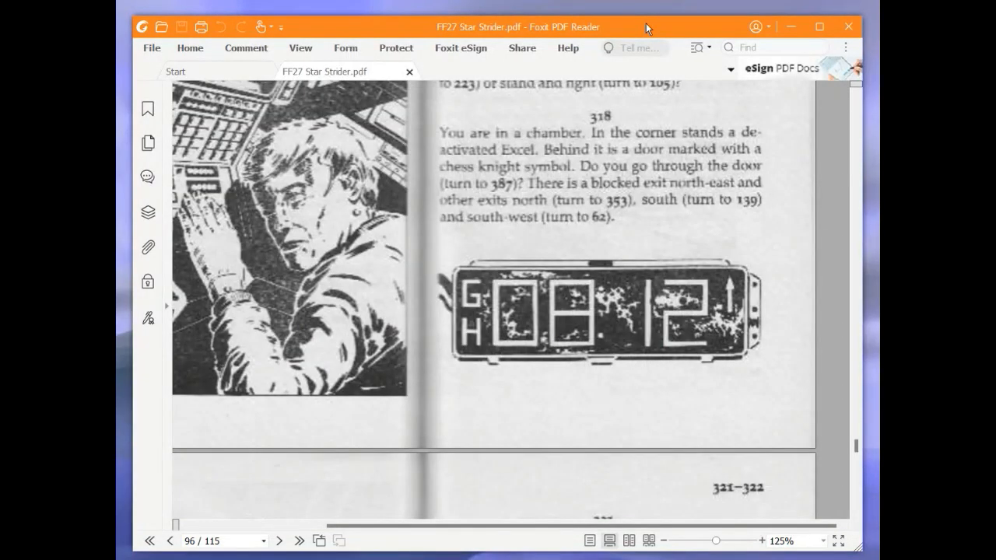
mouse_move(605, 256)
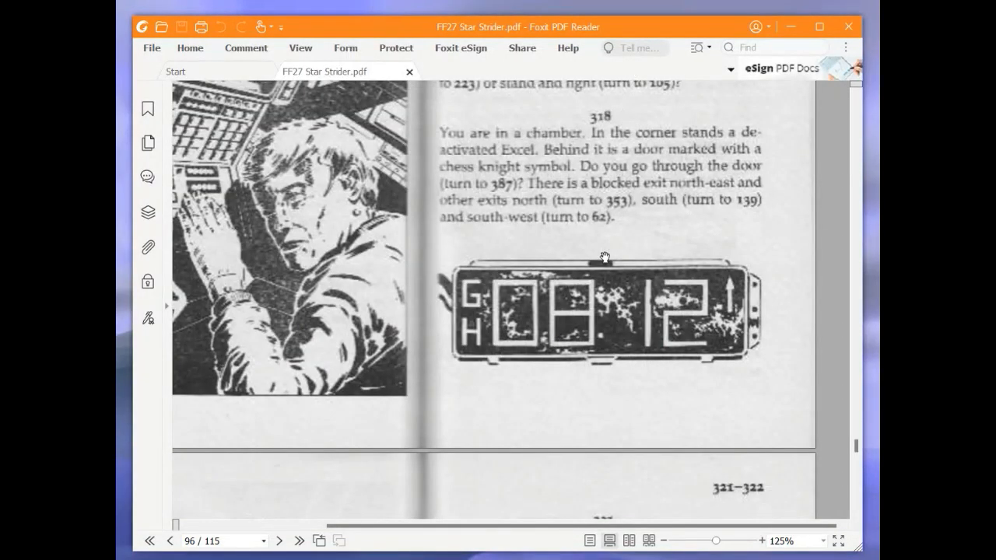
mouse_move(601, 243)
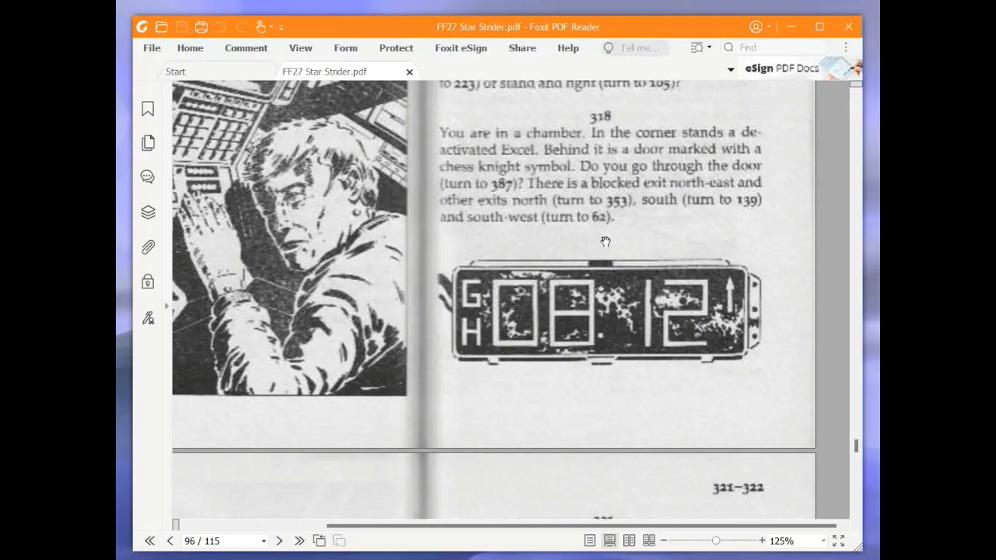
mouse_move(614, 245)
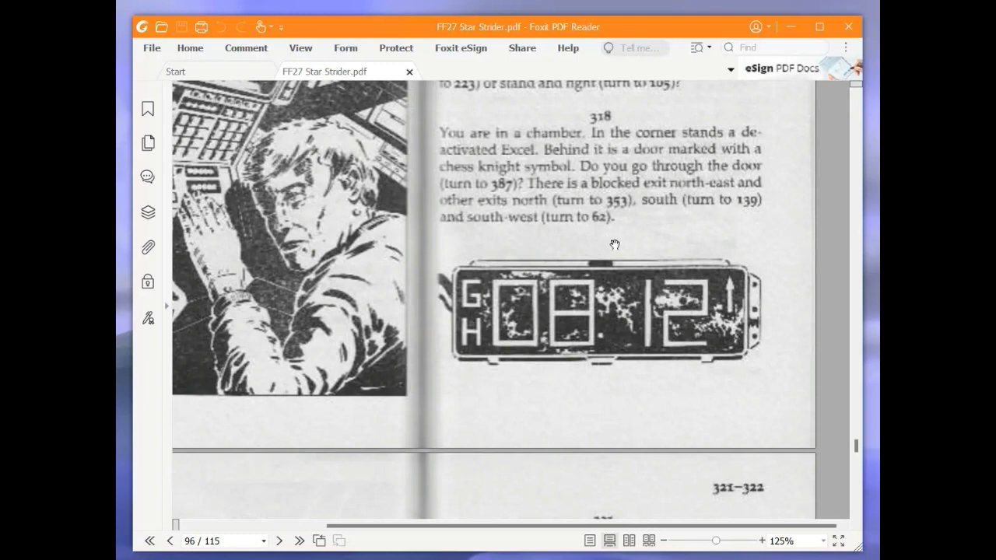
mouse_move(846, 260)
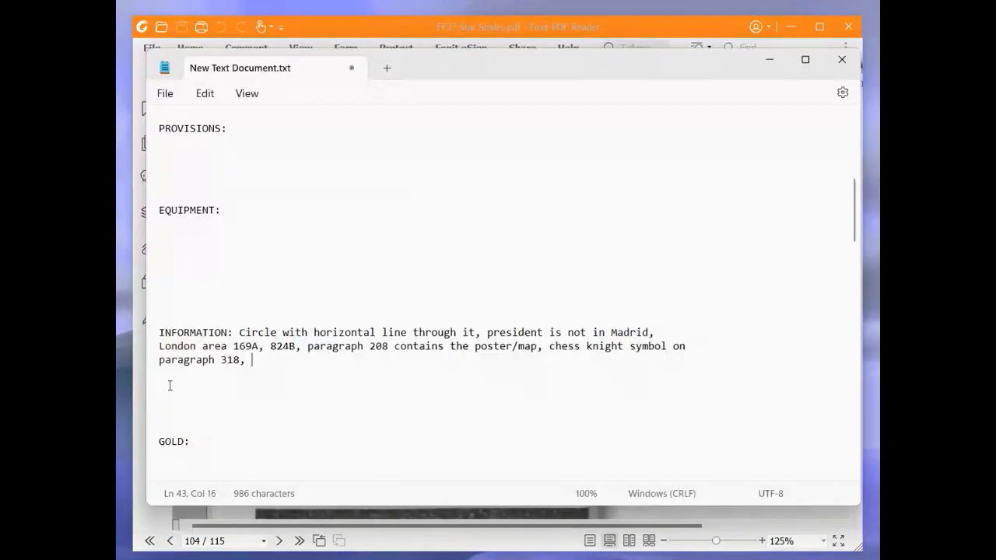
- Append '11,' to the TIME line of the Notepad adventure sheet
scroll("up", 3)
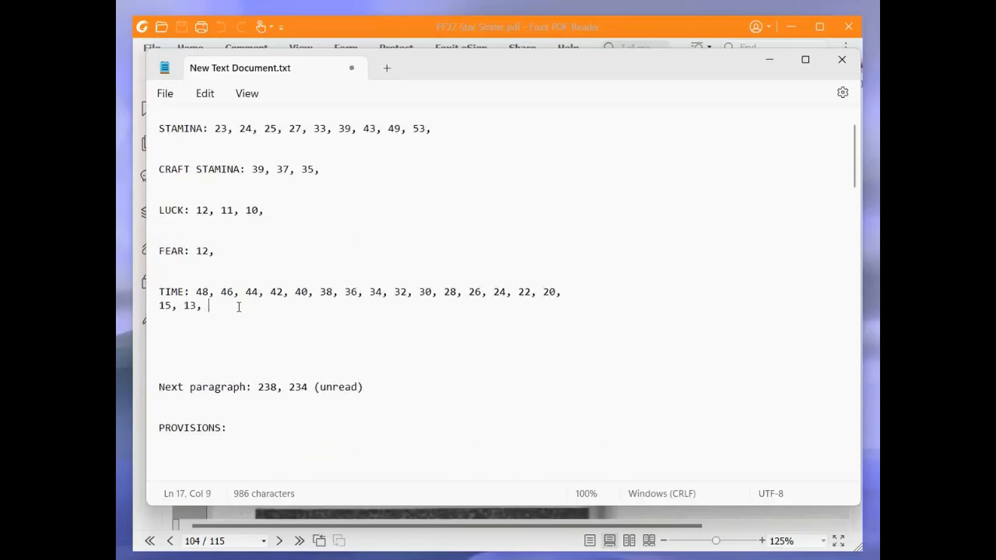
type("11,")
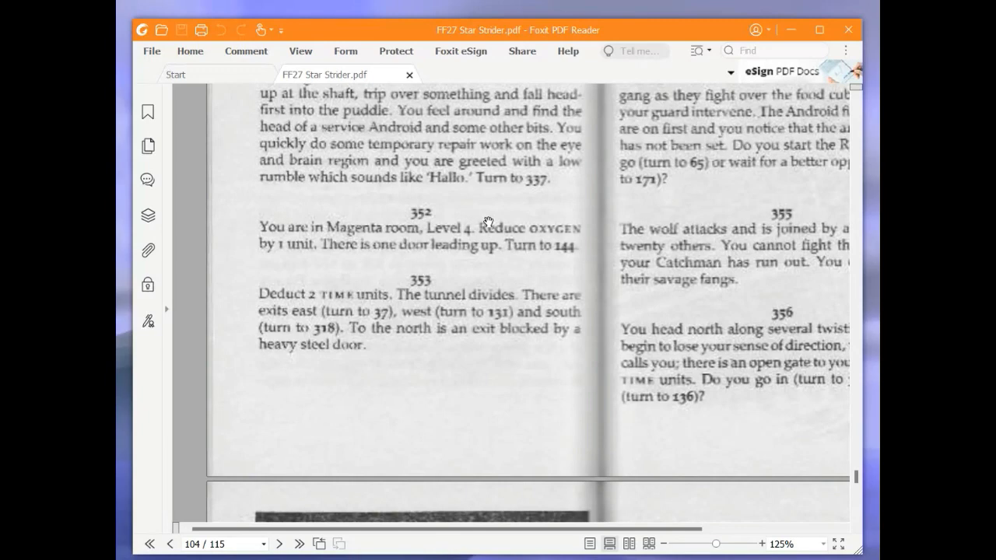
mouse_move(503, 308)
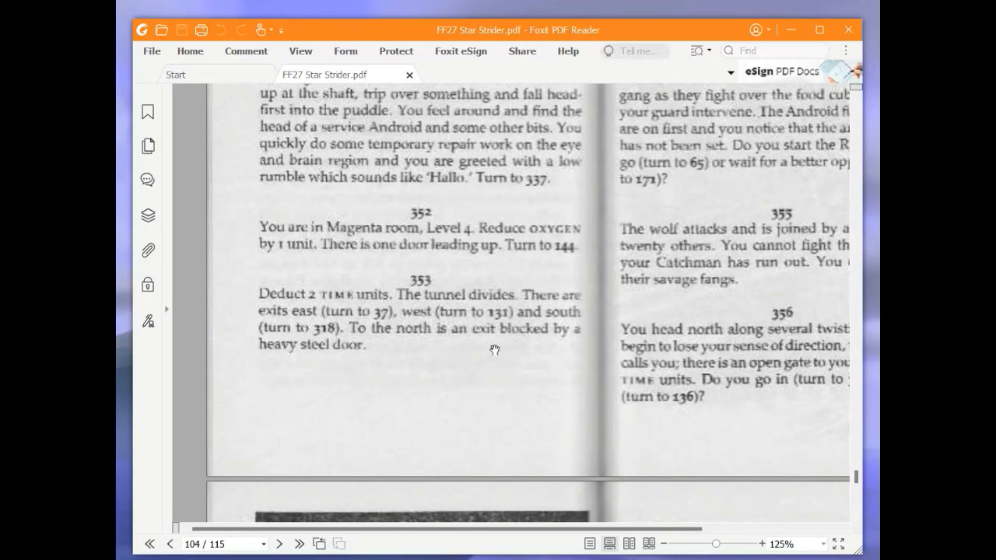
mouse_move(484, 358)
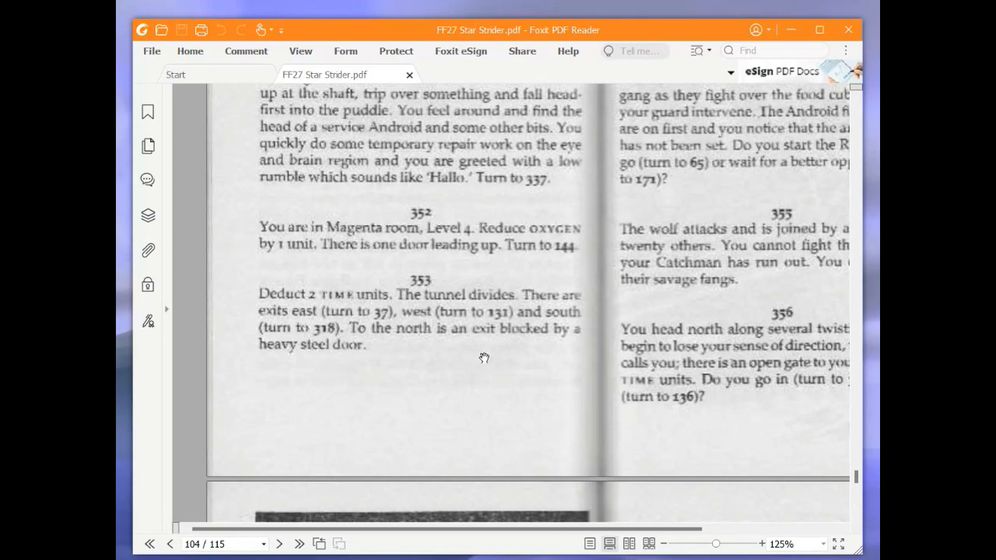
mouse_move(484, 369)
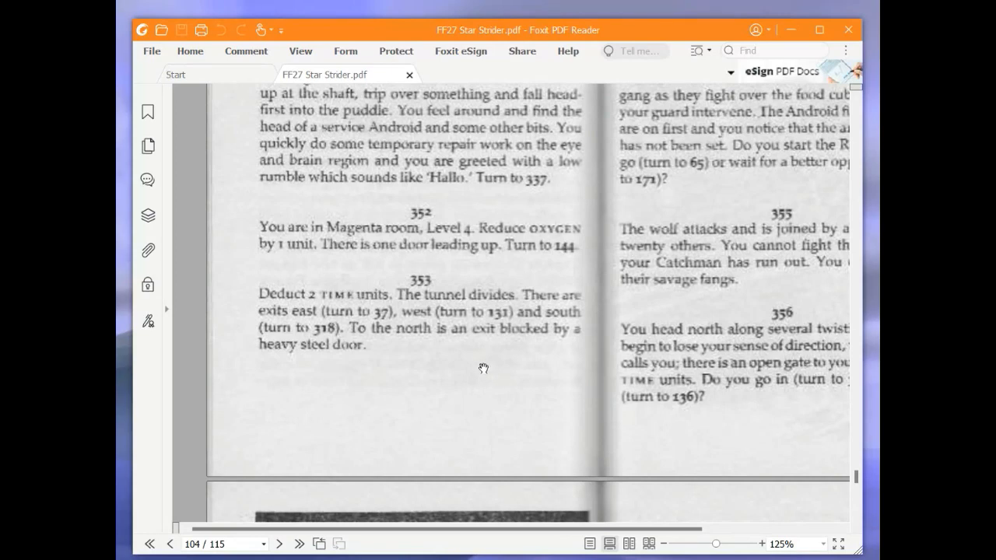
mouse_move(232, 322)
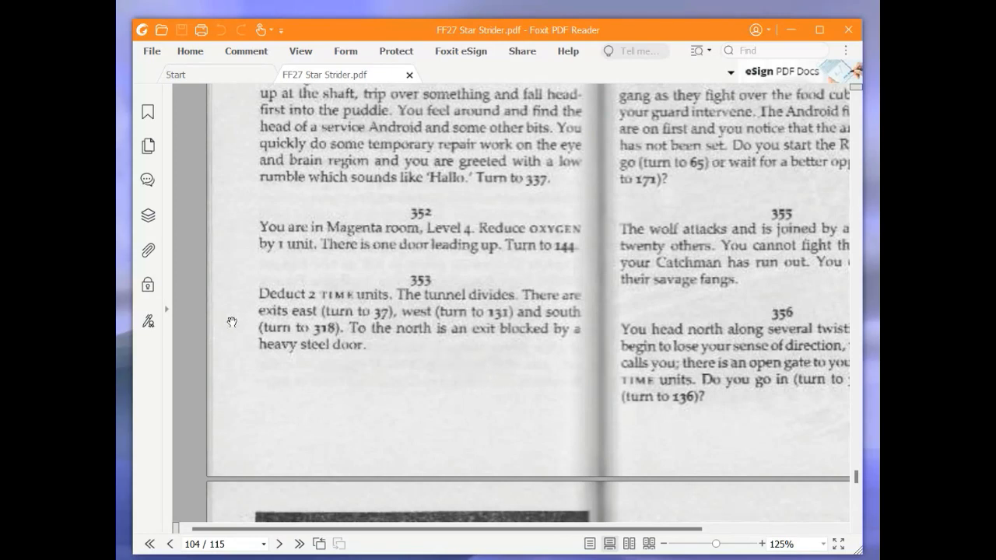
mouse_move(757, 346)
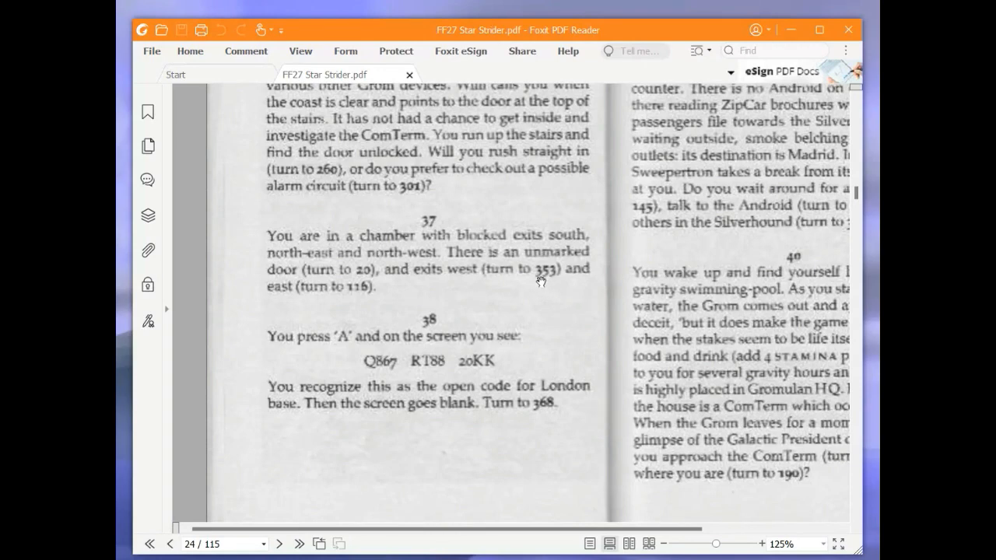
mouse_move(465, 289)
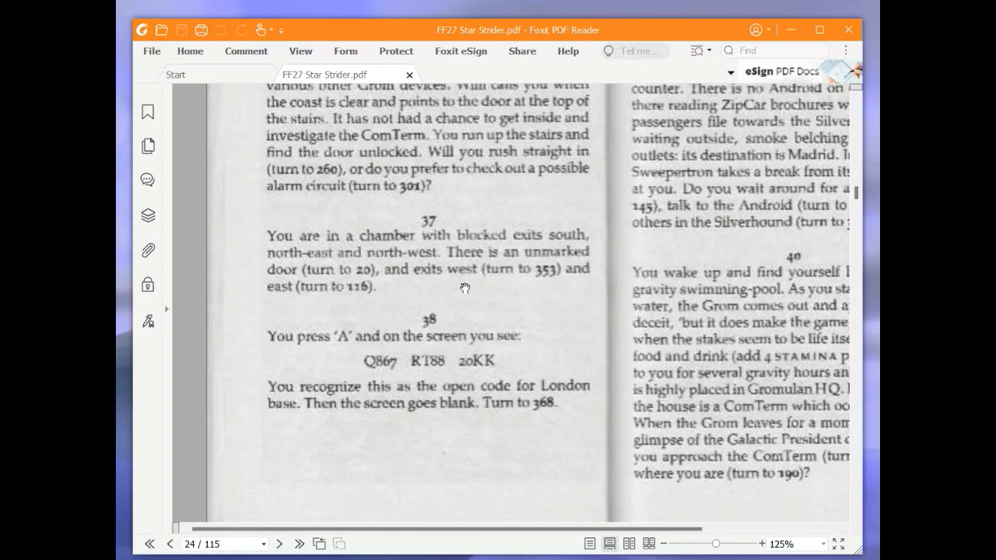
mouse_move(414, 289)
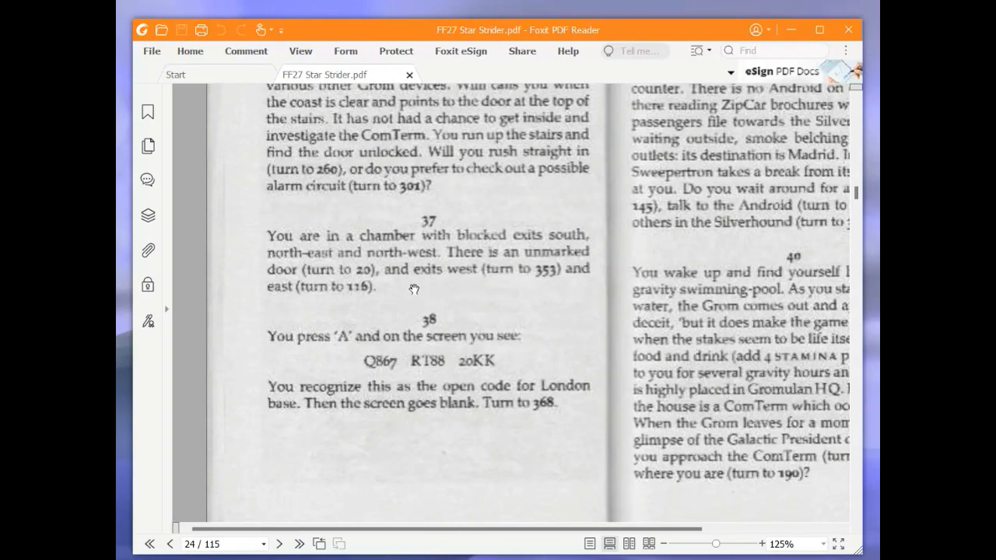
mouse_move(455, 311)
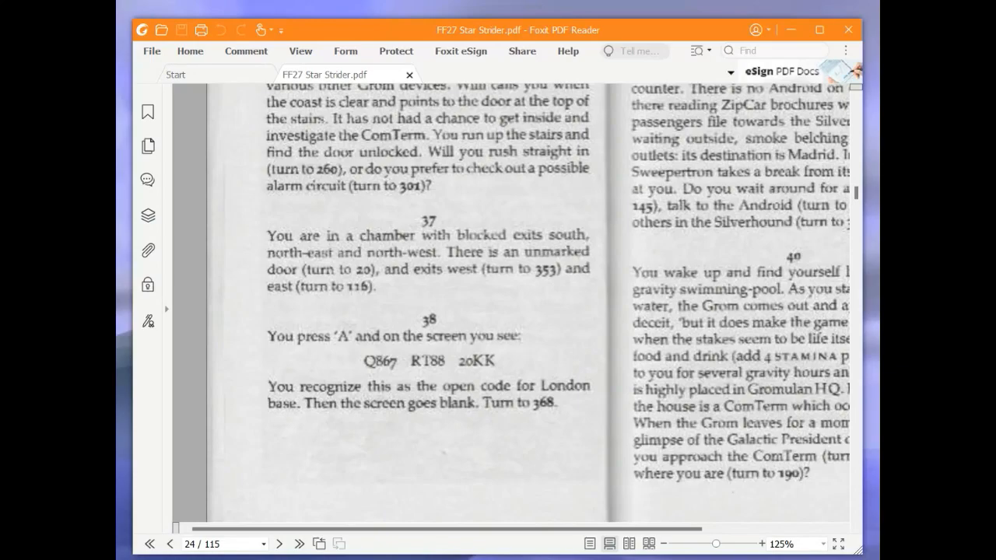
mouse_move(361, 310)
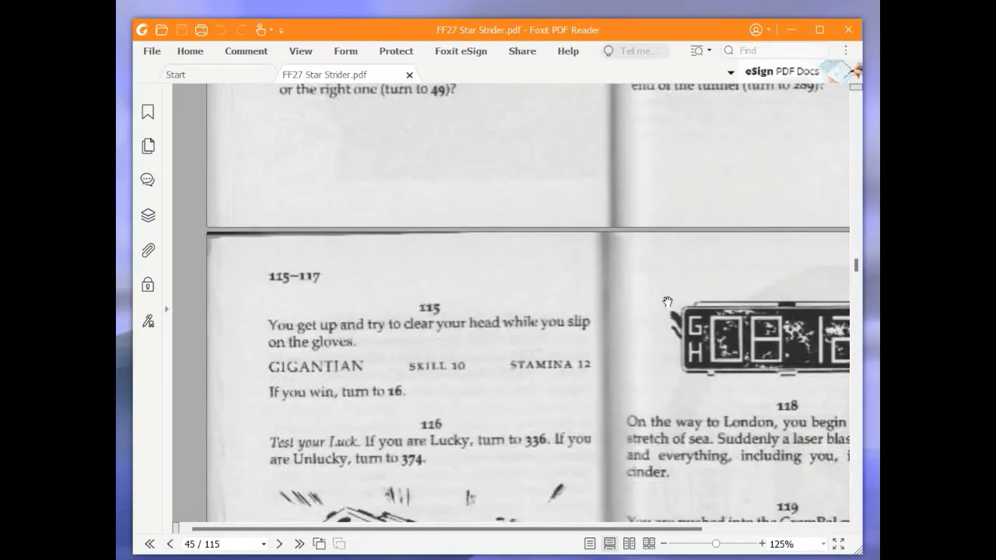
- Scroll down the PDF to paragraph 116's Test your Luck passage
scroll("down", 3)
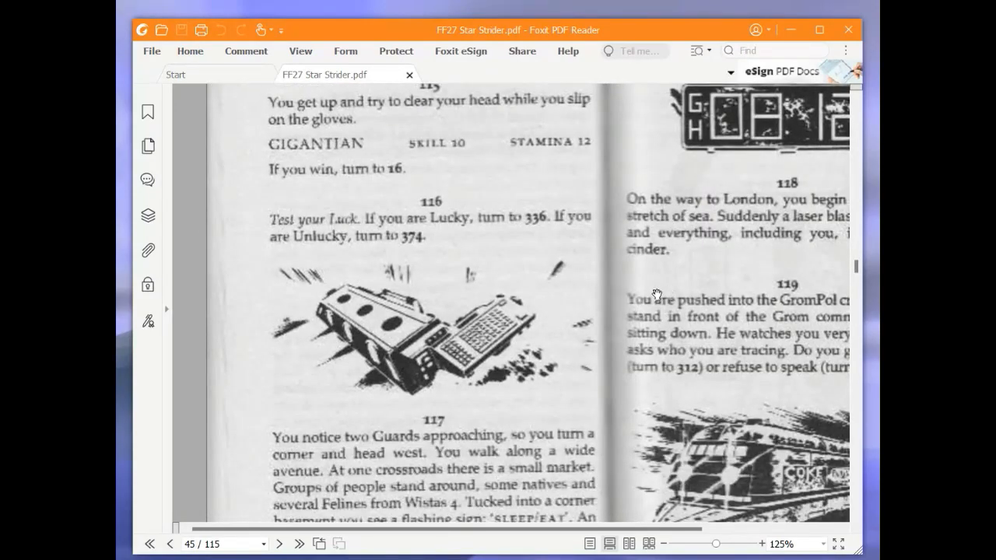
mouse_move(653, 297)
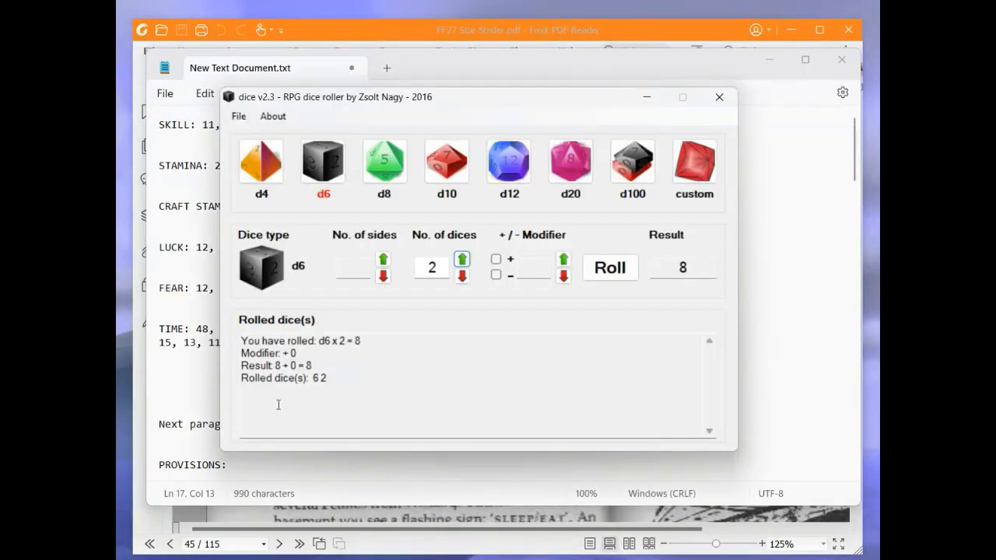
- Roll two d6 for the luck test (total 8) and append '9,' to LUCK
left_click(610, 267)
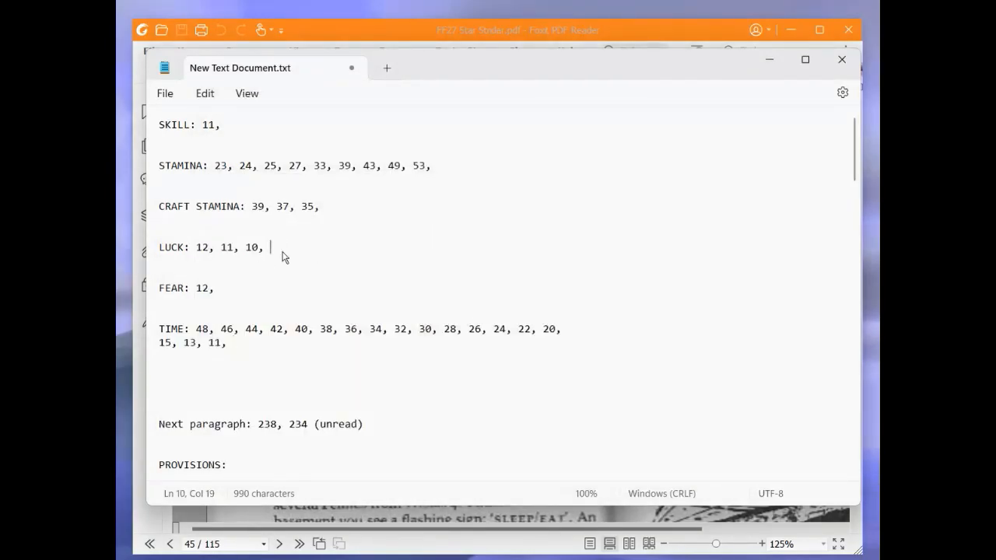
type("9,")
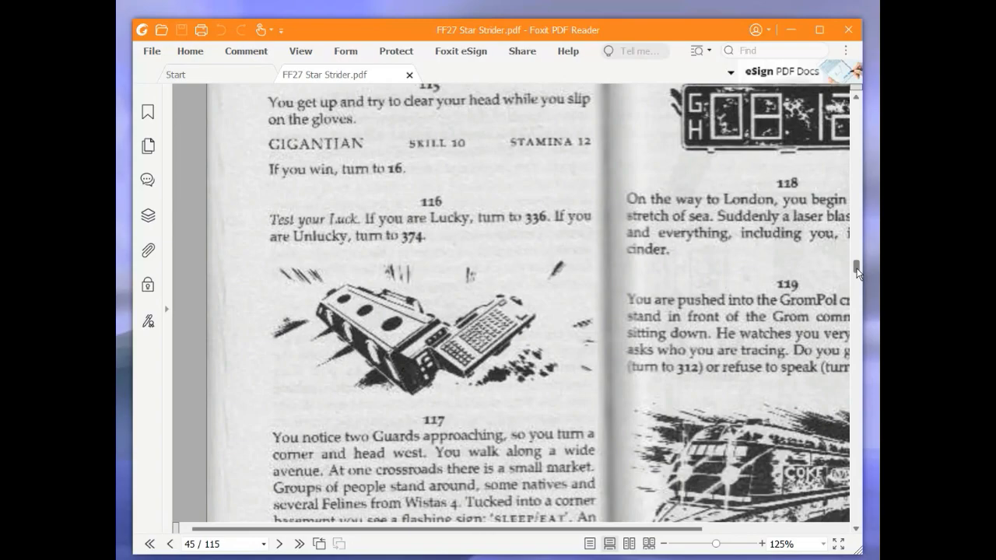
- Scroll the gamebook onward to paragraph 12, entering '9,' on the sheet
scroll("down", 3)
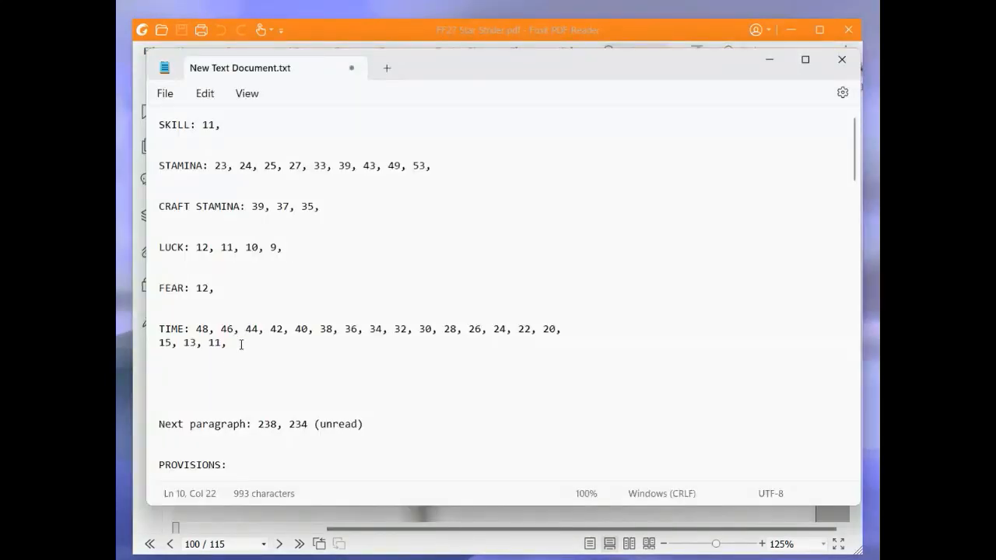
type("9,")
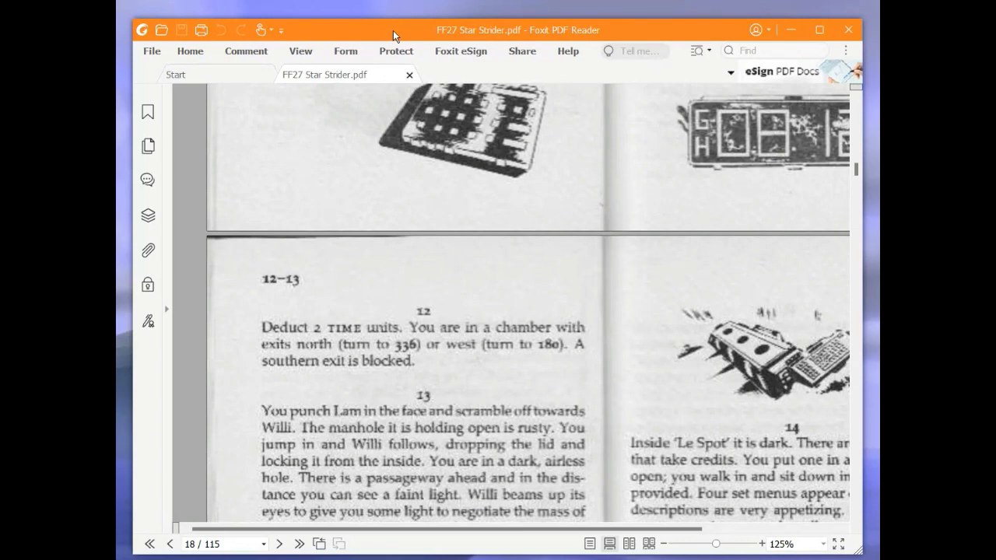
mouse_move(392, 39)
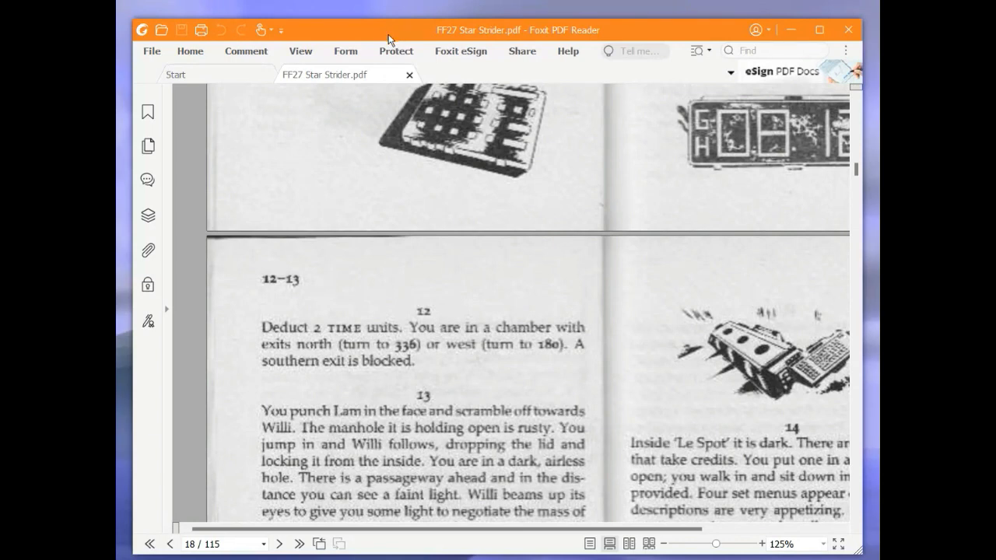
mouse_move(387, 41)
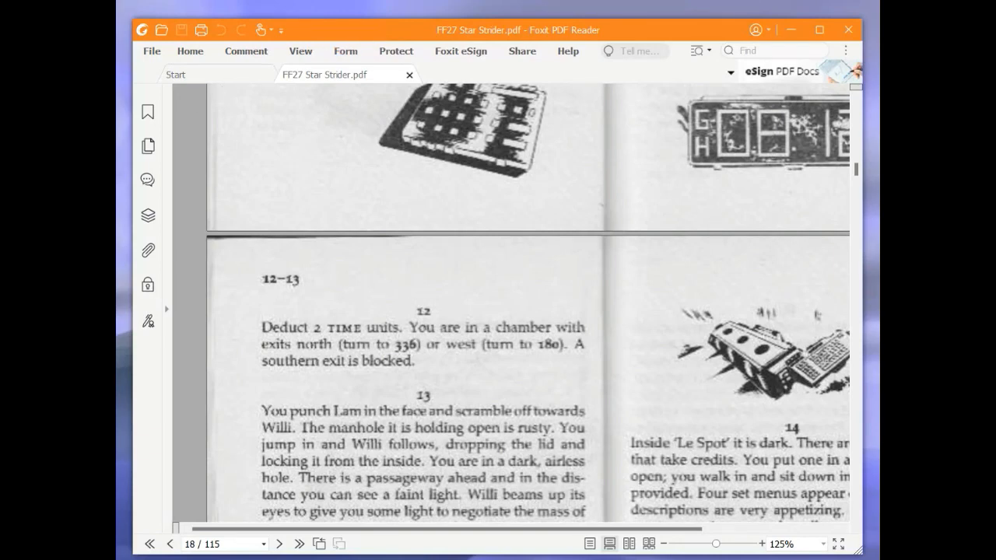
mouse_move(161, 350)
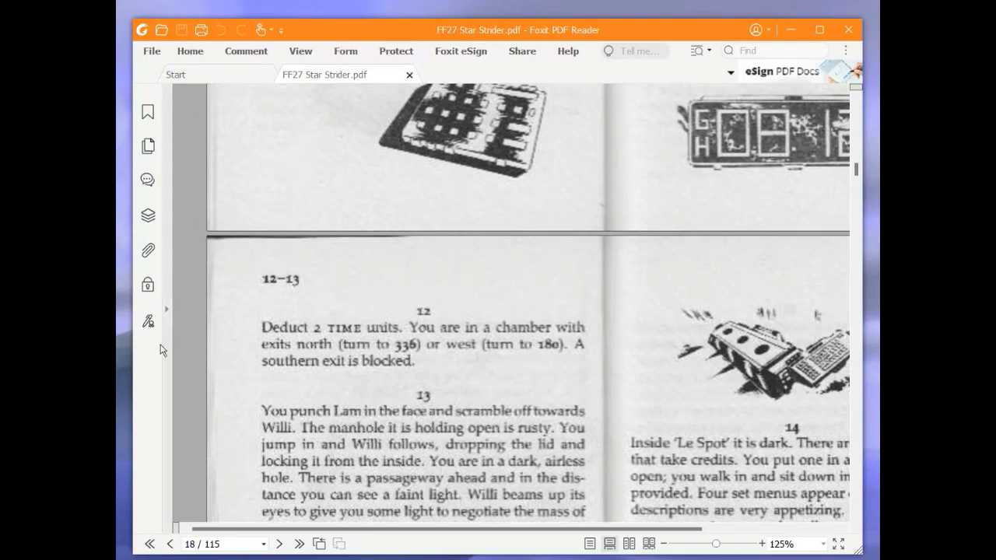
- Scroll the PDF to paragraph 180, offering Headings A, B or C
scroll("down", 3)
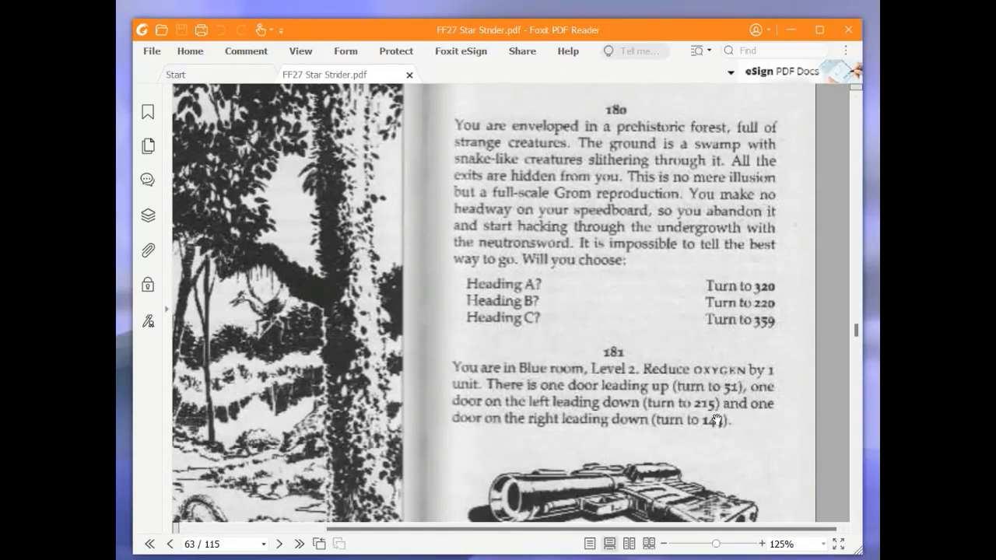
mouse_move(704, 389)
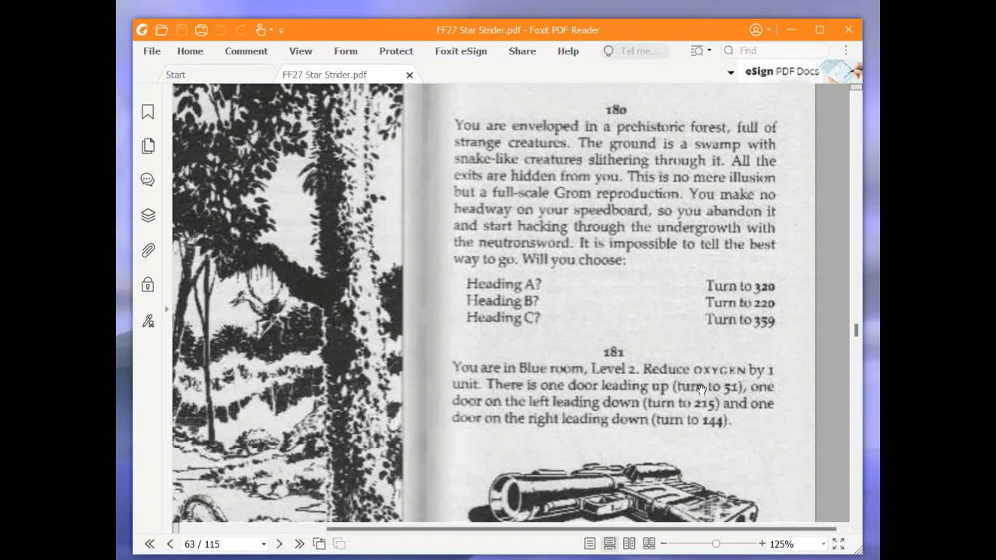
mouse_move(710, 358)
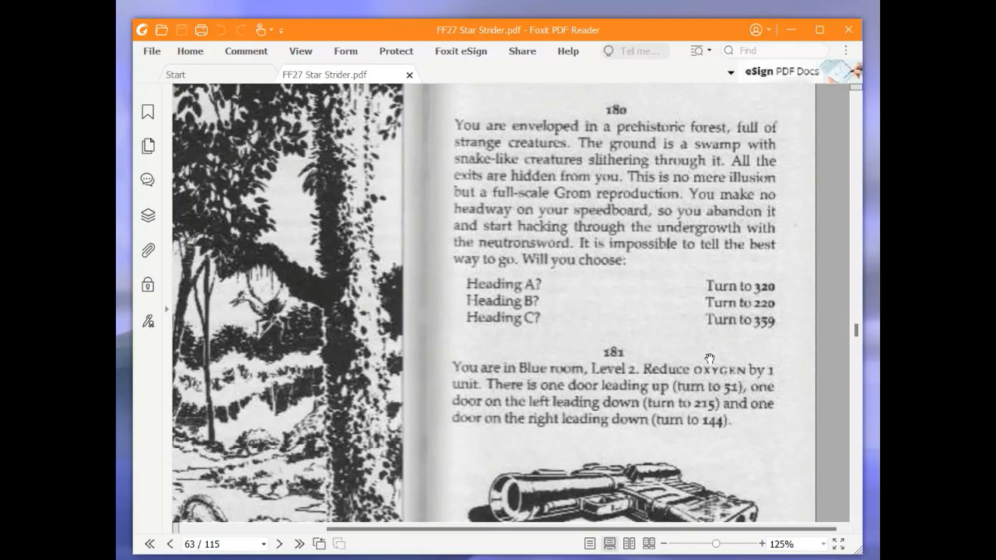
mouse_move(710, 351)
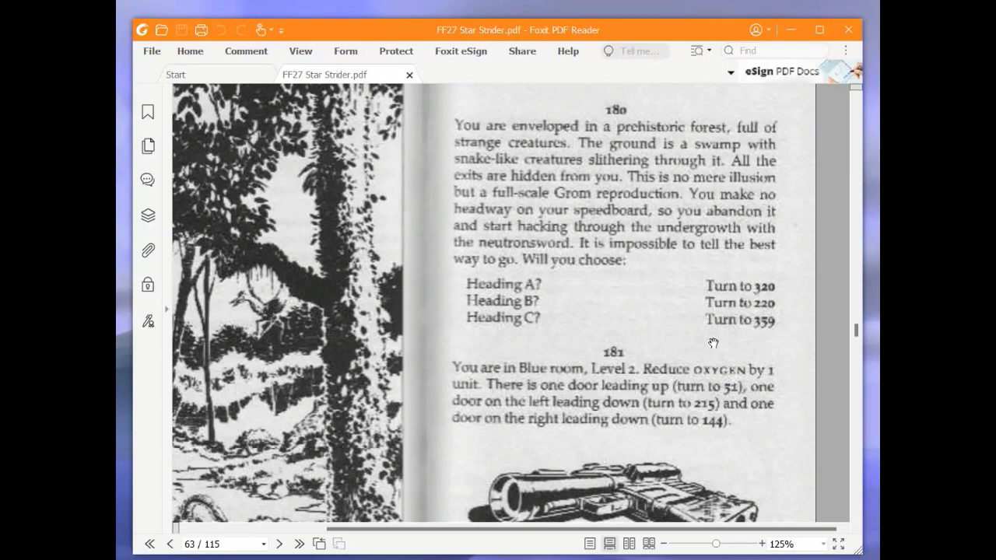
mouse_move(715, 334)
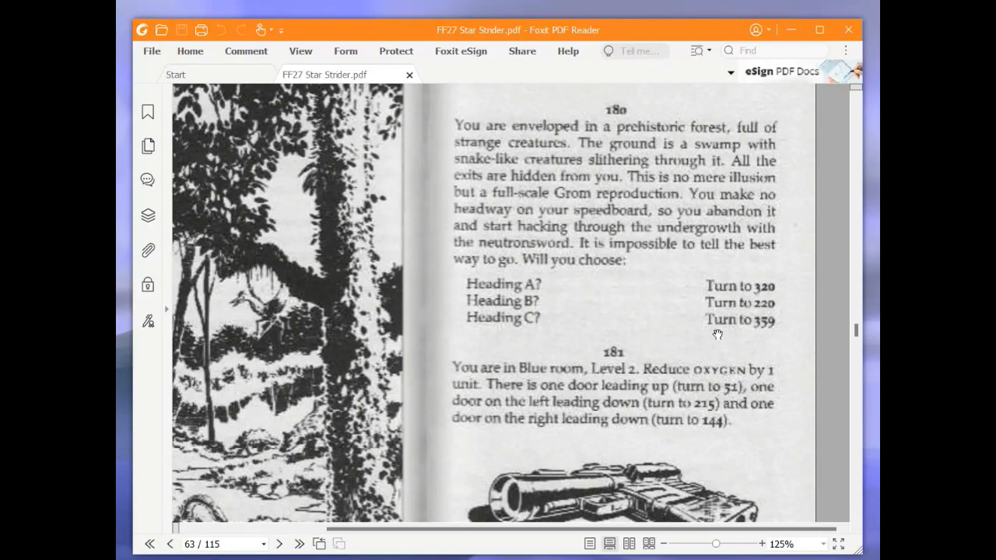
mouse_move(612, 317)
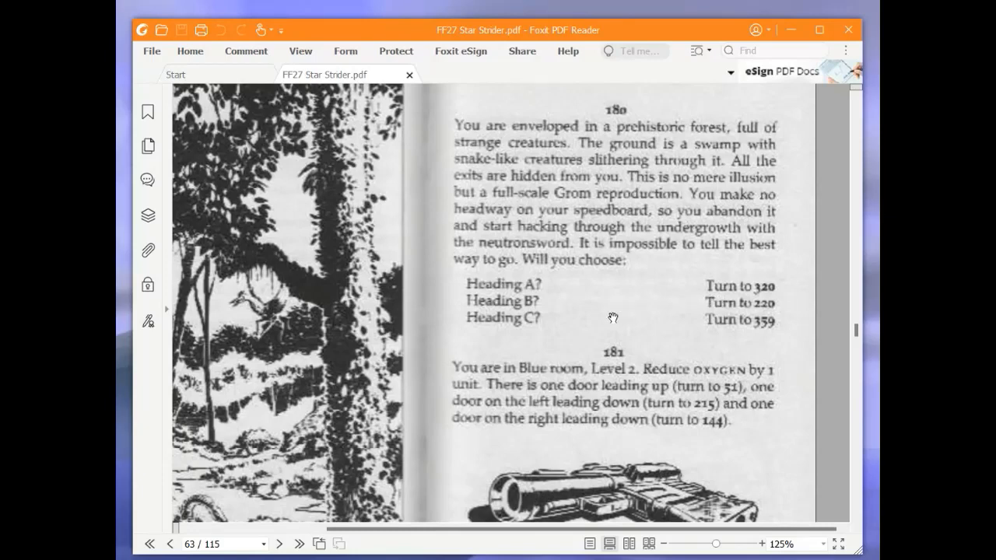
mouse_move(616, 308)
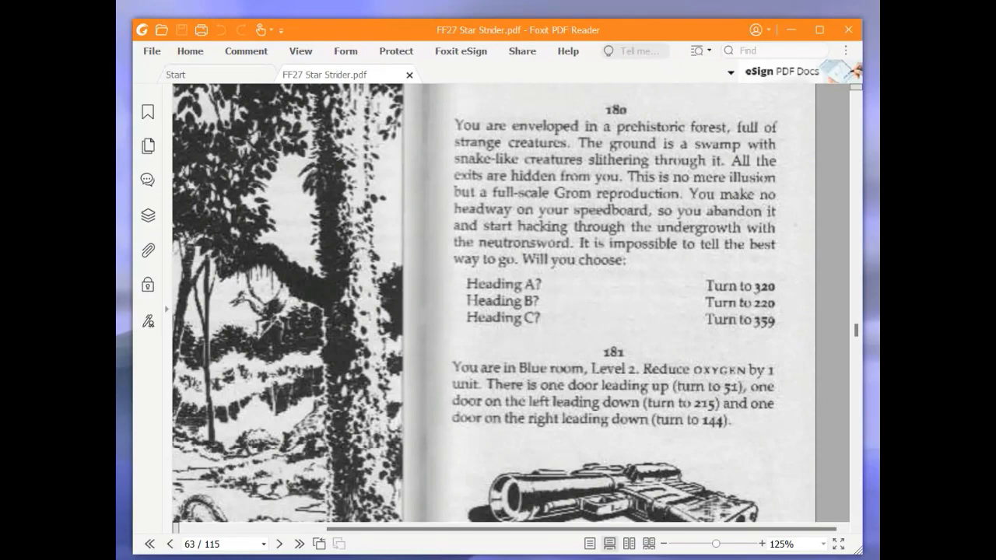
mouse_move(182, 353)
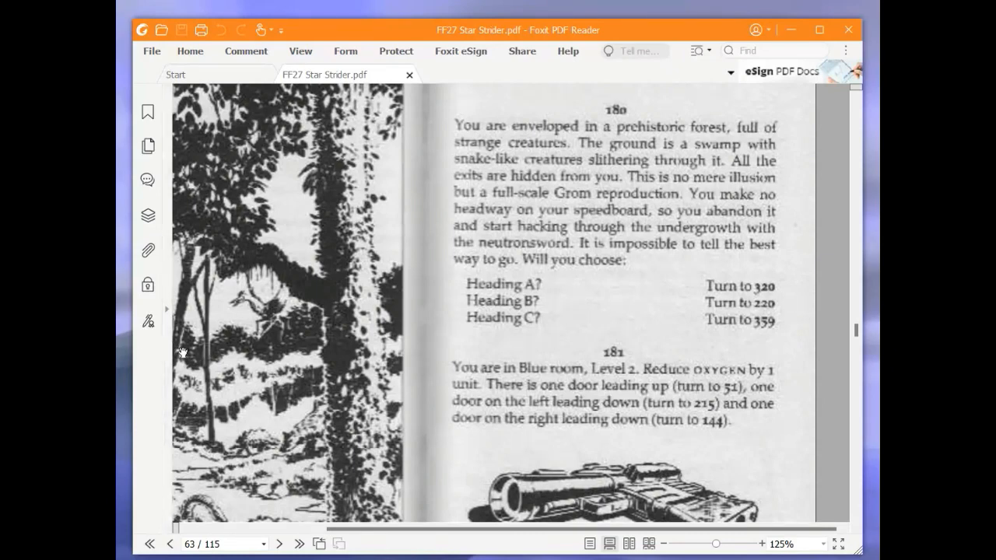
mouse_move(856, 334)
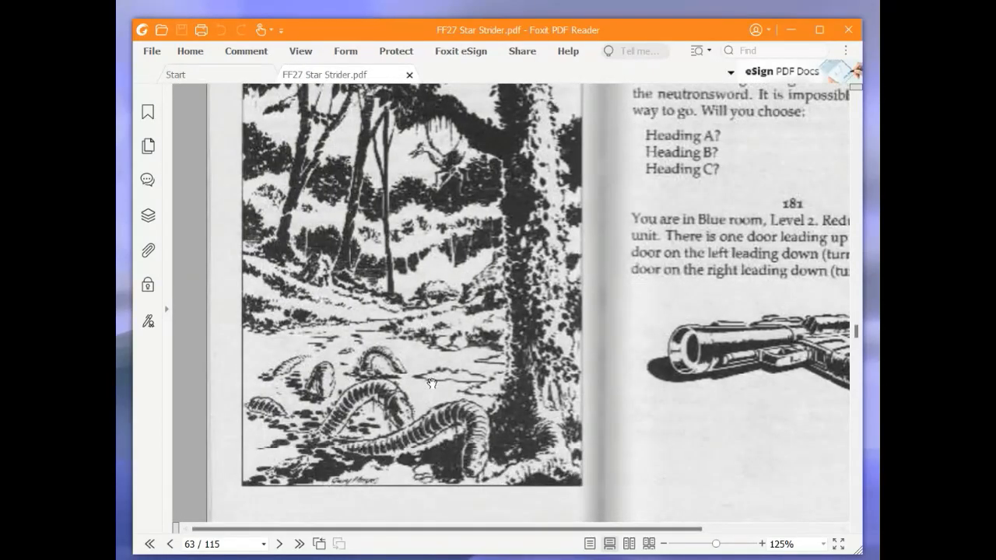
scroll("up", 3)
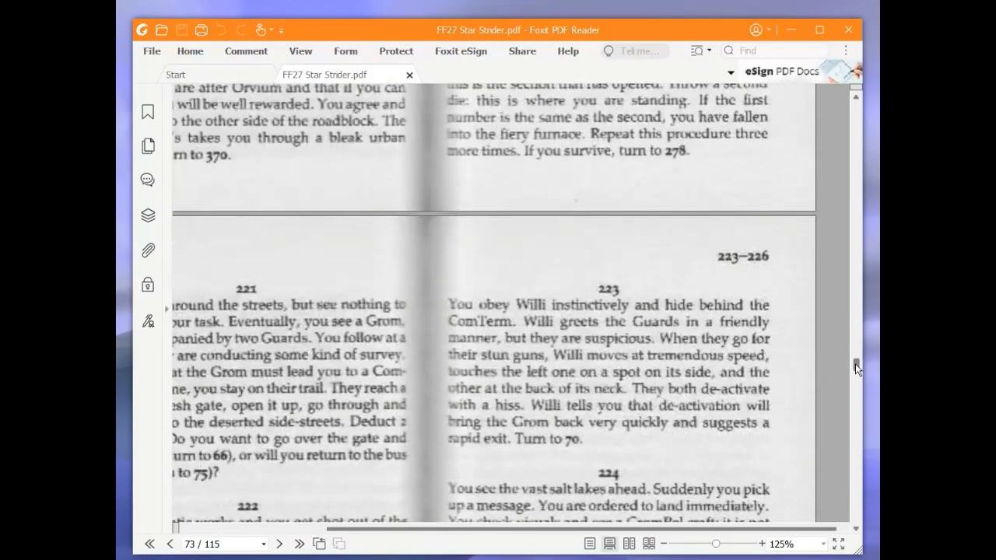
- Scroll up to show paragraph 220's furnace trap, then bring dice v2.3 forward
scroll("up", 3)
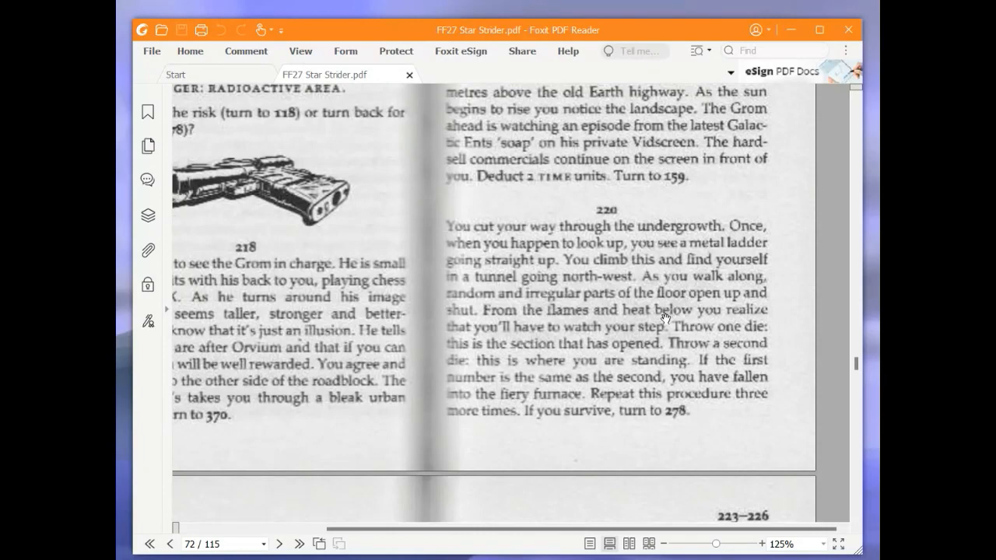
mouse_move(653, 318)
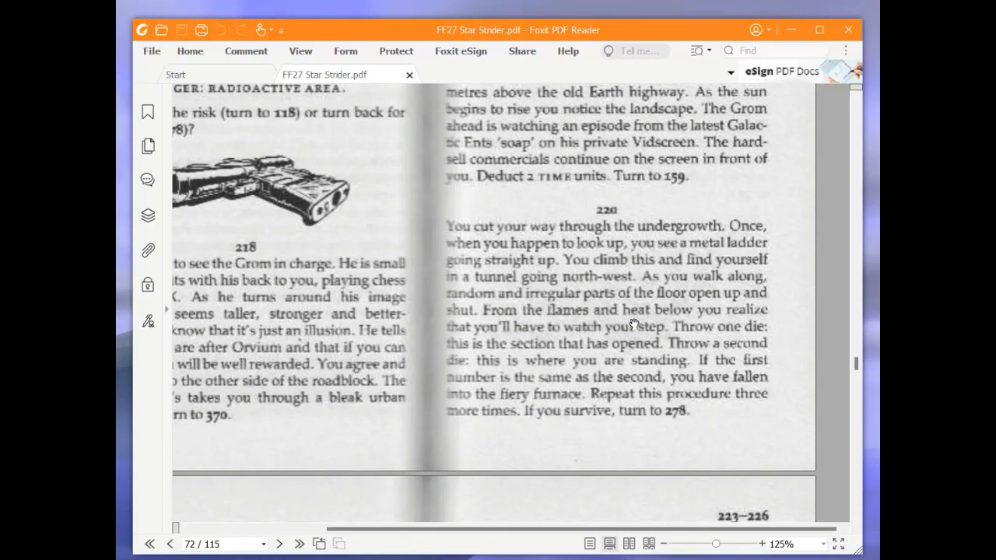
mouse_move(543, 331)
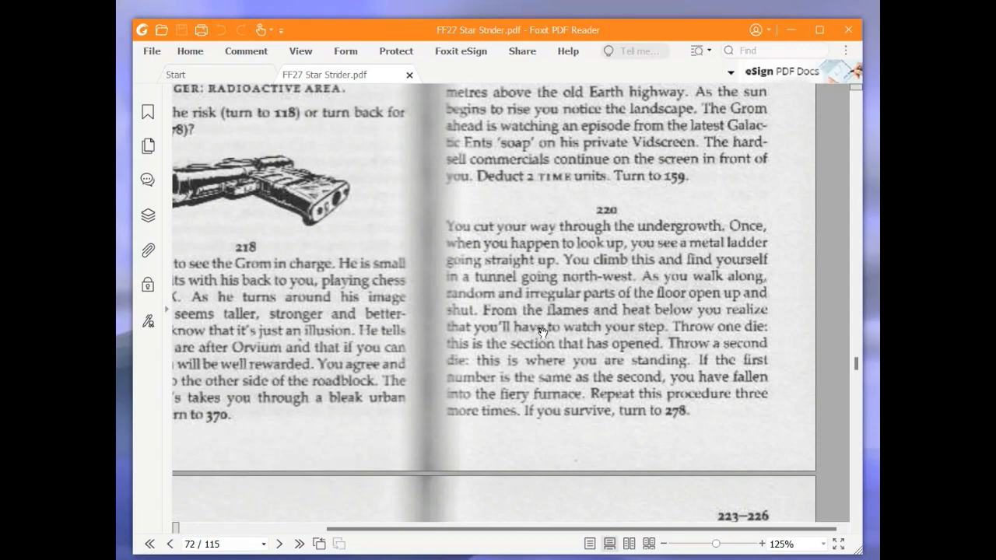
mouse_move(535, 381)
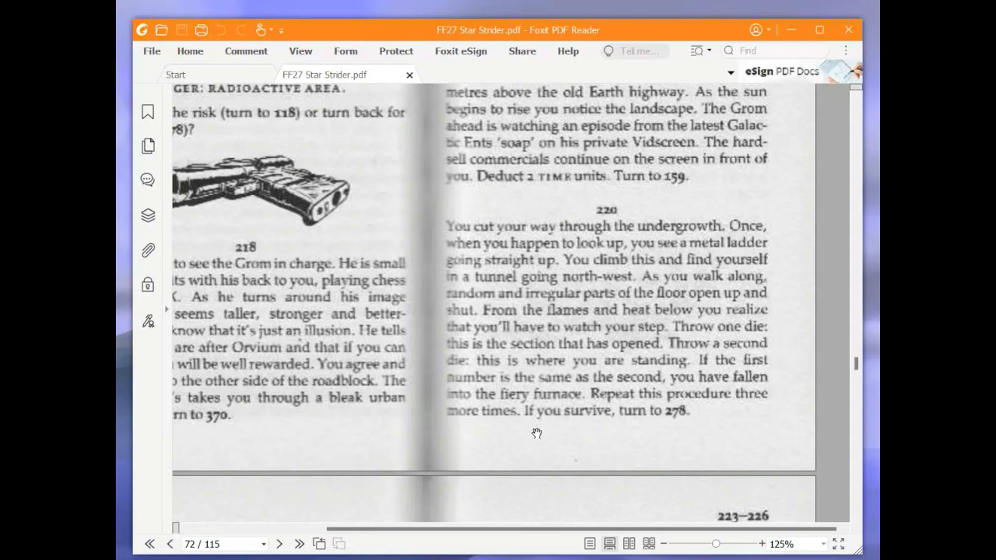
mouse_move(536, 424)
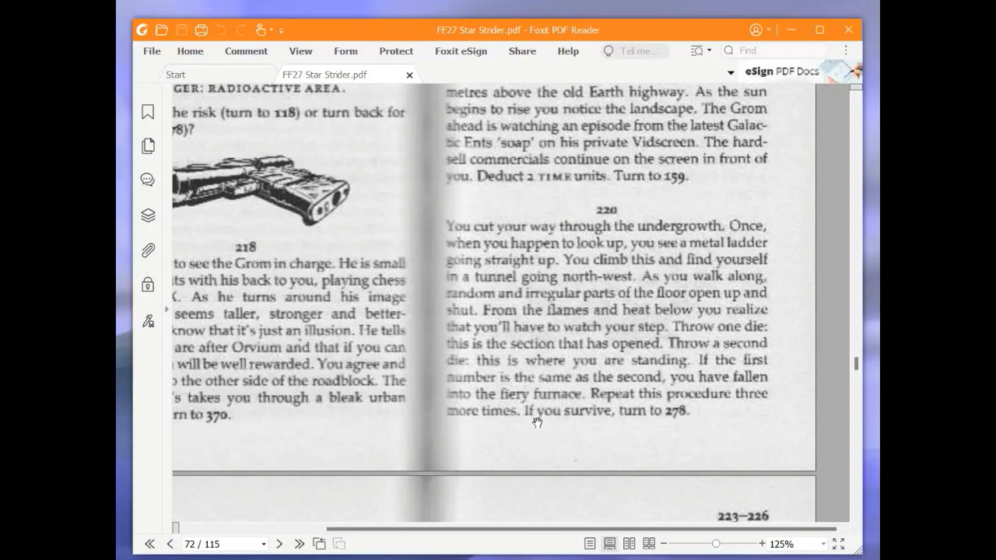
mouse_move(544, 432)
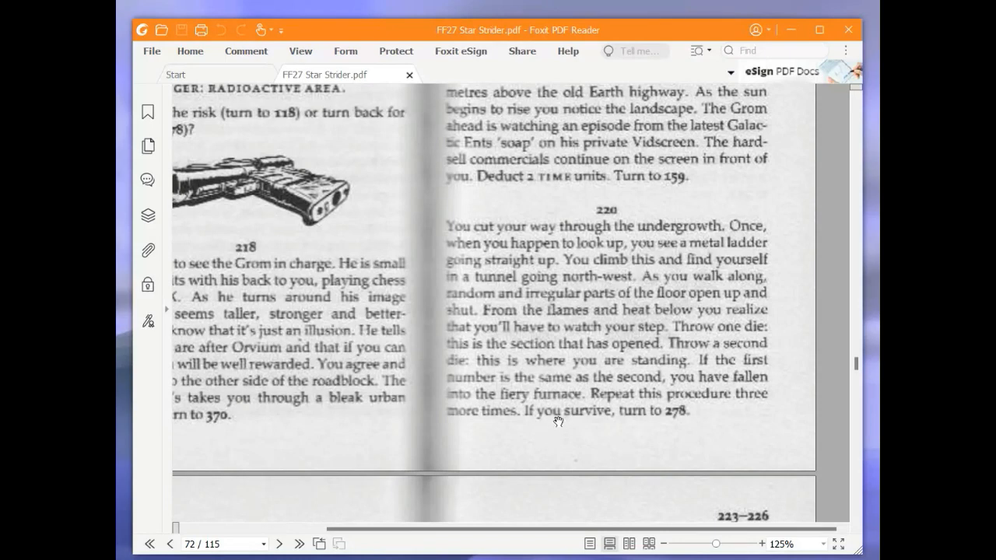
mouse_move(582, 431)
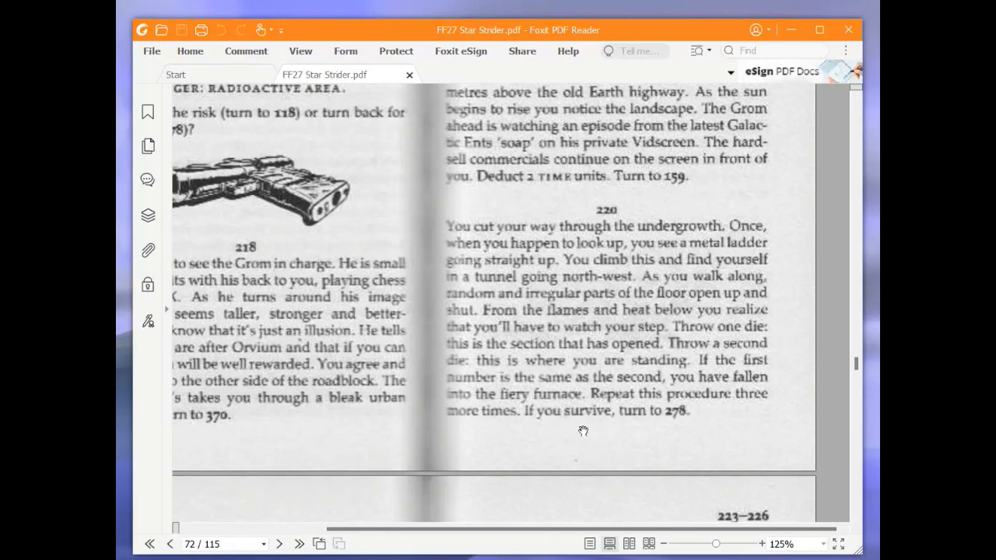
mouse_move(455, 325)
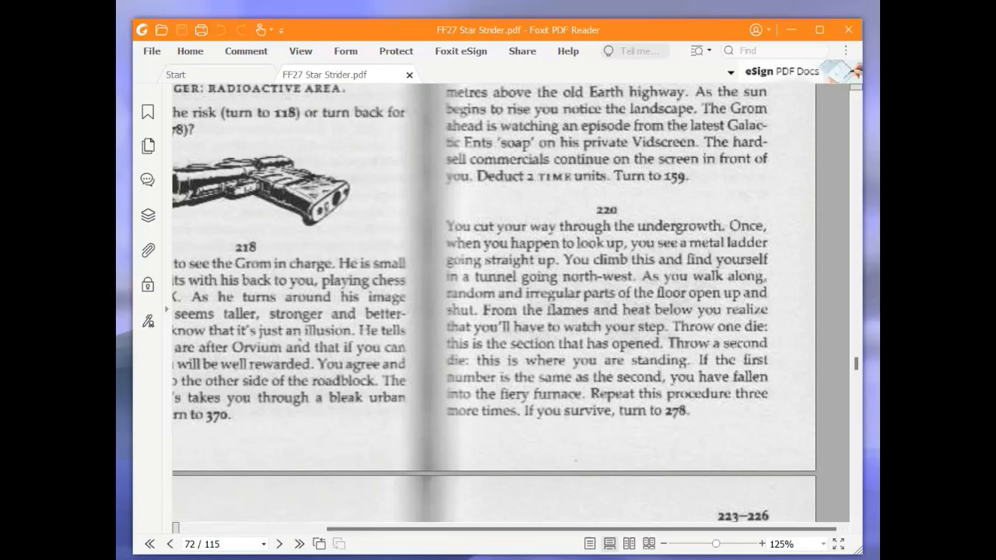
left_click(390, 366)
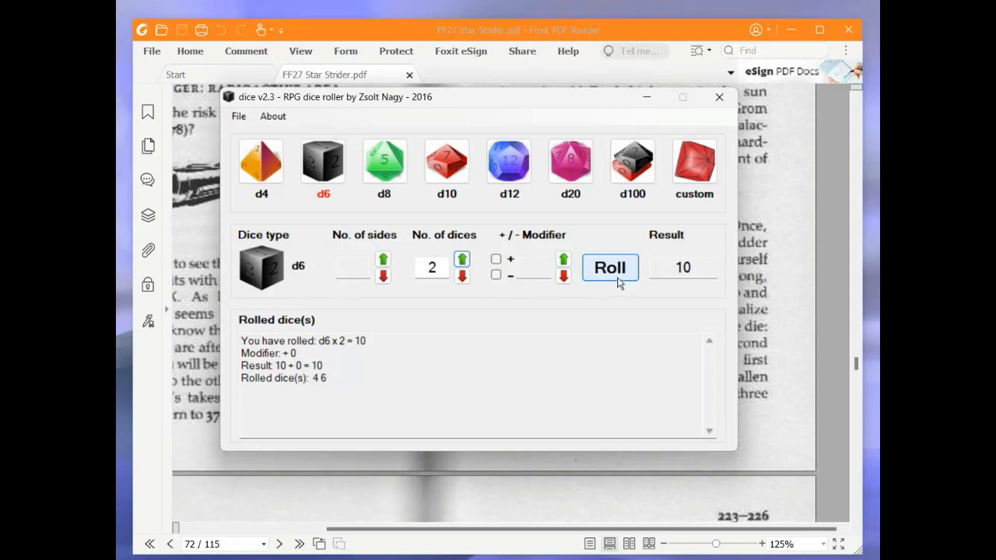
- Roll two d6 four more times (7, 12, 8, 11), then return to the gamebook
left_click(609, 267)
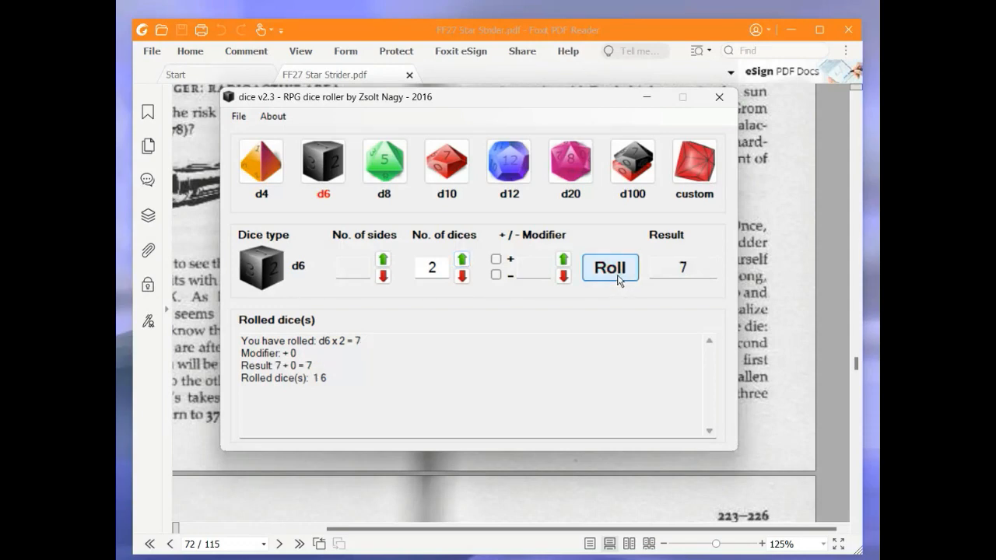
left_click(609, 266)
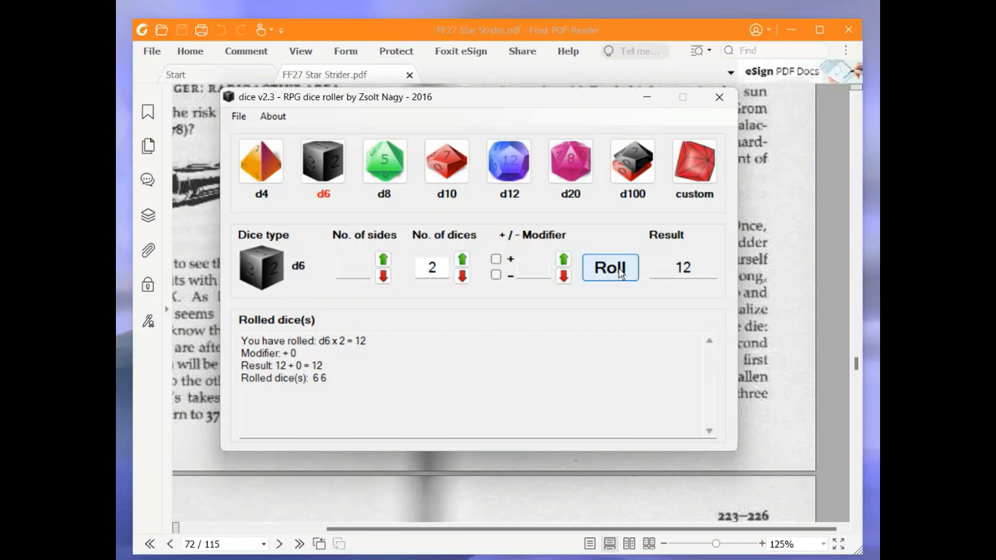
left_click(610, 268)
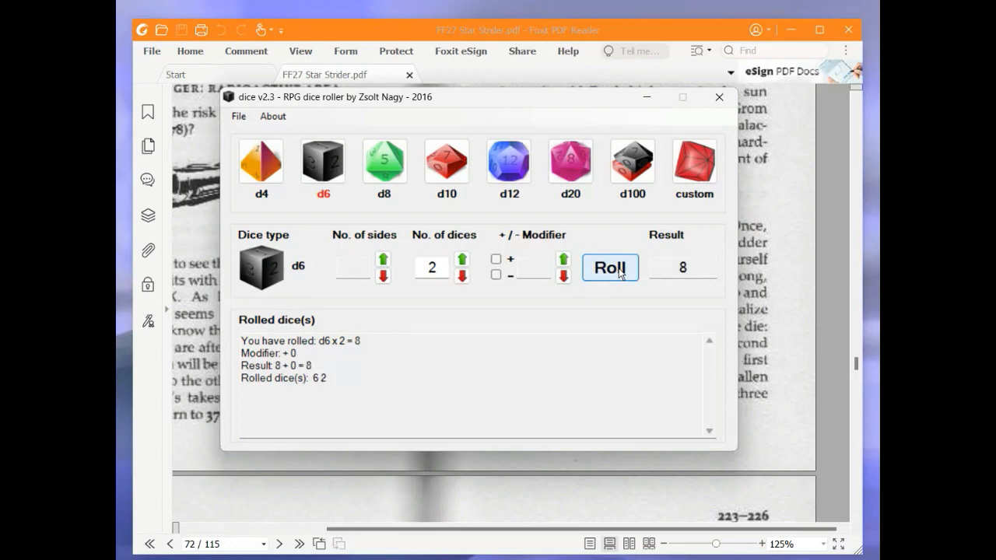
left_click(610, 266)
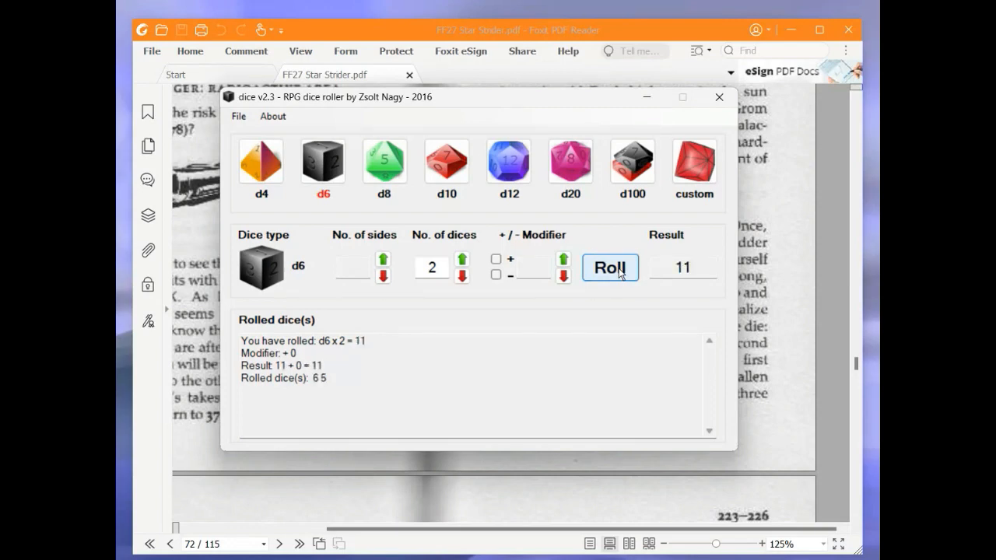
mouse_move(498, 31)
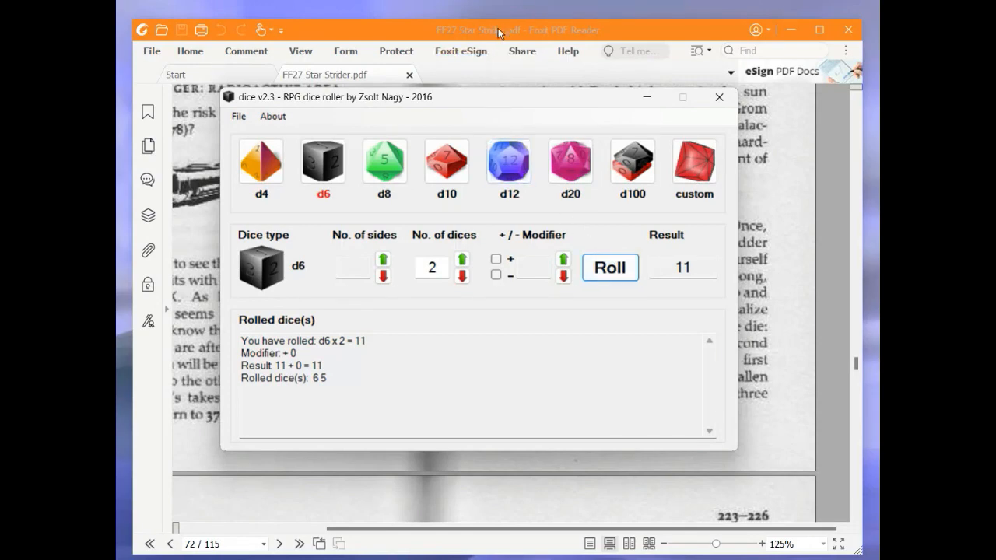
mouse_move(494, 40)
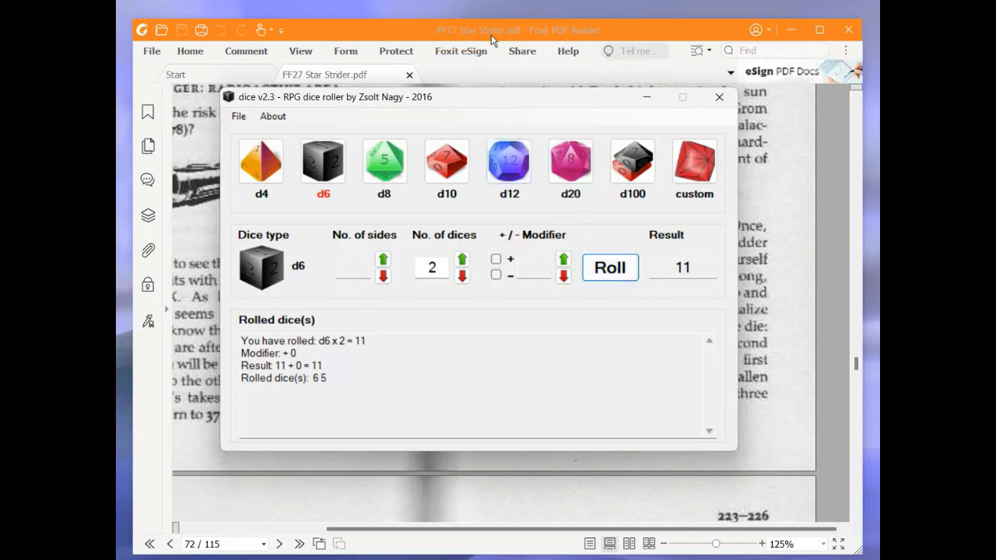
left_click(719, 96)
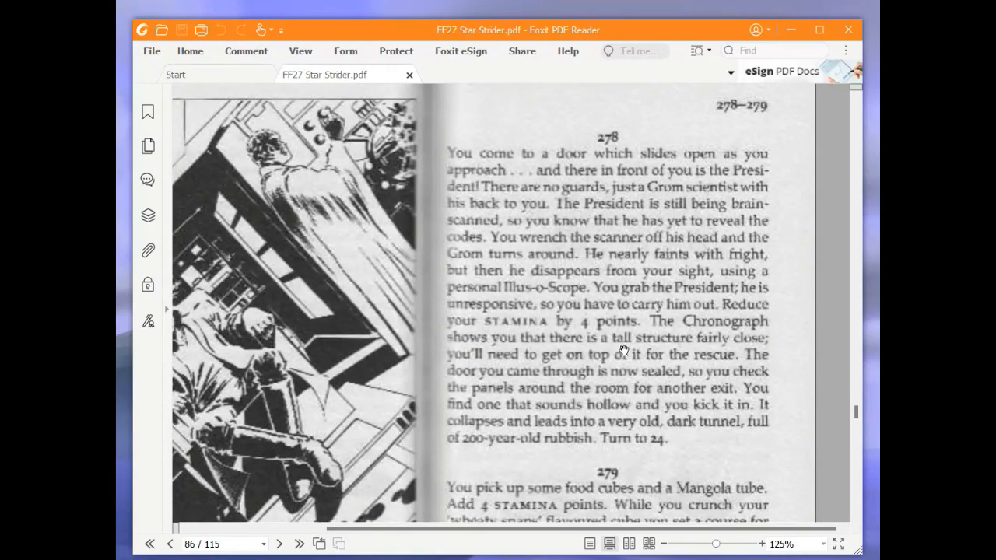
mouse_move(541, 311)
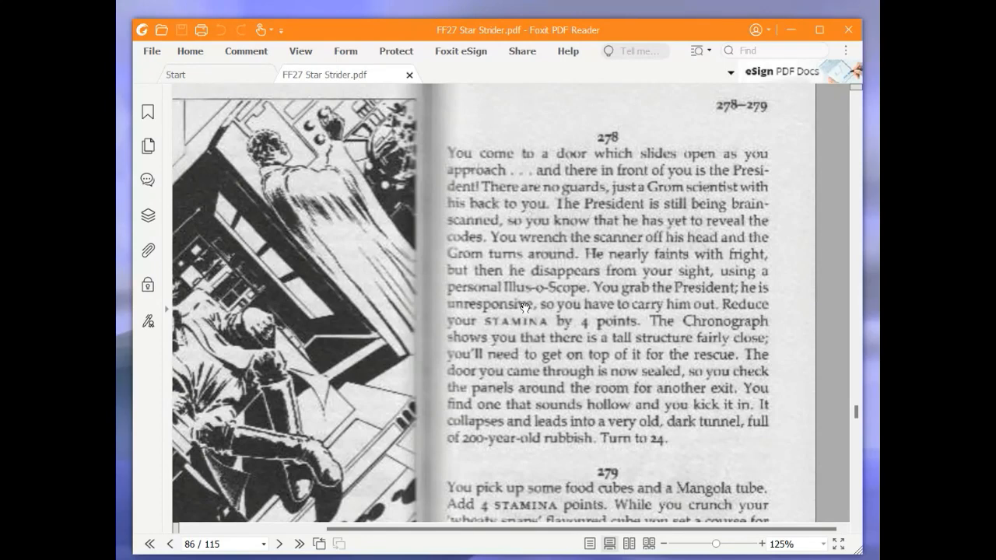
mouse_move(526, 309)
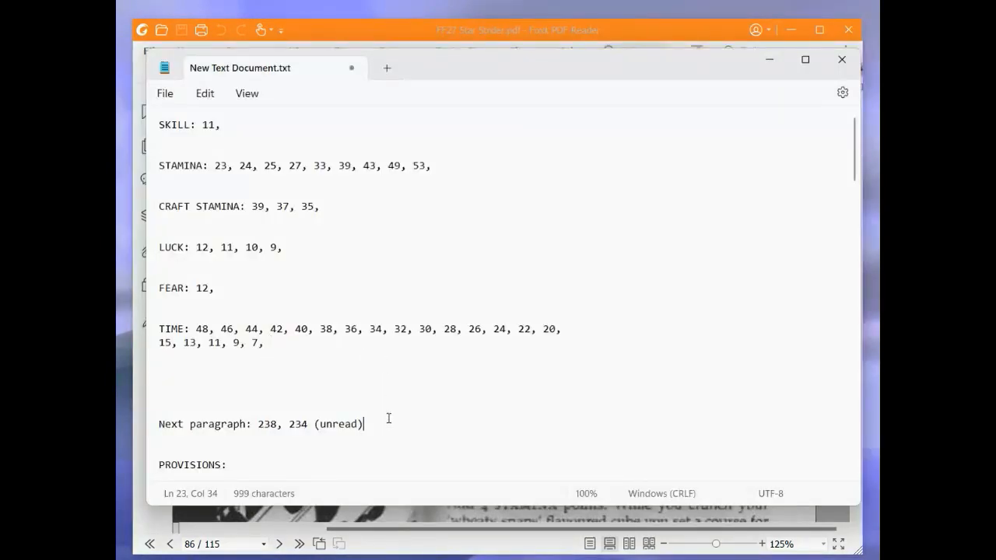
- Add ', 278 (unread)' to the Next paragraph line
type(", 27")
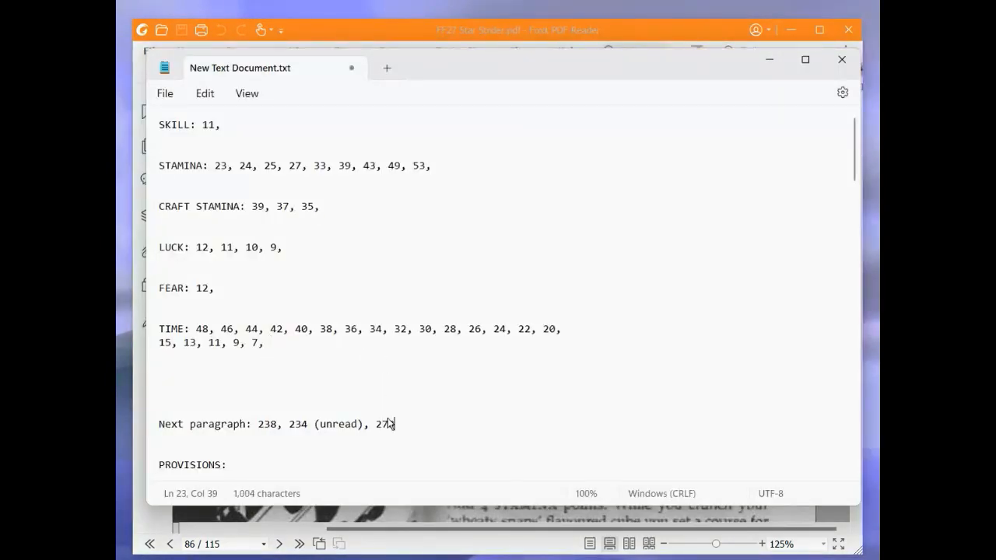
type("(unread),")
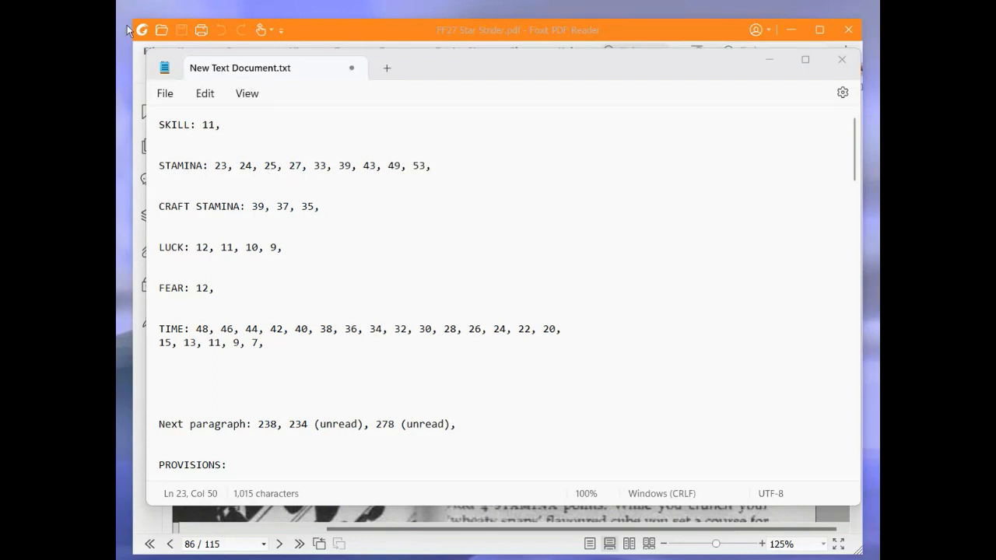
mouse_move(569, 195)
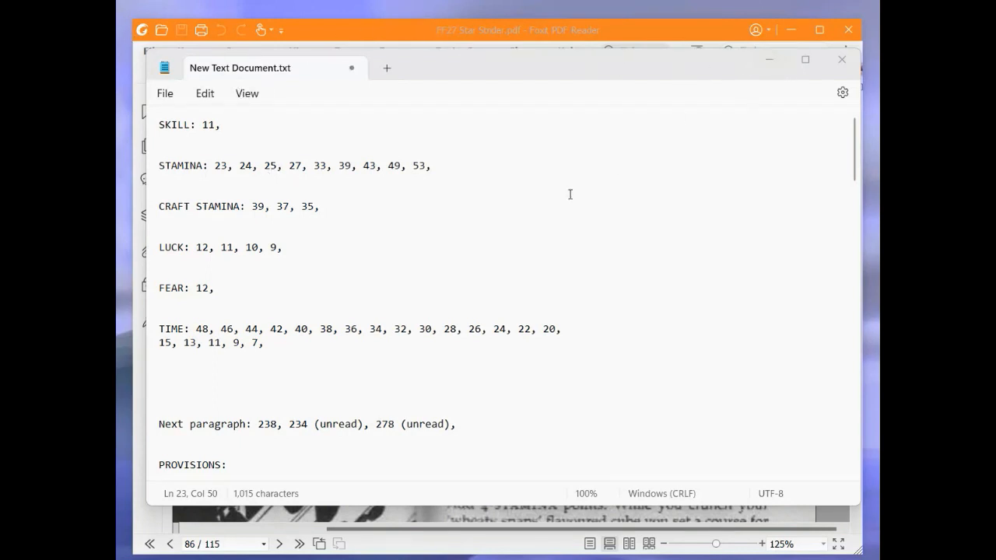